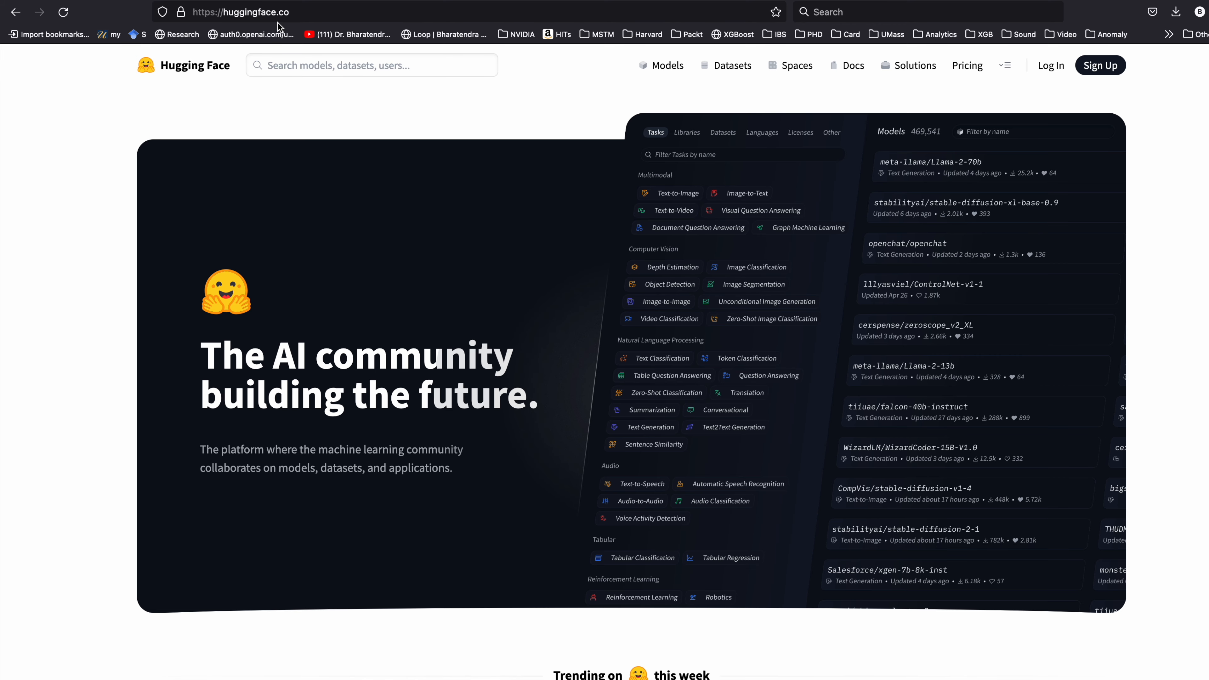
pyautogui.moveTo(546, 261)
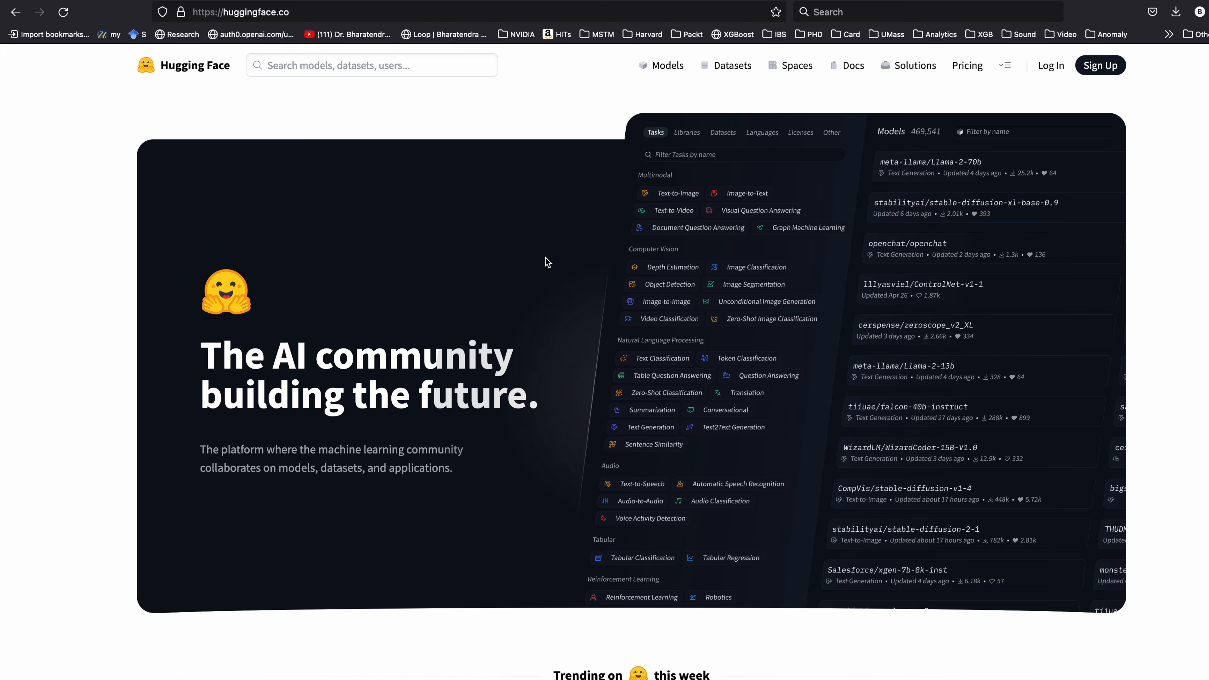
pyautogui.moveTo(649, 88)
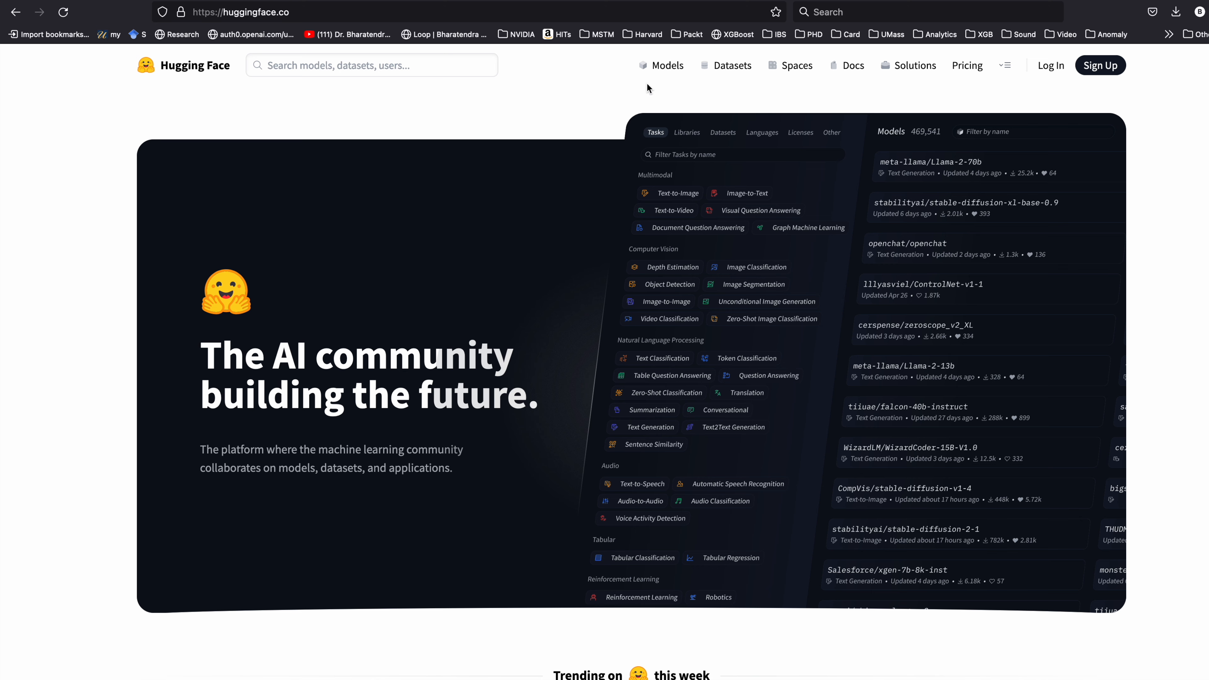
pyautogui.moveTo(667, 65)
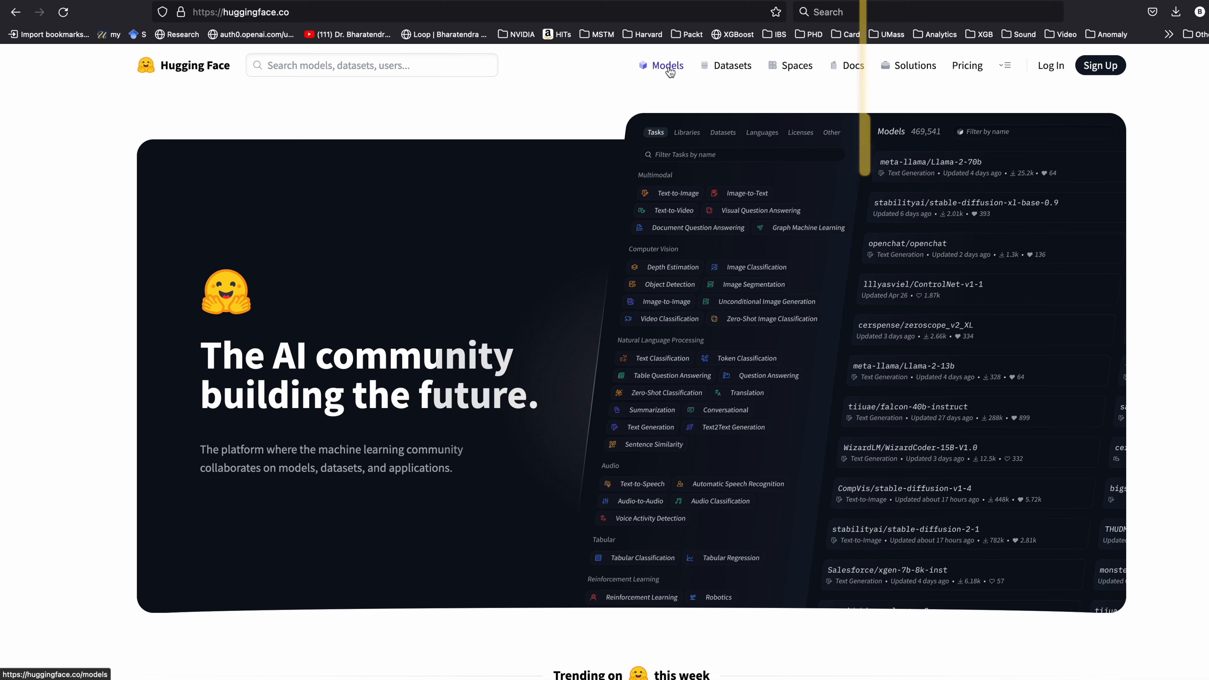
# Go from the Hugging Face home page to the Models listing.
pyautogui.click(667, 66)
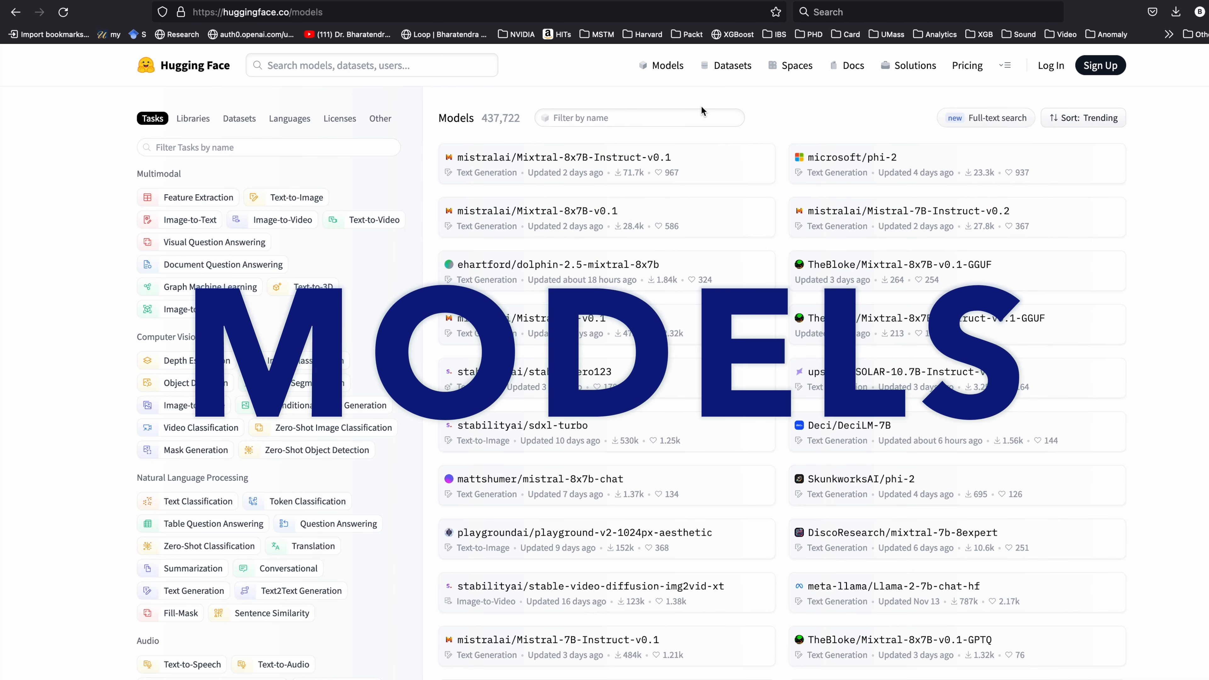
pyautogui.moveTo(203, 172)
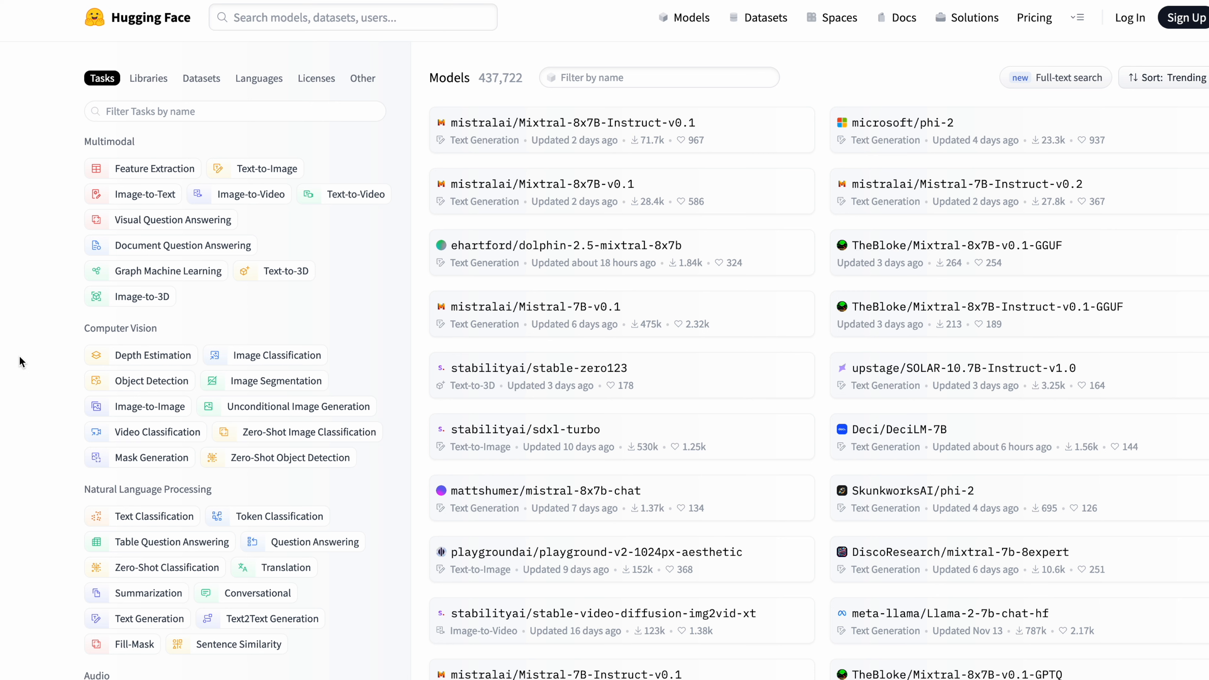
pyautogui.moveTo(35, 385)
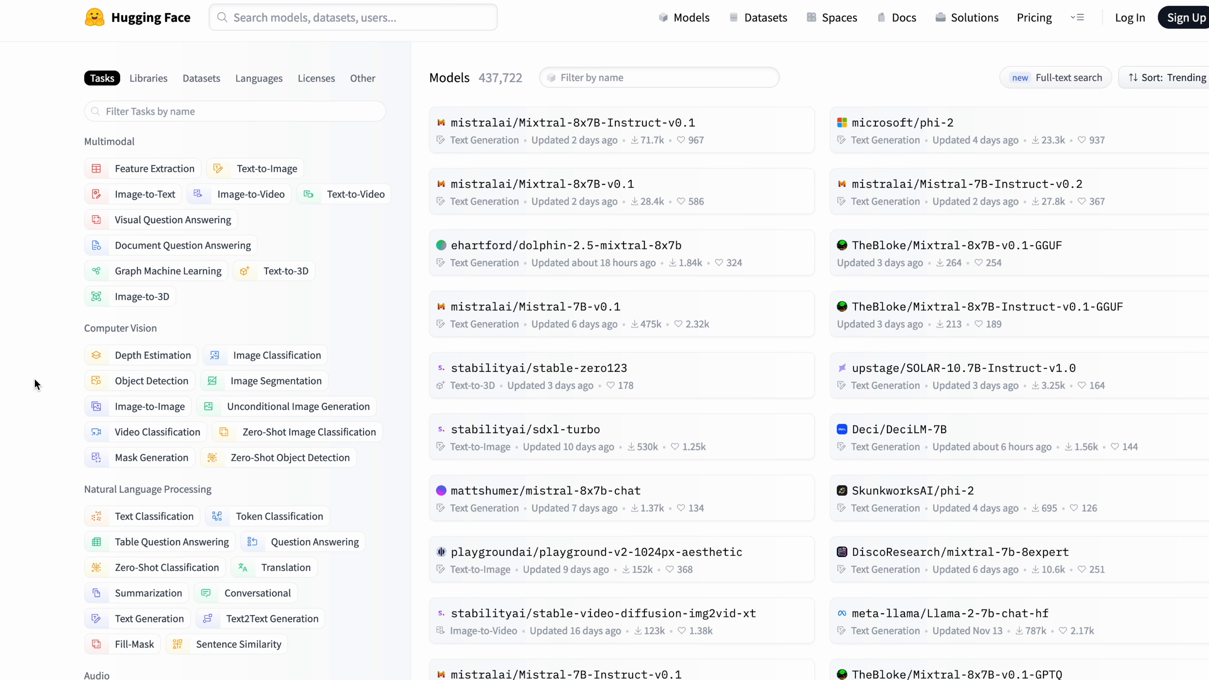
pyautogui.moveTo(275, 355)
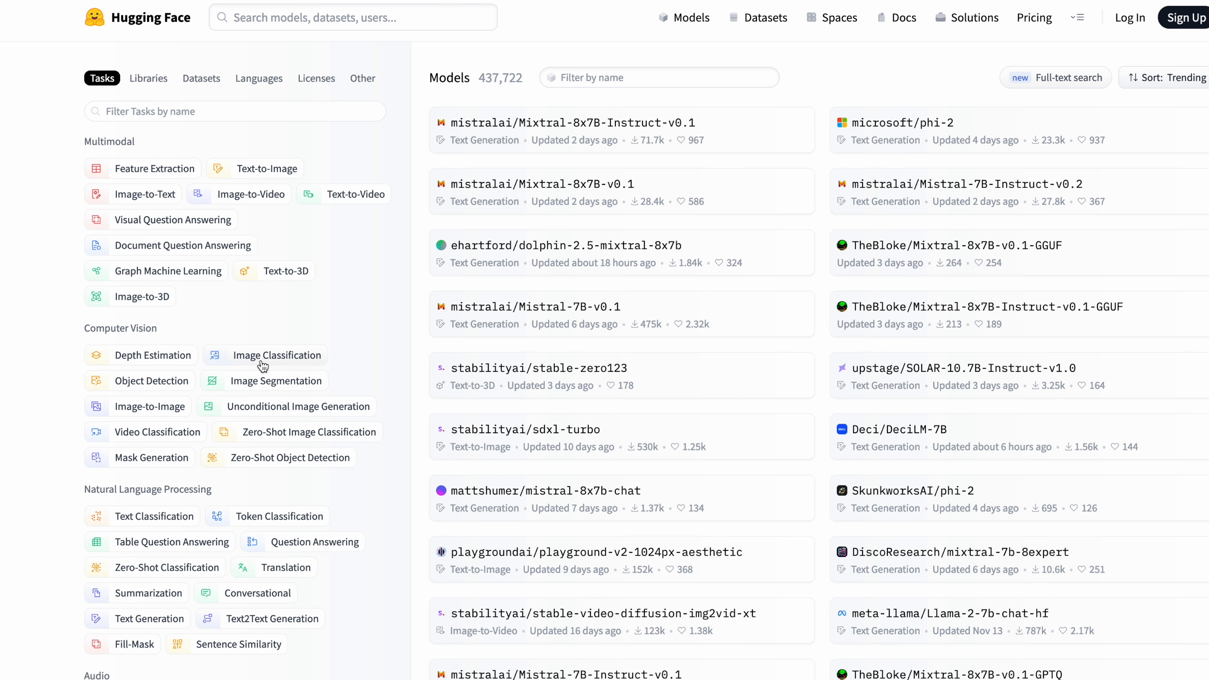
# Filter the model listing to Image Classification, leaving about 8,226 models.
pyautogui.click(275, 354)
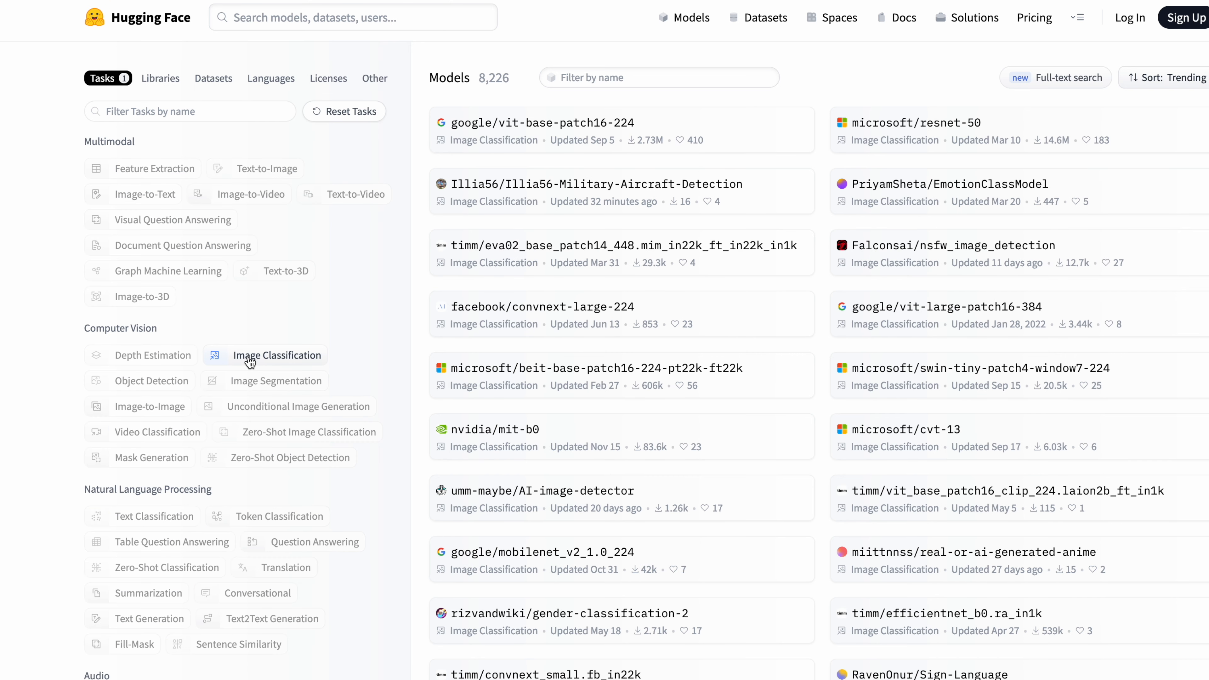
pyautogui.moveTo(266, 374)
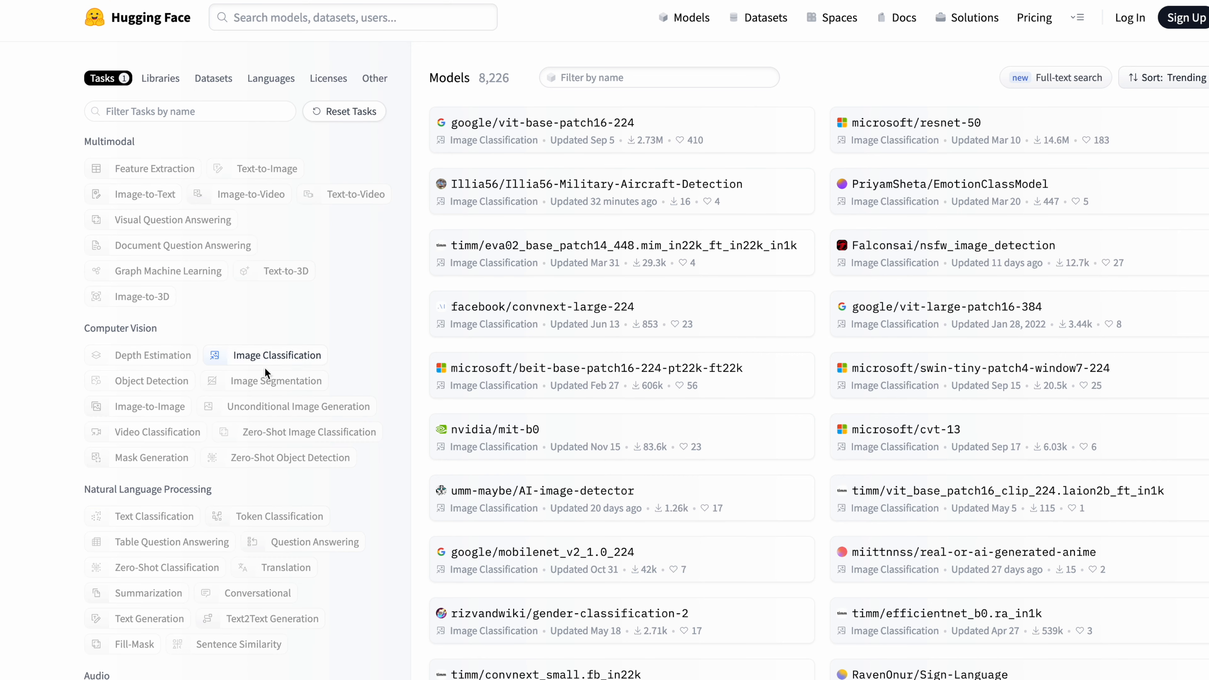
pyautogui.moveTo(541, 307)
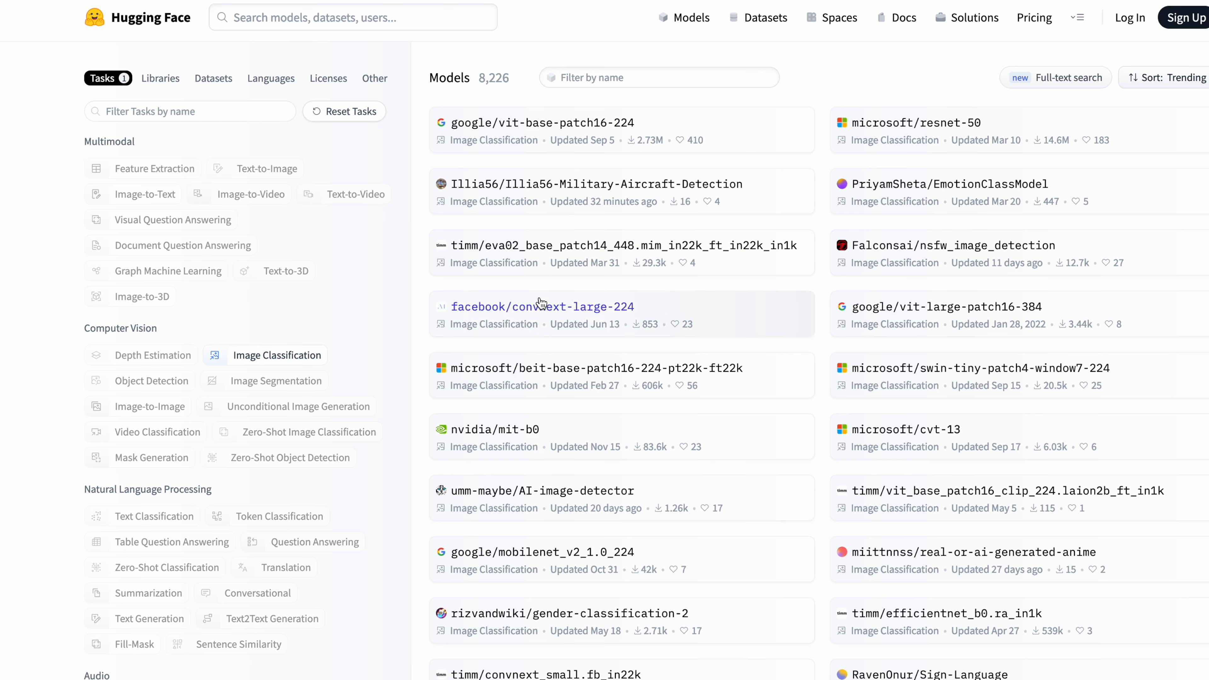
pyautogui.moveTo(274, 370)
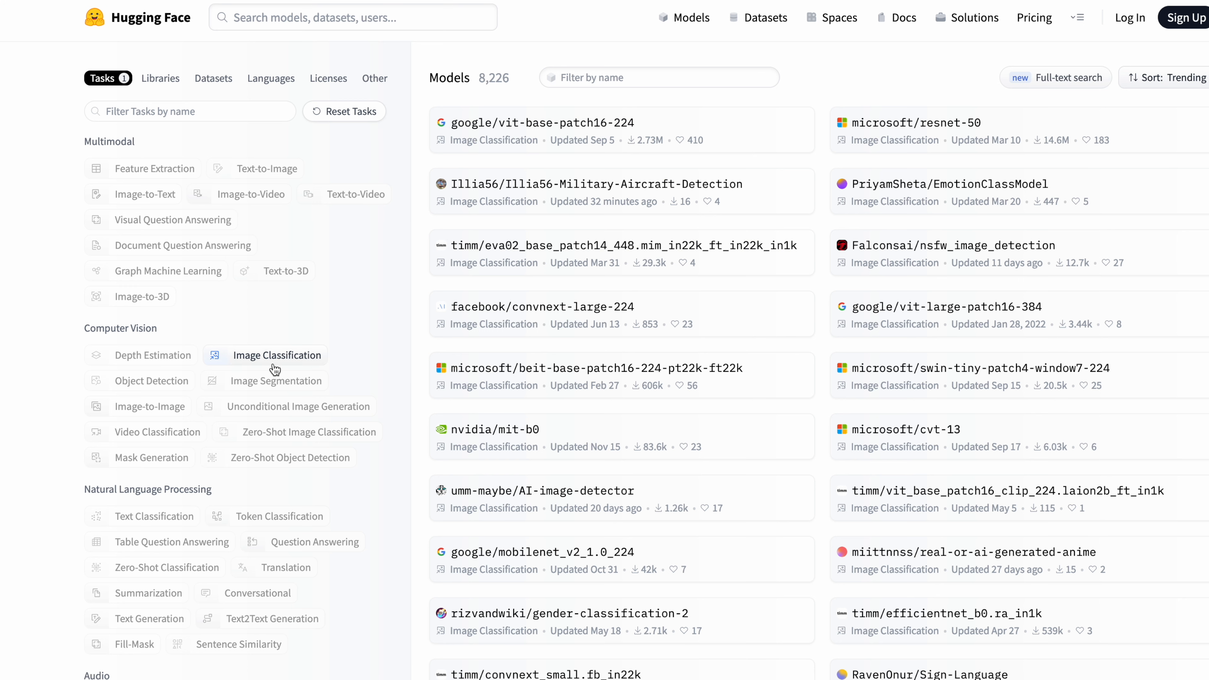
pyautogui.moveTo(808, 102)
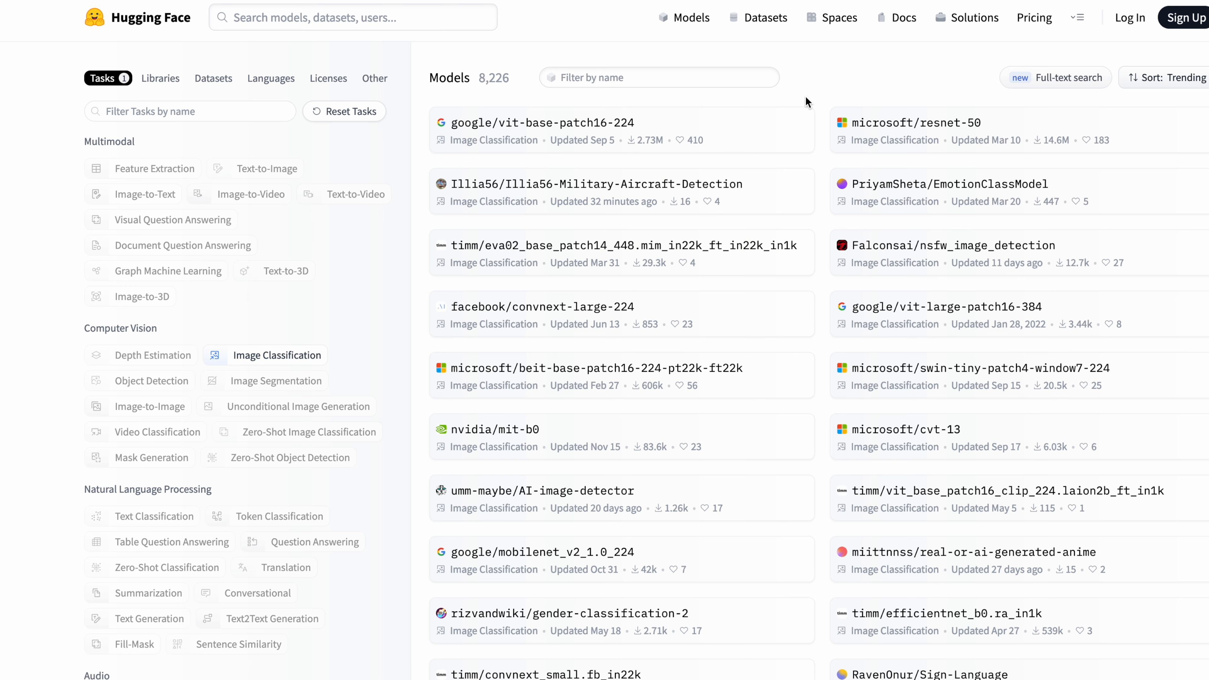
pyautogui.moveTo(906, 131)
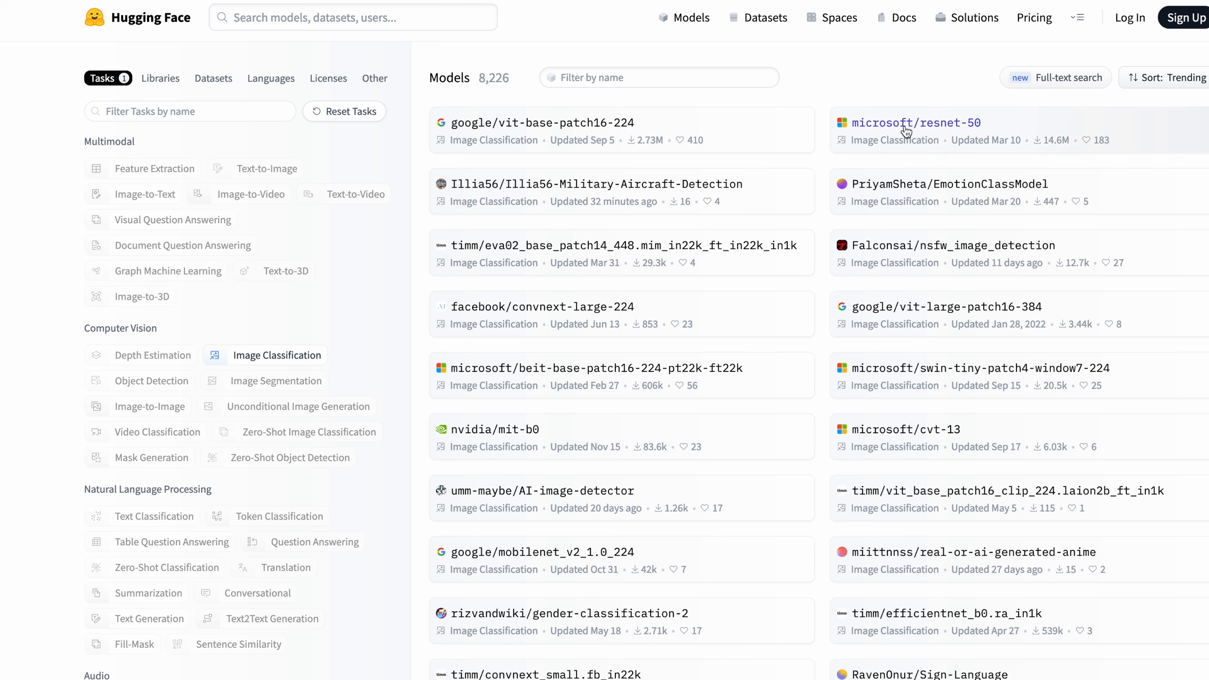
# Open the microsoft/resnet-50 model card and look over its description and usage code.
pyautogui.click(915, 123)
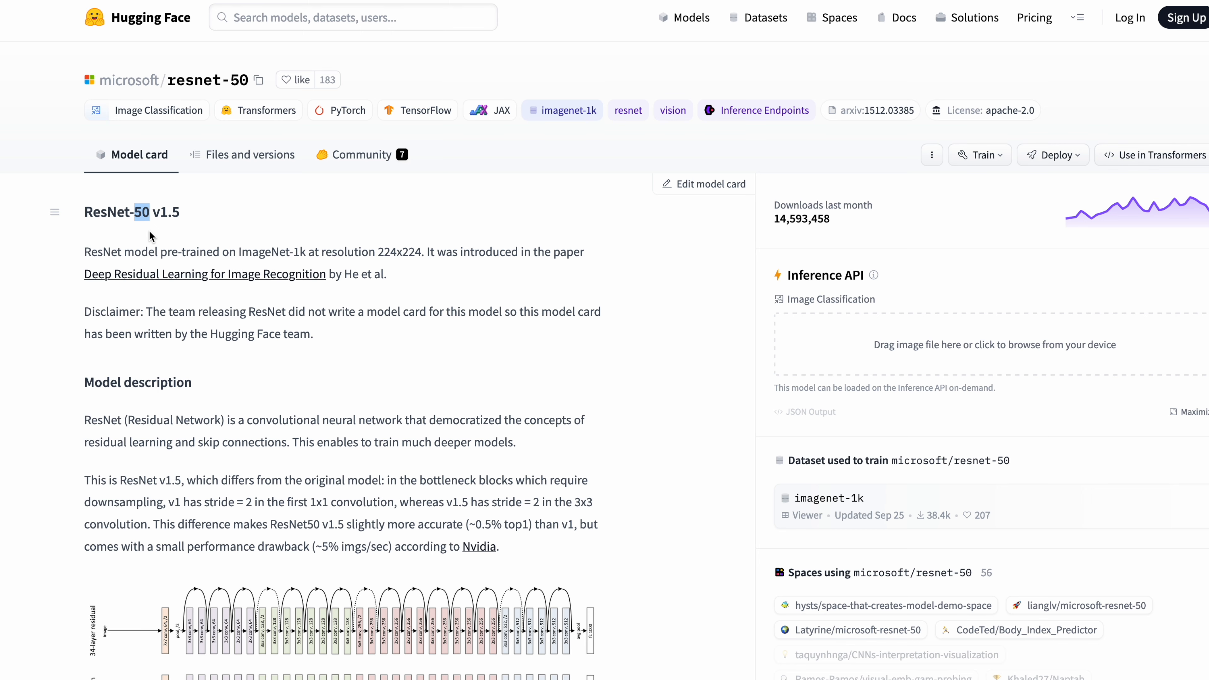
pyautogui.scroll(-3)
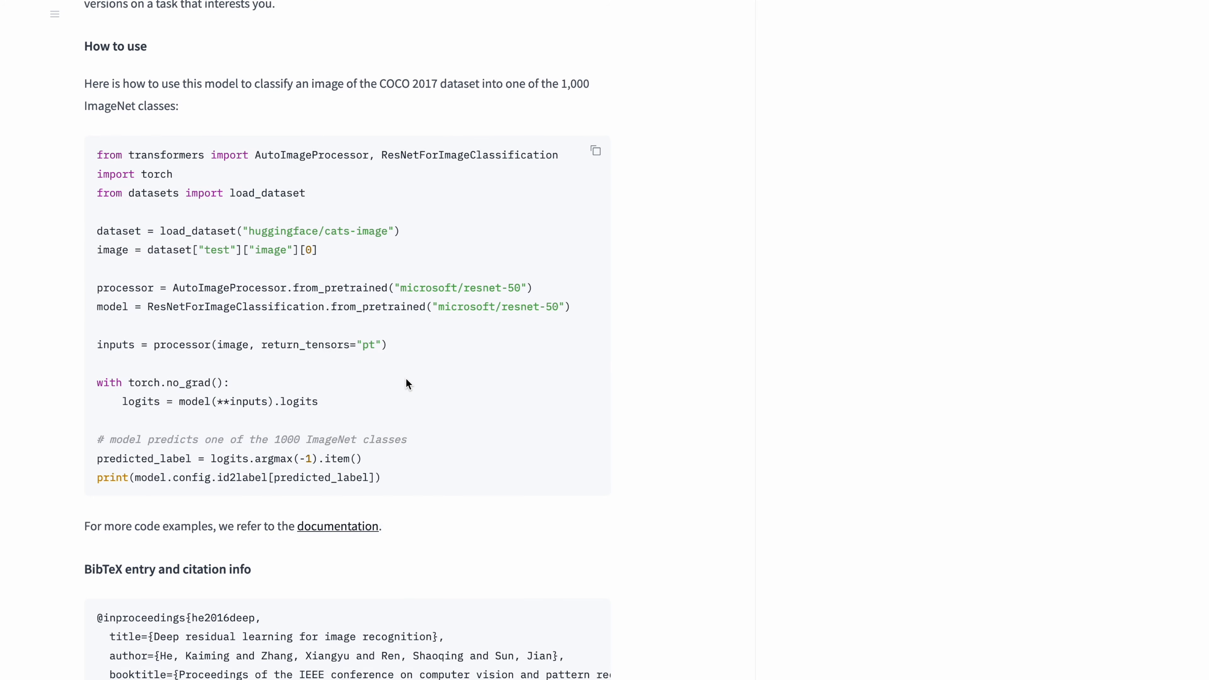
pyautogui.scroll(3)
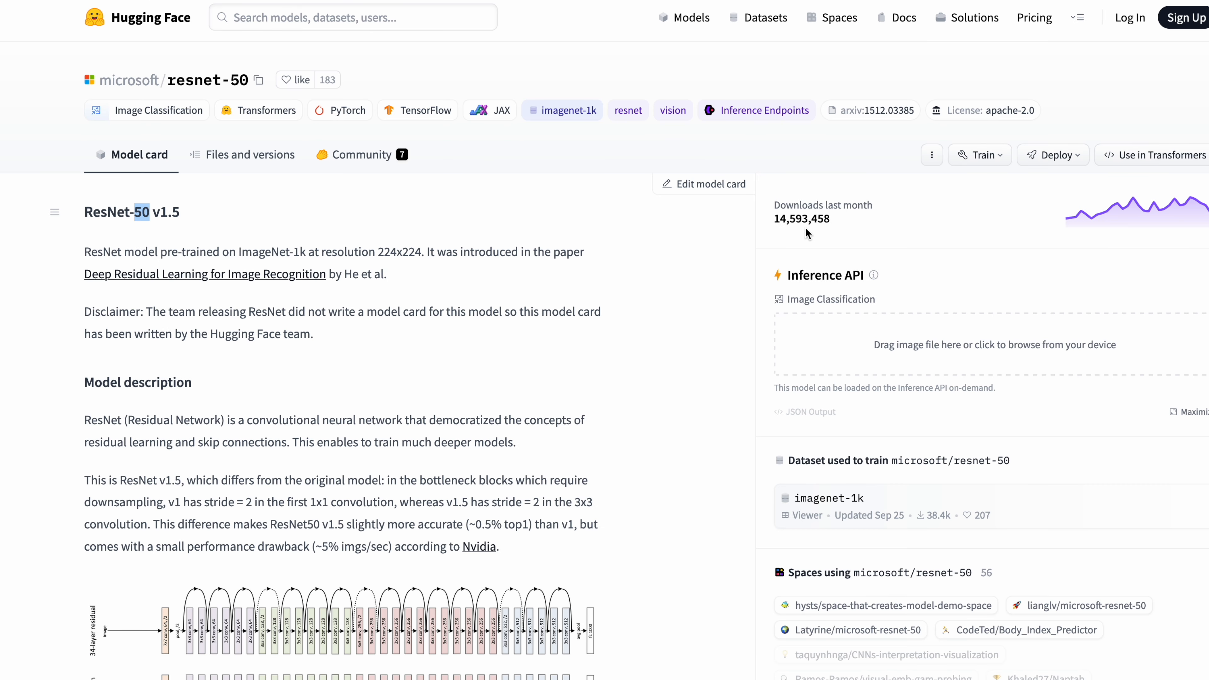
pyautogui.moveTo(889, 213)
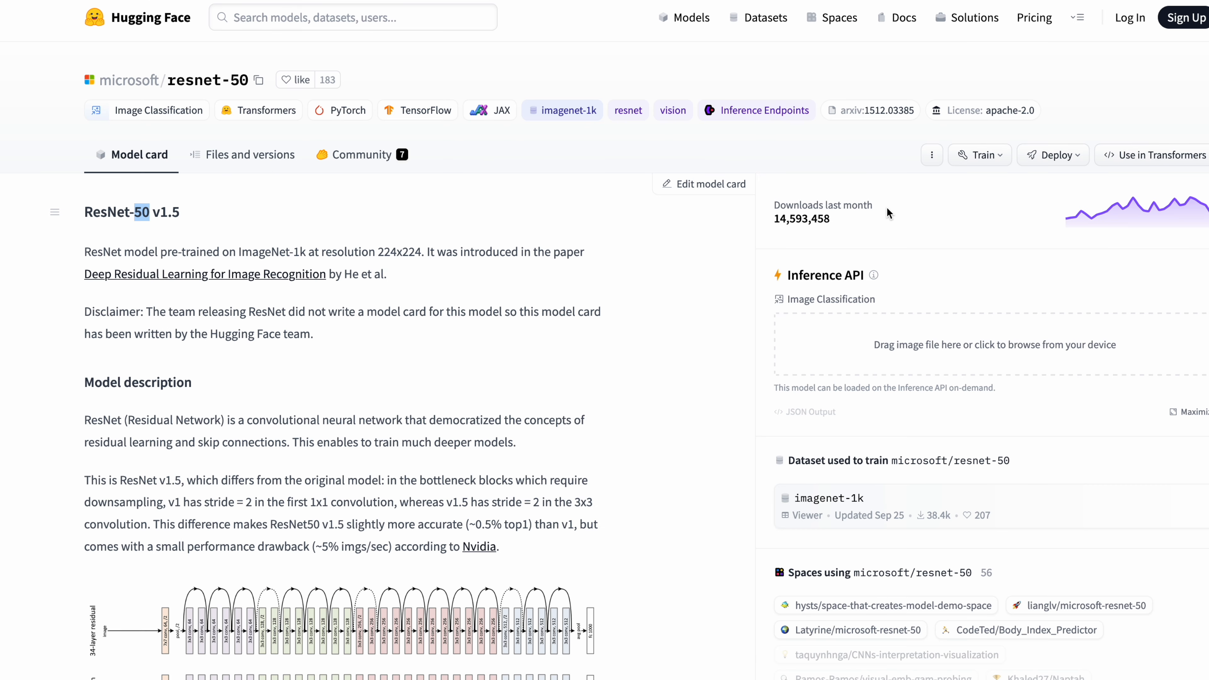
pyautogui.moveTo(783, 233)
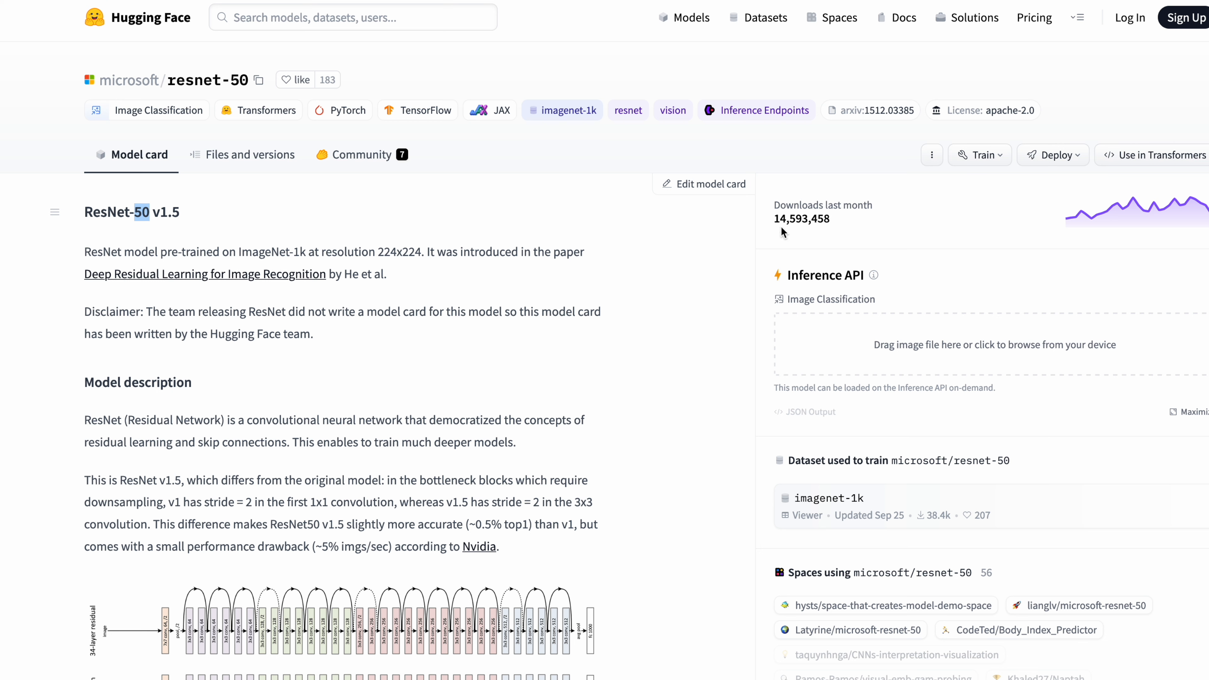
pyautogui.moveTo(973, 355)
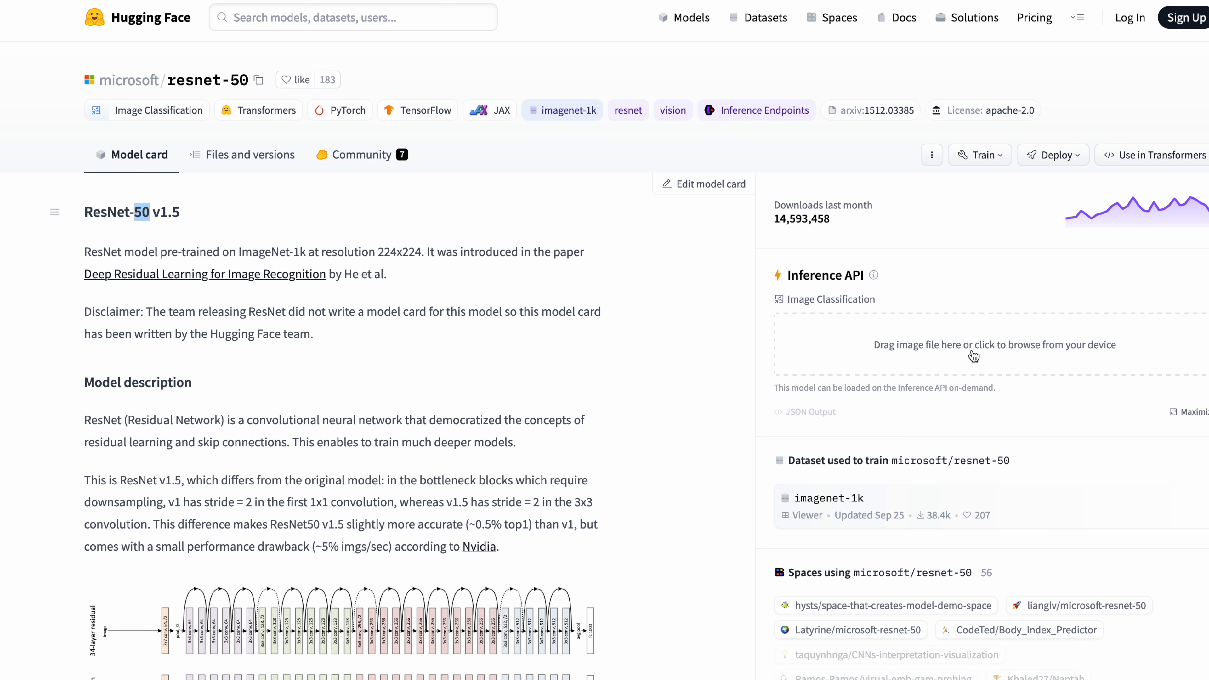
pyautogui.moveTo(828, 325)
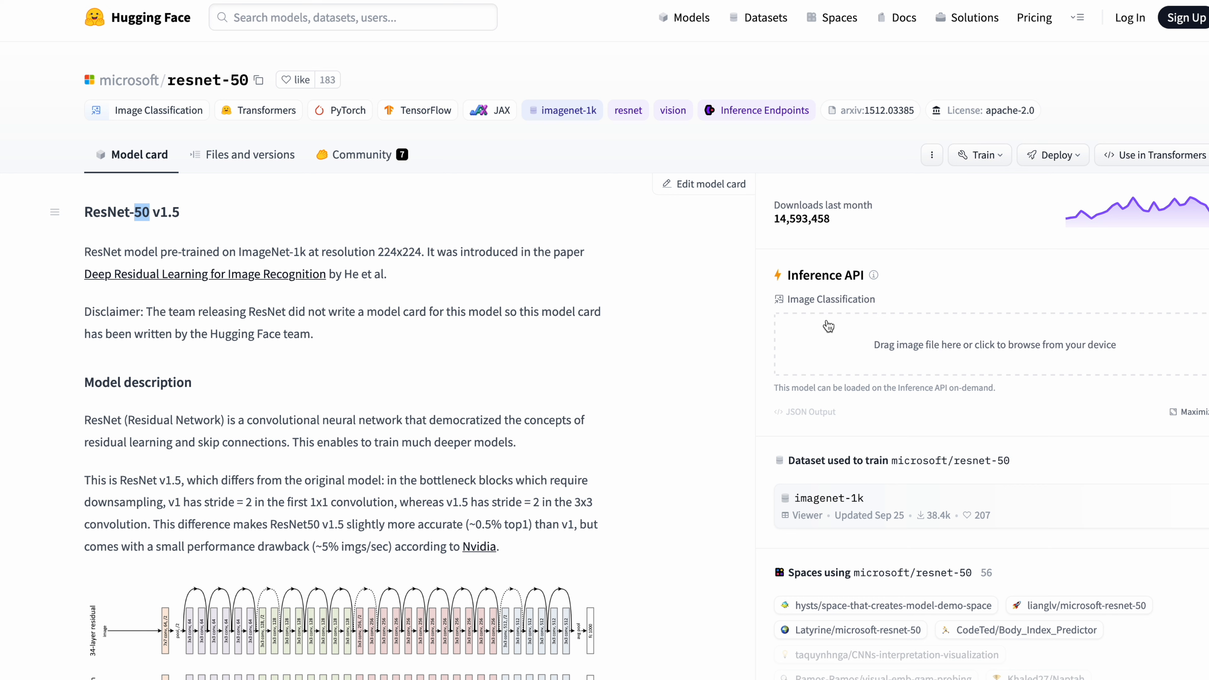
pyautogui.moveTo(925, 354)
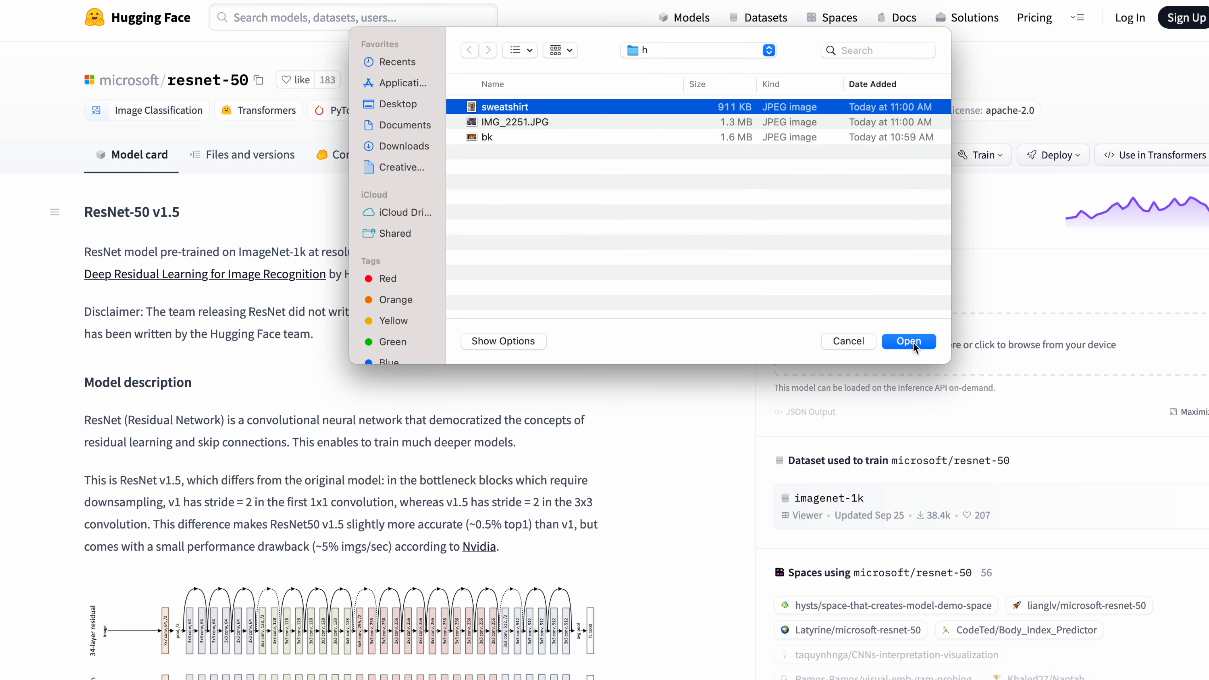
# Classify the sweatshirt photo with resnet-50, returning sweatshirt at 0.985.
pyautogui.click(908, 340)
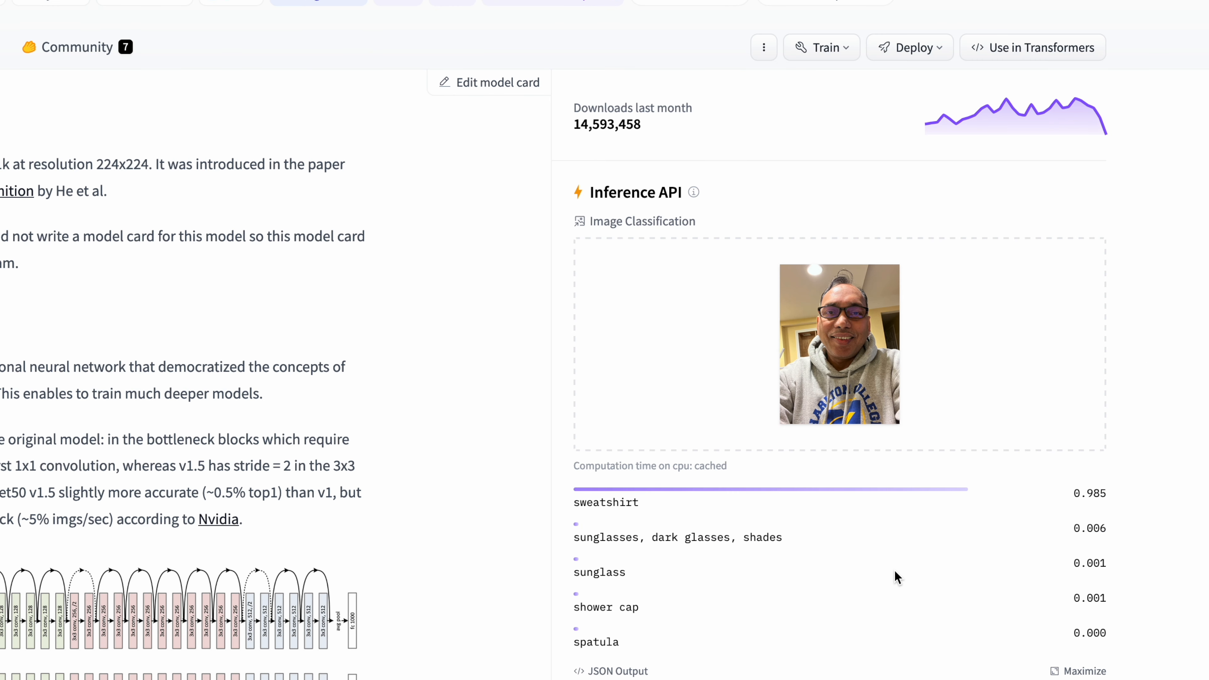
pyautogui.scroll(-3)
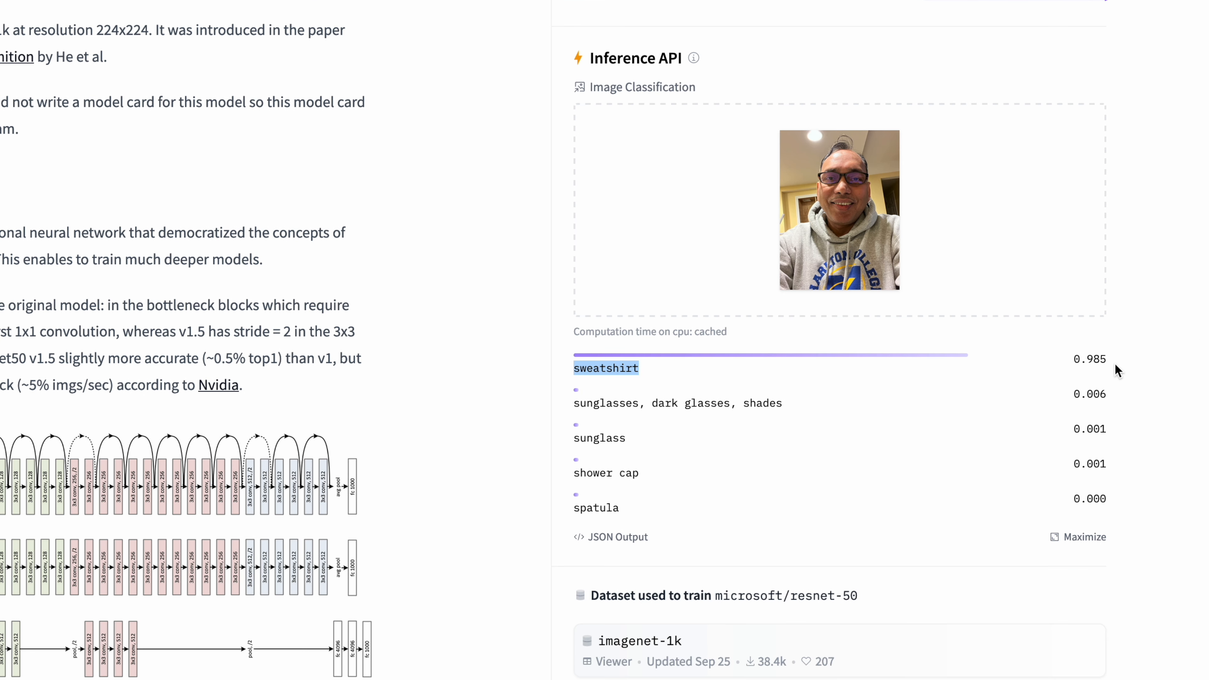
pyautogui.moveTo(631, 395)
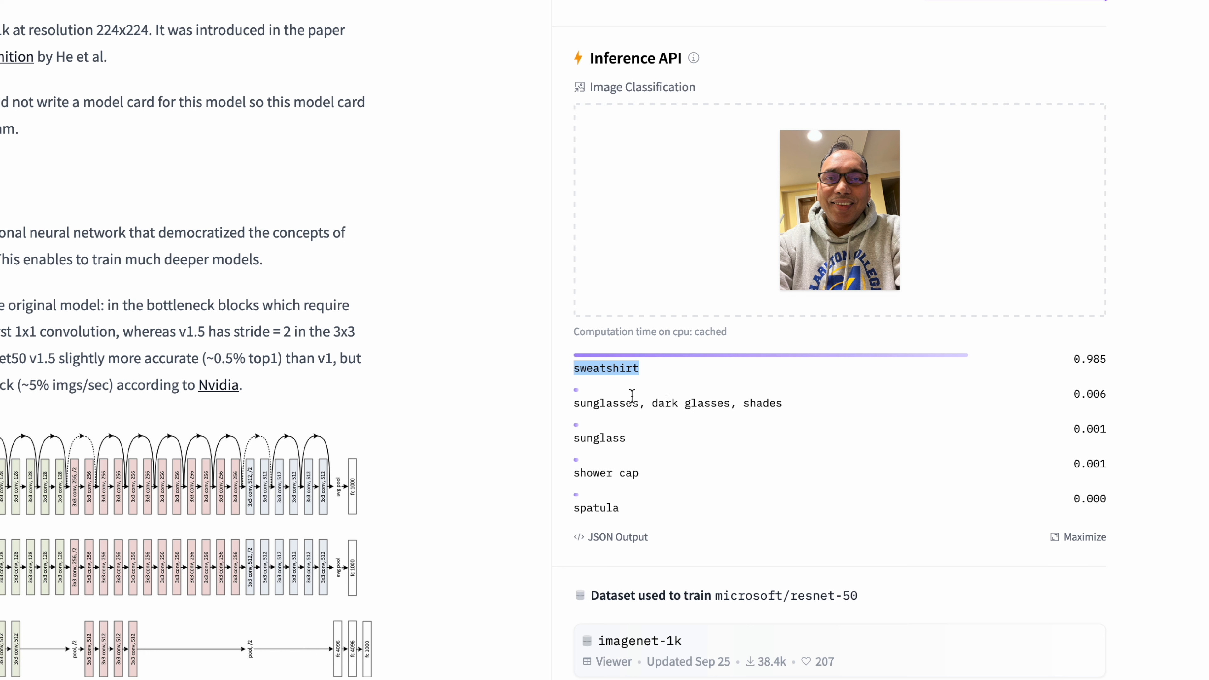
pyautogui.moveTo(699, 388)
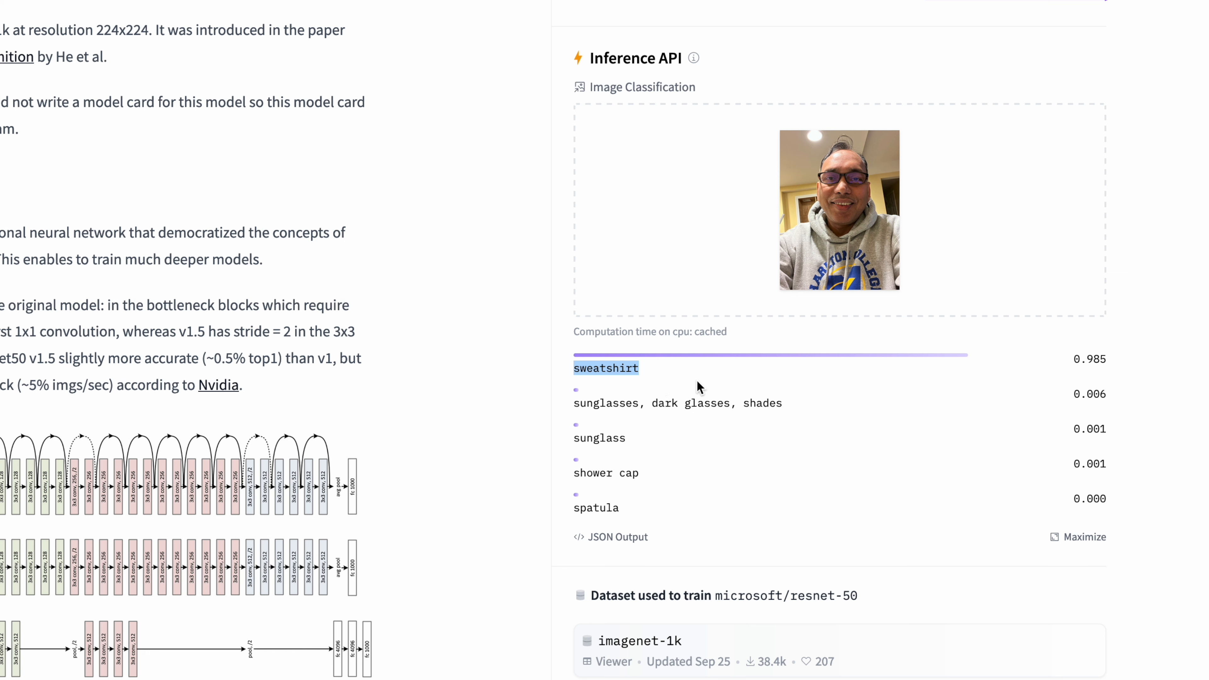
pyautogui.moveTo(601, 375)
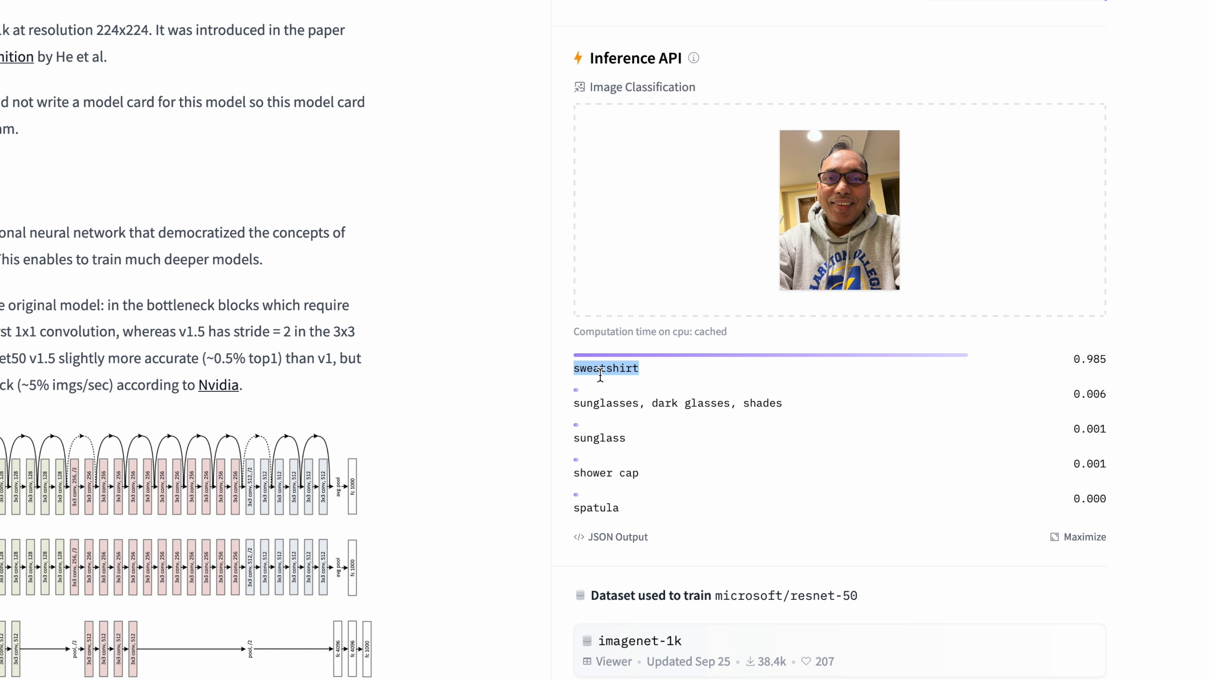
pyautogui.scroll(3)
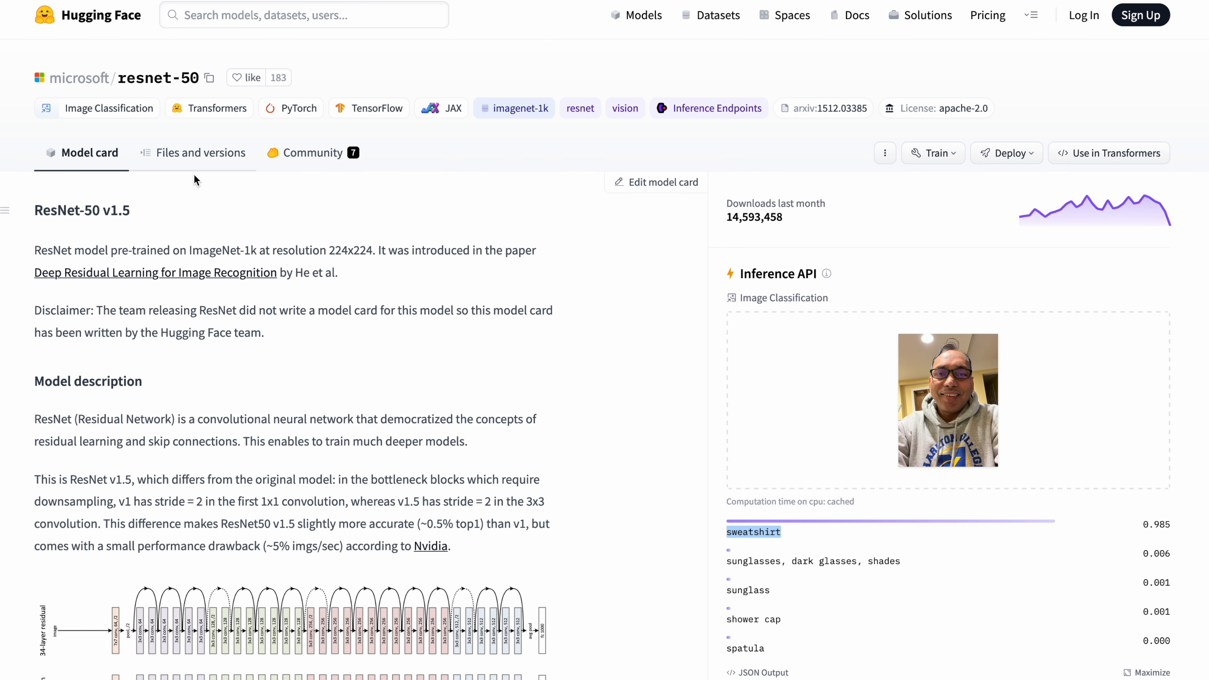
# View resnet-50's files and community discussions, then return to its model card.
pyautogui.click(201, 151)
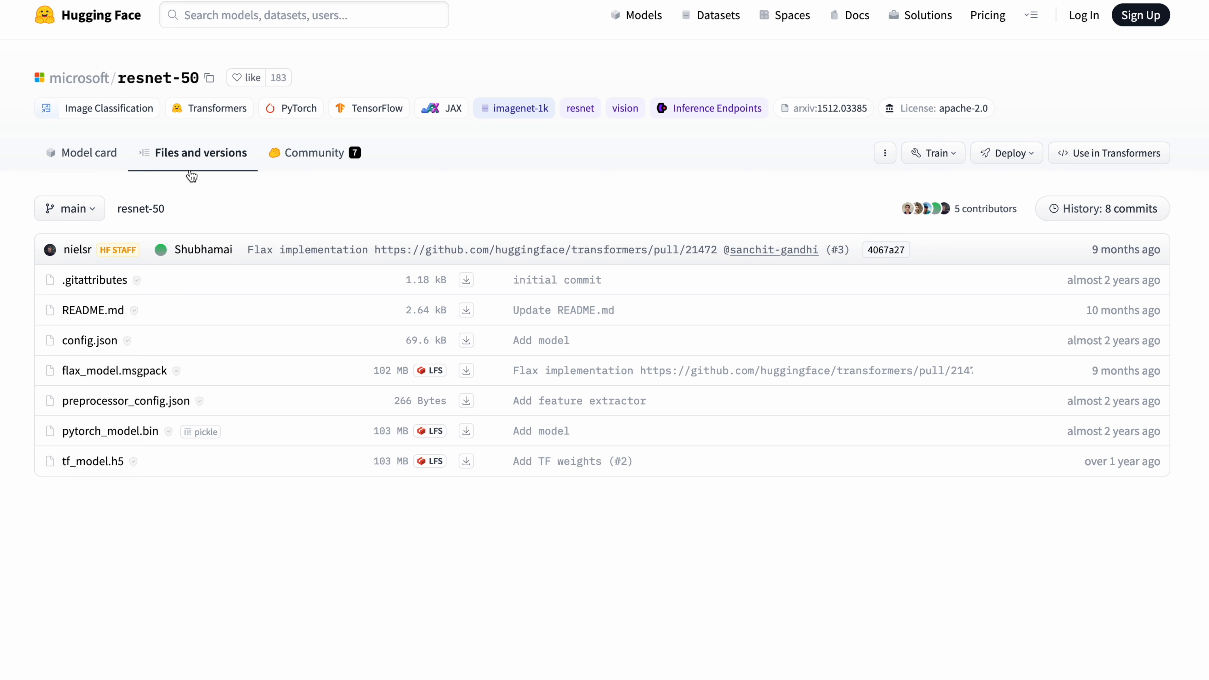
pyautogui.moveTo(199, 197)
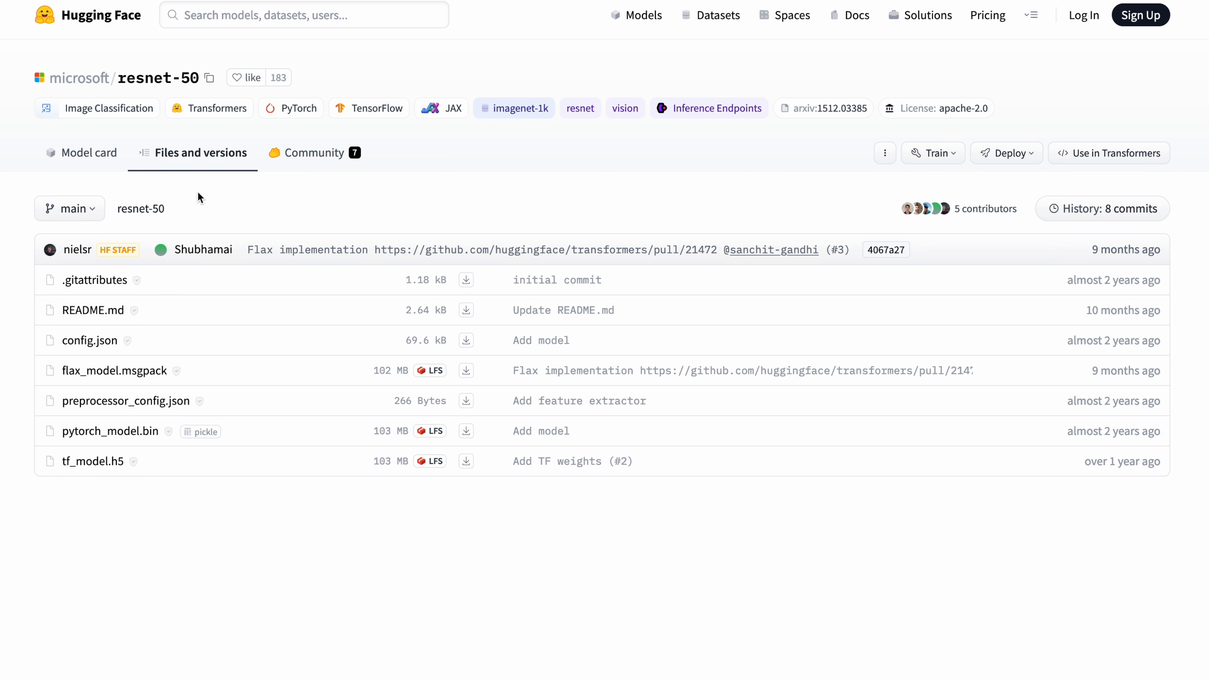
pyautogui.click(312, 151)
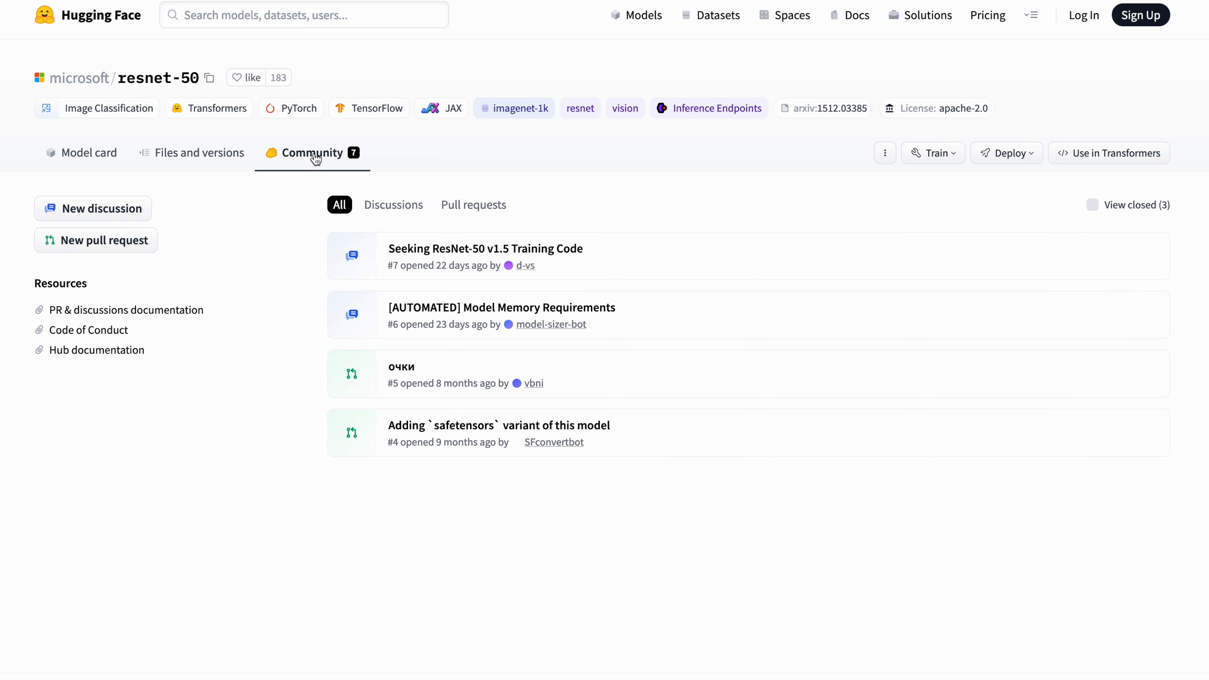
pyautogui.click(86, 152)
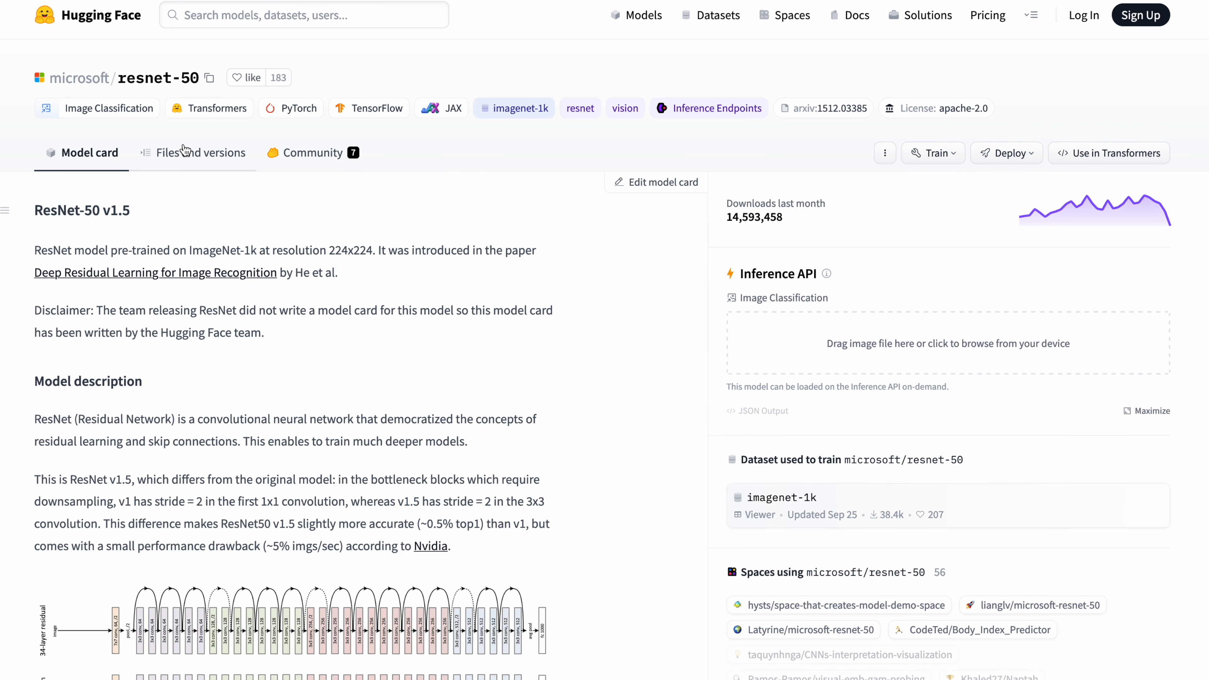
# Return to the Models listing filtered to Image Classification (8,226 models).
pyautogui.click(642, 14)
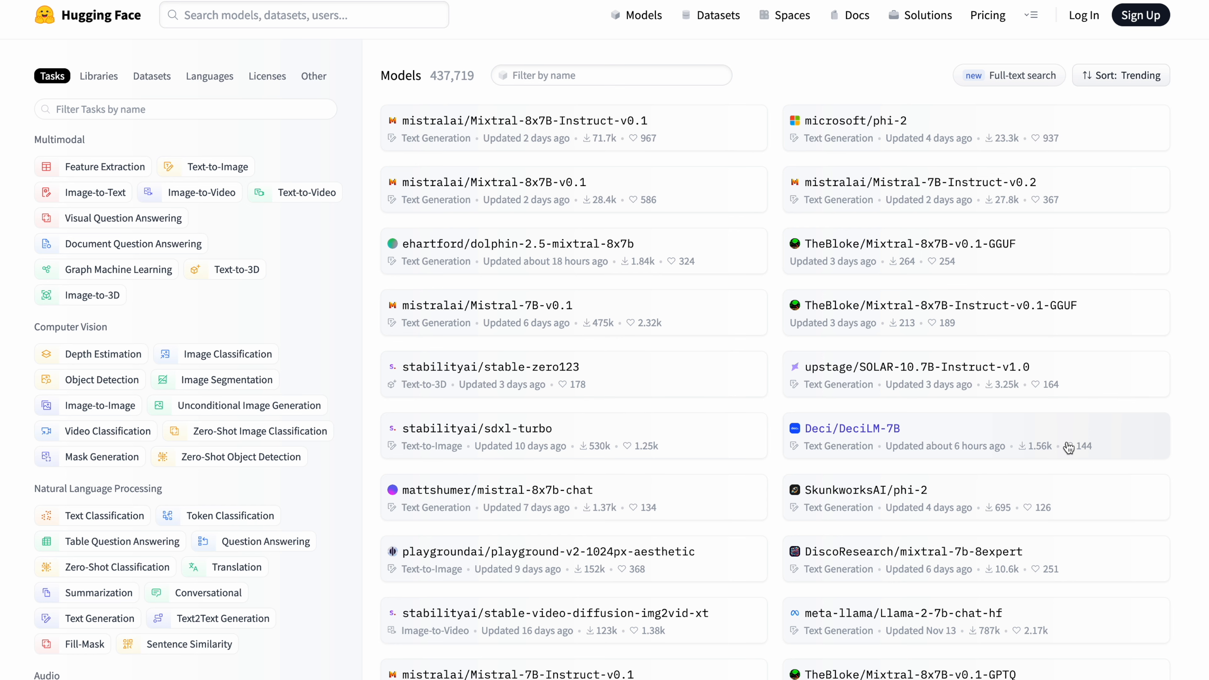
pyautogui.click(230, 353)
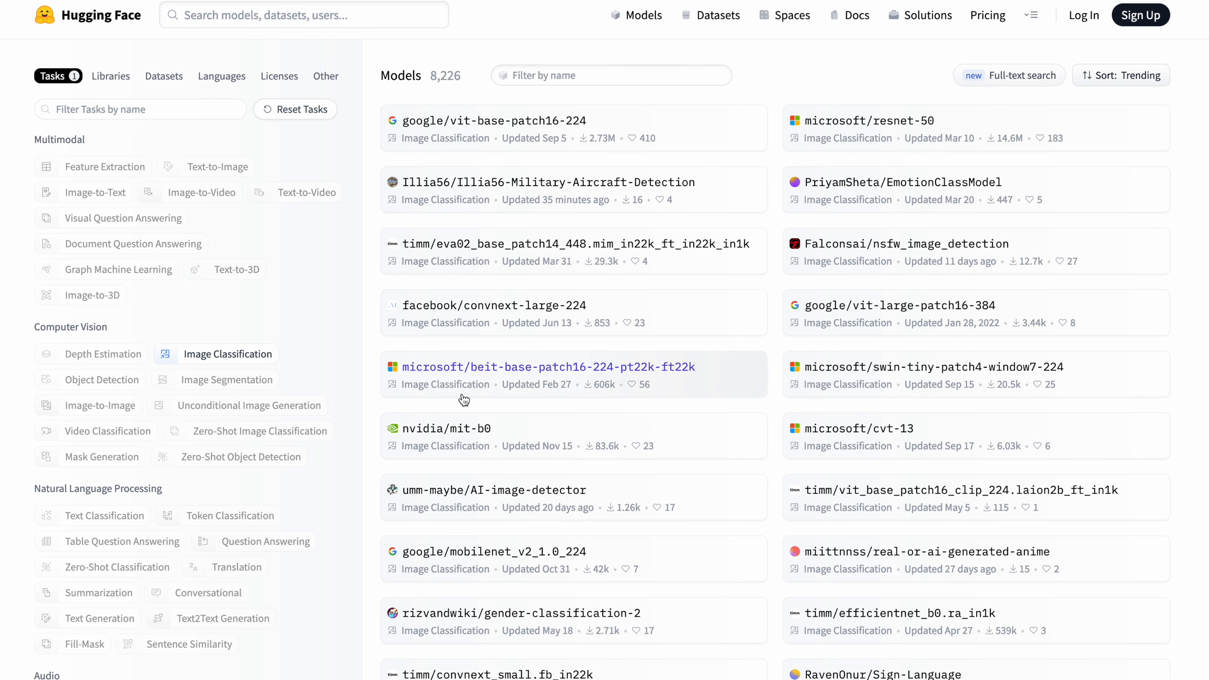
pyautogui.moveTo(189, 386)
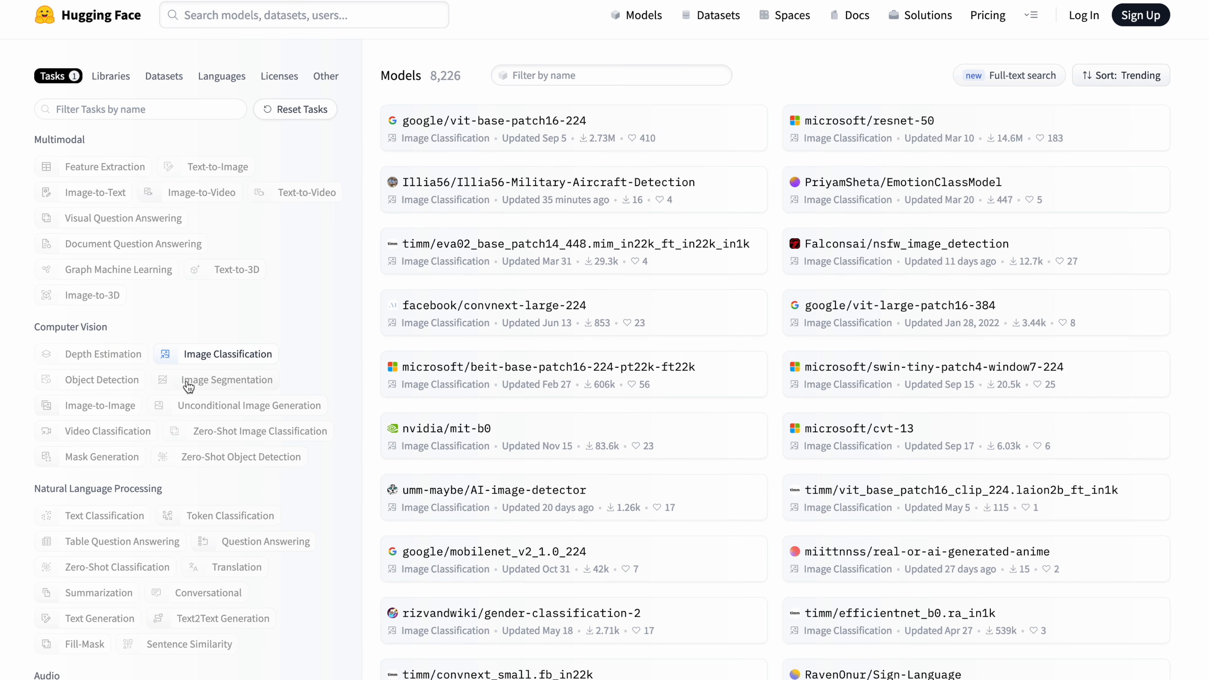
pyautogui.moveTo(903, 182)
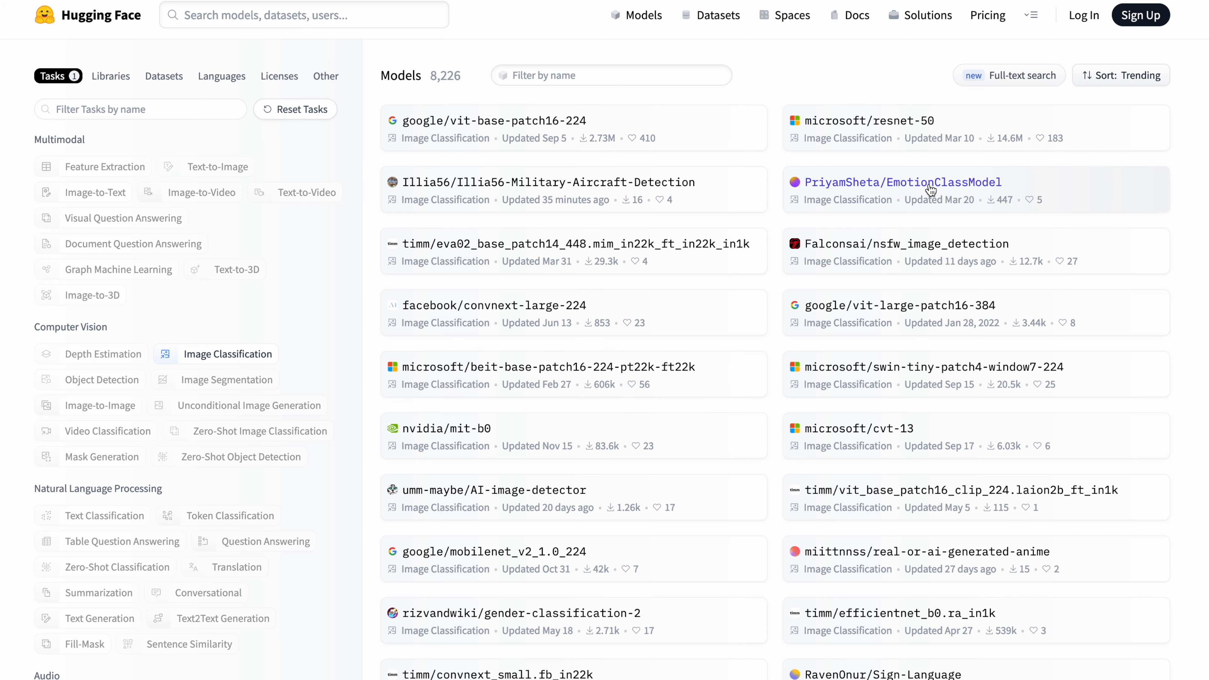
# Open PriyamSheta/EmotionClassModel and see its example photo labeled Happy at 0.982.
pyautogui.click(903, 182)
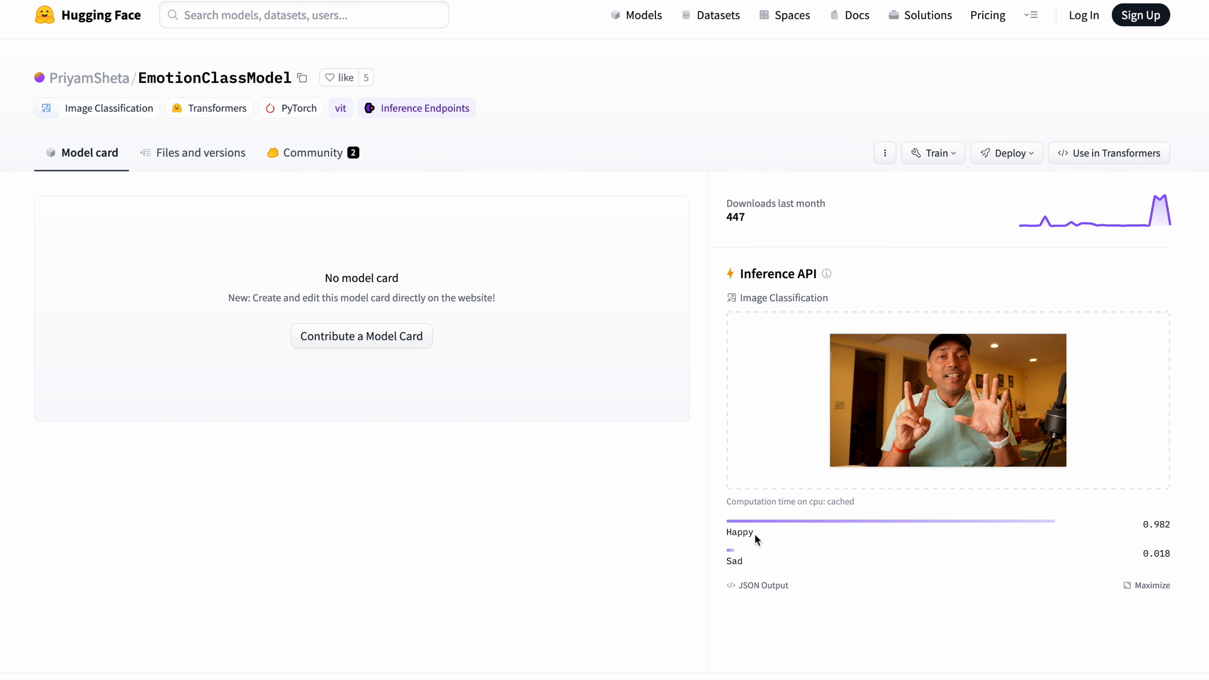
pyautogui.moveTo(156, 91)
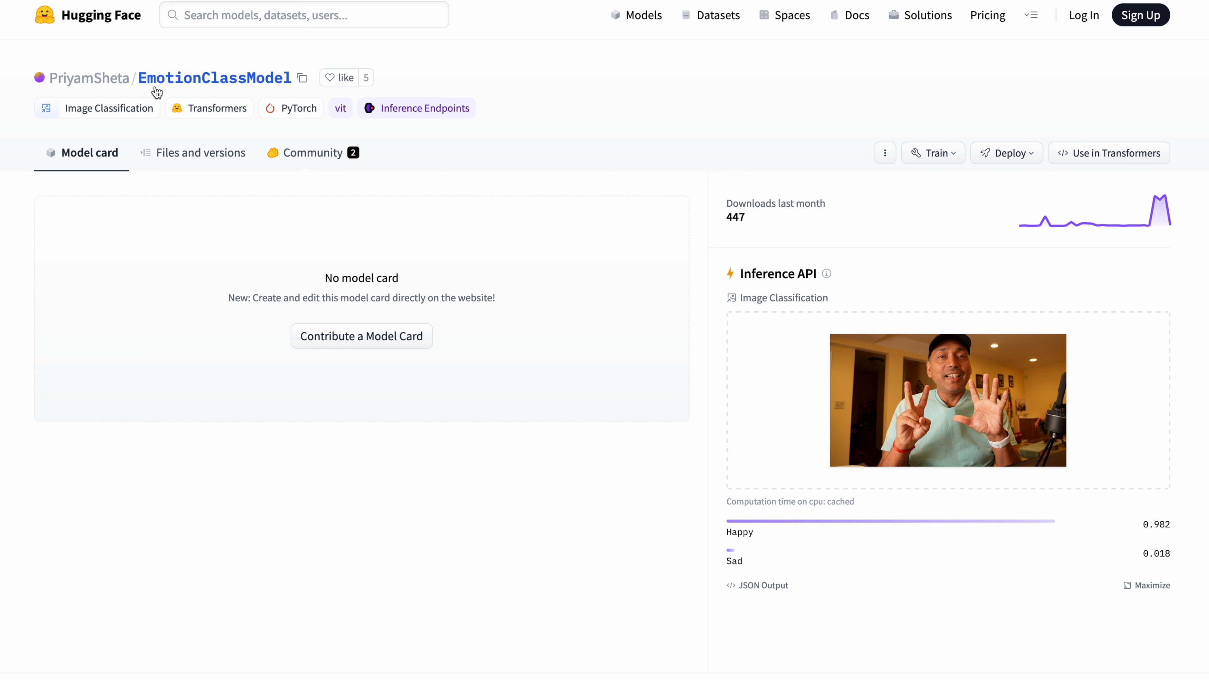
pyautogui.moveTo(275, 107)
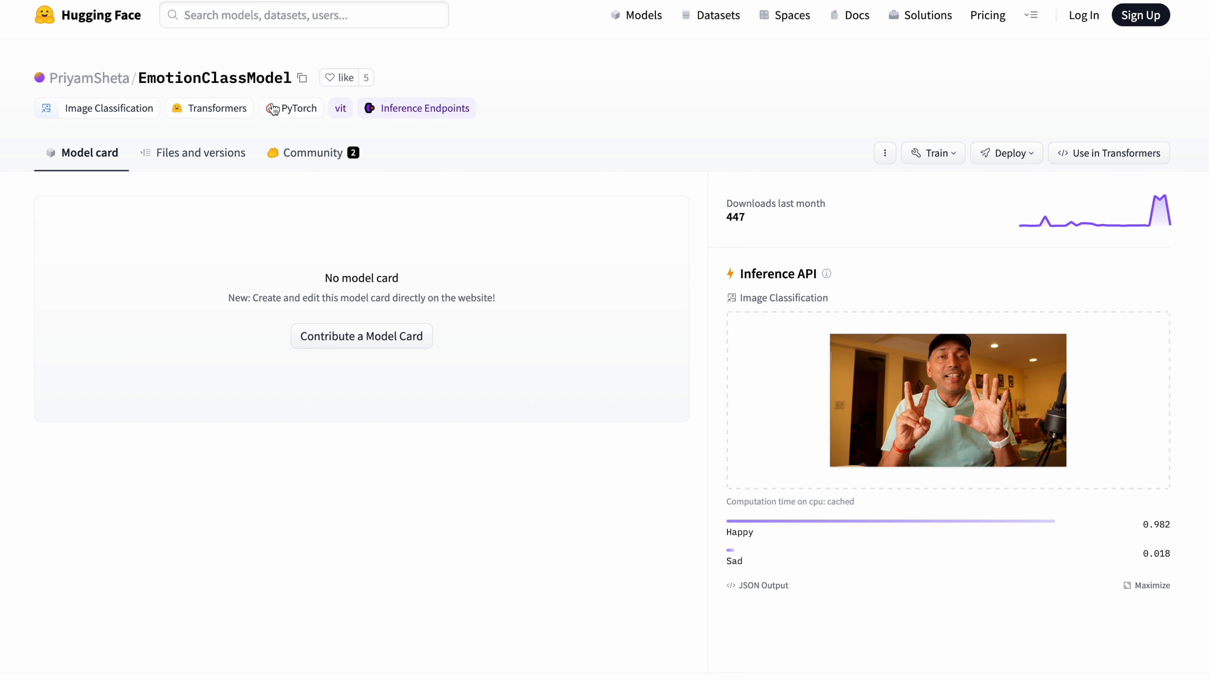
pyautogui.moveTo(1173, 539)
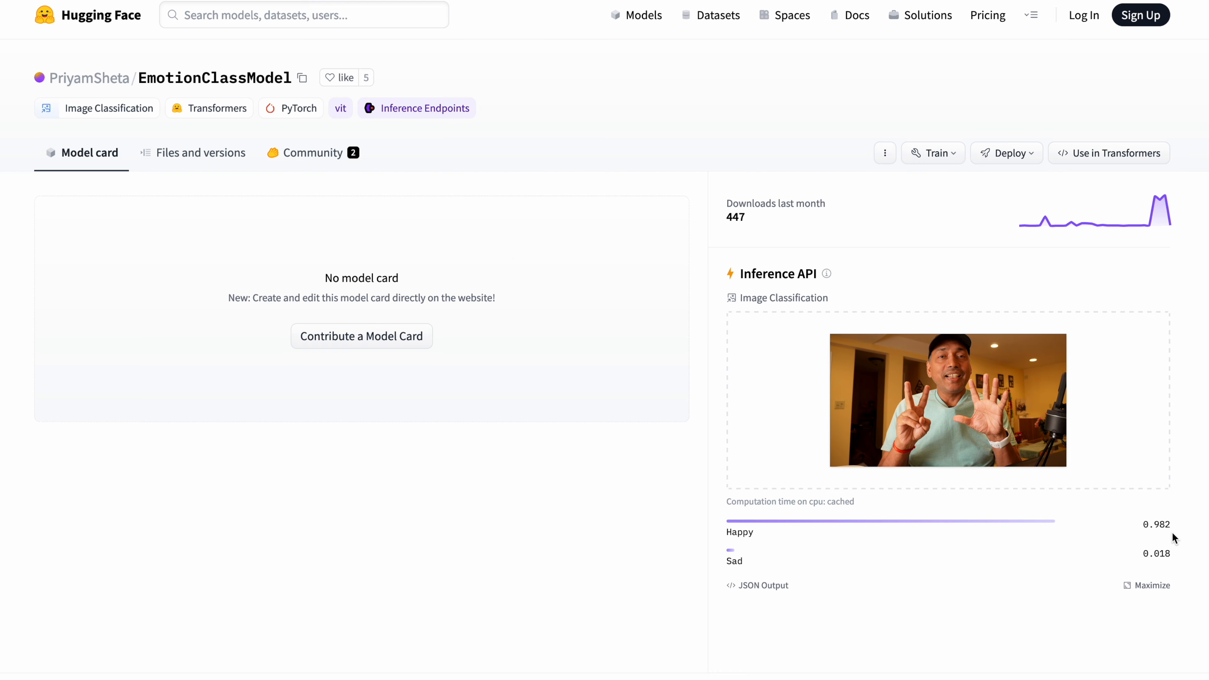
pyautogui.scroll(-3)
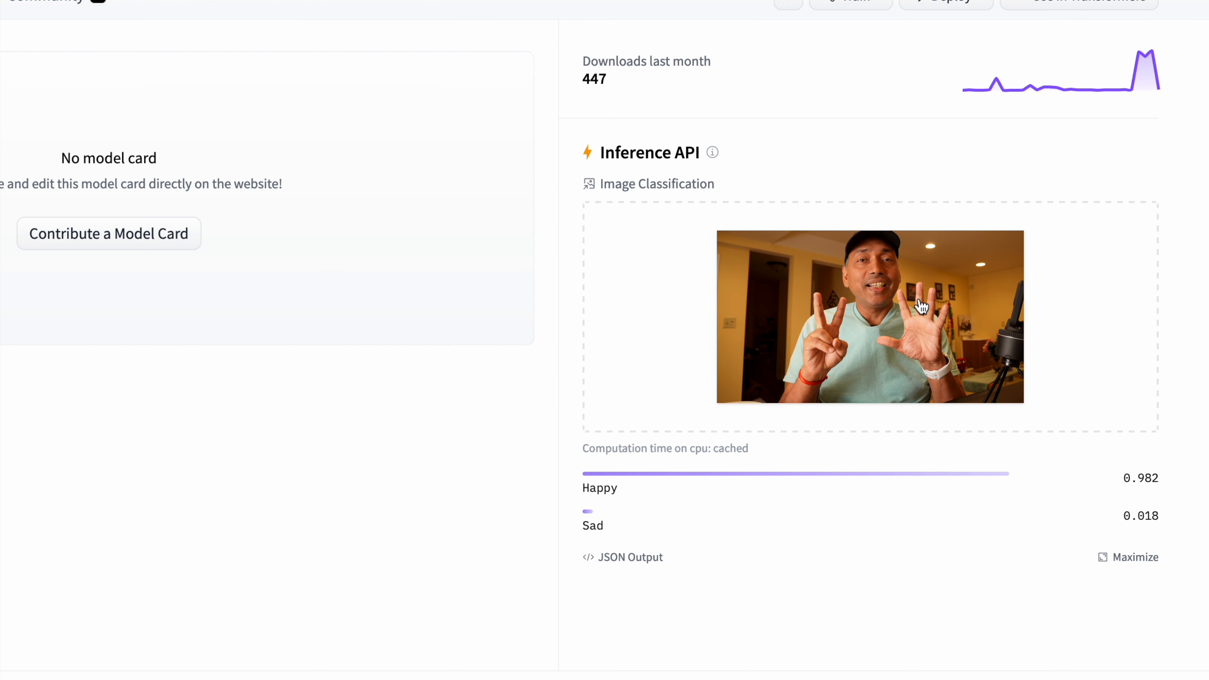
pyautogui.moveTo(991, 494)
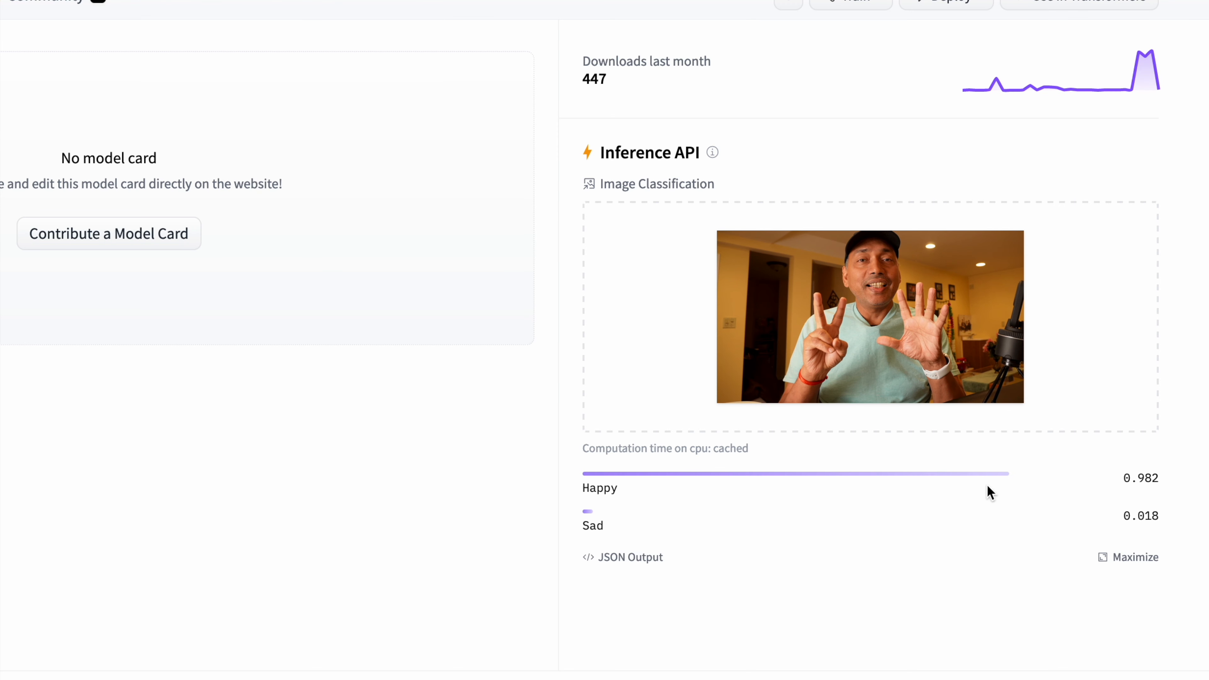
pyautogui.moveTo(1145, 532)
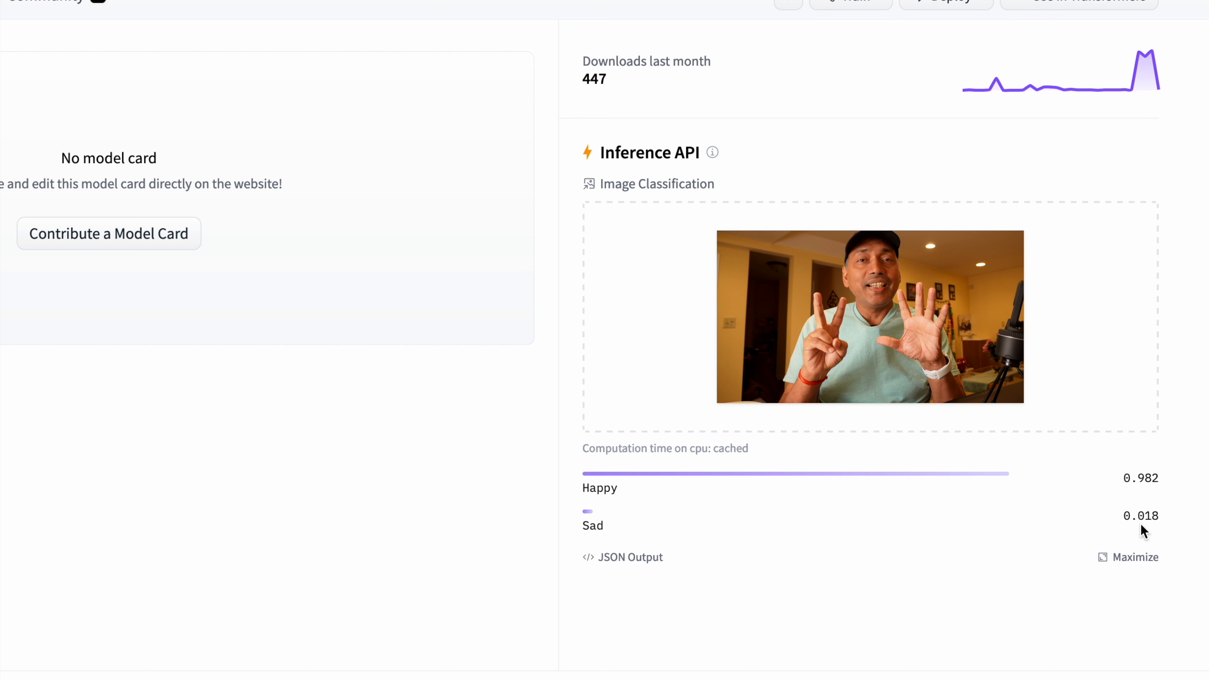
pyautogui.moveTo(1149, 540)
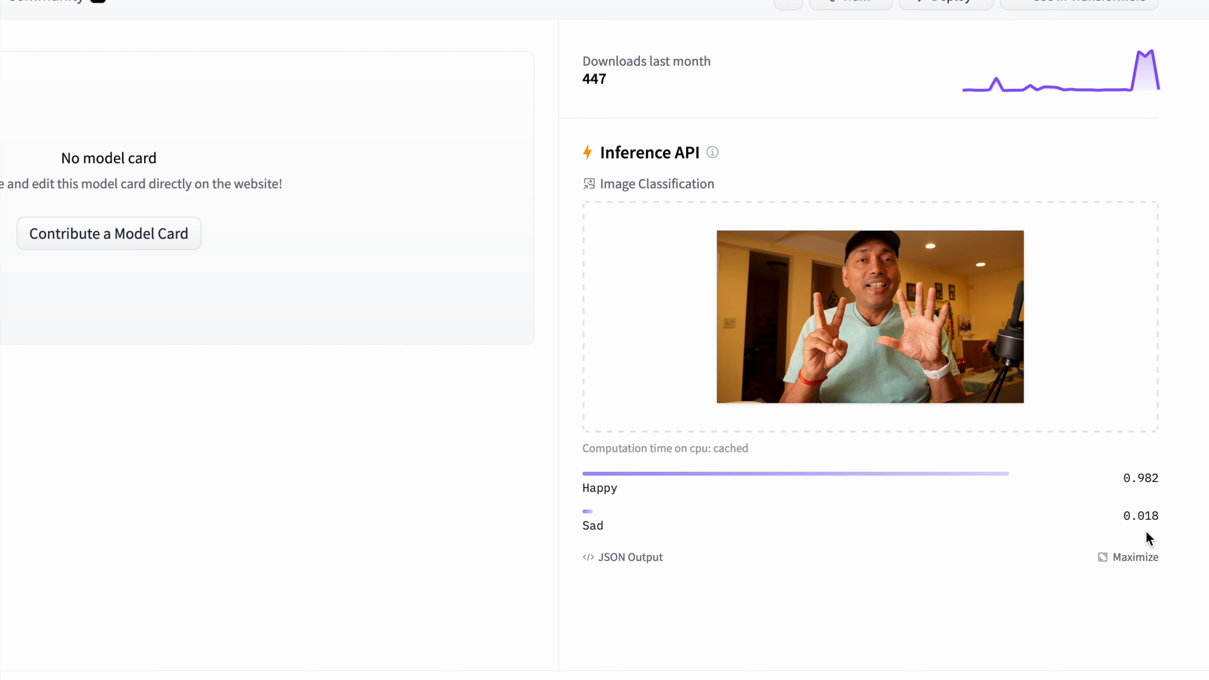
pyautogui.moveTo(602, 547)
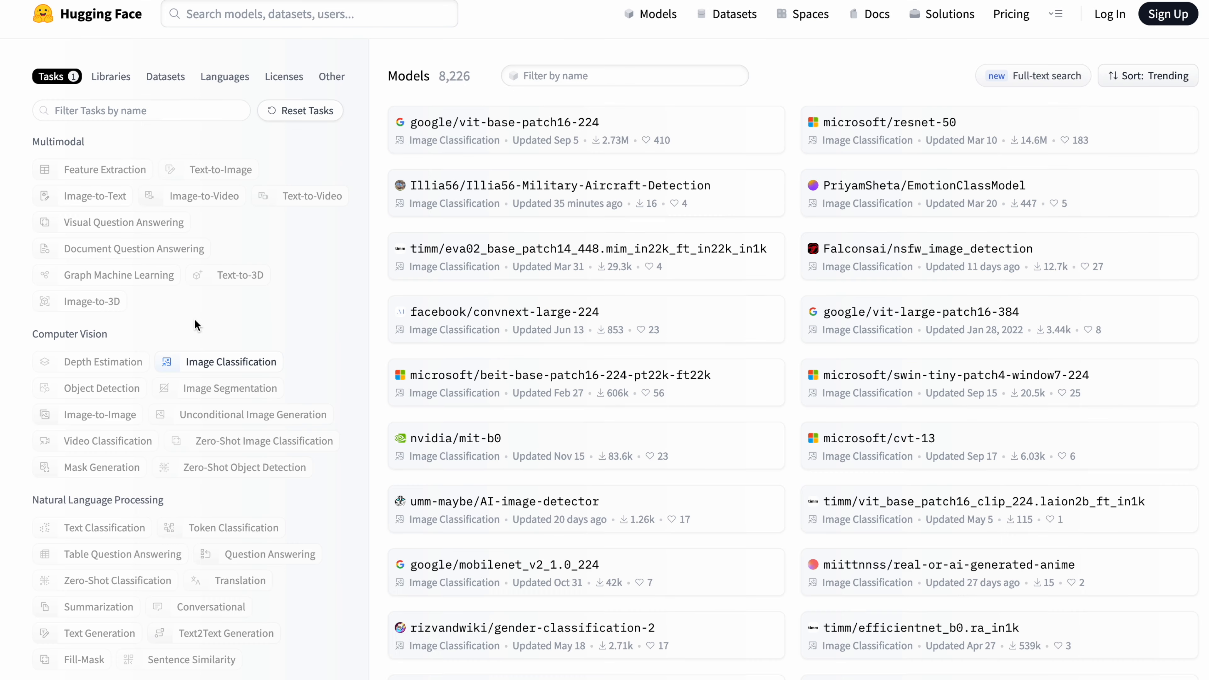
pyautogui.moveTo(917, 264)
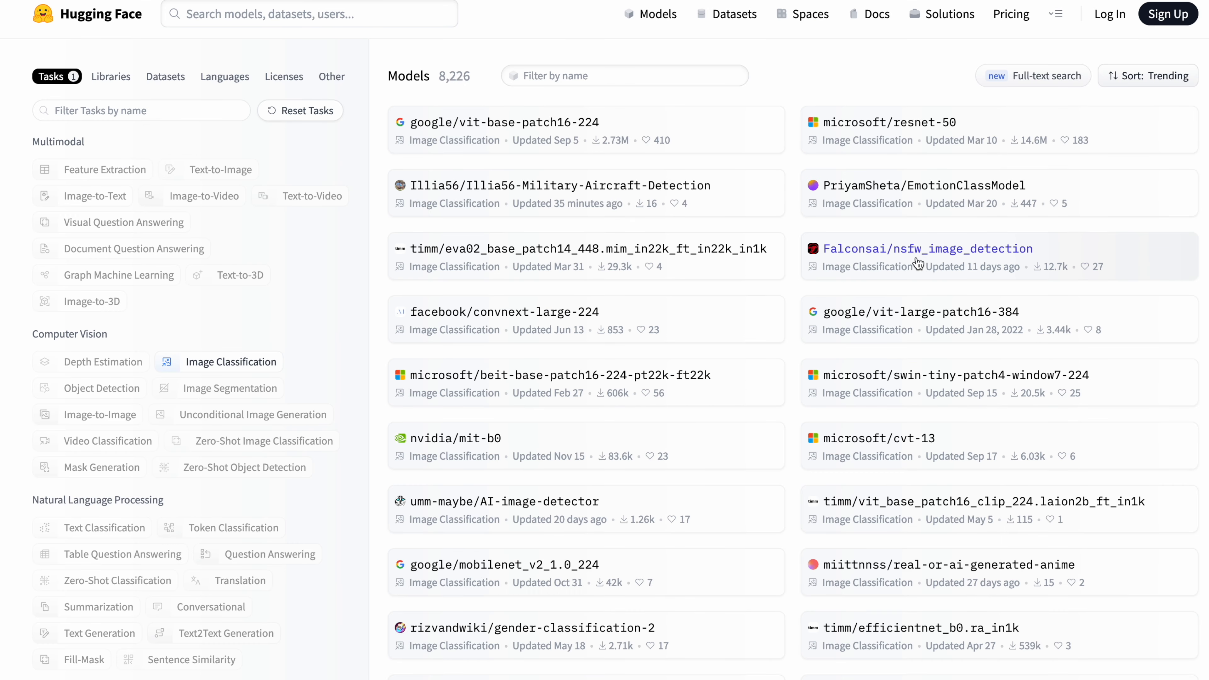
# Open the Falconsai/nsfw_image_detection model card and review it.
pyautogui.click(927, 249)
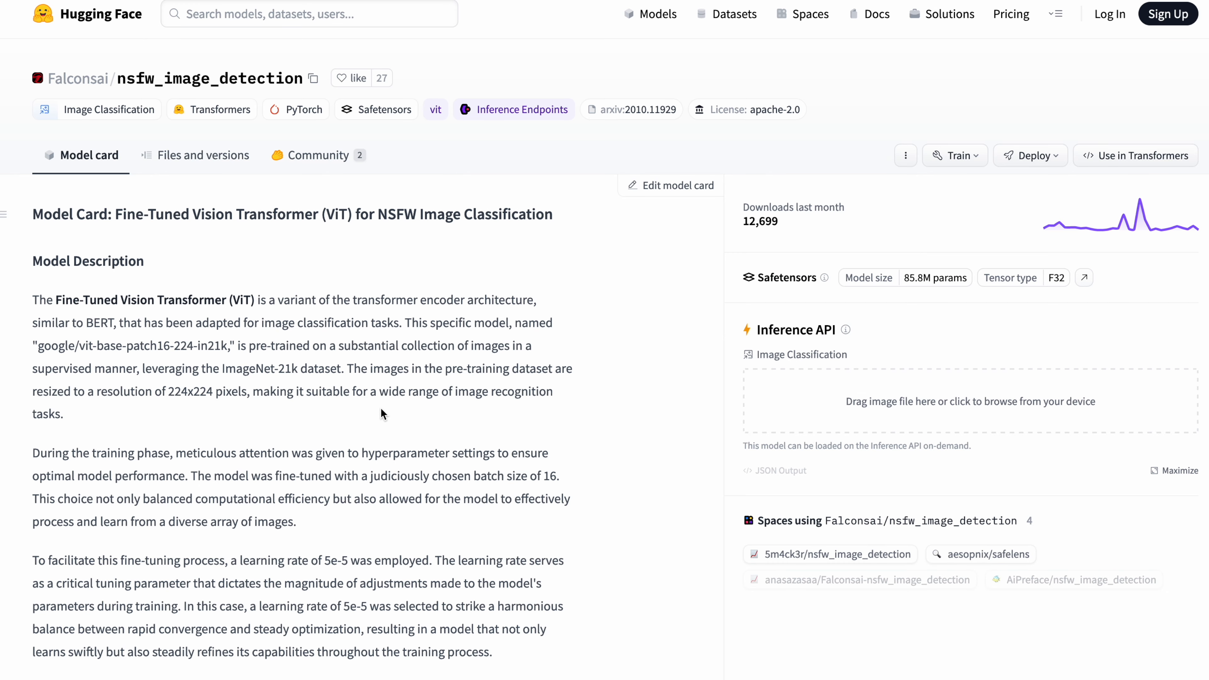
pyautogui.scroll(-3)
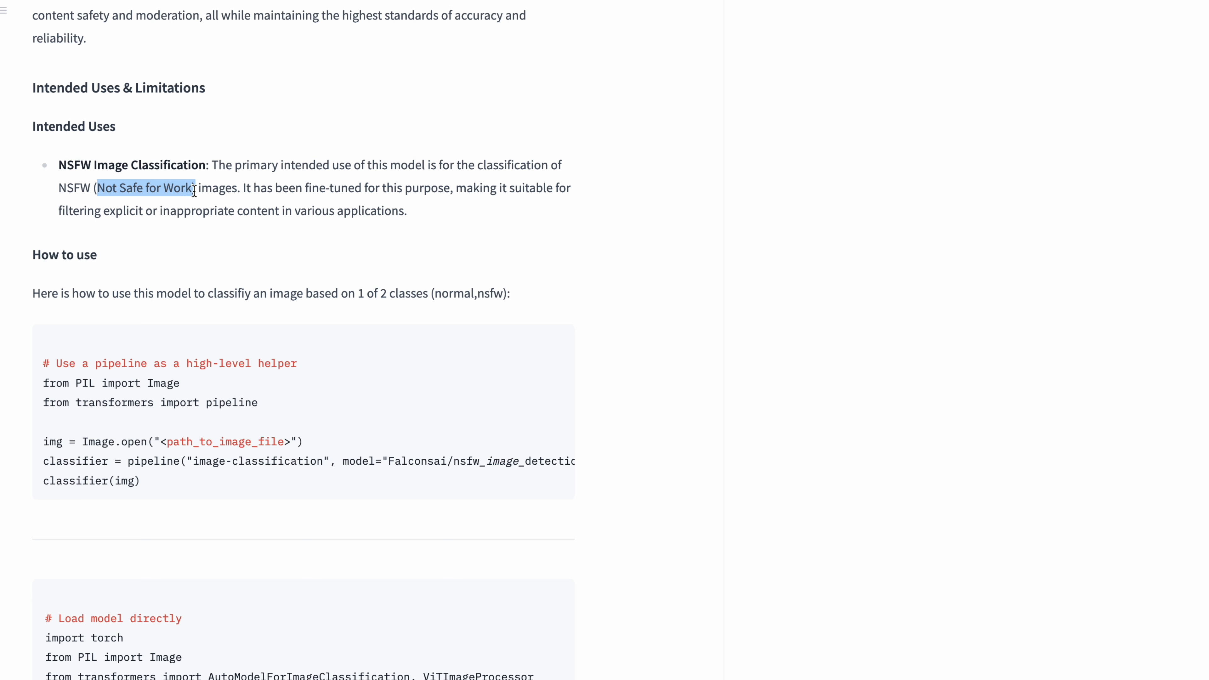
pyautogui.moveTo(417, 216)
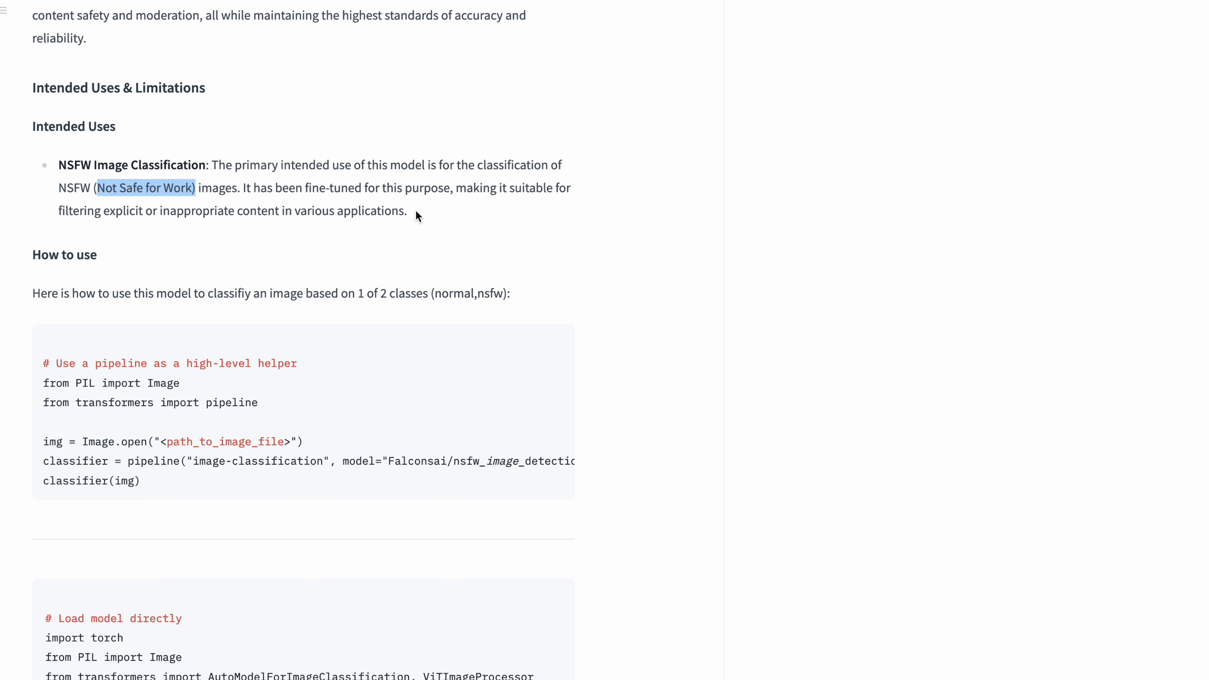
pyautogui.moveTo(152, 220)
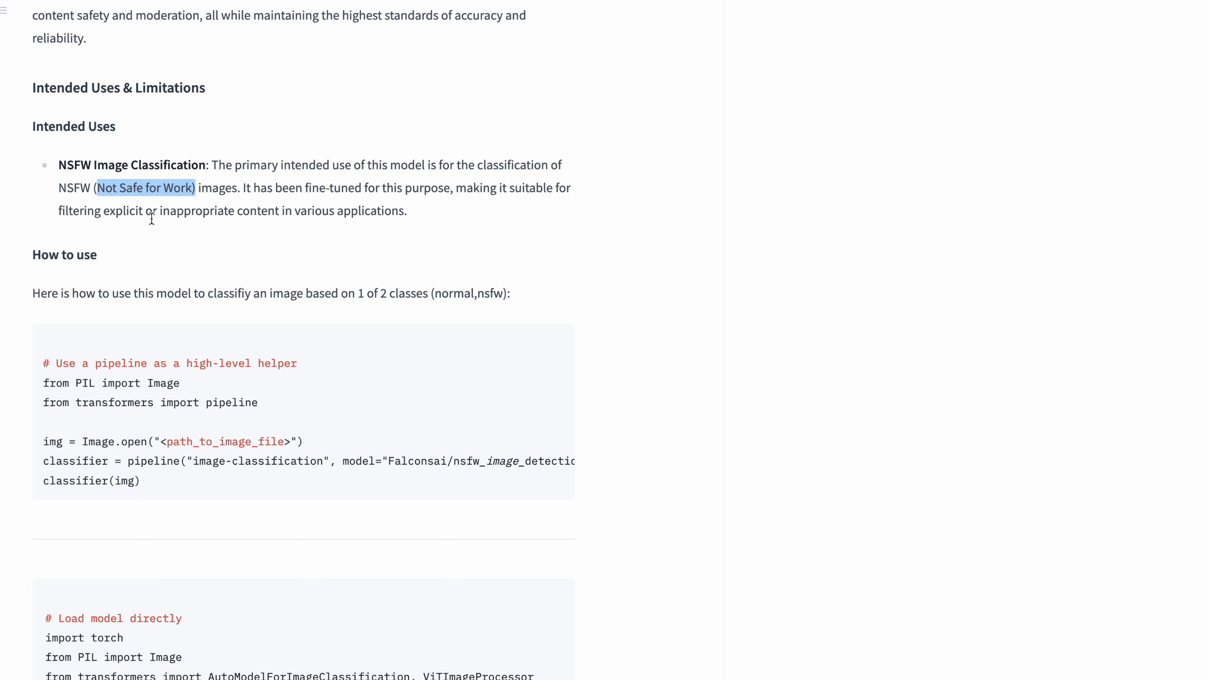
pyautogui.moveTo(282, 228)
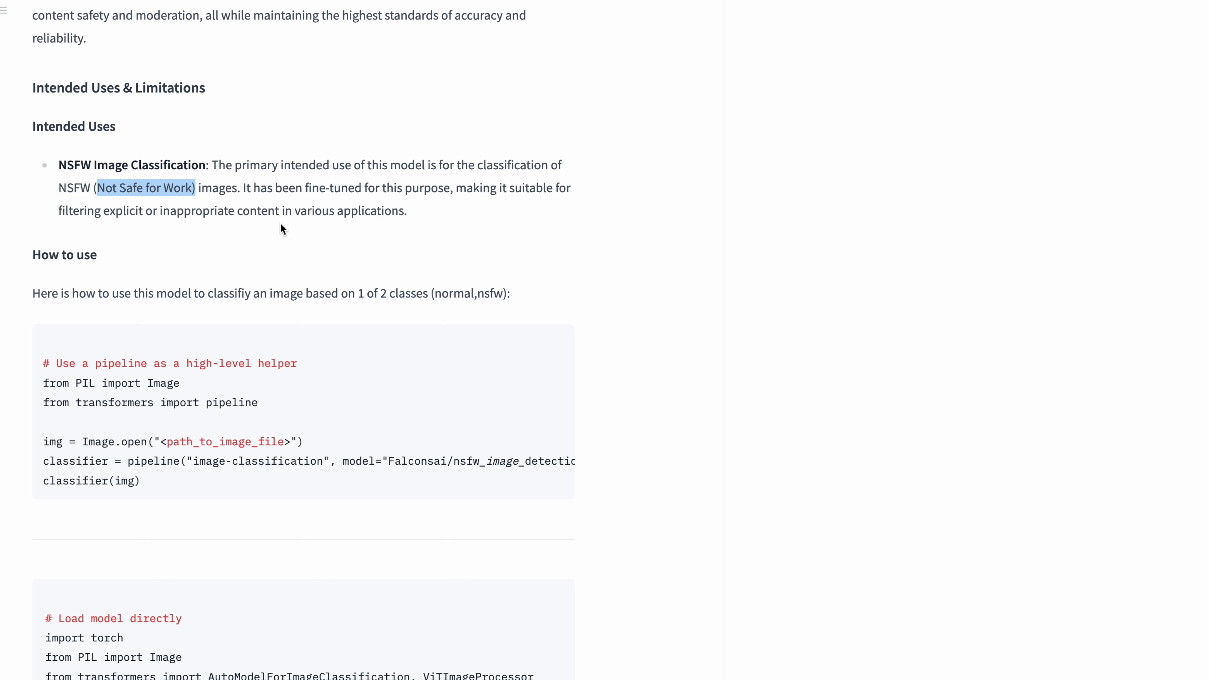
pyautogui.scroll(3)
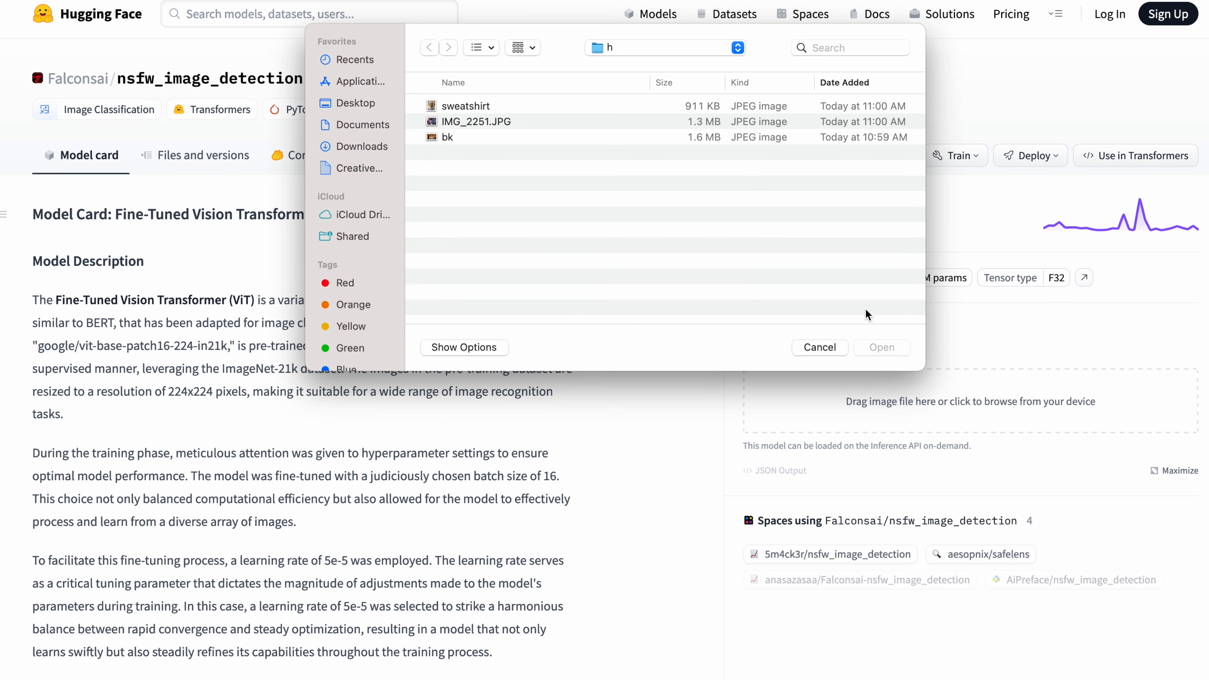
# Classify the sweatshirt photo, returning normal 1.000 and nsfw 0.000.
pyautogui.click(470, 105)
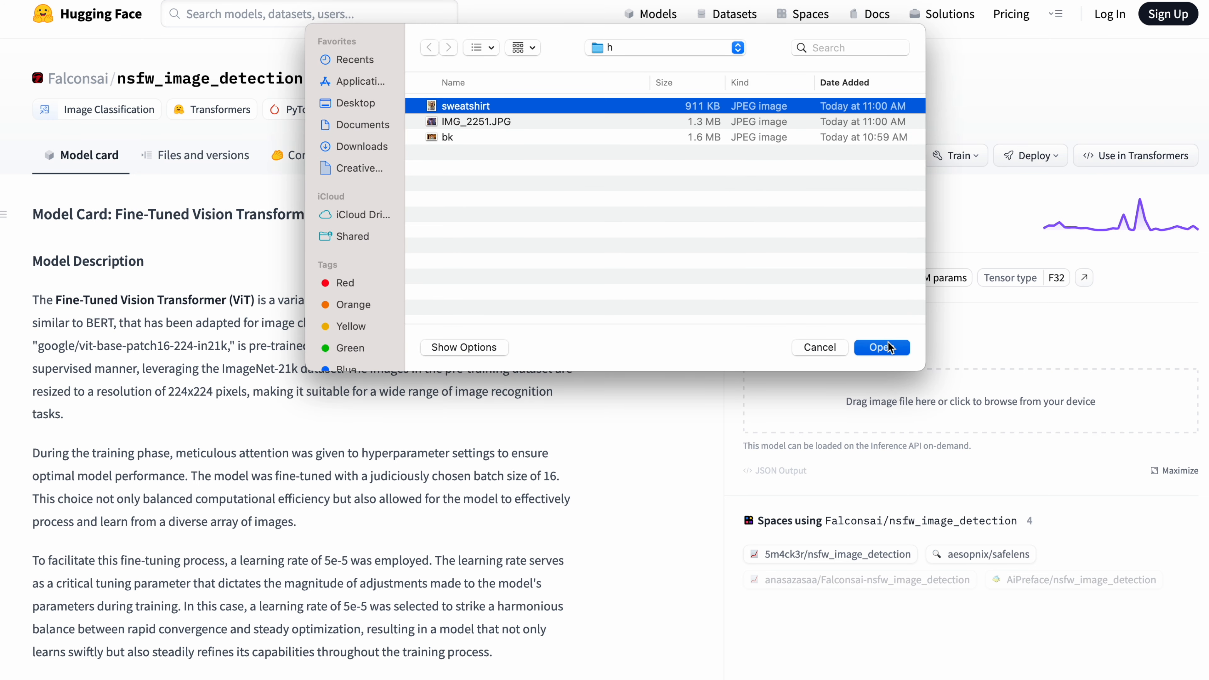
pyautogui.click(883, 347)
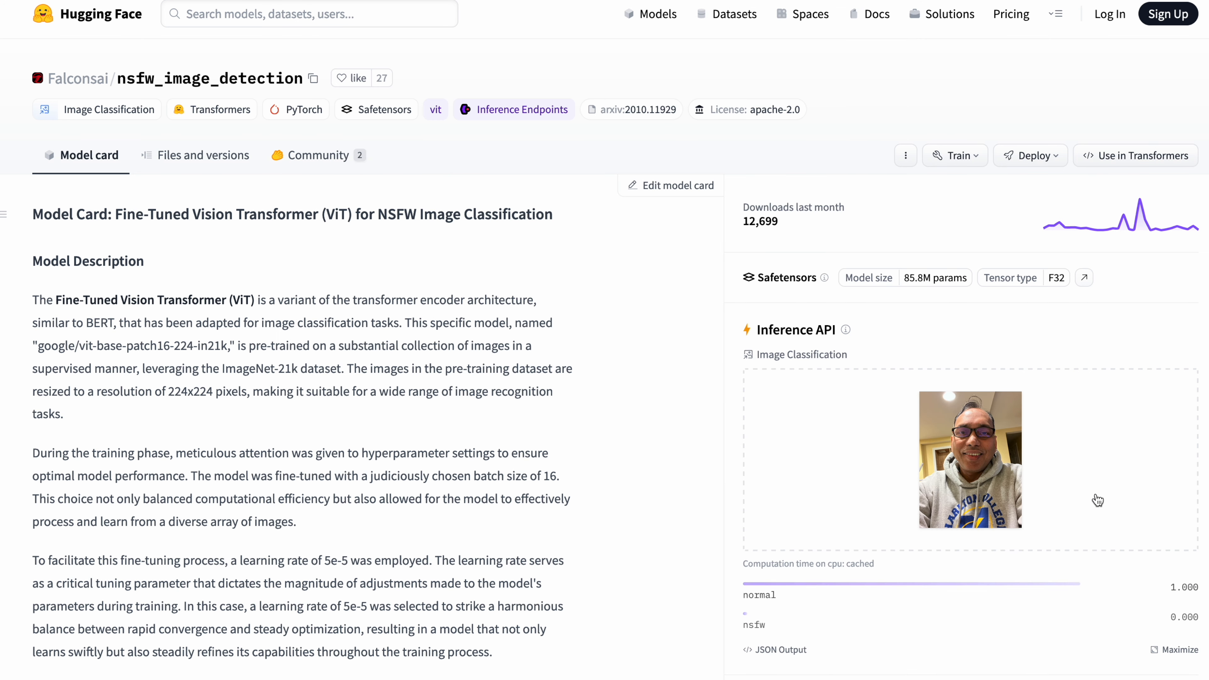
pyautogui.scroll(-3)
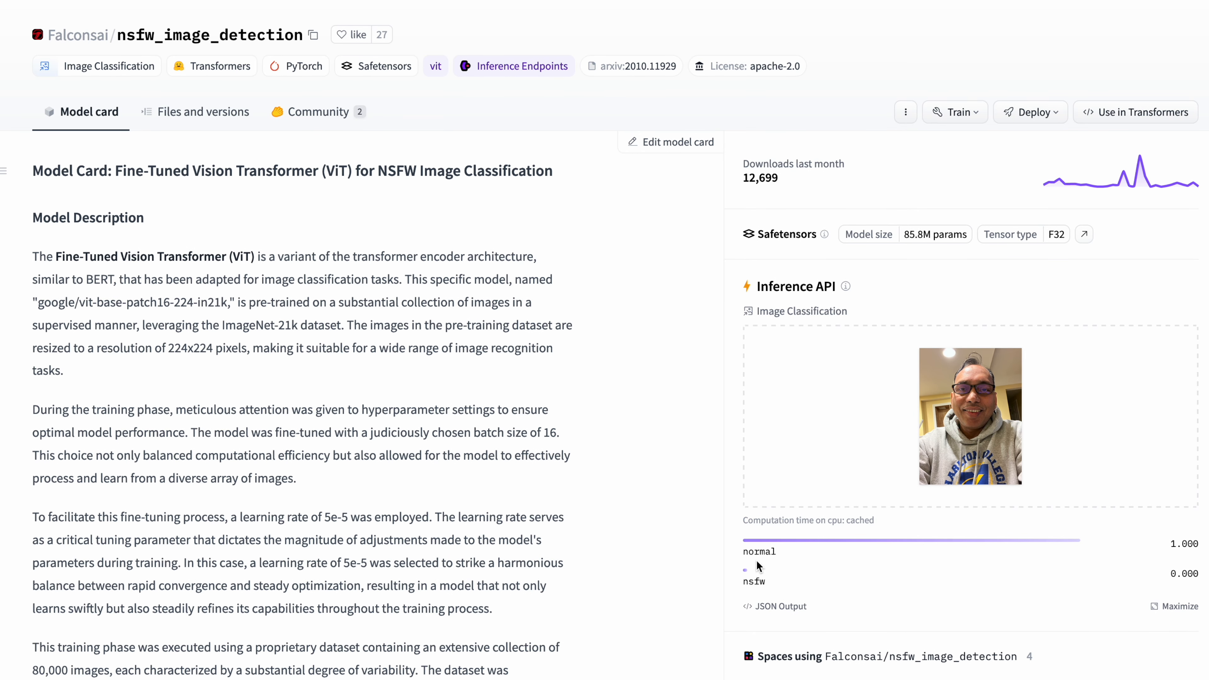
pyautogui.moveTo(832, 580)
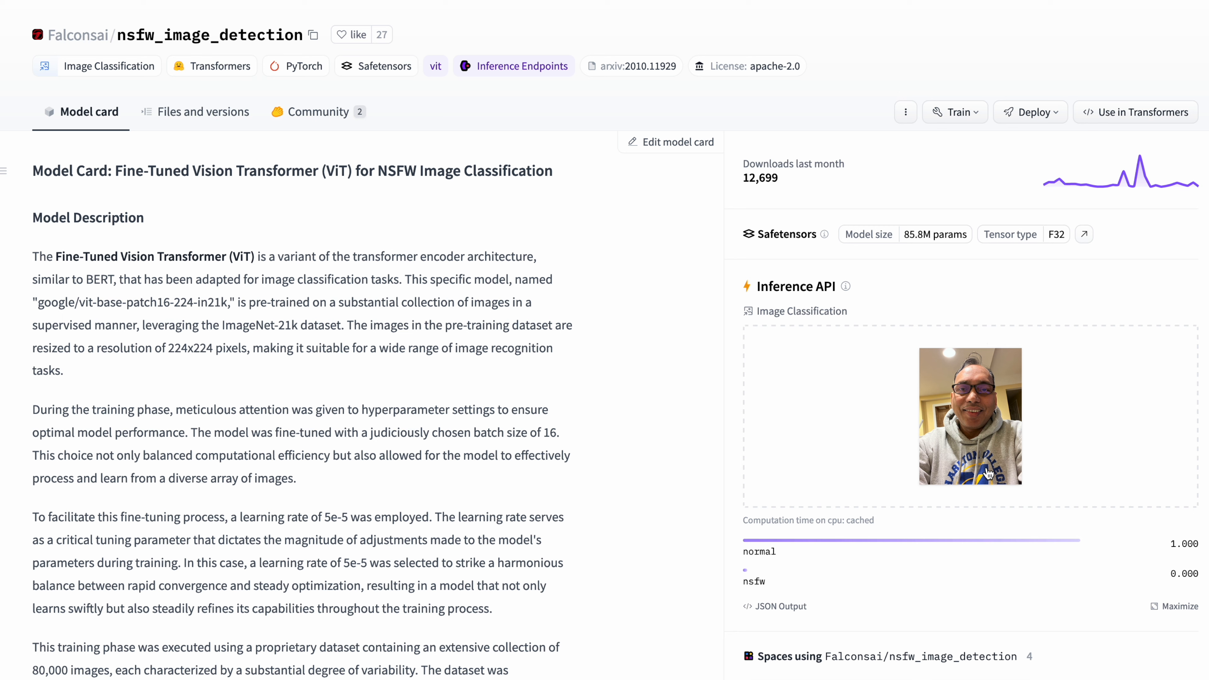
pyautogui.moveTo(894, 461)
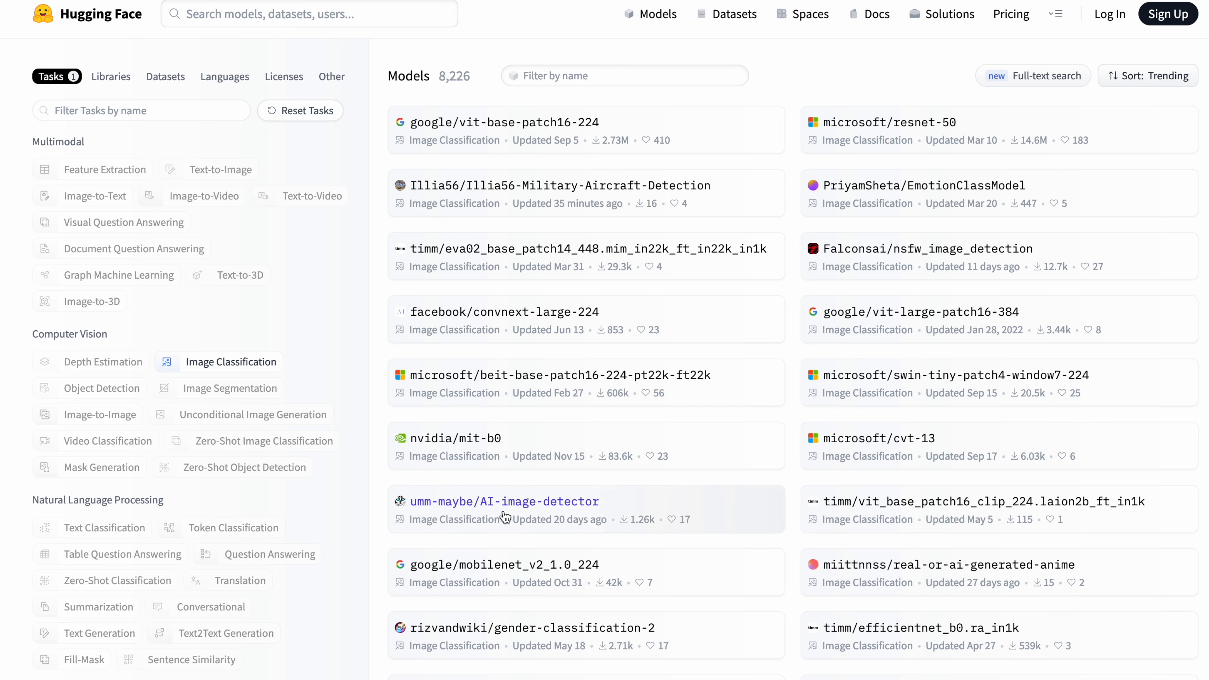
# Run umm-maybe/AI-image-detector on the bk photo of a man: human 0.745, artificial 0.255.
pyautogui.click(504, 501)
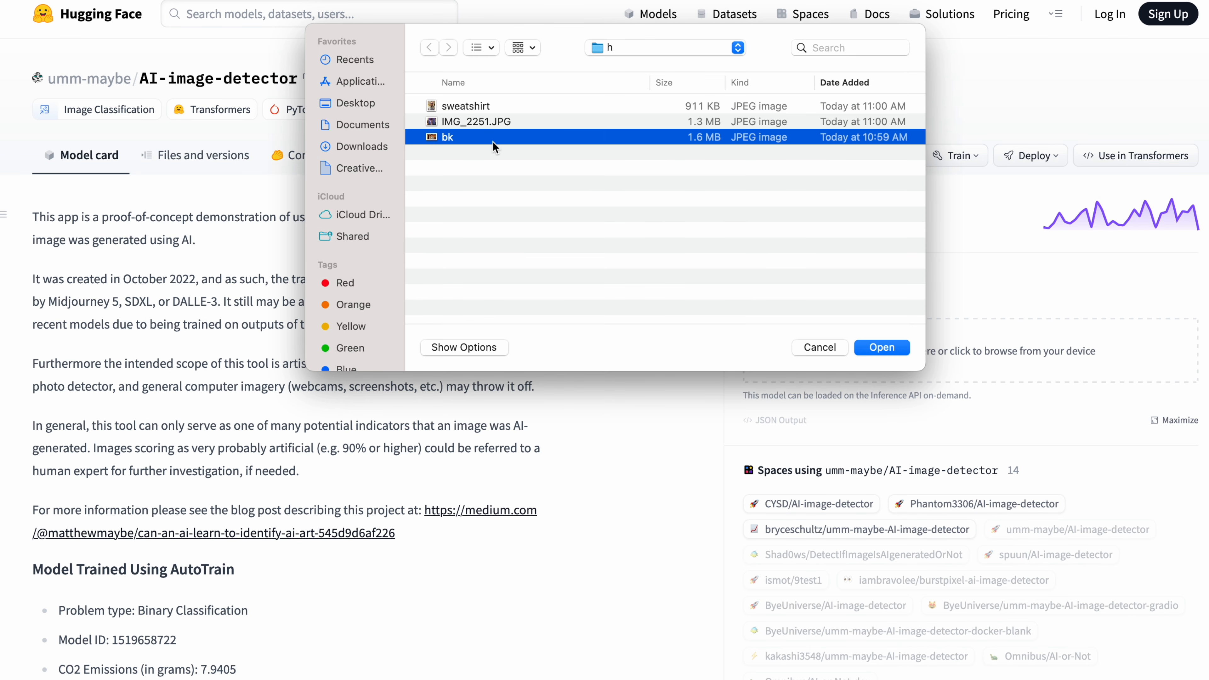
pyautogui.click(882, 347)
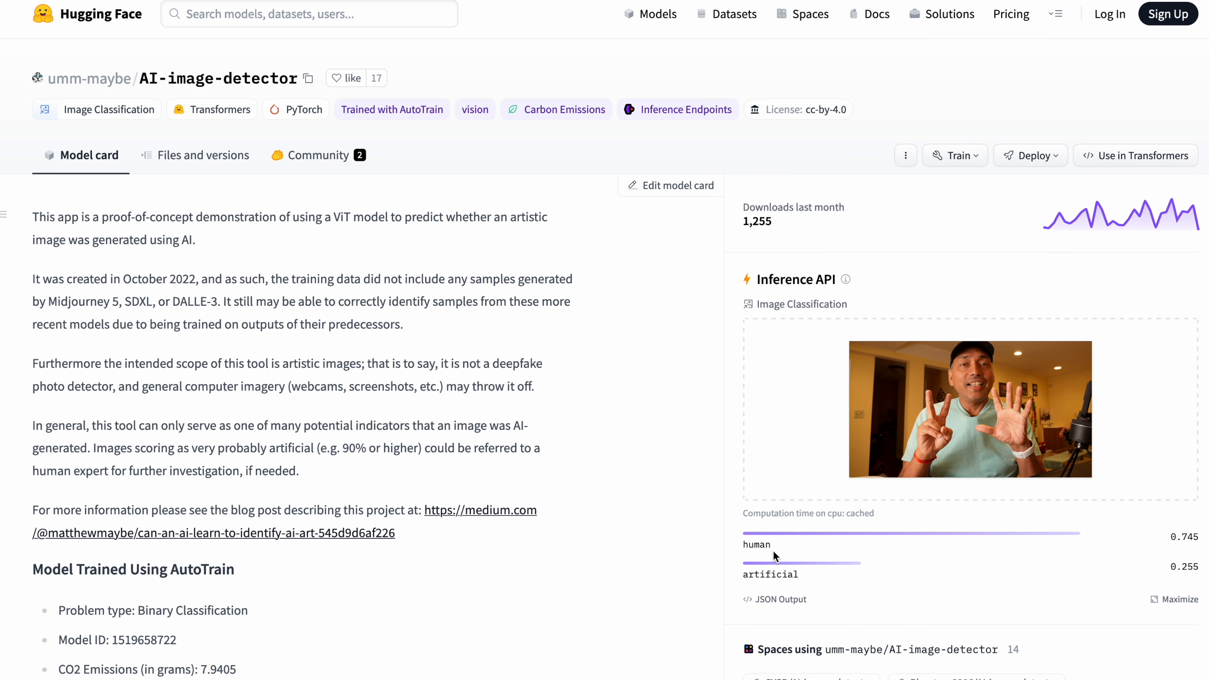
pyautogui.moveTo(1185, 551)
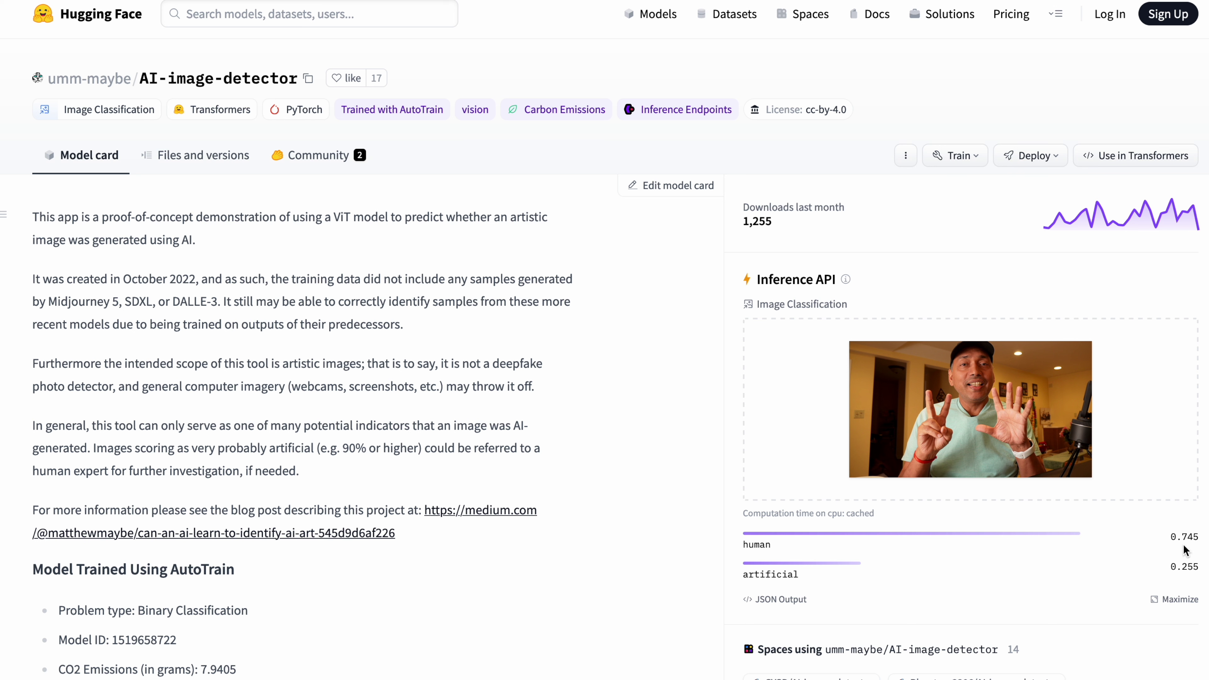
pyautogui.moveTo(759, 542)
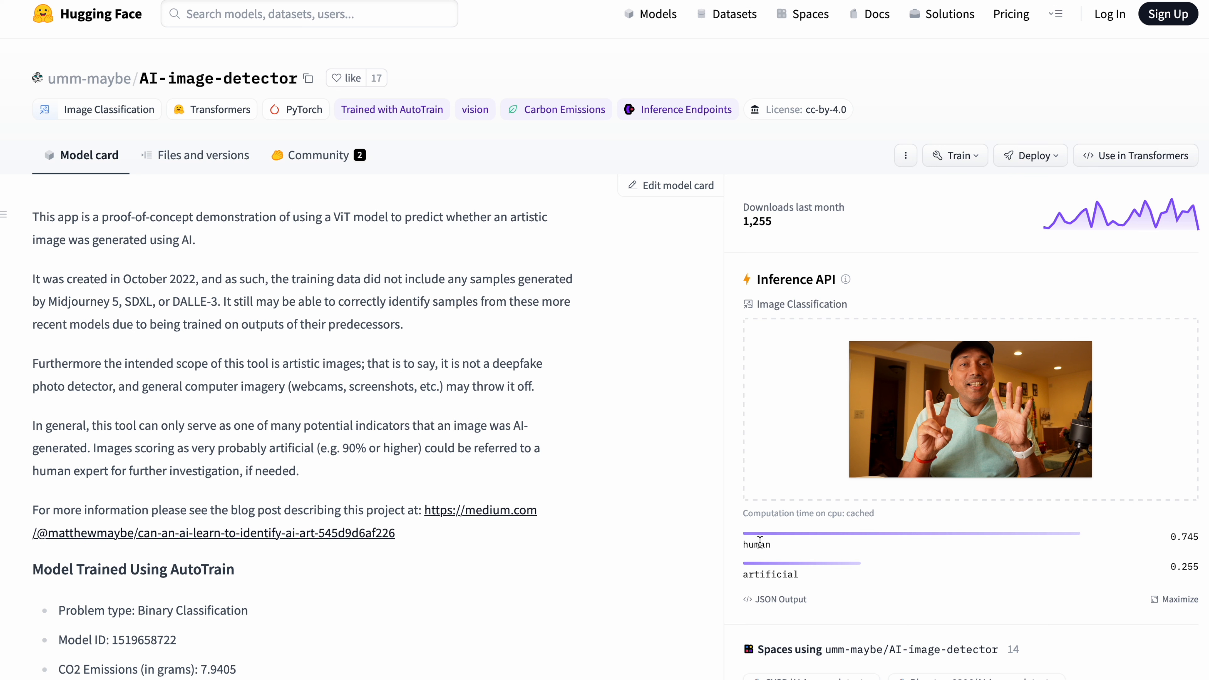
pyautogui.doubleClick(756, 543)
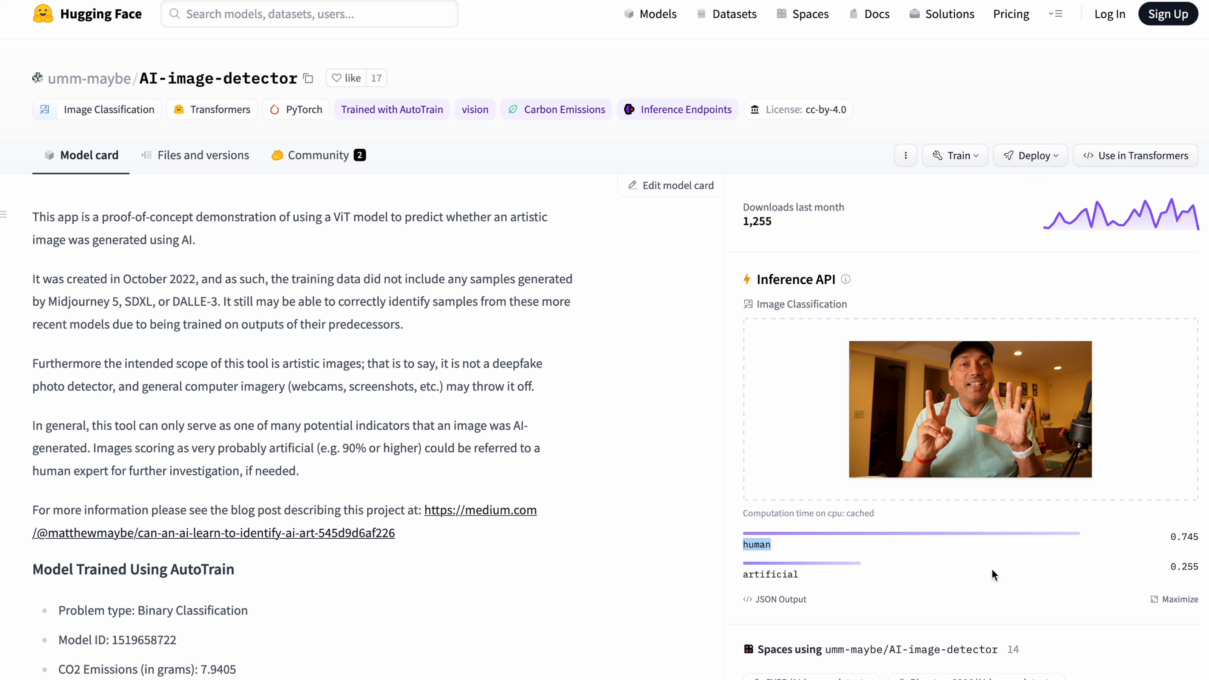
pyautogui.moveTo(812, 563)
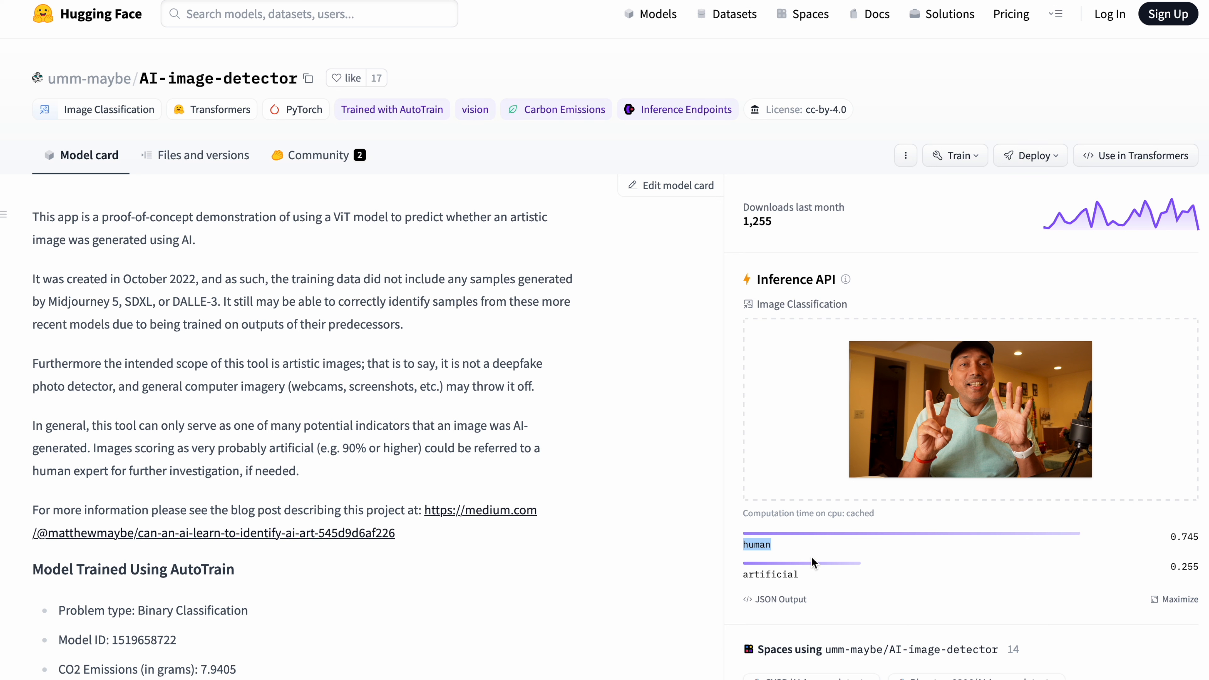
pyautogui.moveTo(775, 574)
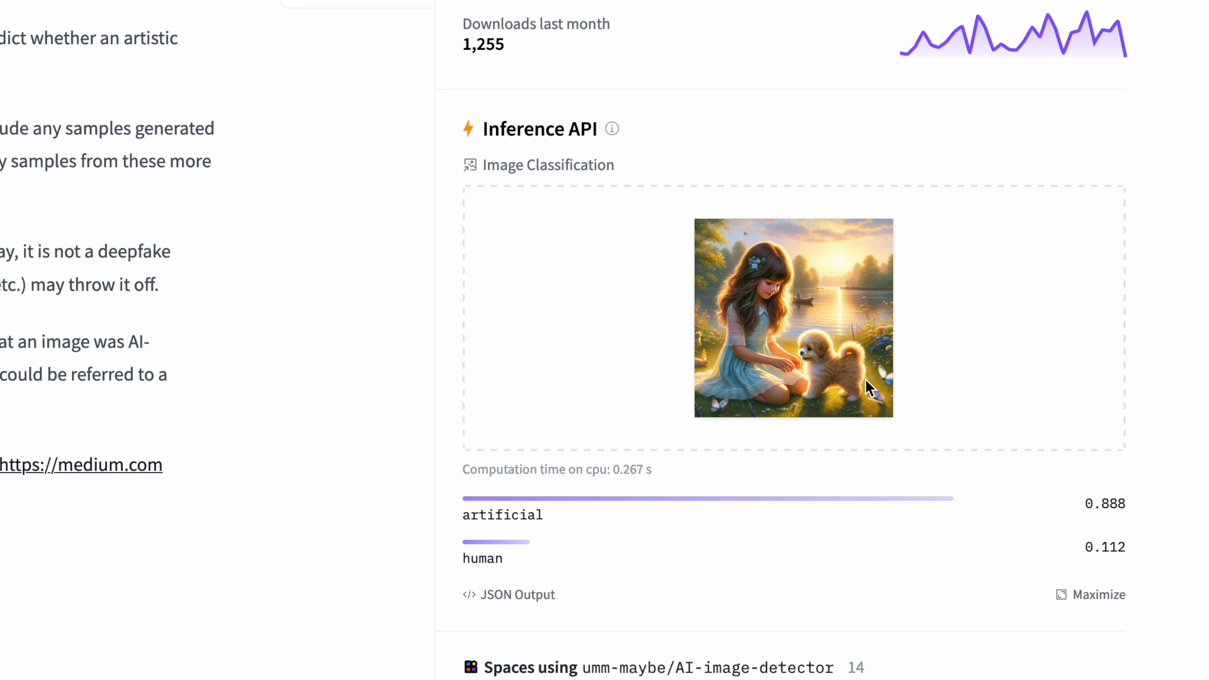
pyautogui.moveTo(1161, 501)
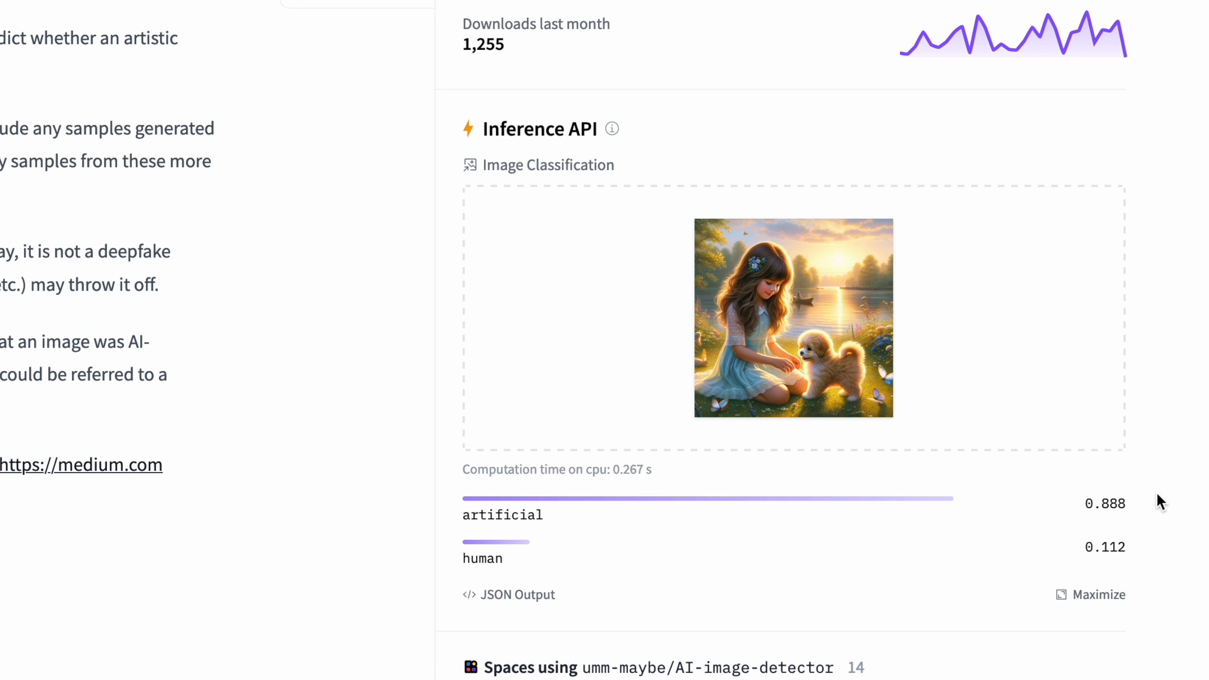
pyautogui.moveTo(512, 514)
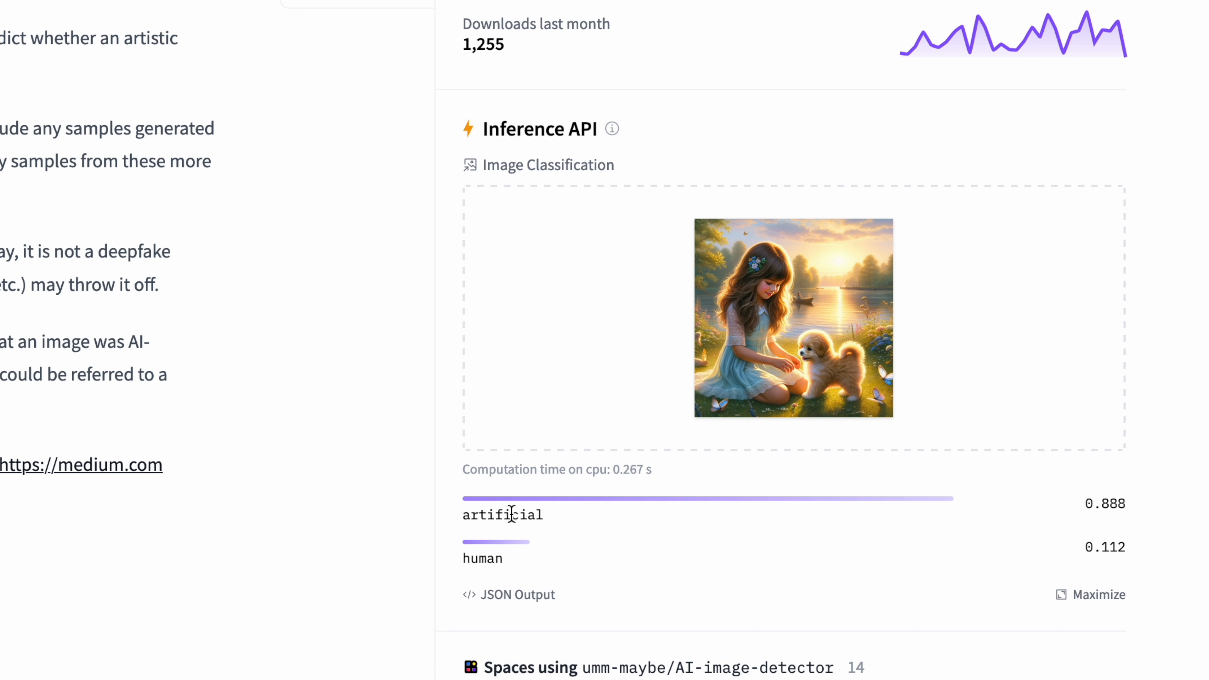
# Judge the girl-with-puppy picture as artificial 0.888, human 0.112, marking the artificial label.
pyautogui.doubleClick(502, 514)
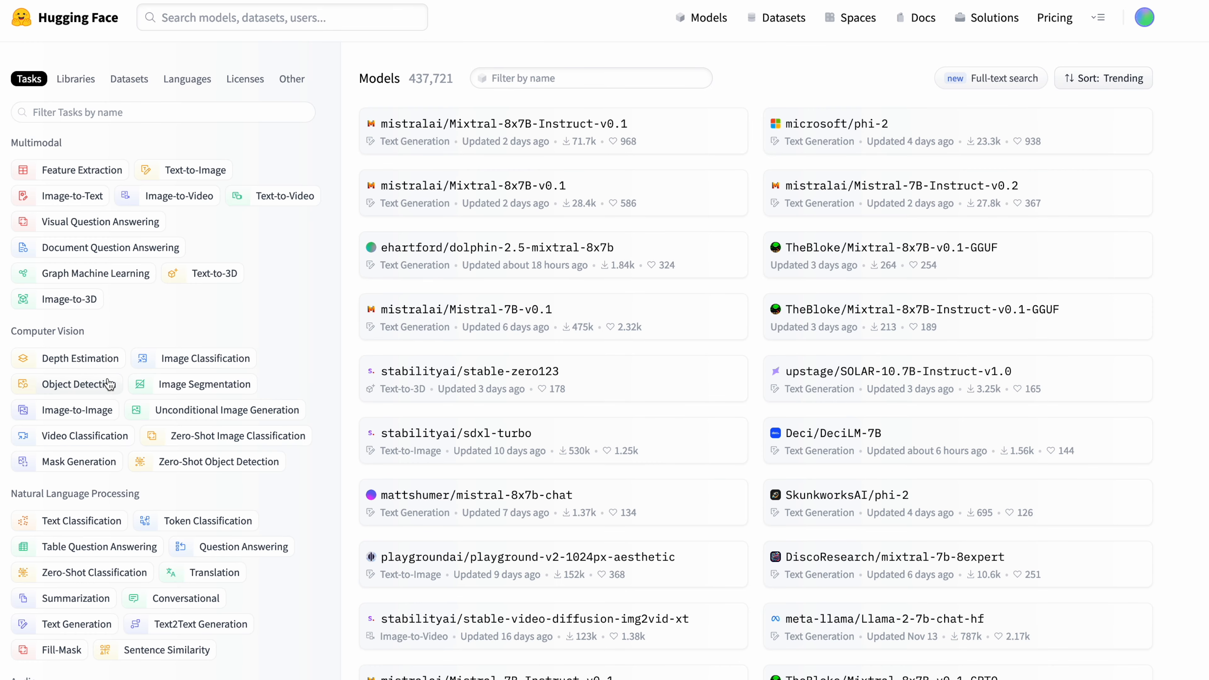
pyautogui.moveTo(285, 494)
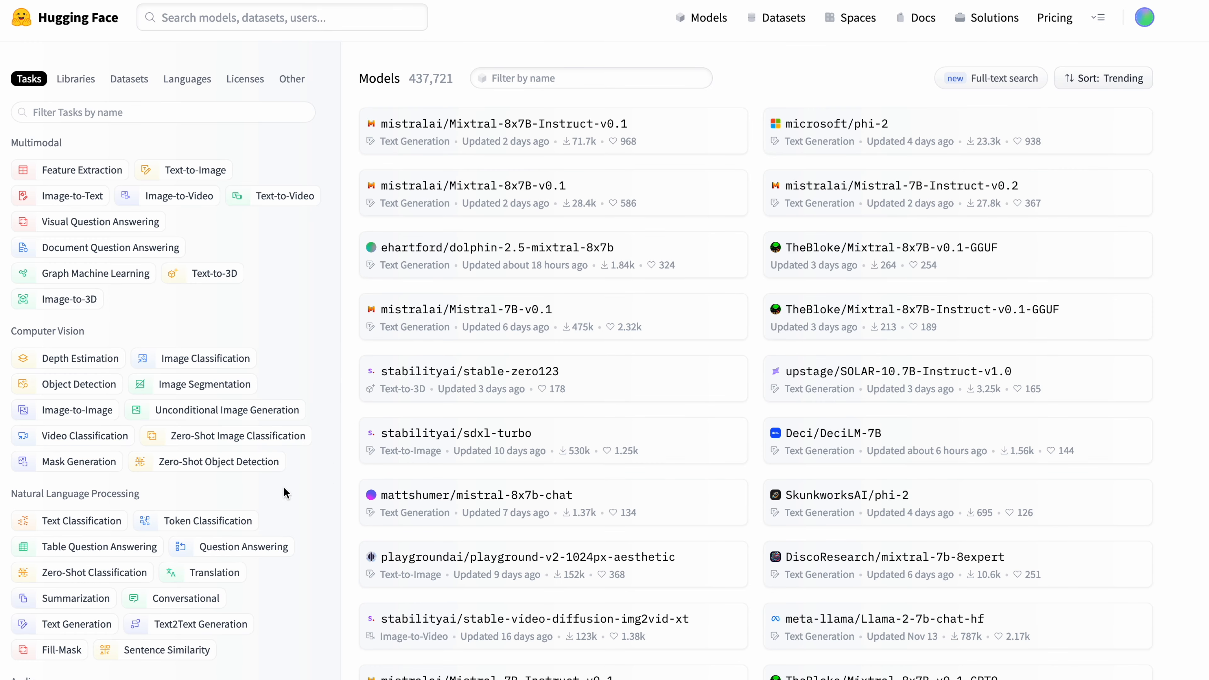
# Filter models to Text Classification and the Hindi language via a 'hin' language search.
pyautogui.click(80, 521)
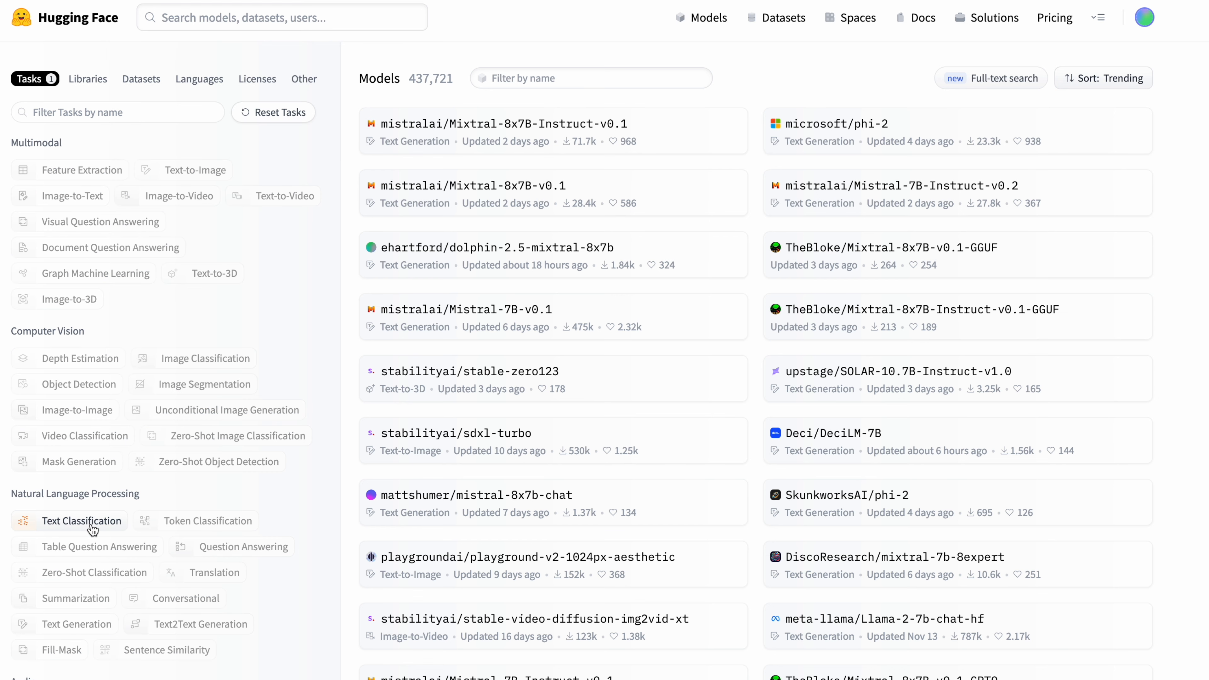
pyautogui.click(82, 521)
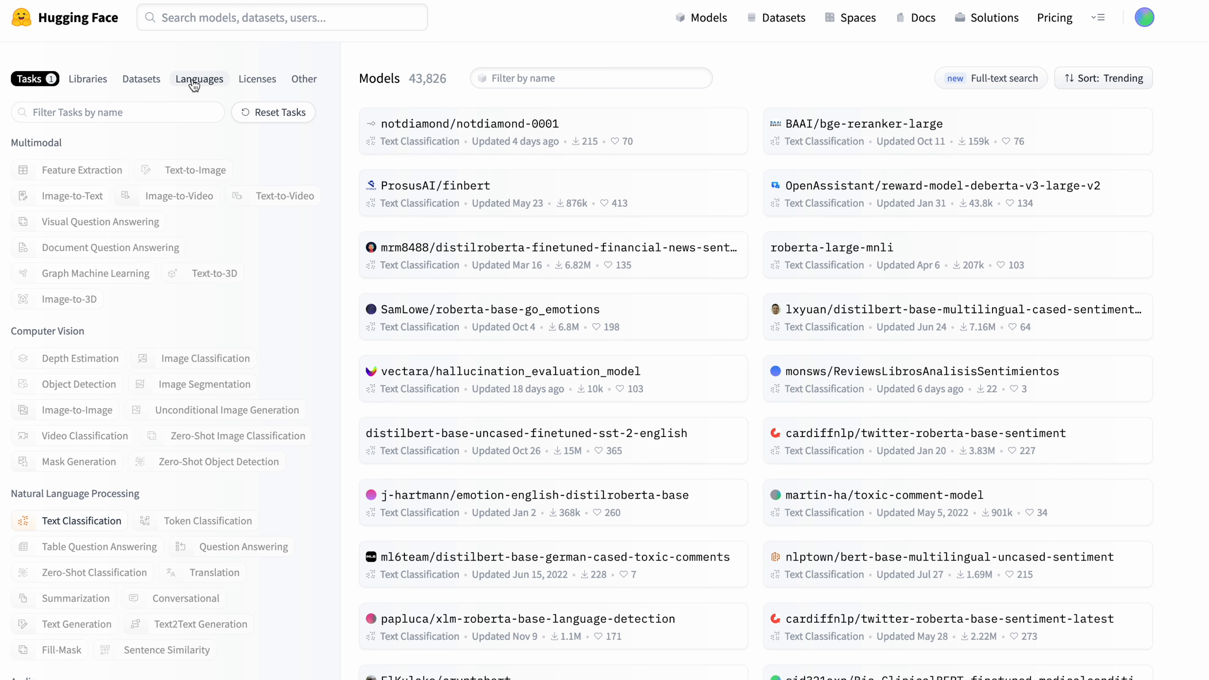
pyautogui.click(199, 78)
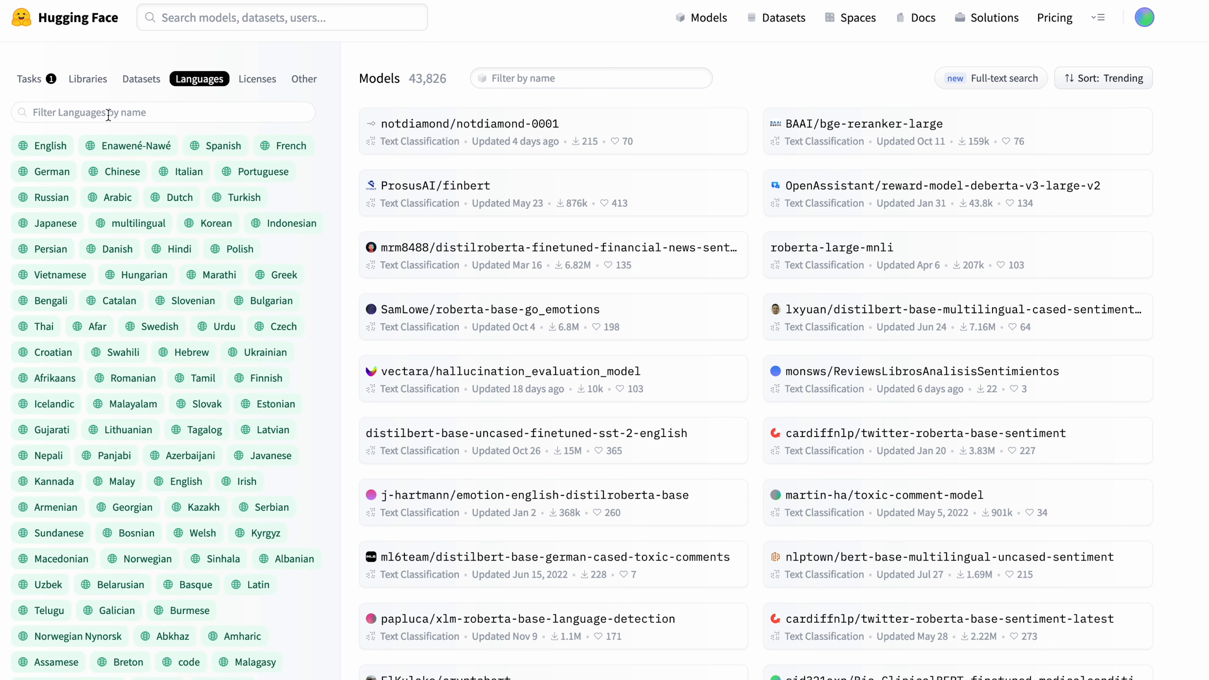
pyautogui.write('h')
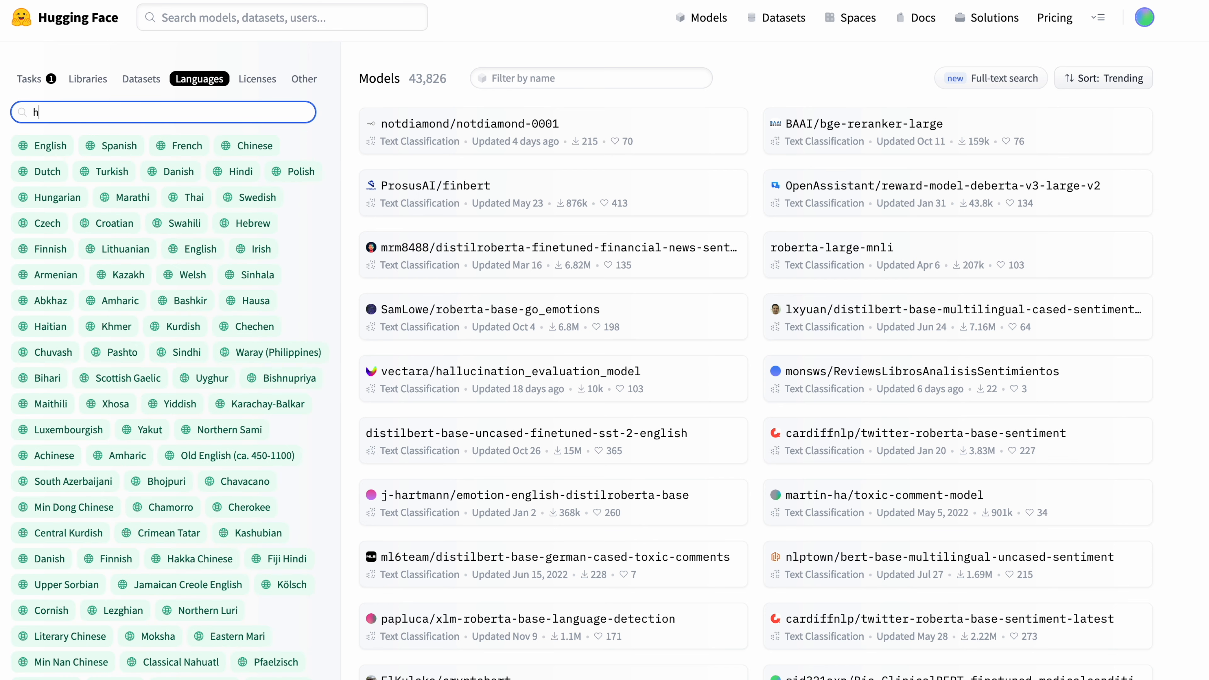
pyautogui.write('in')
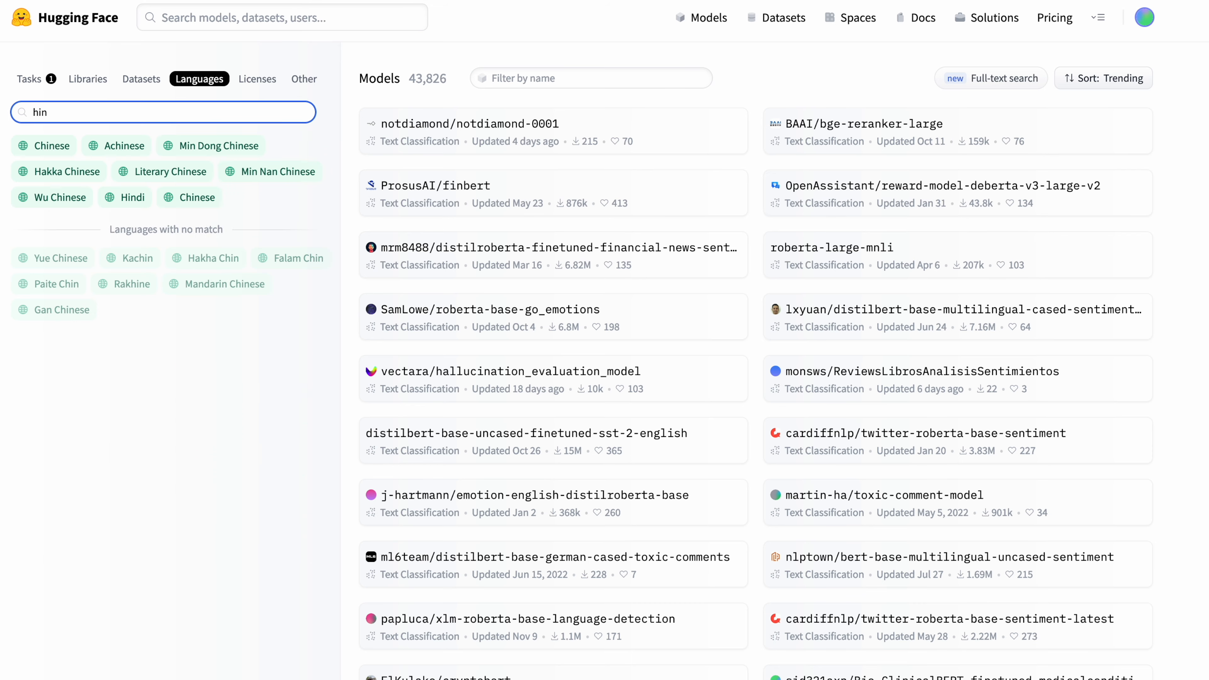
pyautogui.click(132, 197)
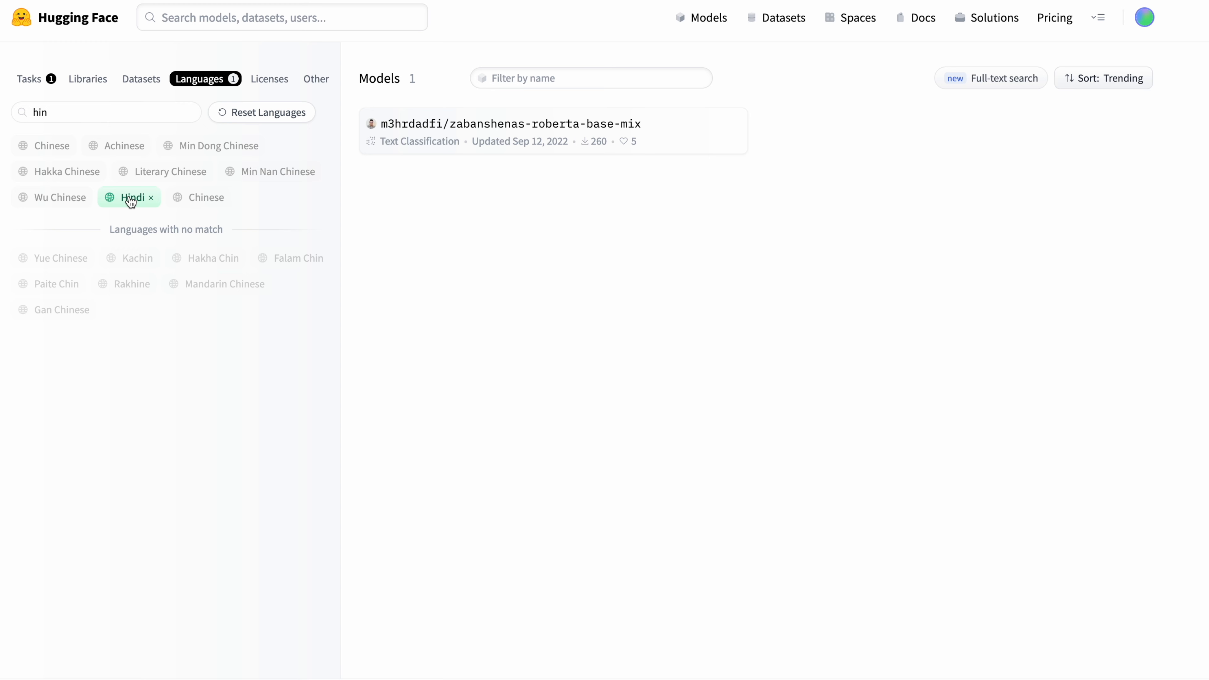
# Open the zabanshenas-roberta-base-mix language detector model page.
pyautogui.click(511, 123)
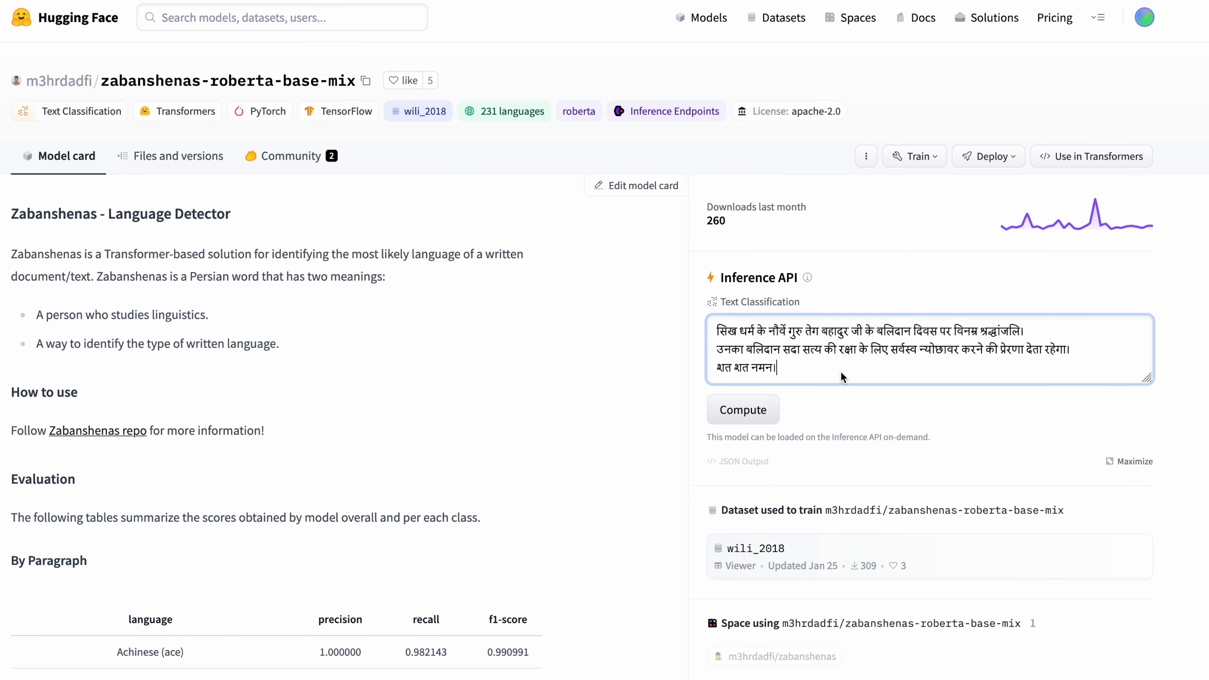
# Compute language detection on the Hindi passage and mark the top hin result at 0.962.
pyautogui.click(742, 409)
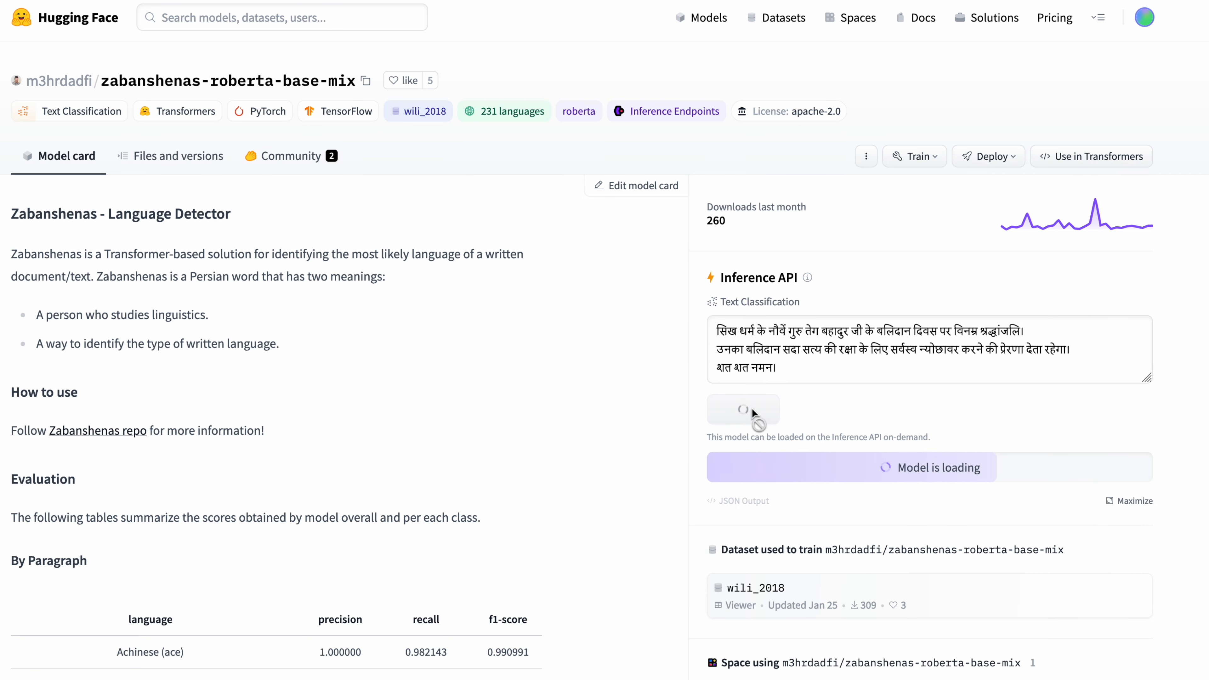
pyautogui.click(742, 408)
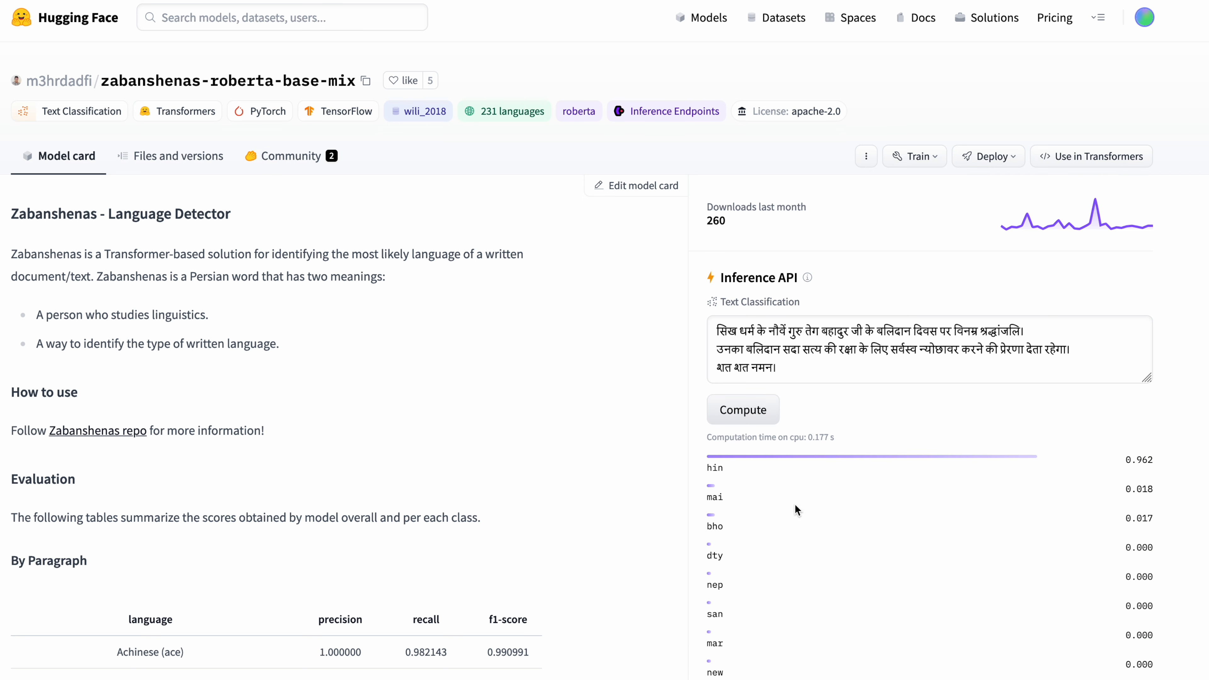
pyautogui.moveTo(1165, 471)
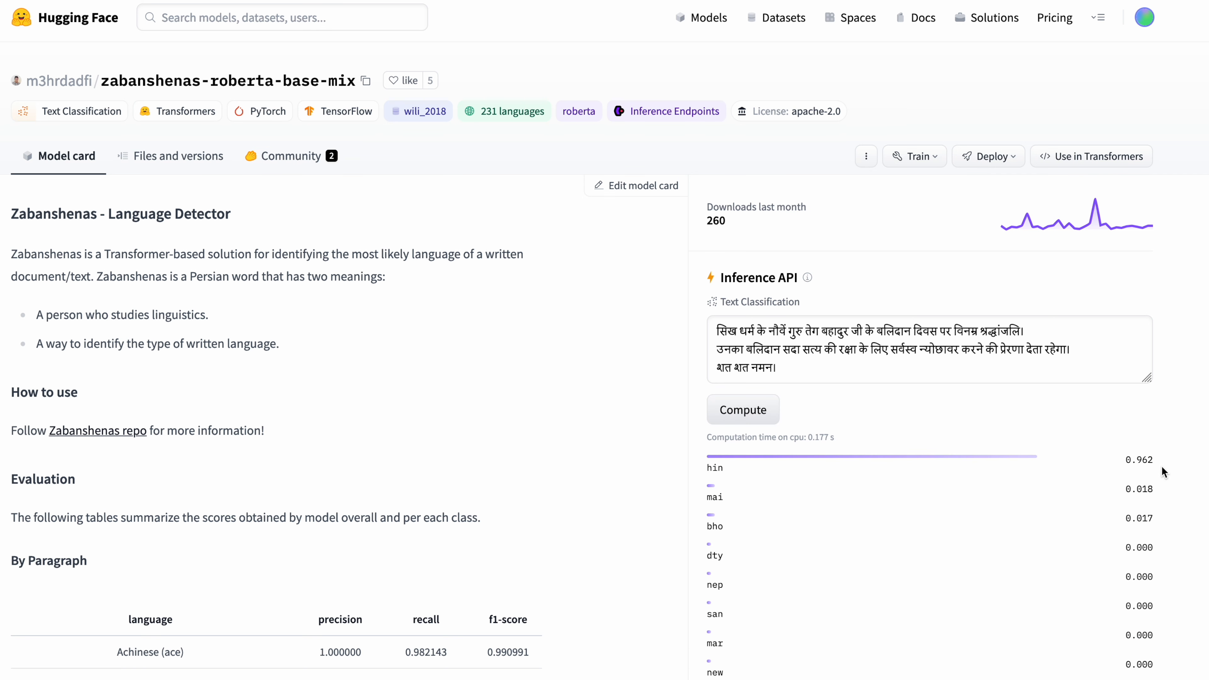
pyautogui.moveTo(715, 484)
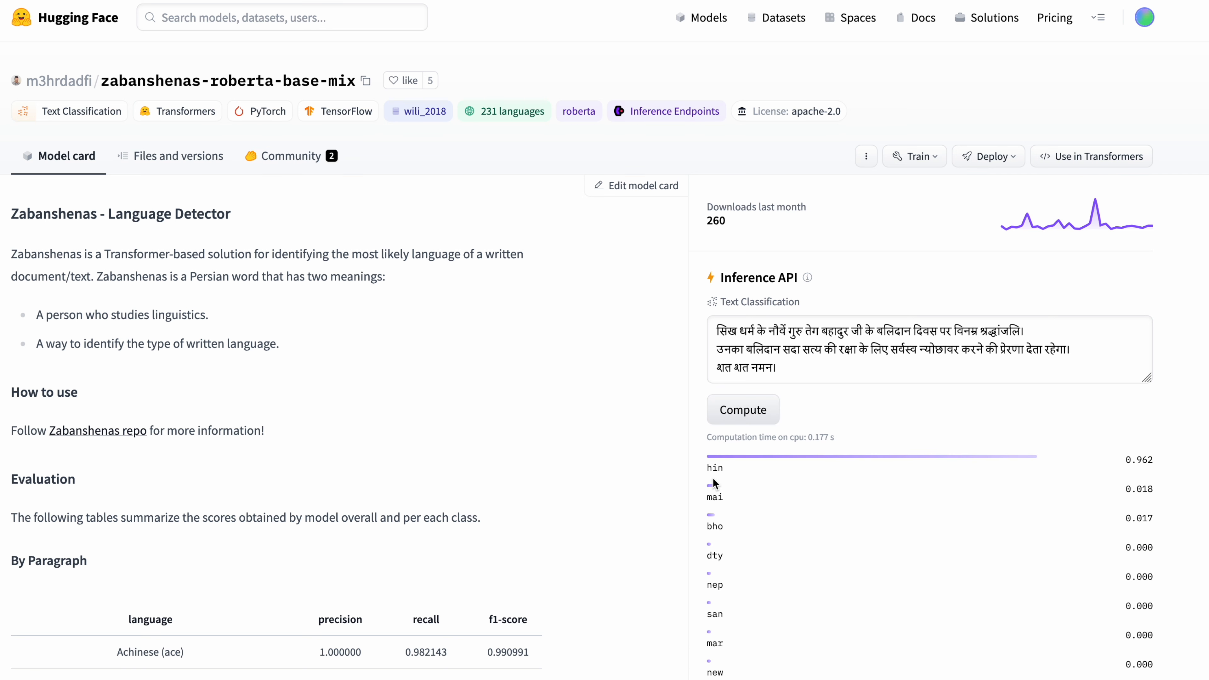
pyautogui.doubleClick(714, 467)
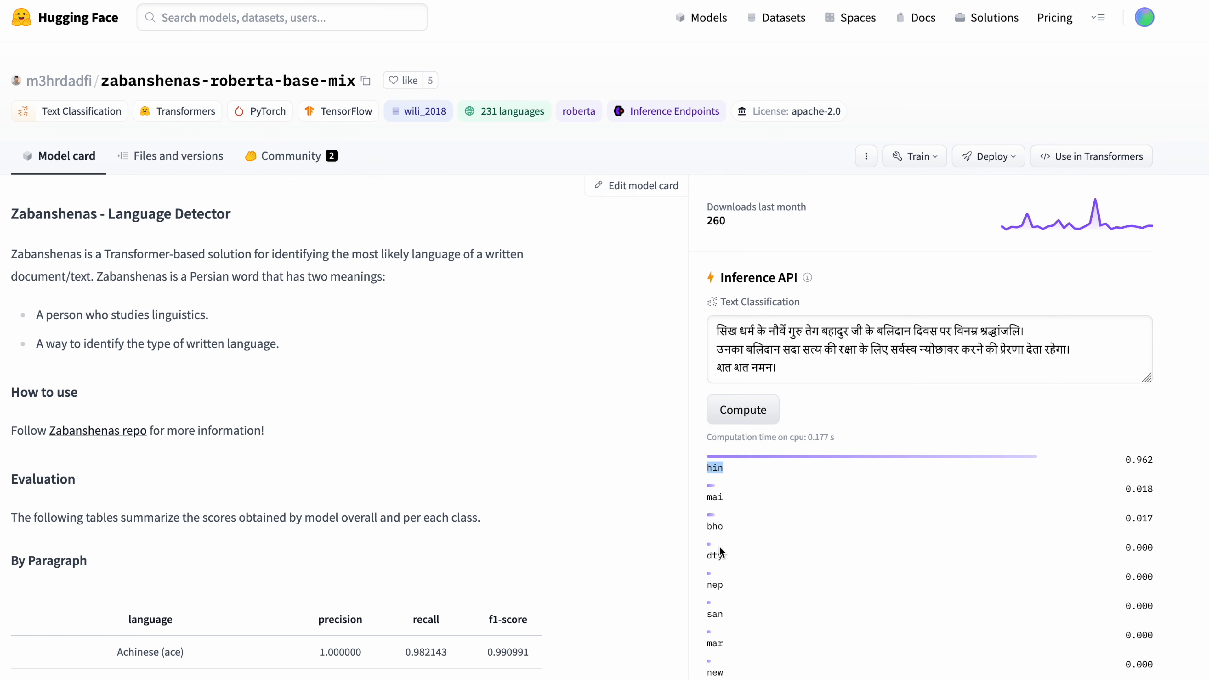
pyautogui.scroll(-3)
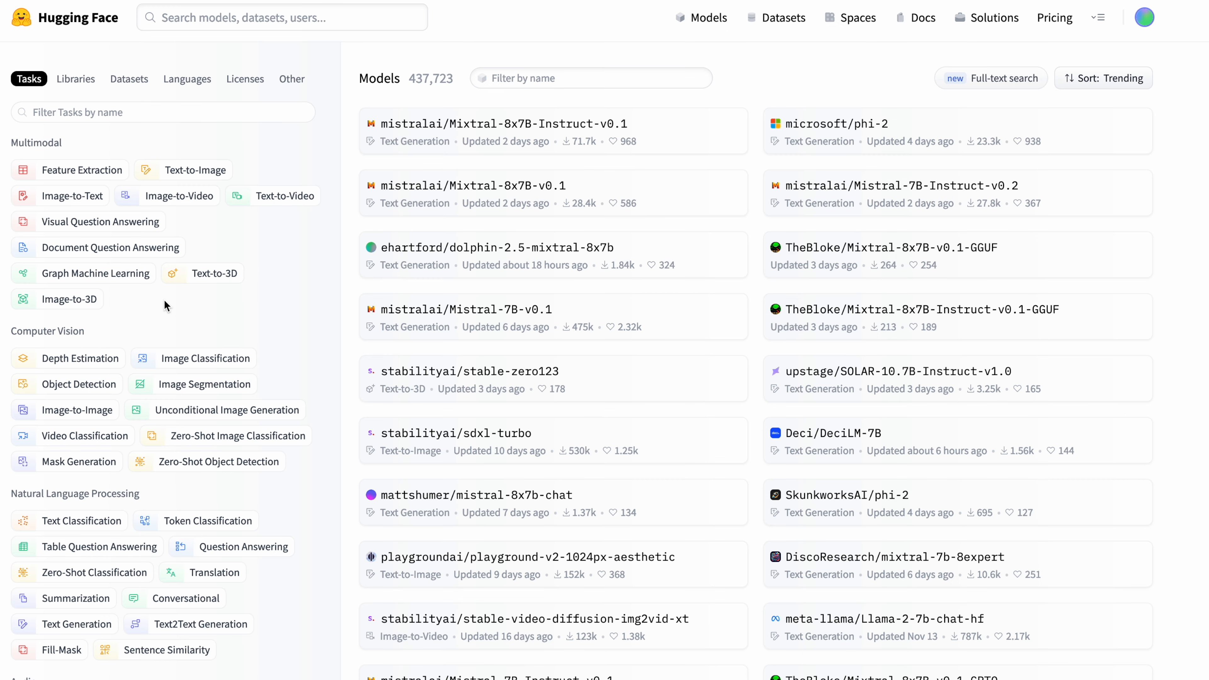
pyautogui.moveTo(77, 169)
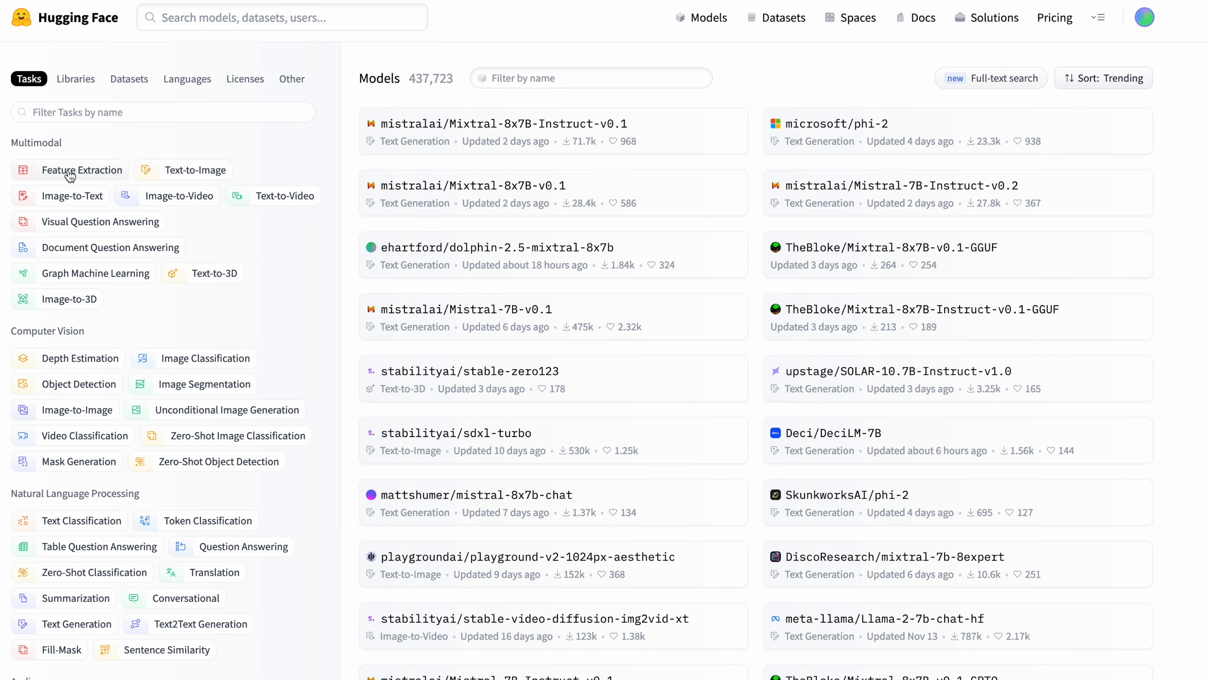
# Filter models to Feature Extraction and view WhereIsAI/UAE-Large-V1's card and files.
pyautogui.click(79, 169)
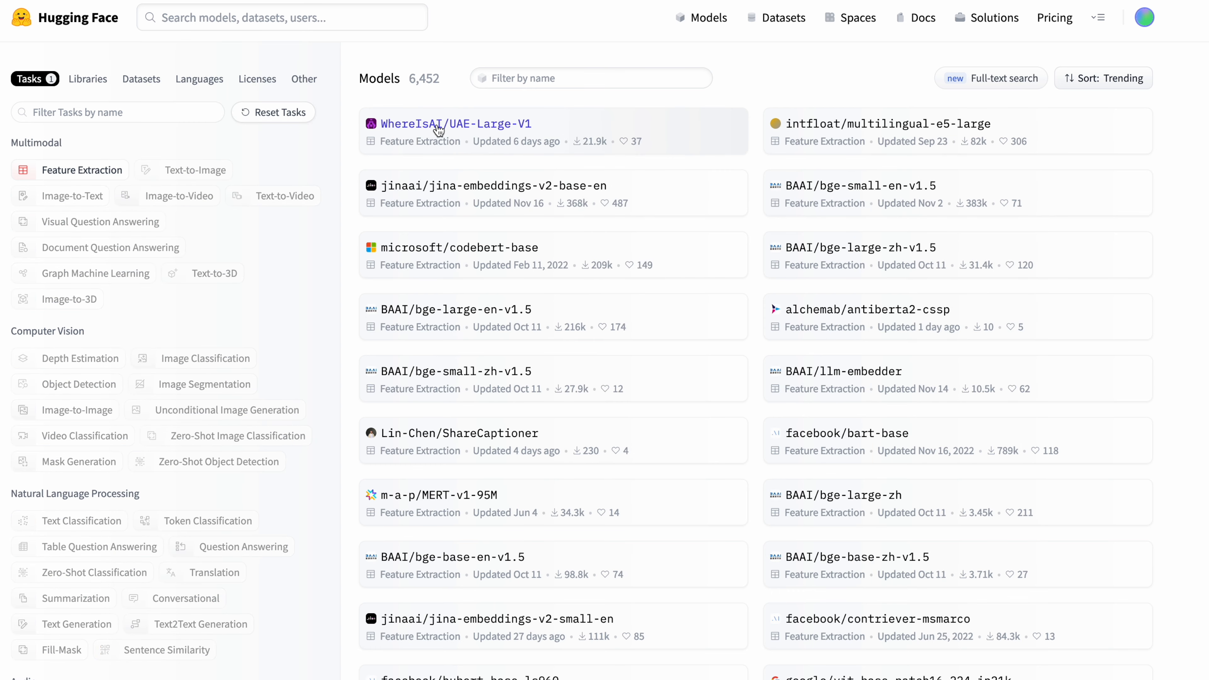
pyautogui.click(455, 124)
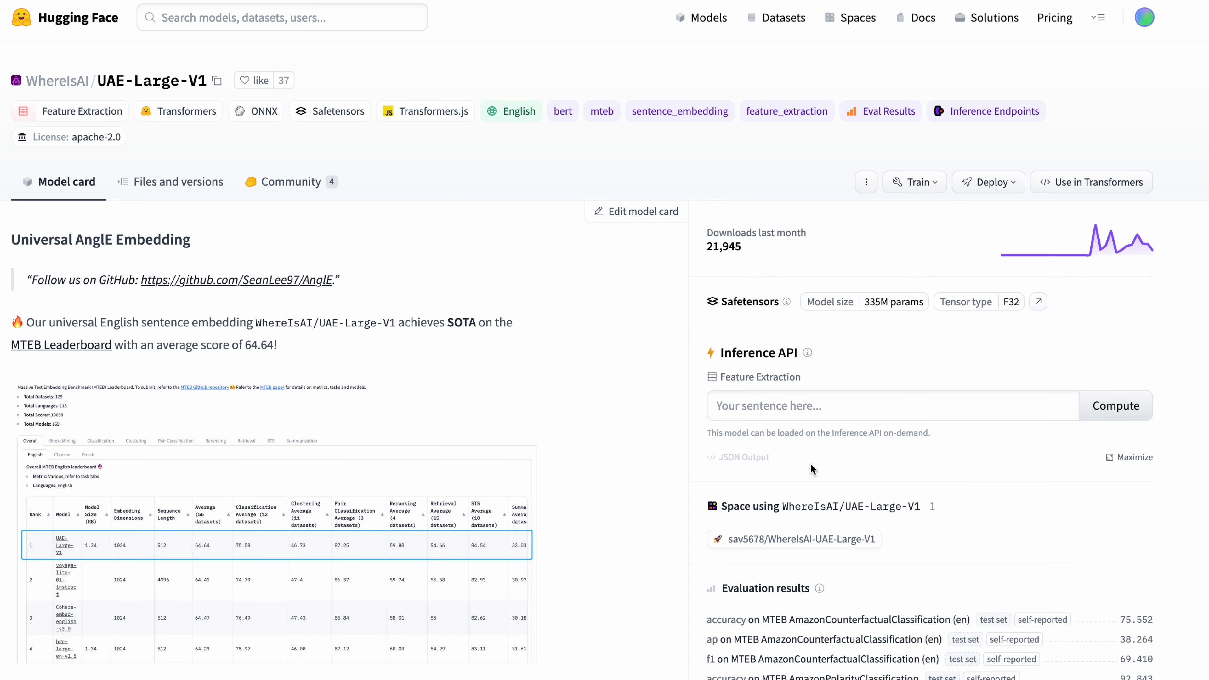
pyautogui.moveTo(1033, 35)
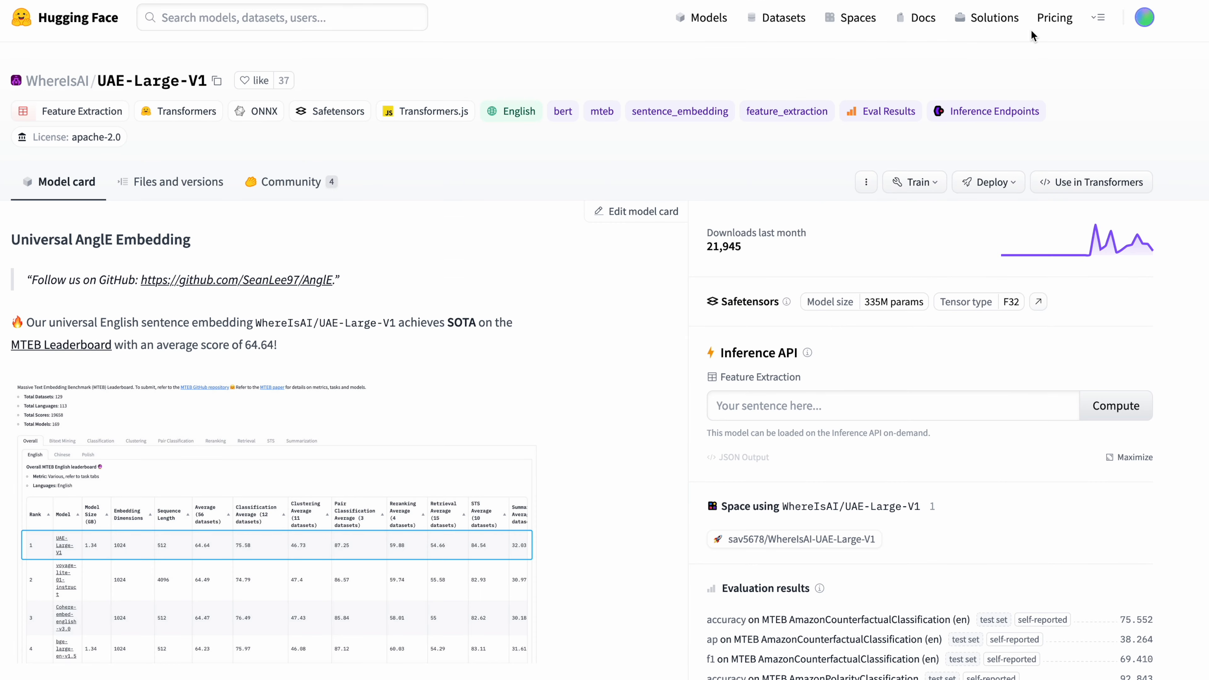
pyautogui.click(178, 182)
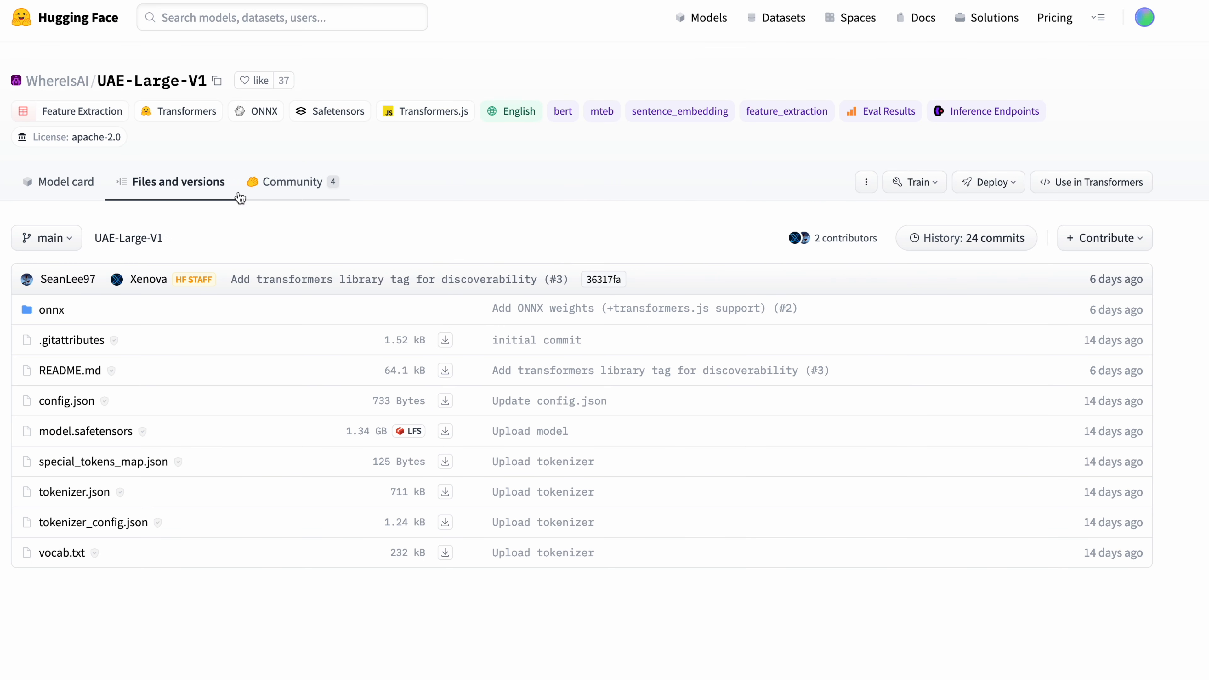
pyautogui.moveTo(66, 181)
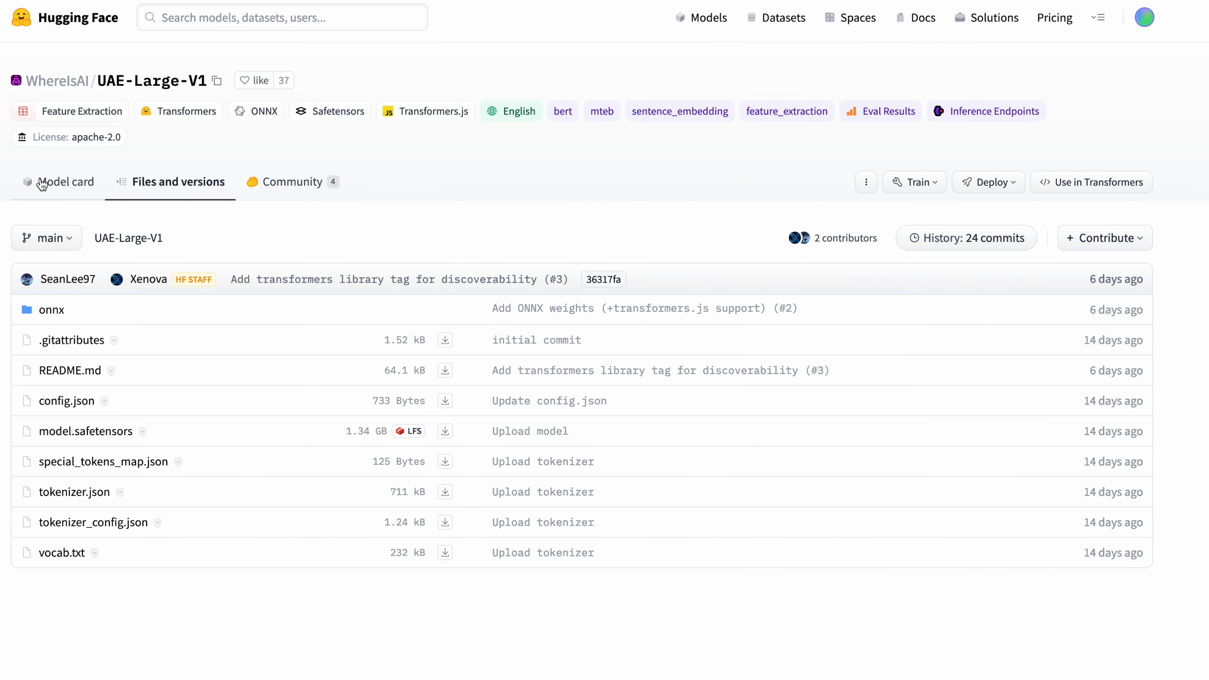
# Return to the unfiltered Models list, then move on to the Datasets listing.
pyautogui.click(707, 17)
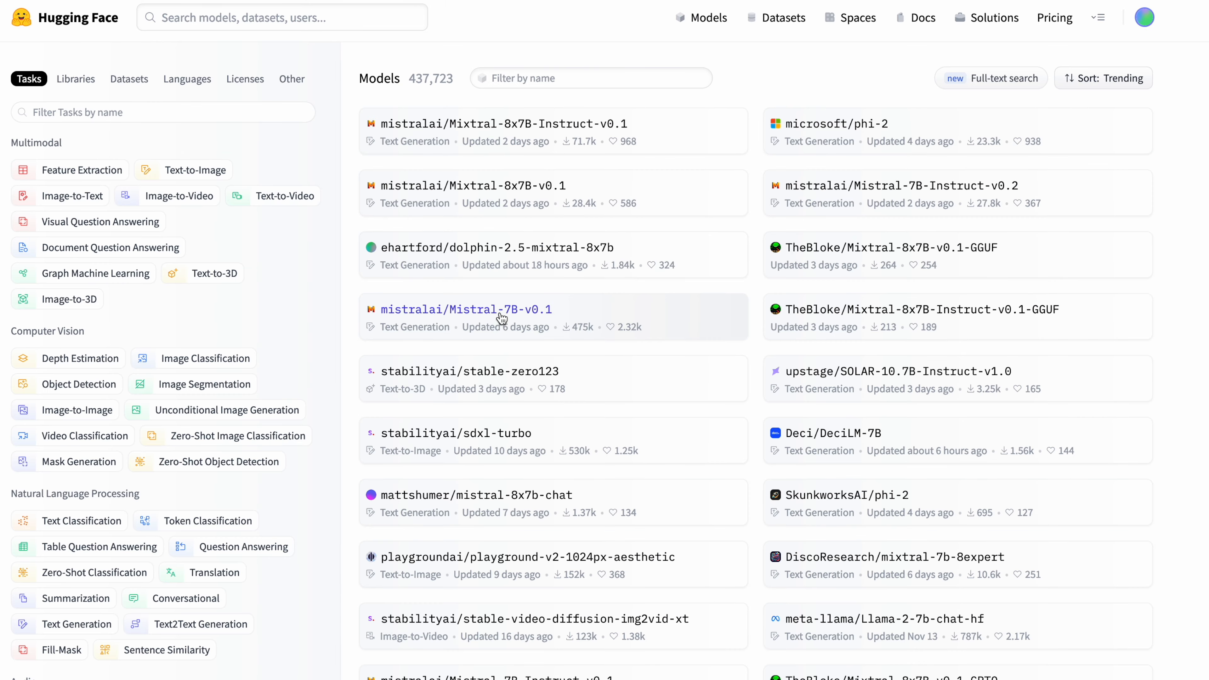
pyautogui.click(784, 17)
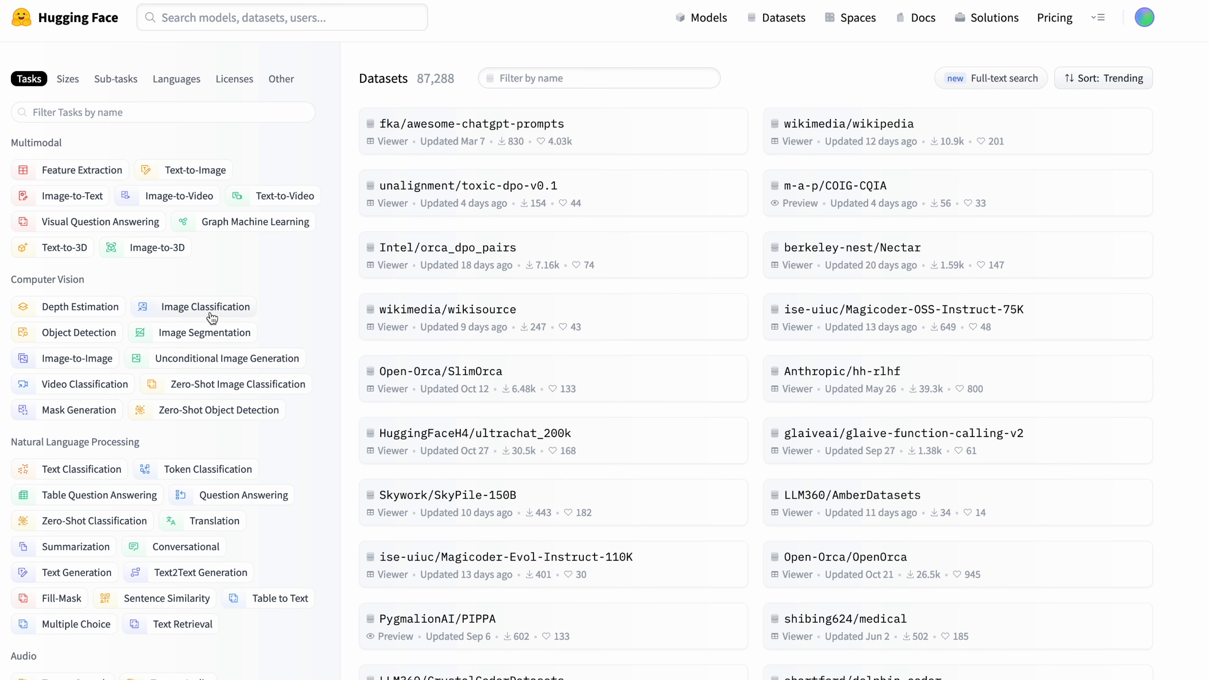
# Filter datasets to Image Classification and open Illia56/Military-Aircraft-Detection.
pyautogui.click(207, 307)
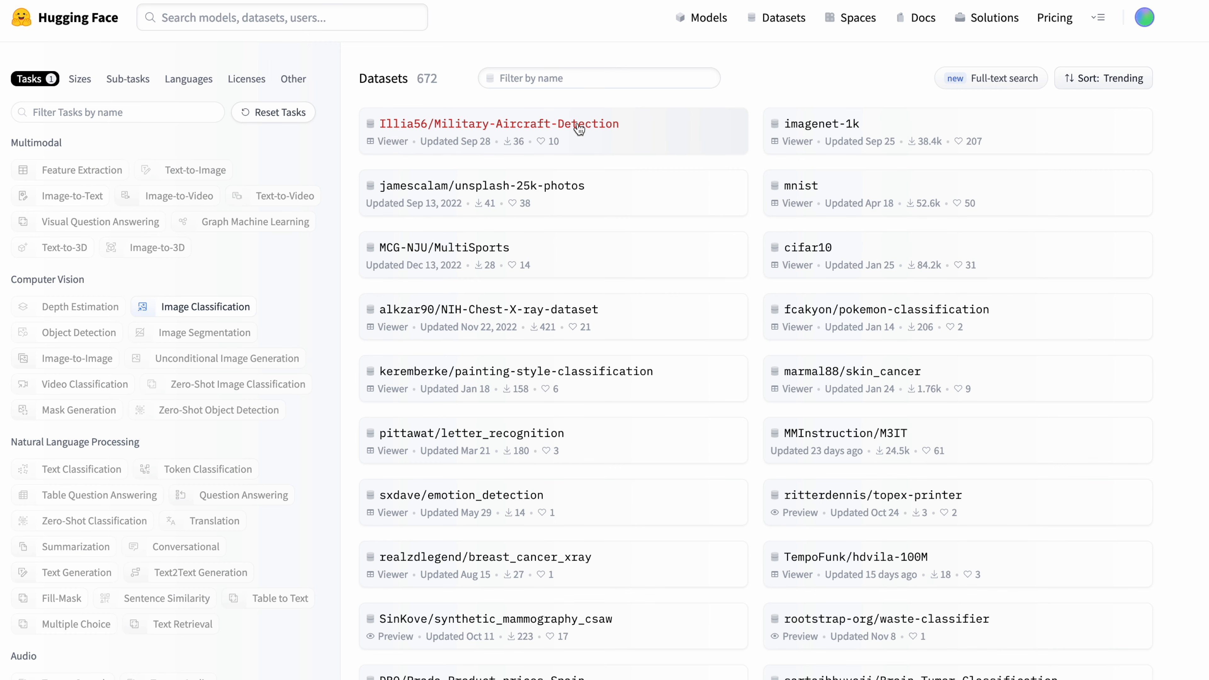
pyautogui.click(498, 123)
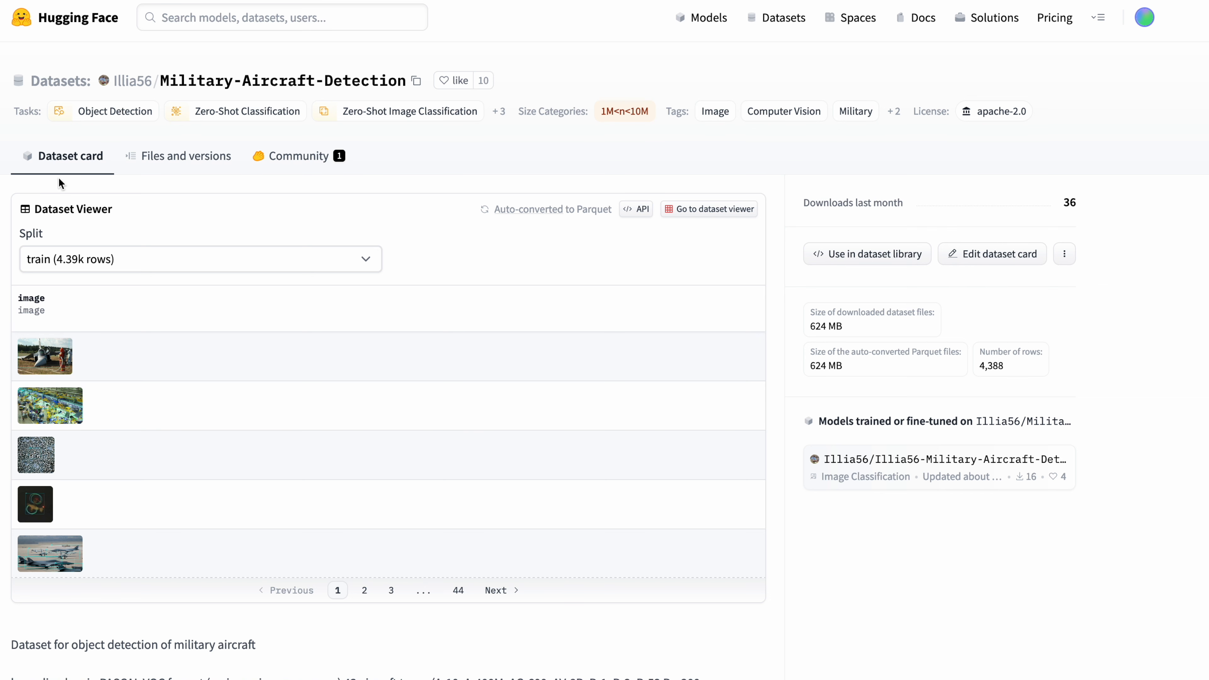
pyautogui.moveTo(123, 273)
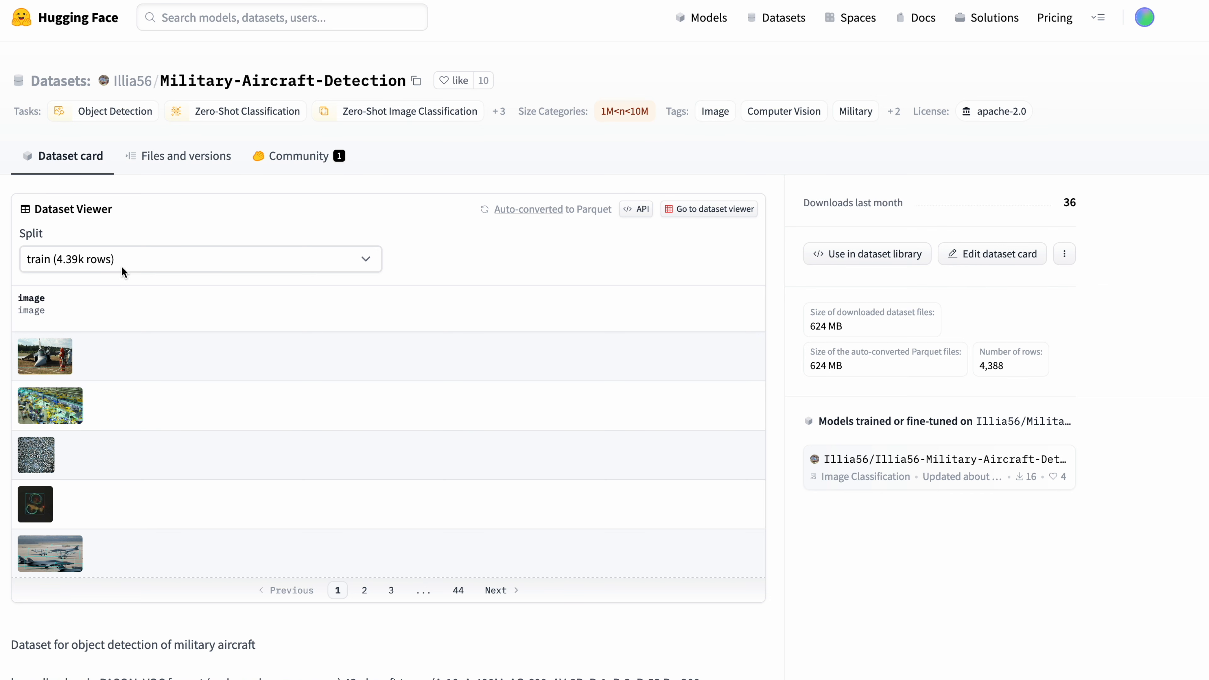
pyautogui.moveTo(371, 265)
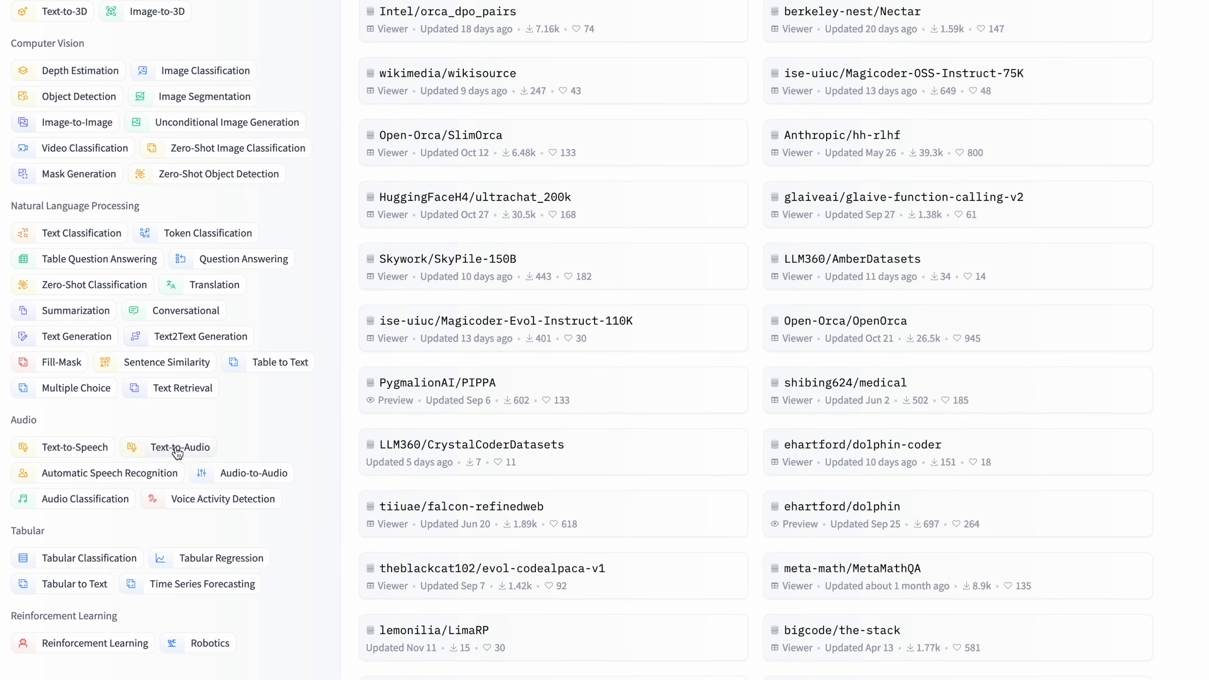
# Filter datasets to Text-to-Audio, play a speech sample in ylacombe/english_dialects, and return to the list.
pyautogui.click(179, 447)
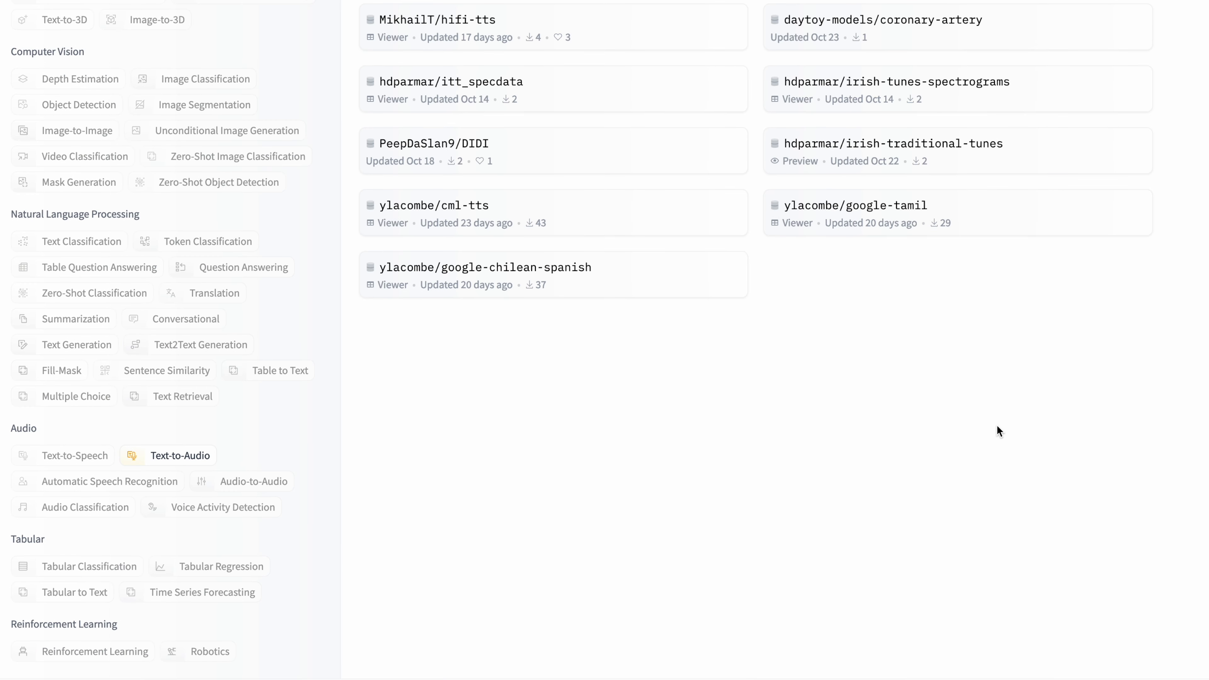
pyautogui.scroll(3)
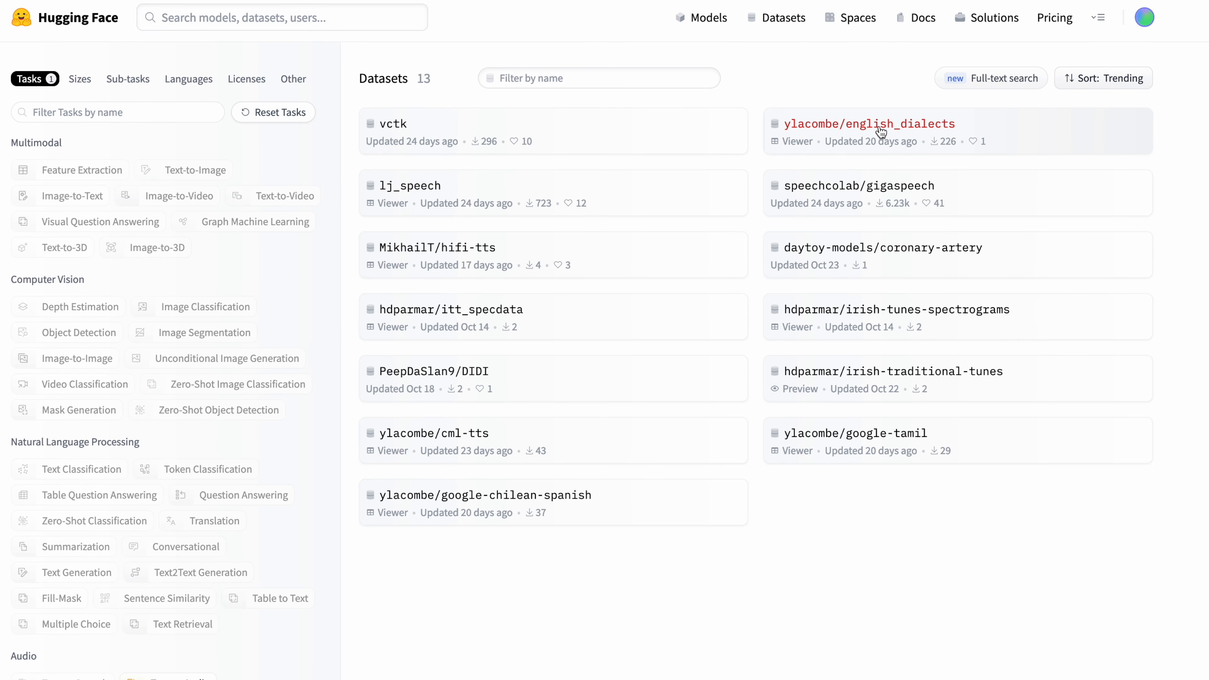
pyautogui.click(870, 124)
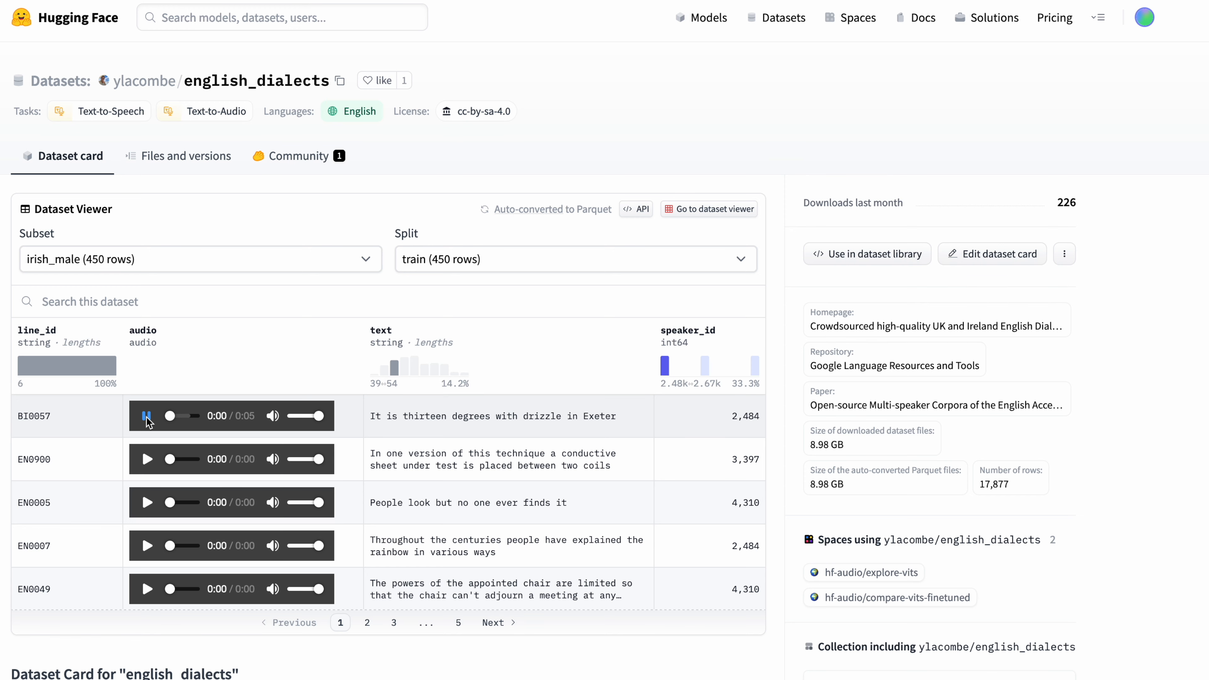
pyautogui.click(147, 415)
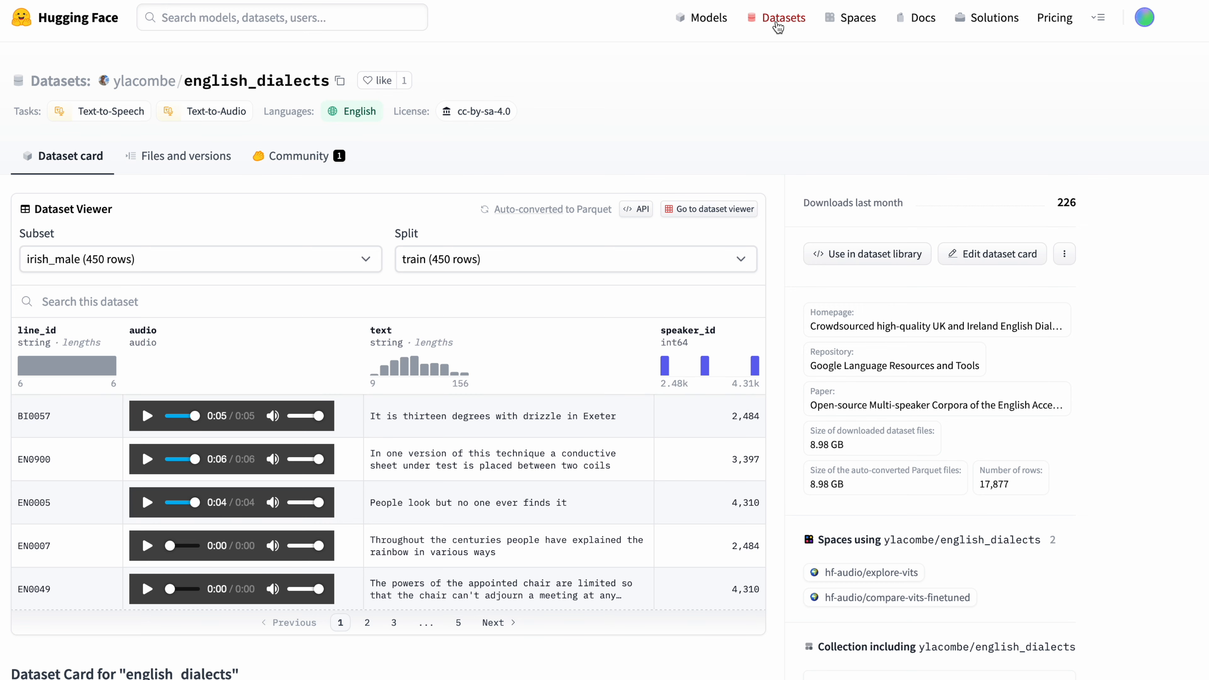
pyautogui.click(783, 17)
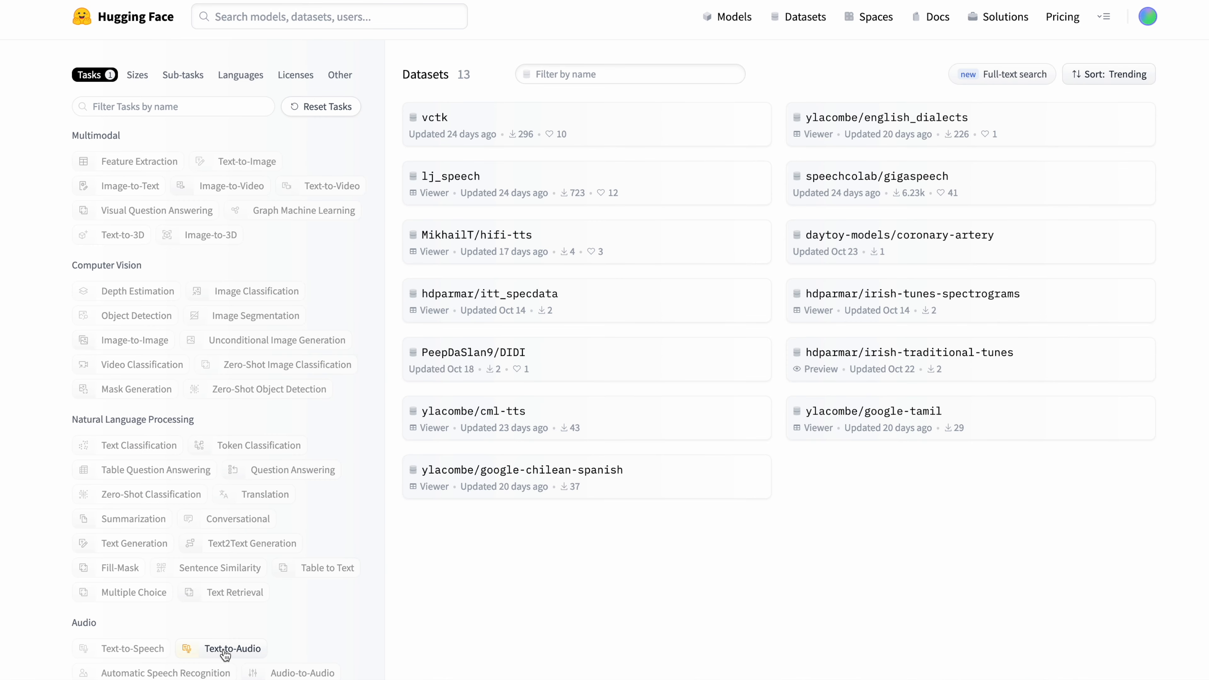
pyautogui.moveTo(240, 75)
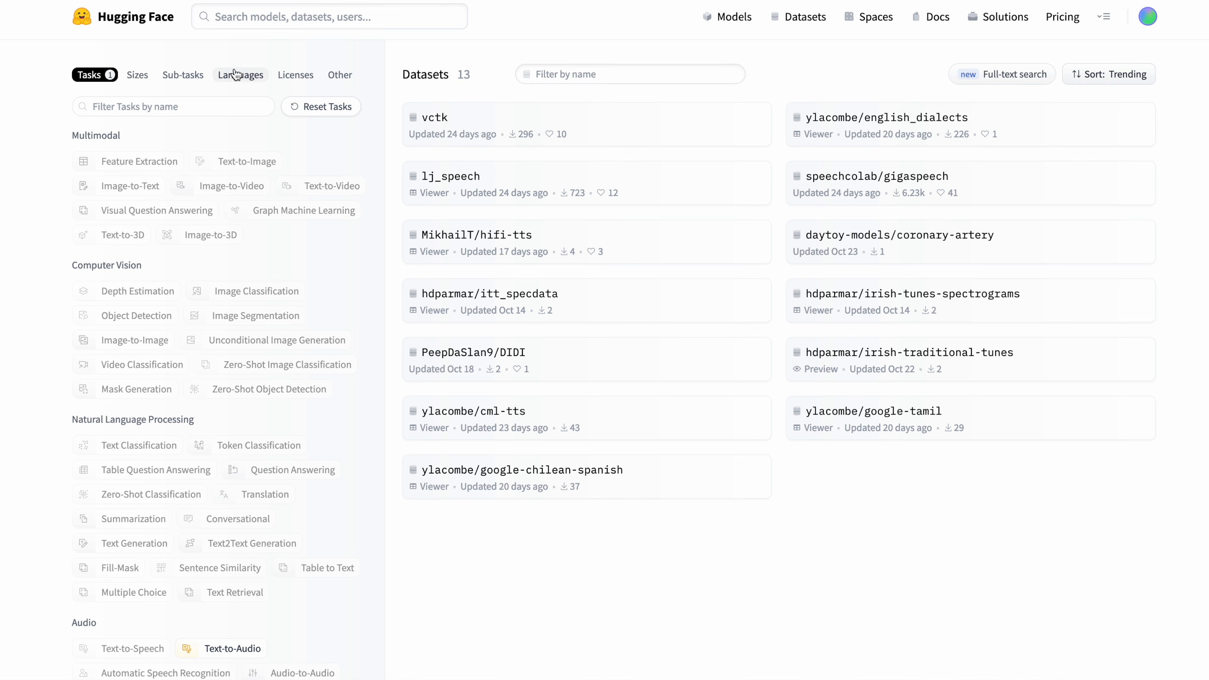
# Keep only German text-to-audio datasets and play Dutch speech clips from ylacombe/cml-tts.
pyautogui.click(240, 75)
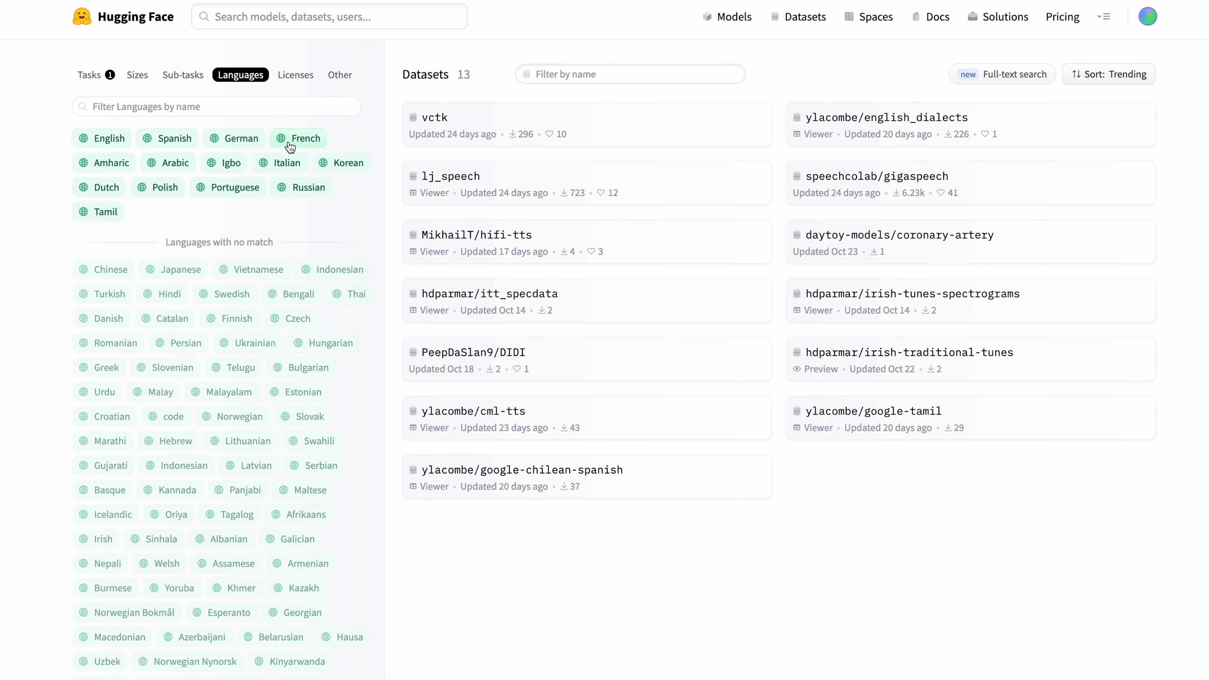
pyautogui.click(233, 138)
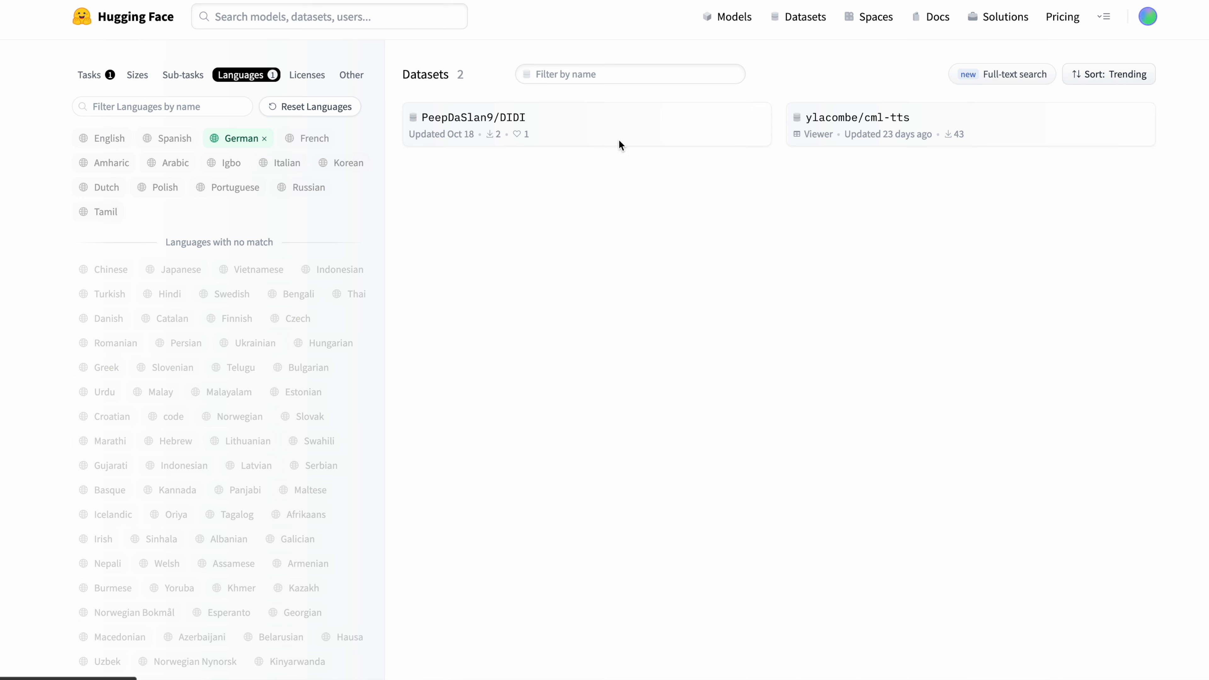
pyautogui.click(855, 117)
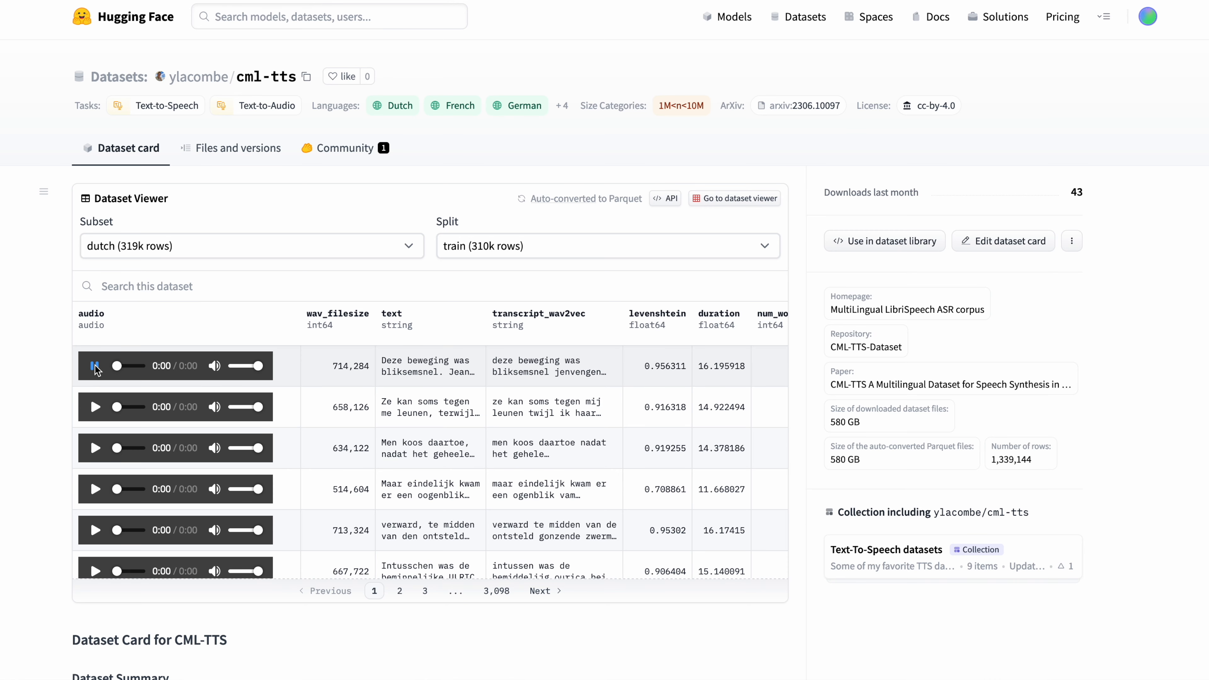
pyautogui.click(95, 366)
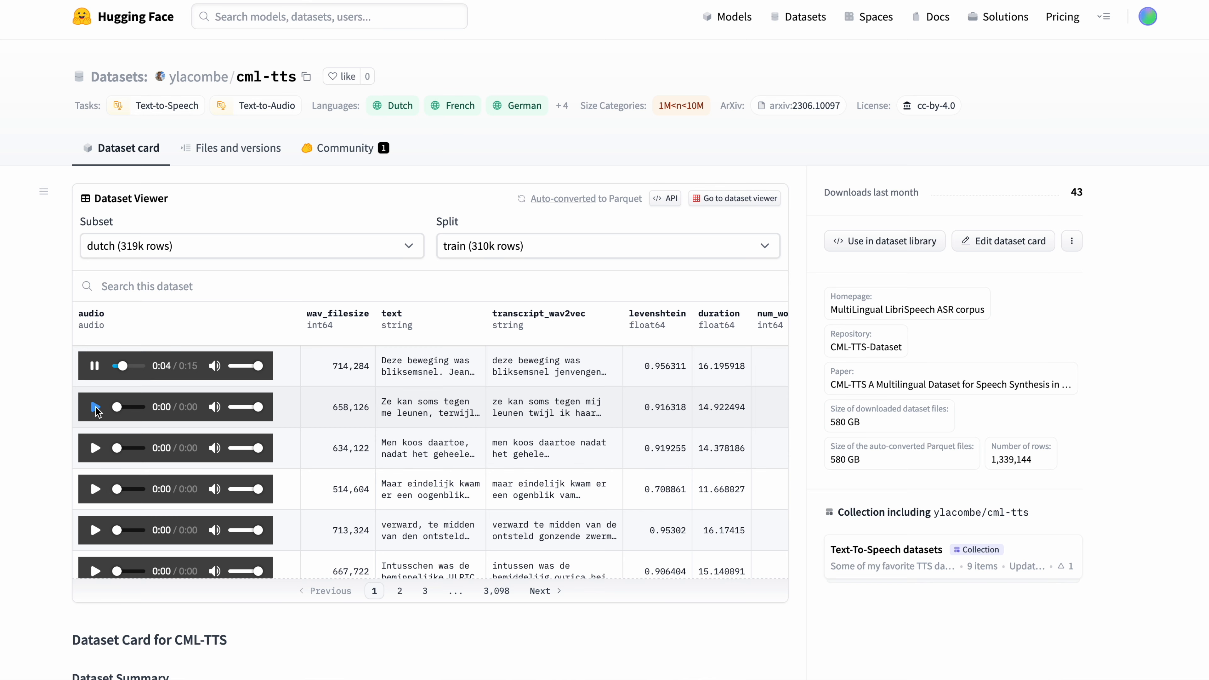
pyautogui.click(803, 16)
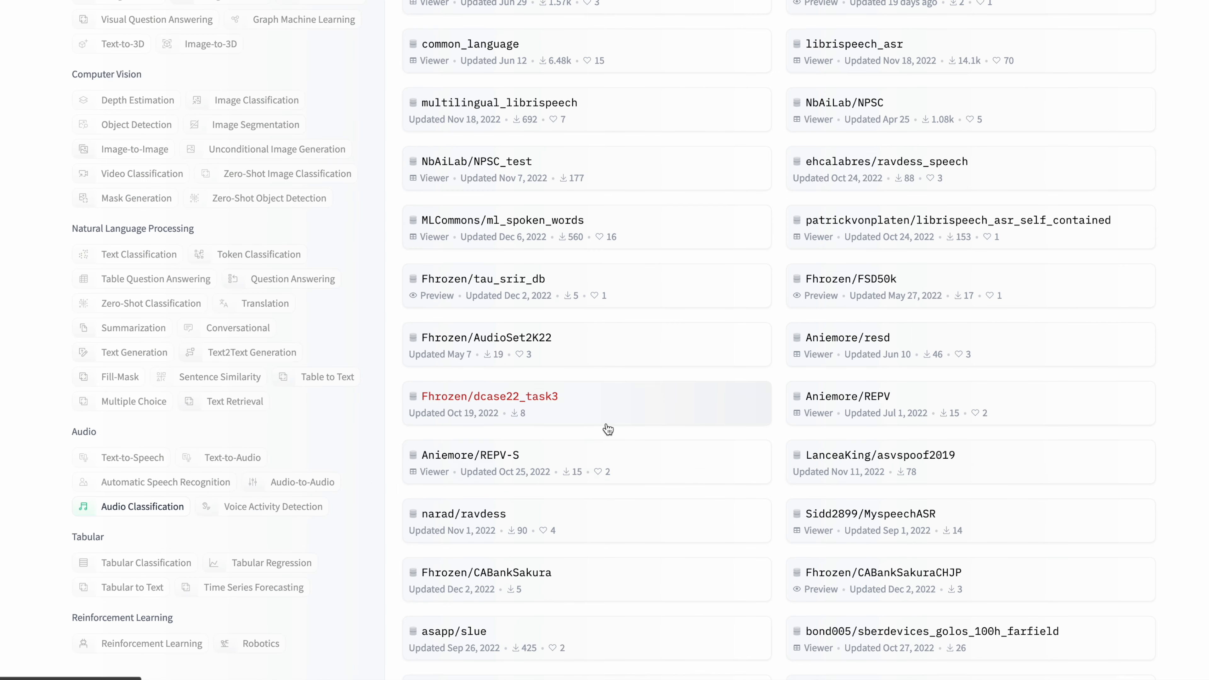
# Play the first Bengali clip of sajid73/SUBESCO-audio-dataset, then switch to Image-to-Text datasets.
pyautogui.scroll(3)
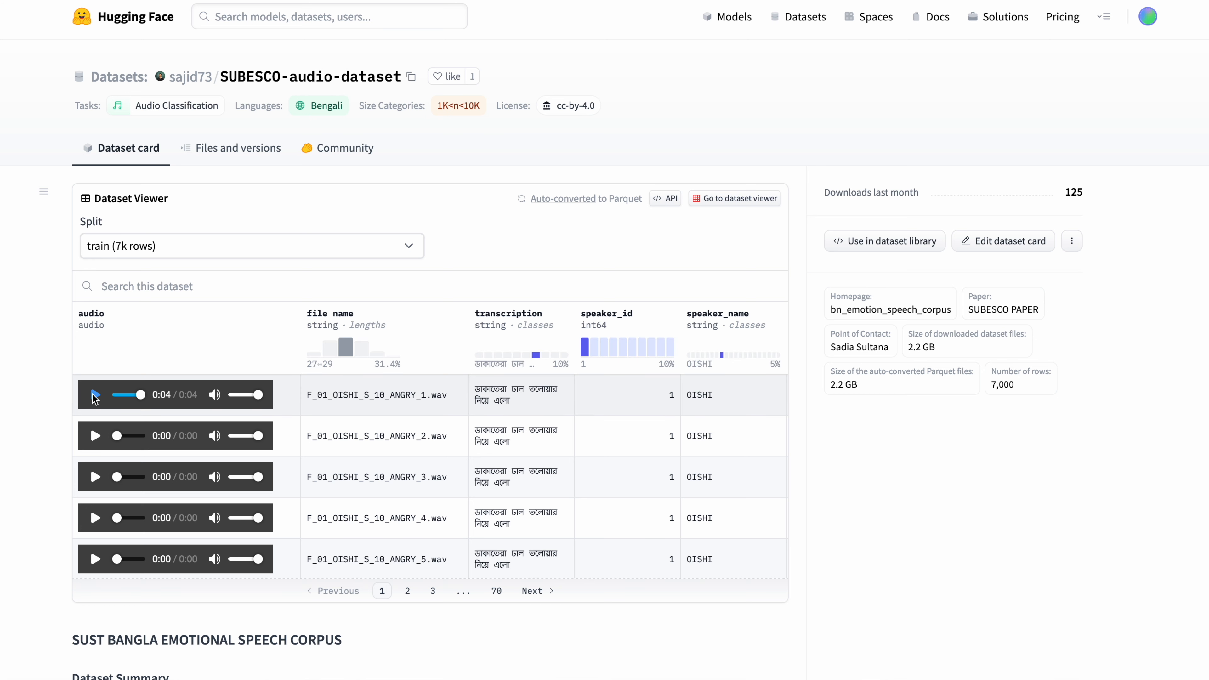
pyautogui.click(96, 395)
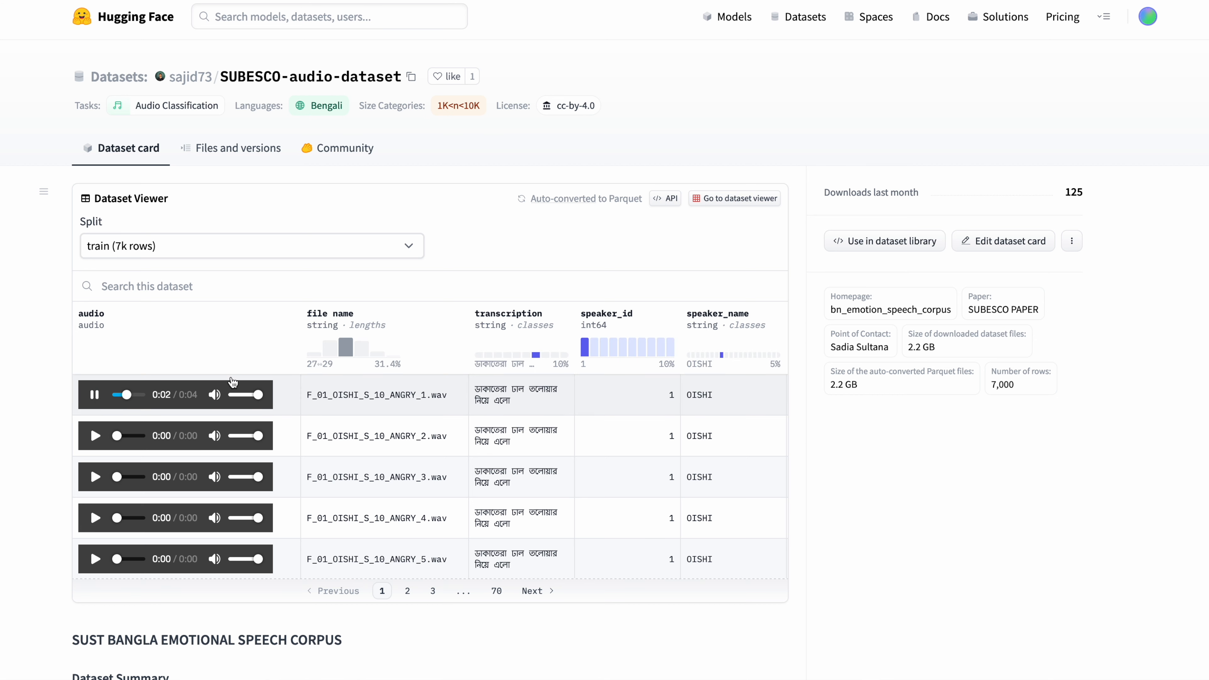
pyautogui.click(805, 17)
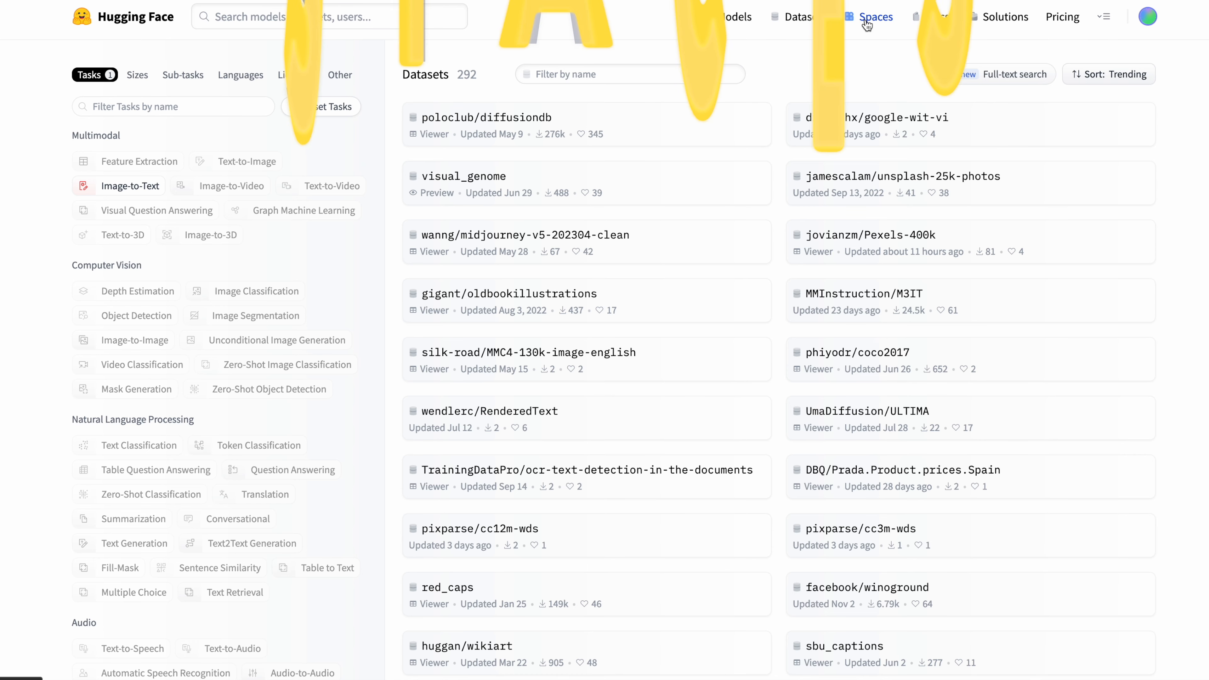
# Go to the Spaces gallery of community ML apps from the top navigation.
pyautogui.click(873, 17)
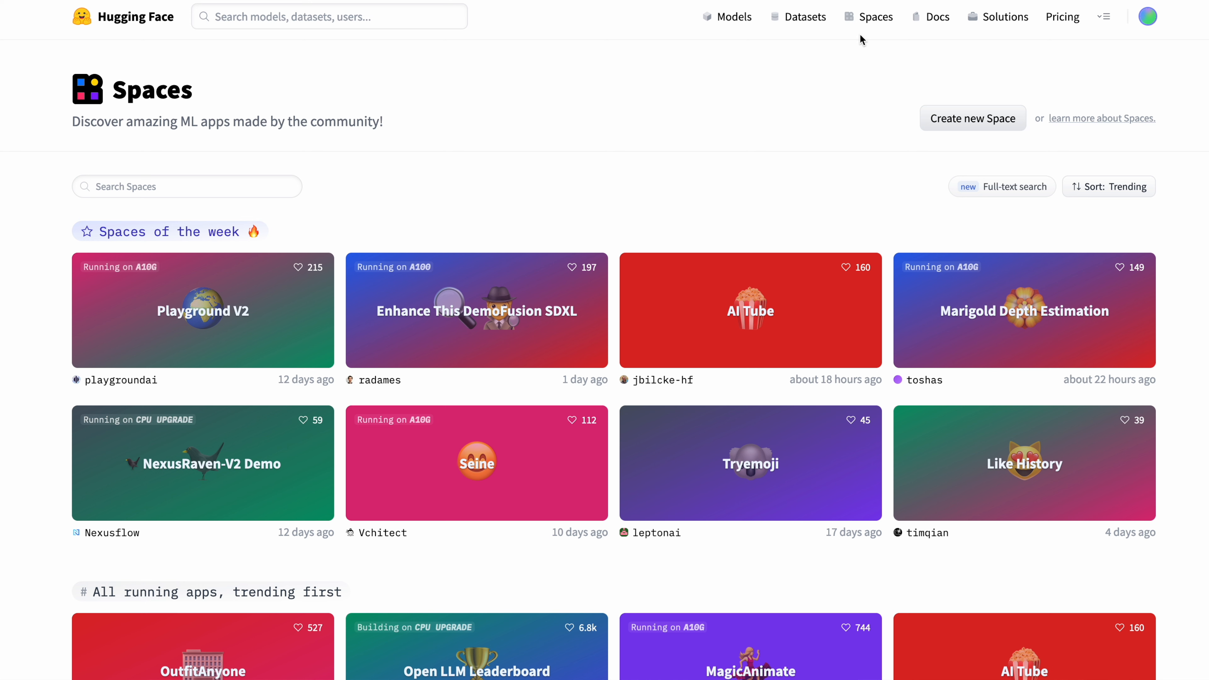
pyautogui.moveTo(240, 344)
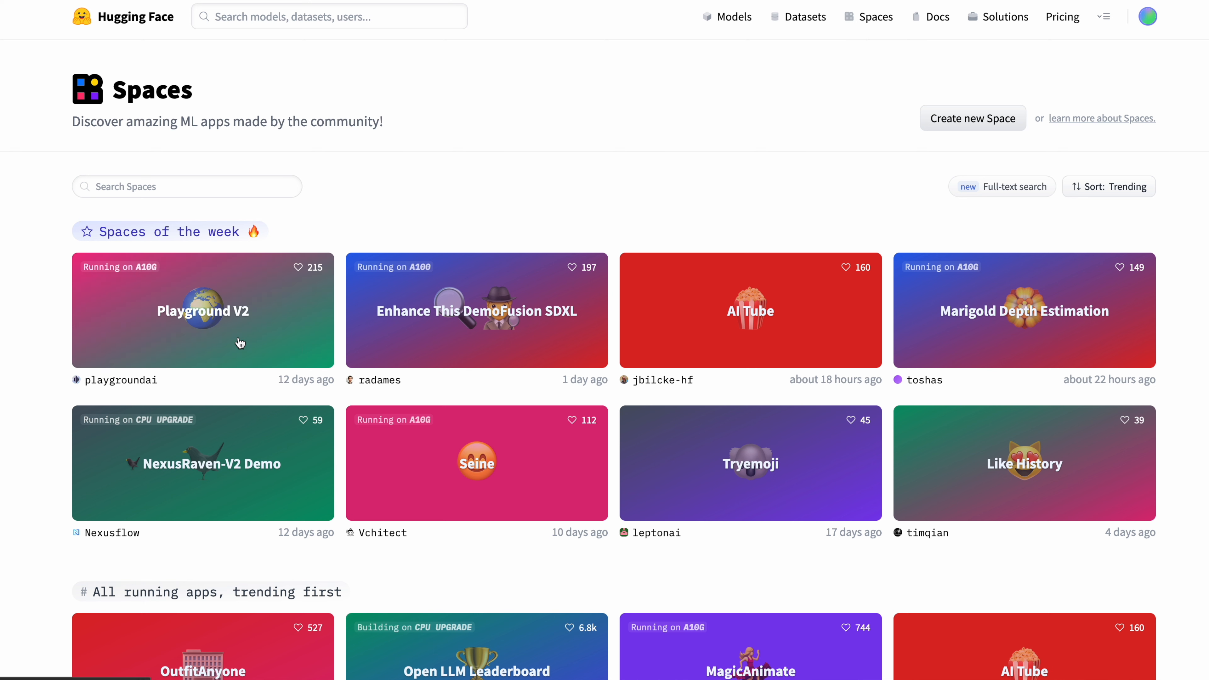
pyautogui.moveTo(186, 314)
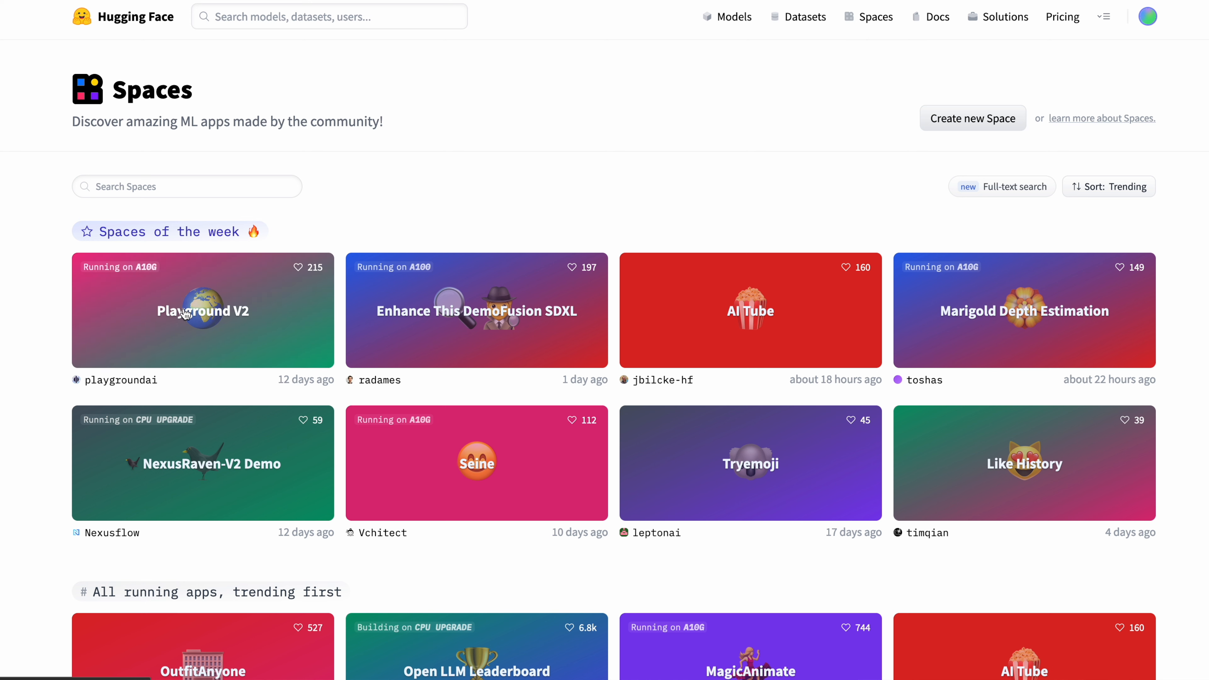
# Run Playground V2 with the prompt 'Man in suit sitting under a big tree' and view the result.
pyautogui.click(203, 311)
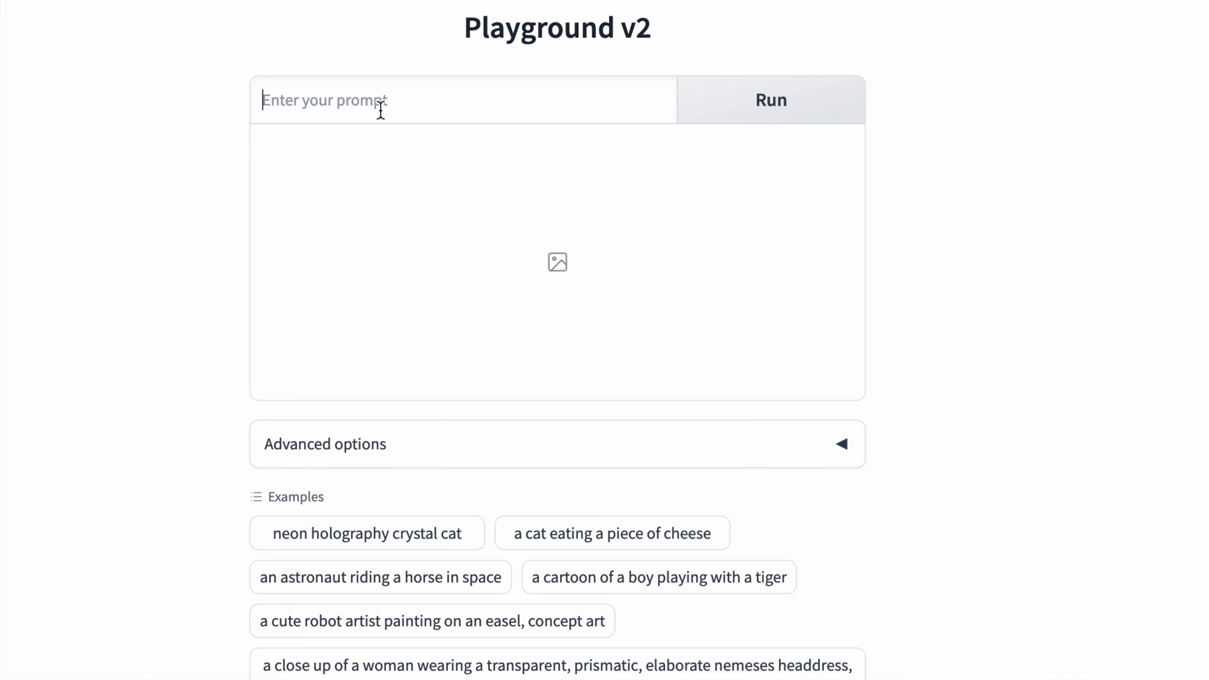
pyautogui.write('Man in suit sitting under')
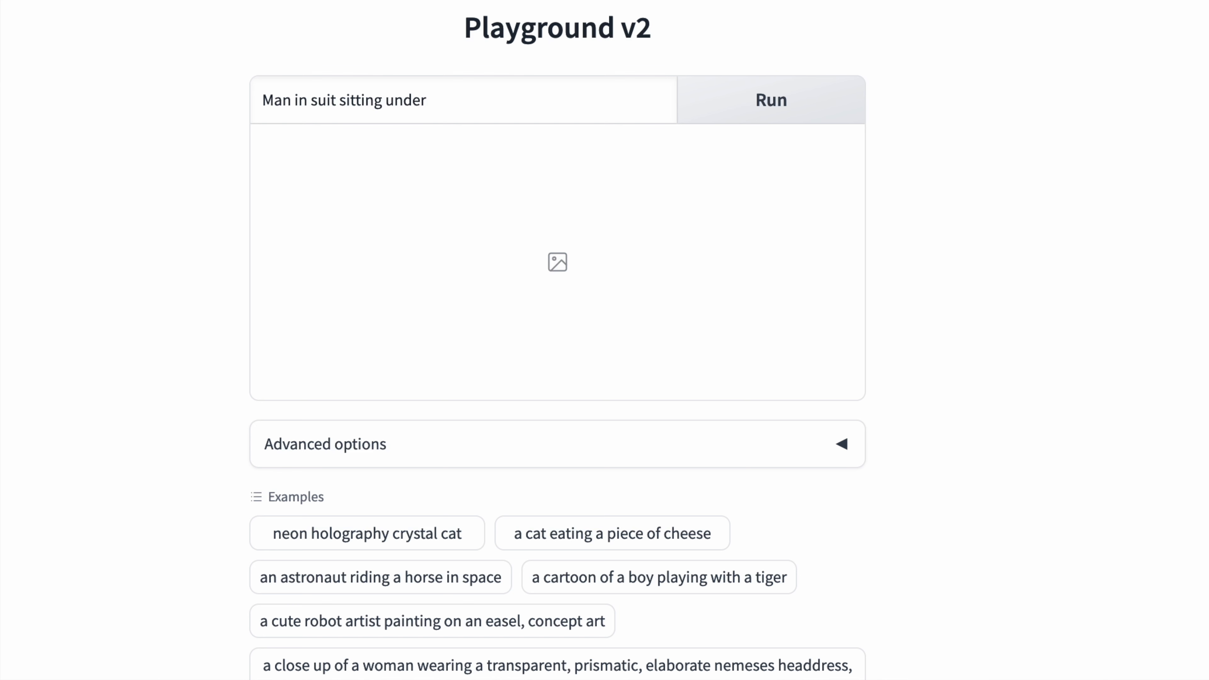
pyautogui.write('a big tree')
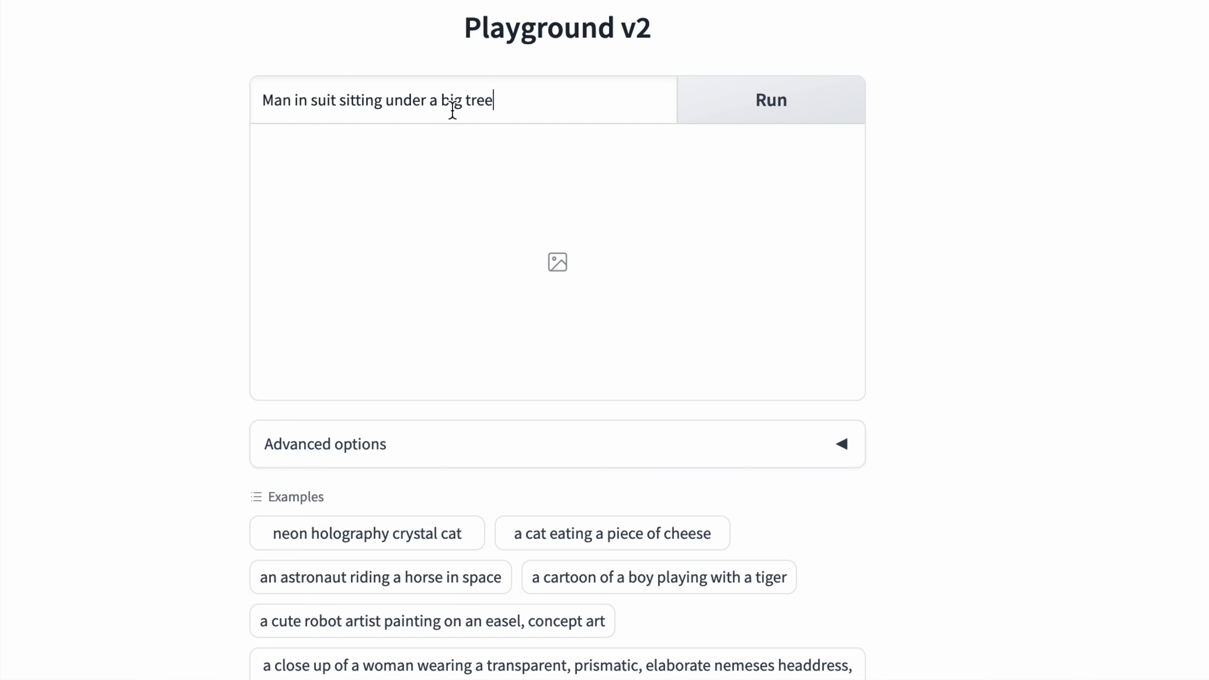
pyautogui.click(770, 99)
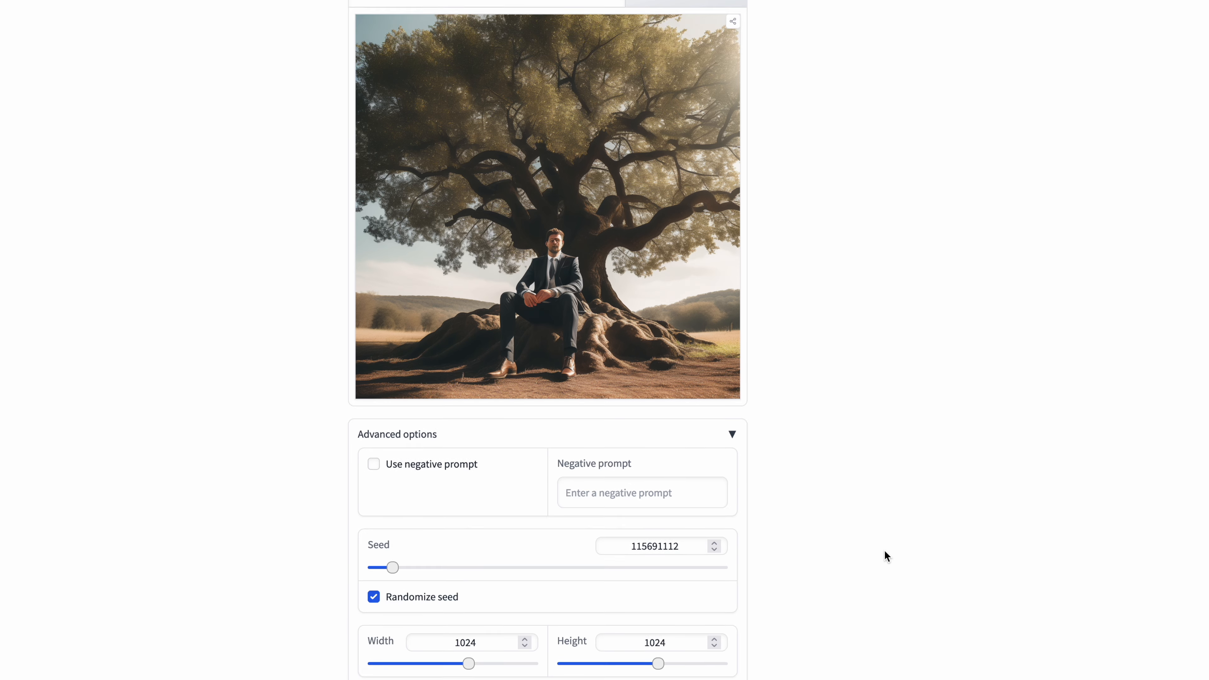
pyautogui.scroll(-3)
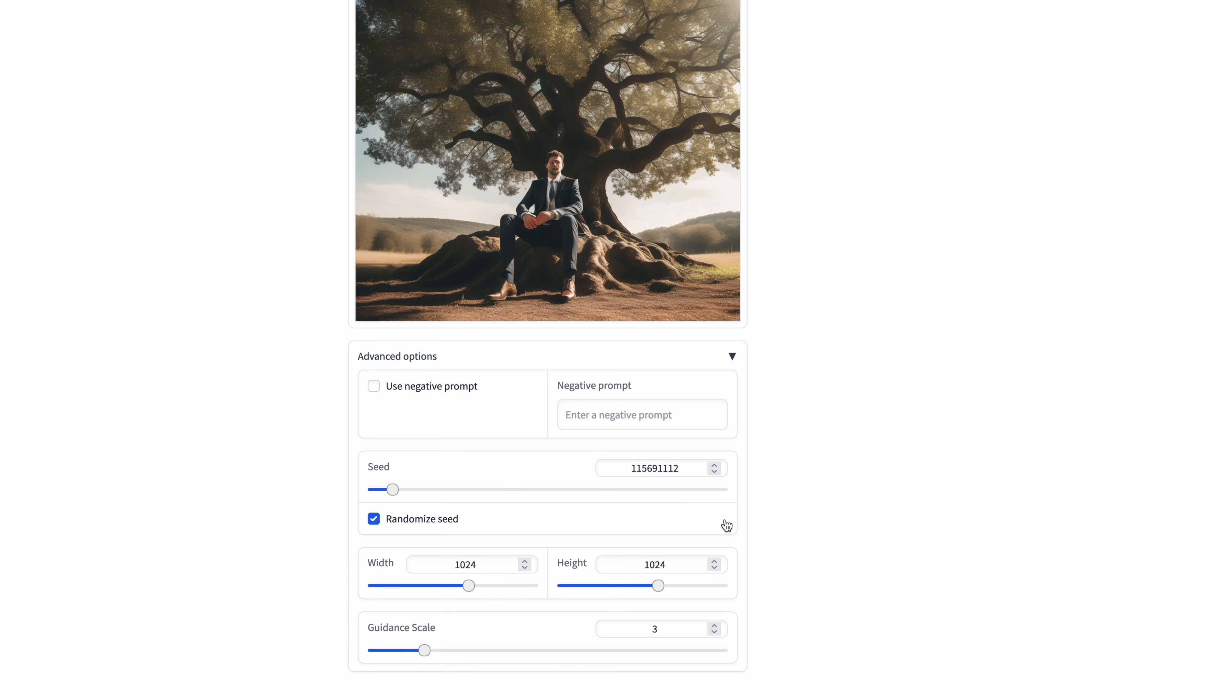
pyautogui.scroll(-3)
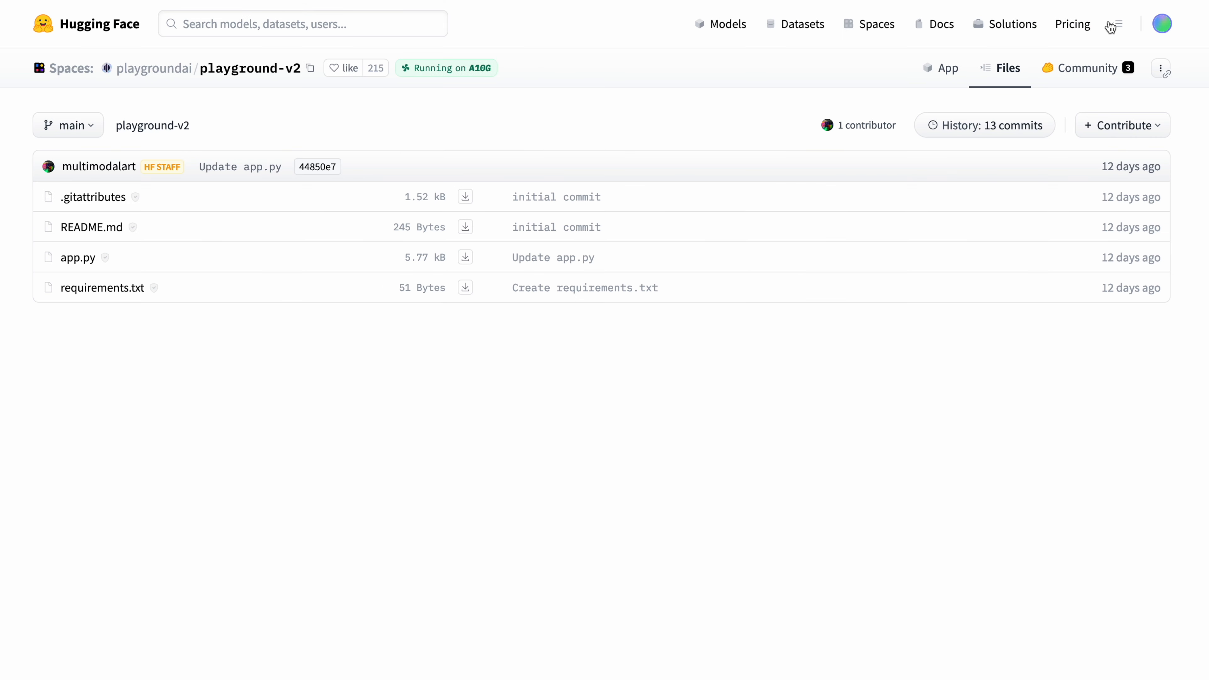
pyautogui.moveTo(141, 222)
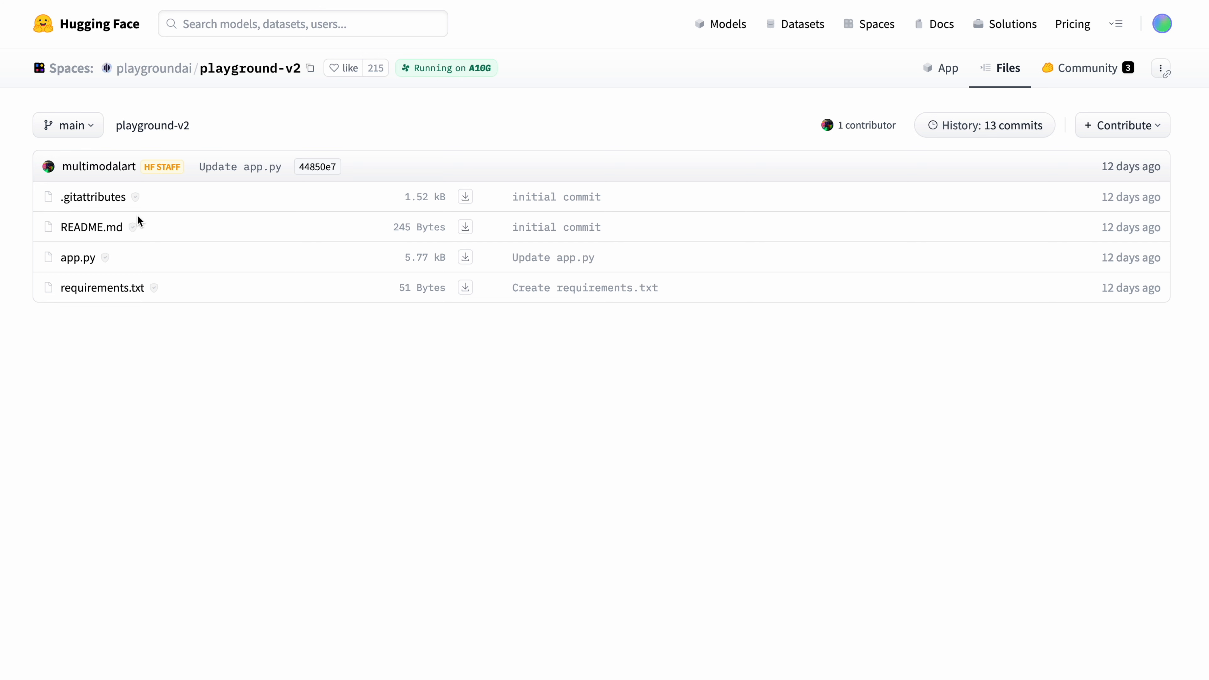
pyautogui.moveTo(176, 296)
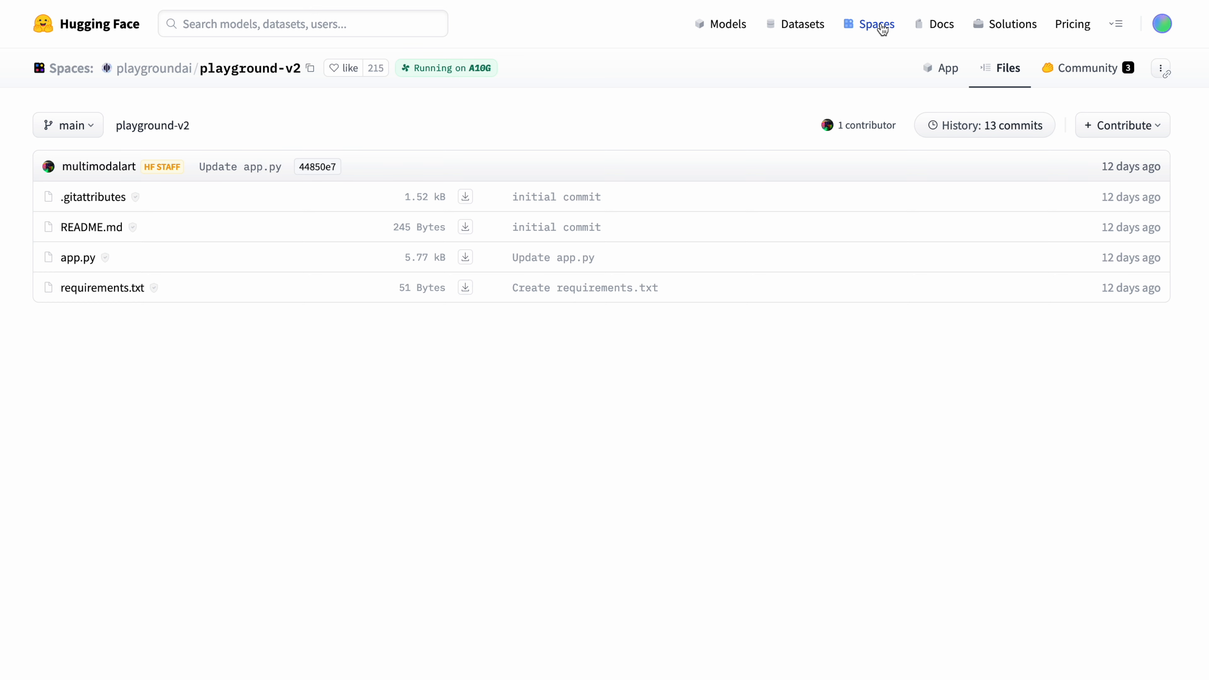
# Return from the playground-v2 Space files to the Spaces gallery.
pyautogui.click(877, 24)
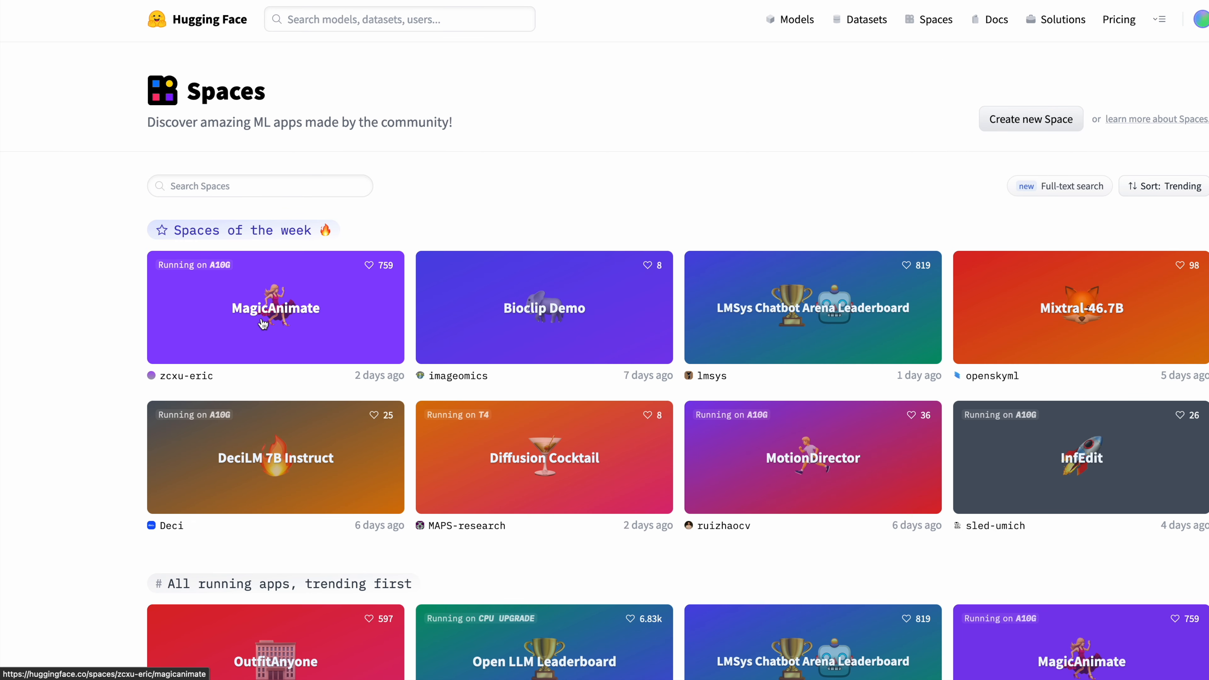
# Enter the MagicAnimate Space and look over its first example animation.
pyautogui.click(275, 308)
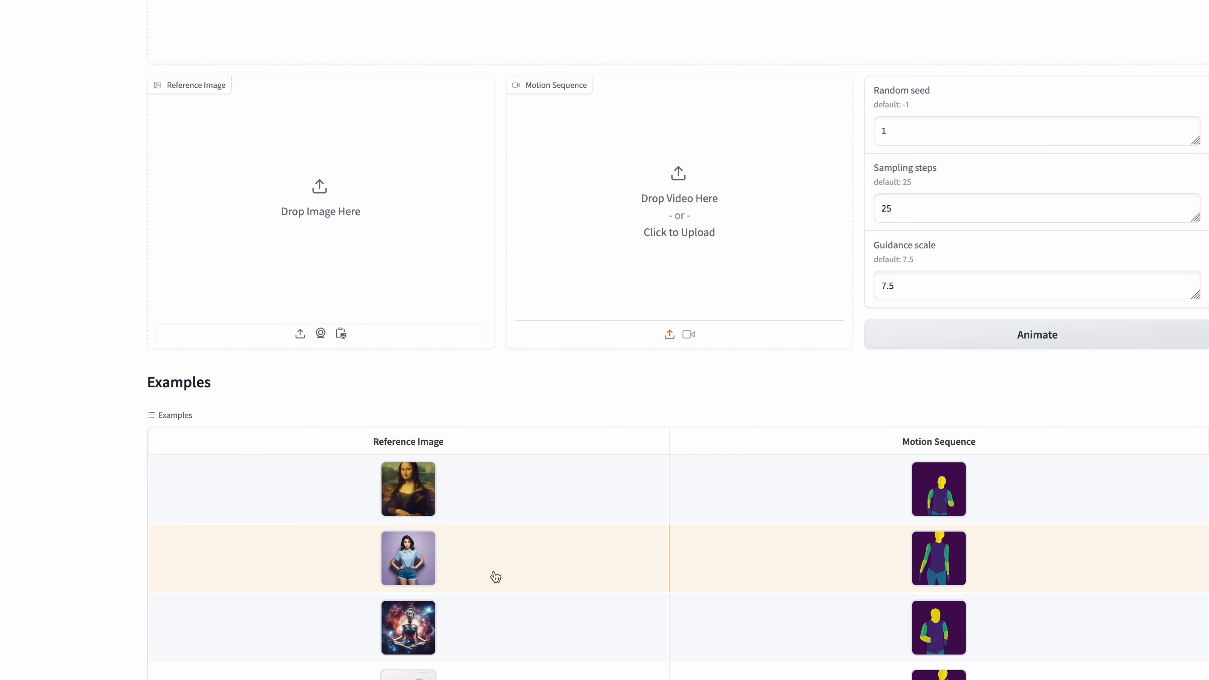
pyautogui.click(408, 559)
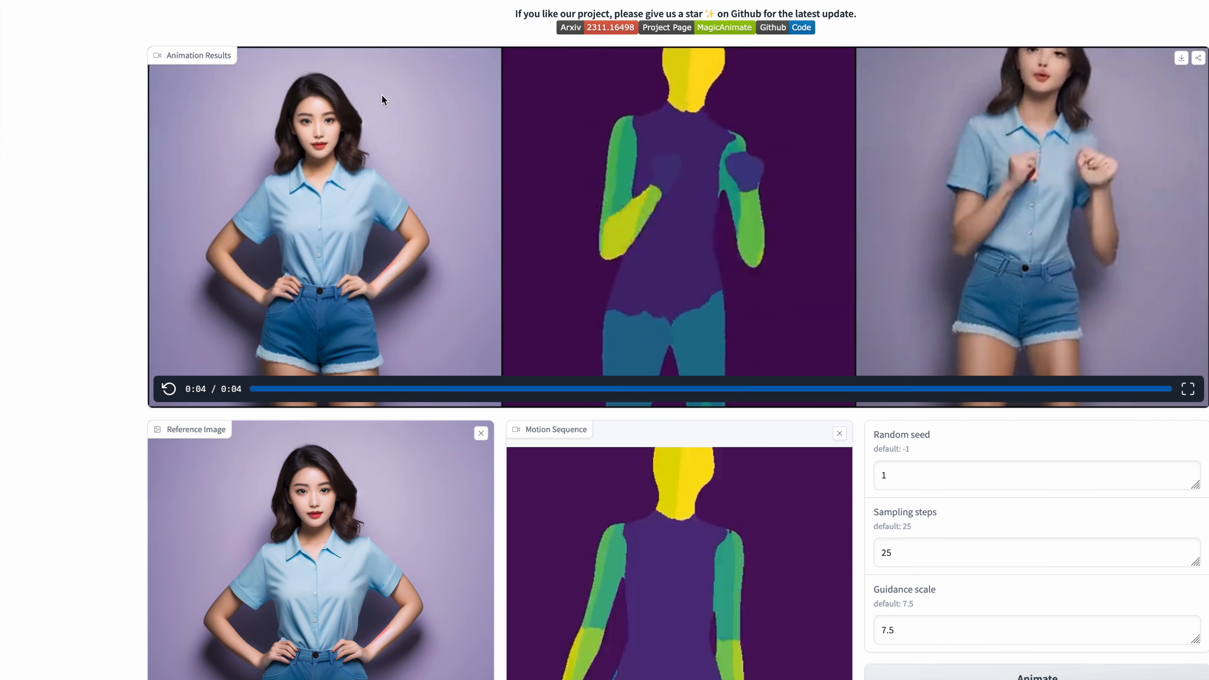
pyautogui.scroll(3)
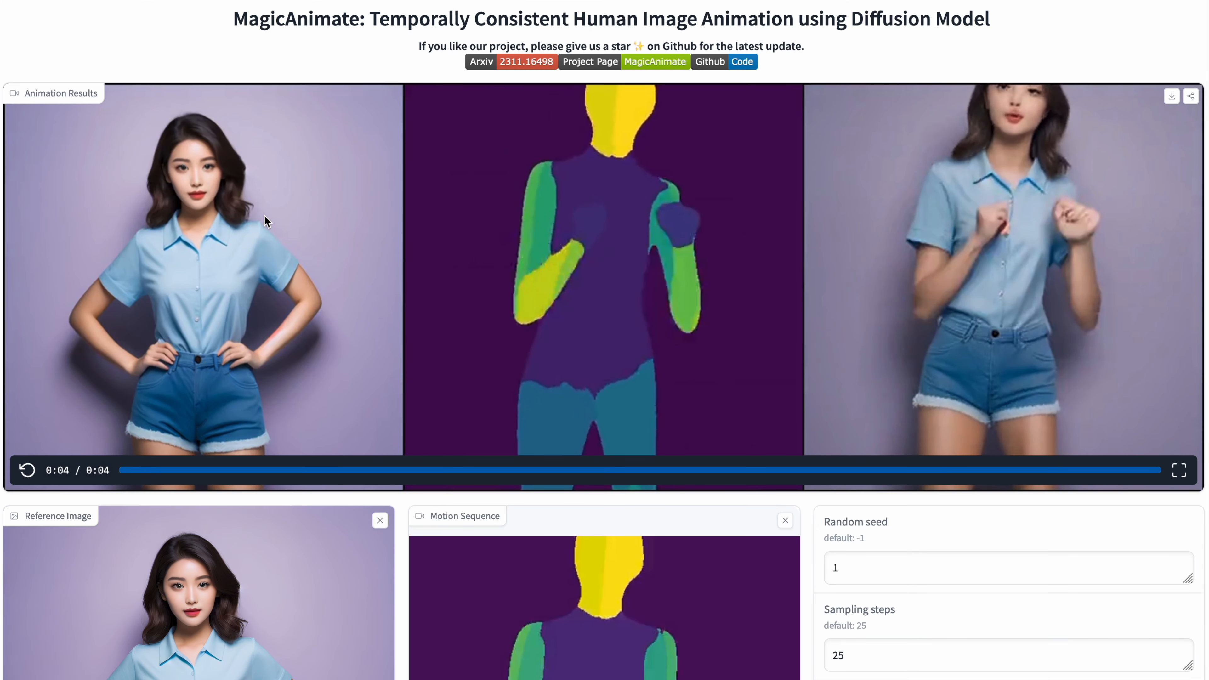
pyautogui.moveTo(165, 336)
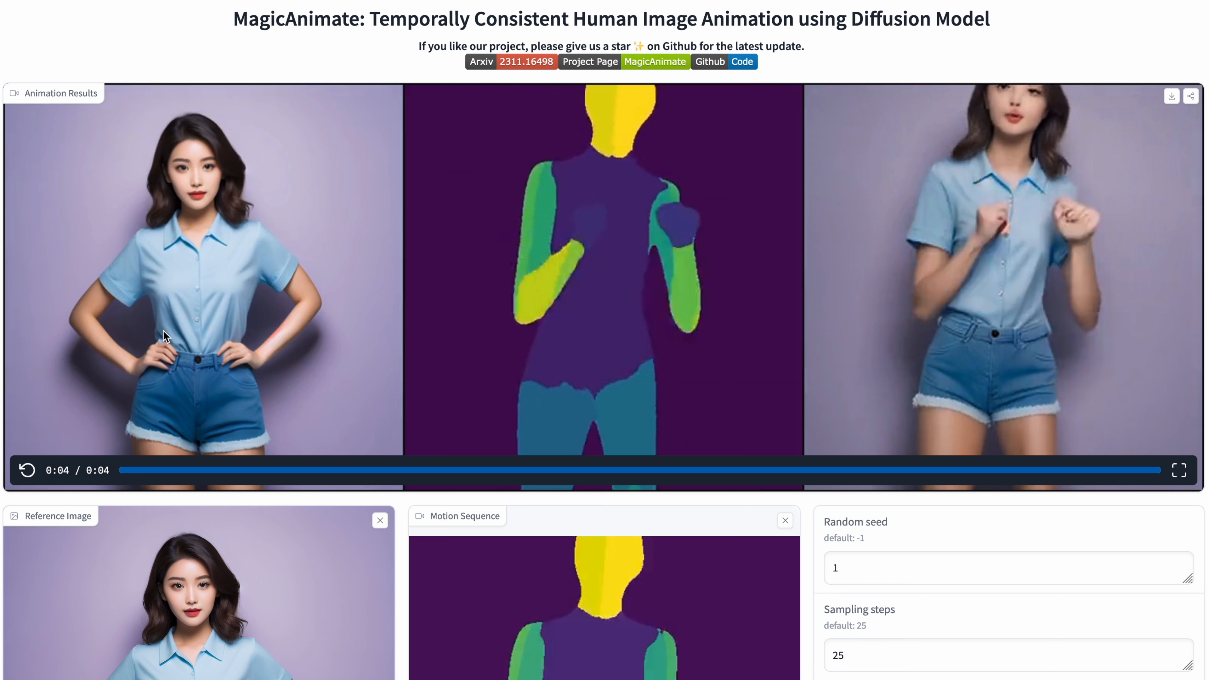
pyautogui.moveTo(1116, 287)
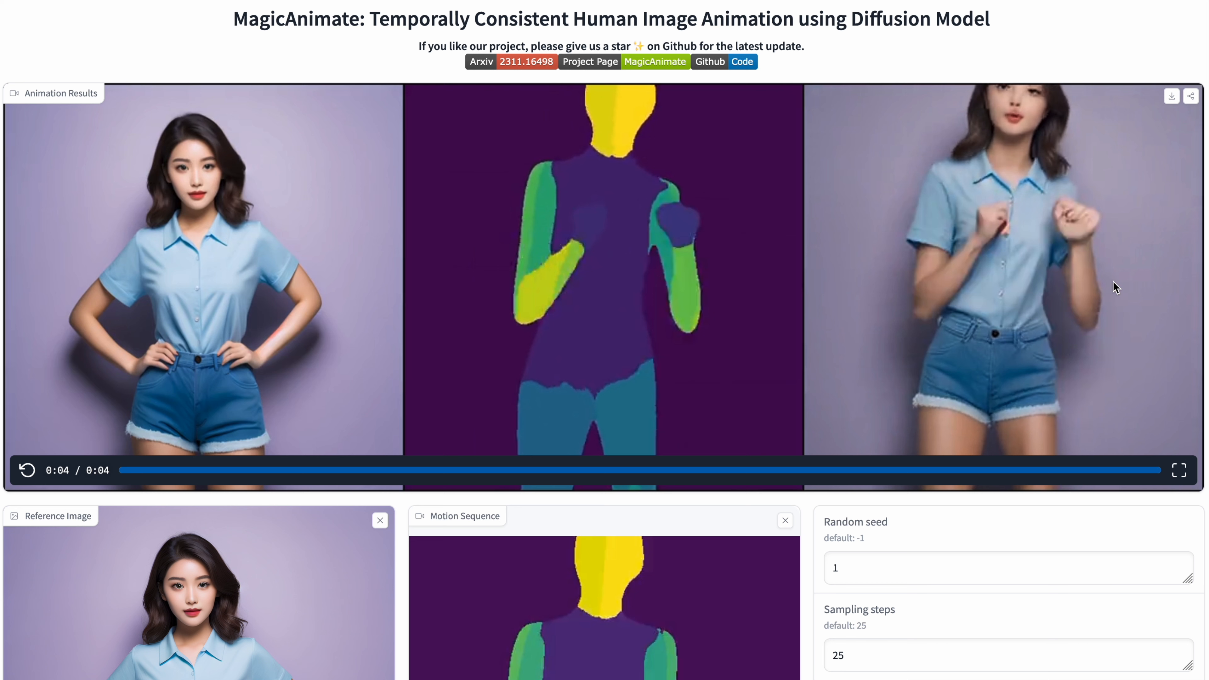
# Load the hiker-among-rocks example into MagicAnimate and view its animation result.
pyautogui.scroll(-3)
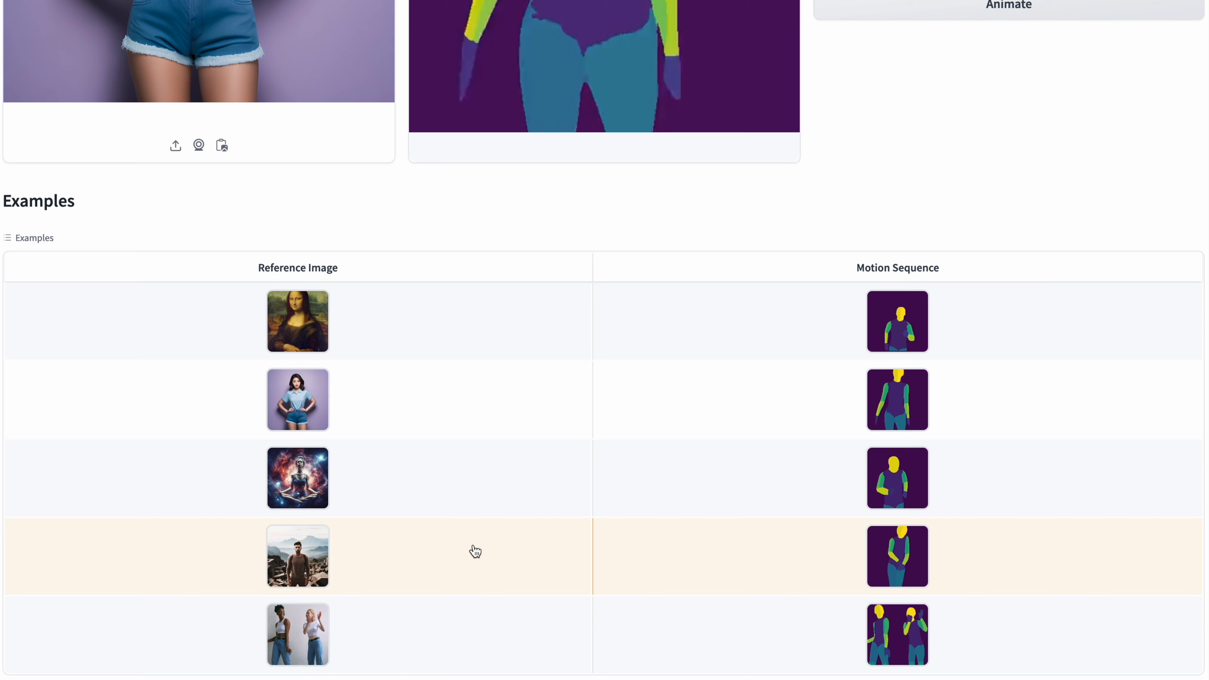
pyautogui.click(297, 556)
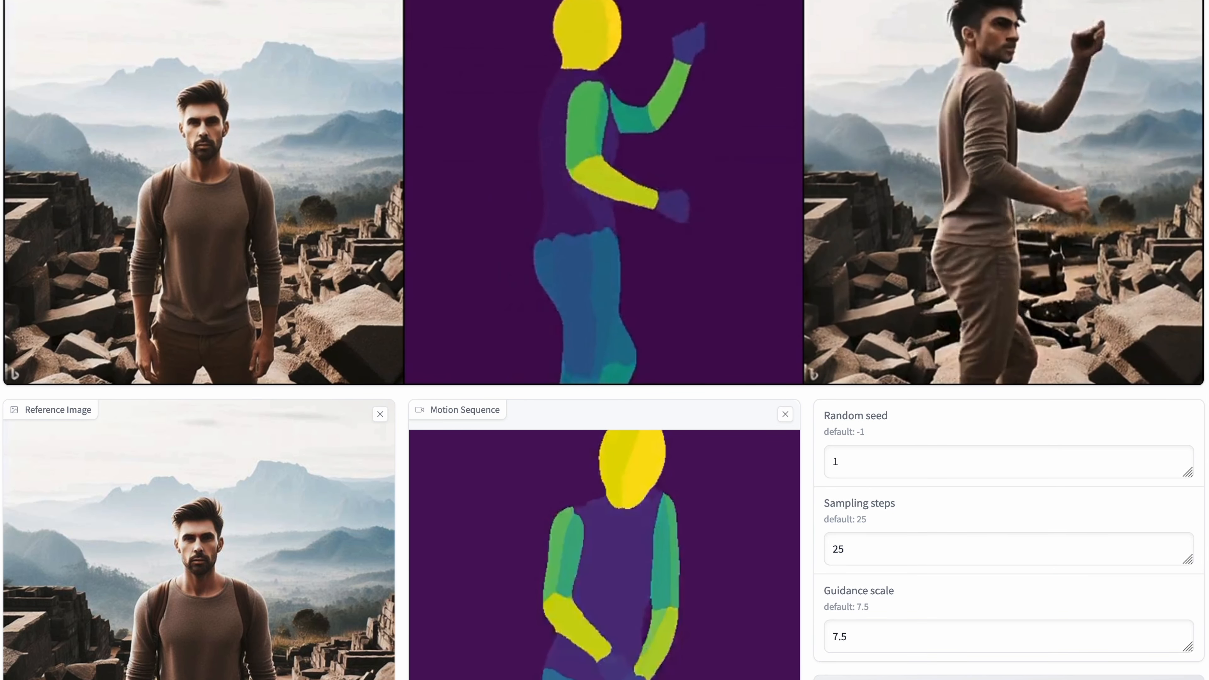
pyautogui.scroll(3)
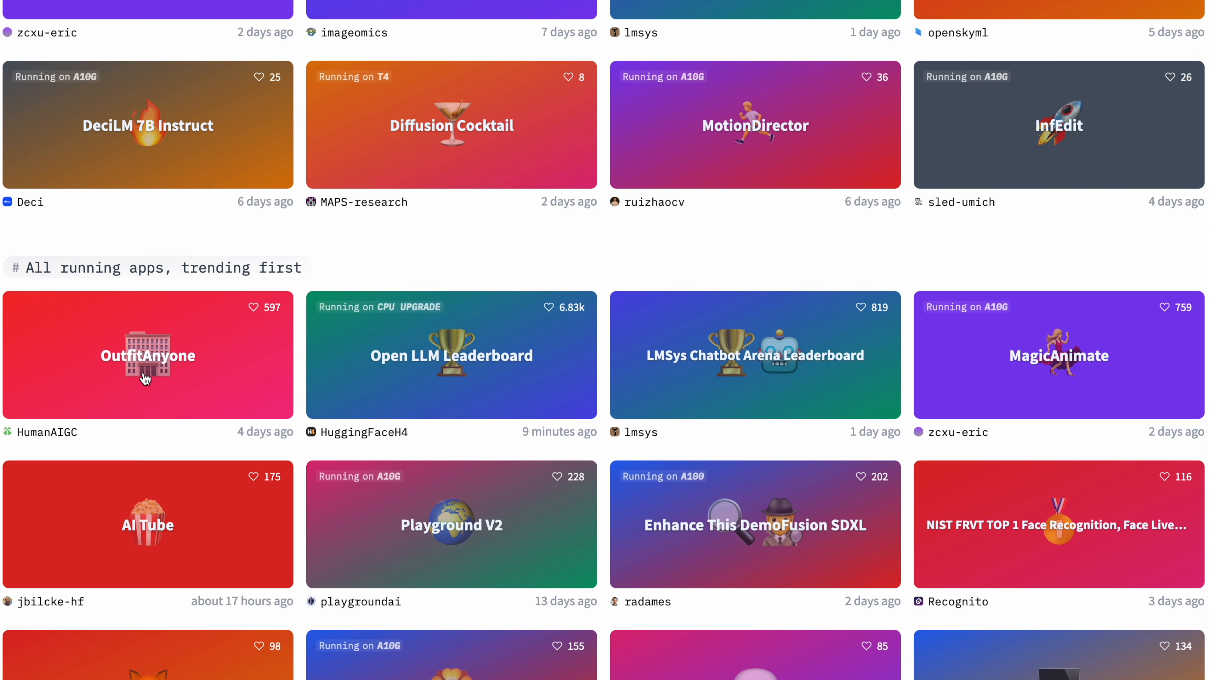
# Enter the OutfitAnyone virtual try-on Space and look through its pineapple dress and suit examples.
pyautogui.click(148, 355)
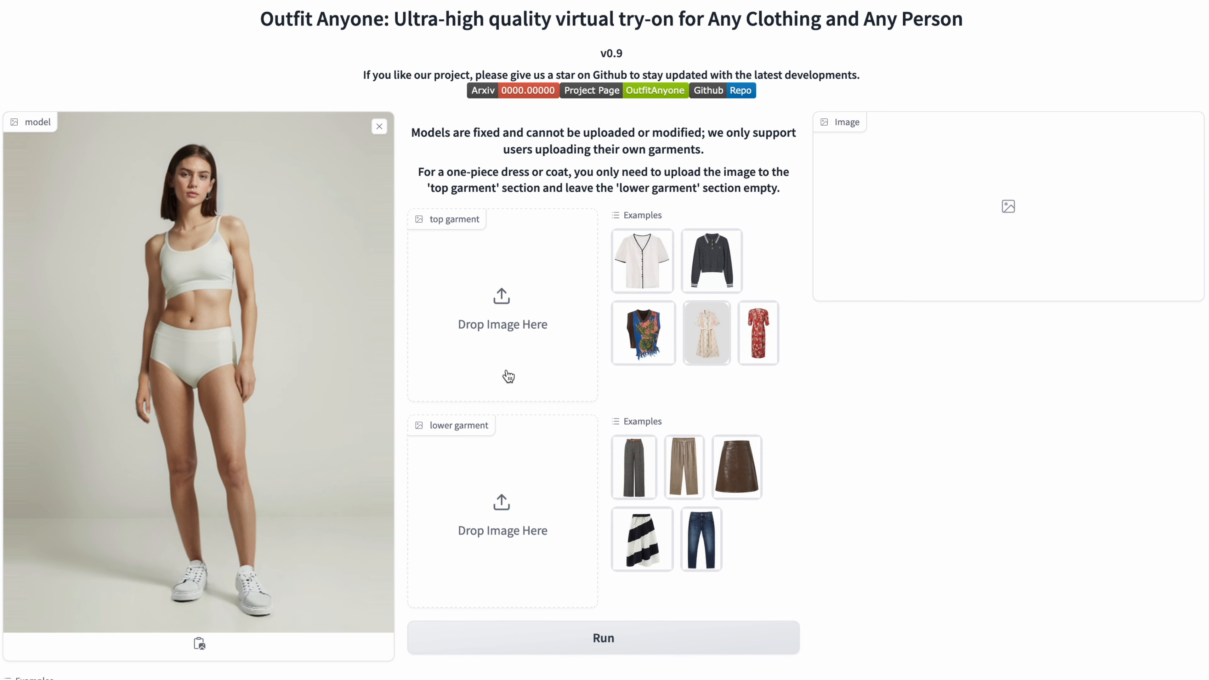
pyautogui.scroll(-3)
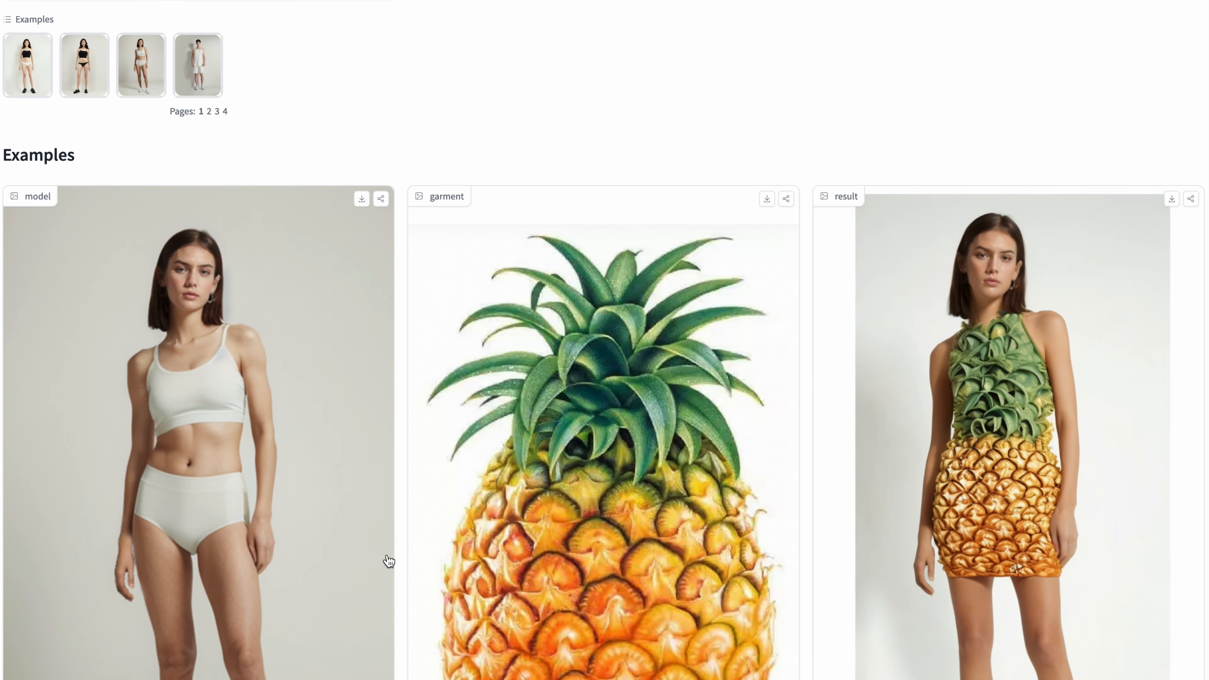
pyautogui.scroll(-3)
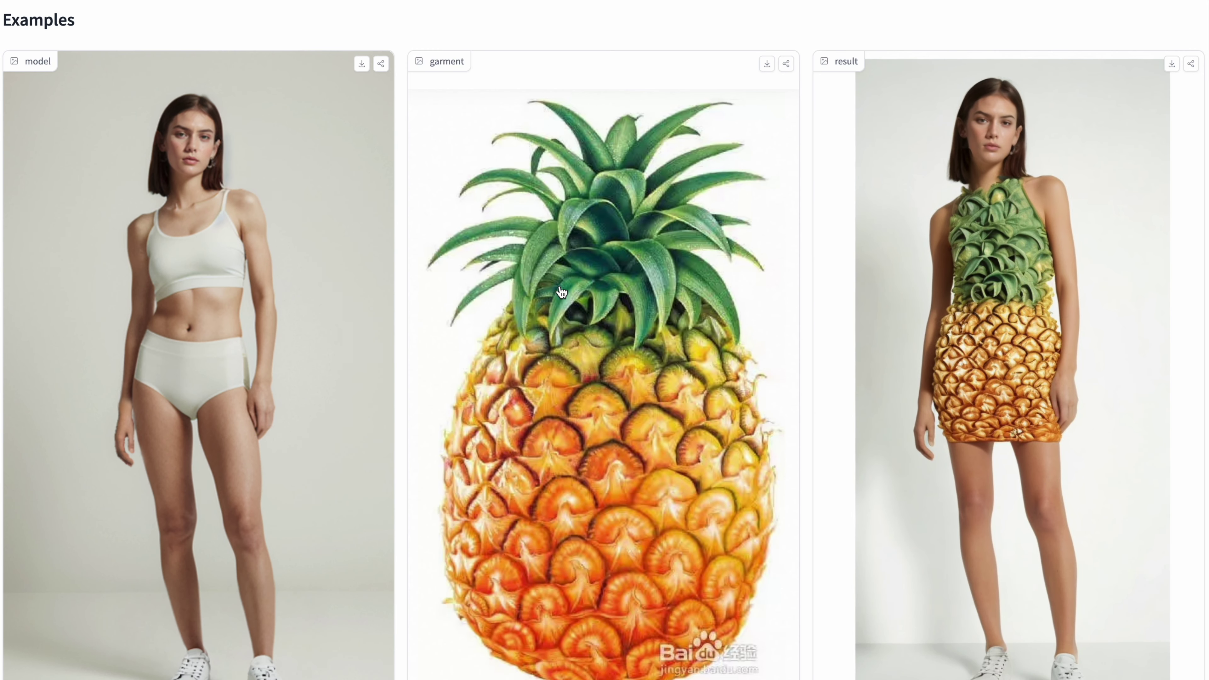
pyautogui.moveTo(980, 258)
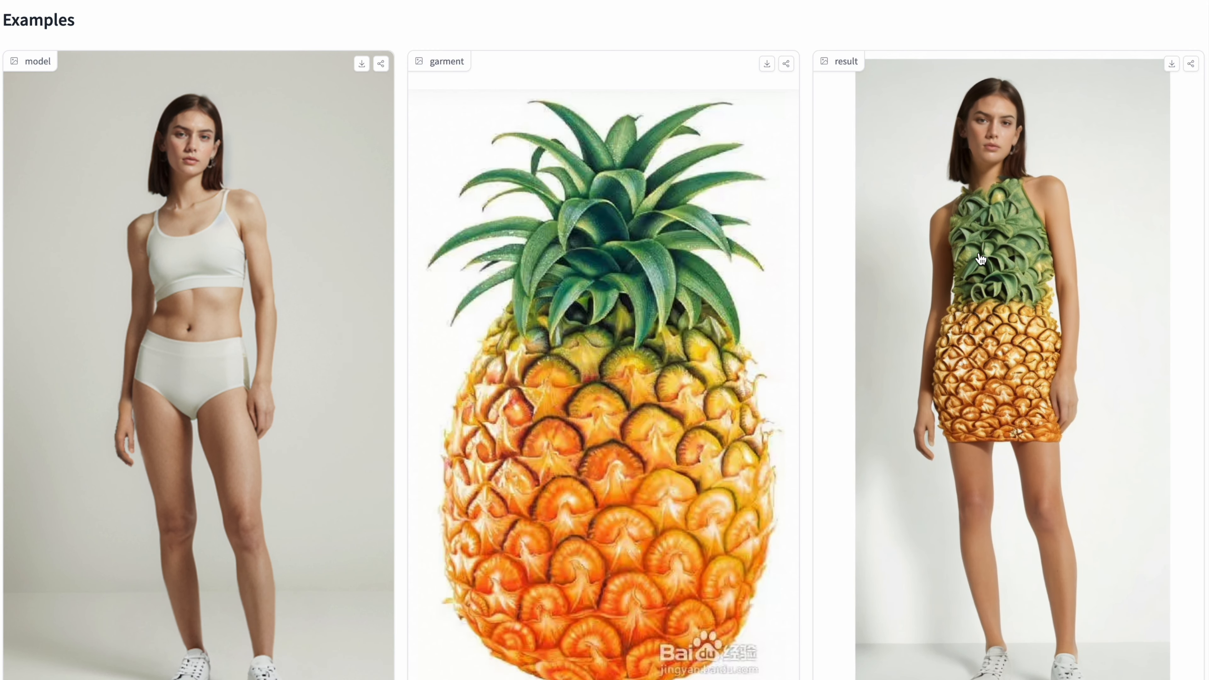
pyautogui.moveTo(1047, 313)
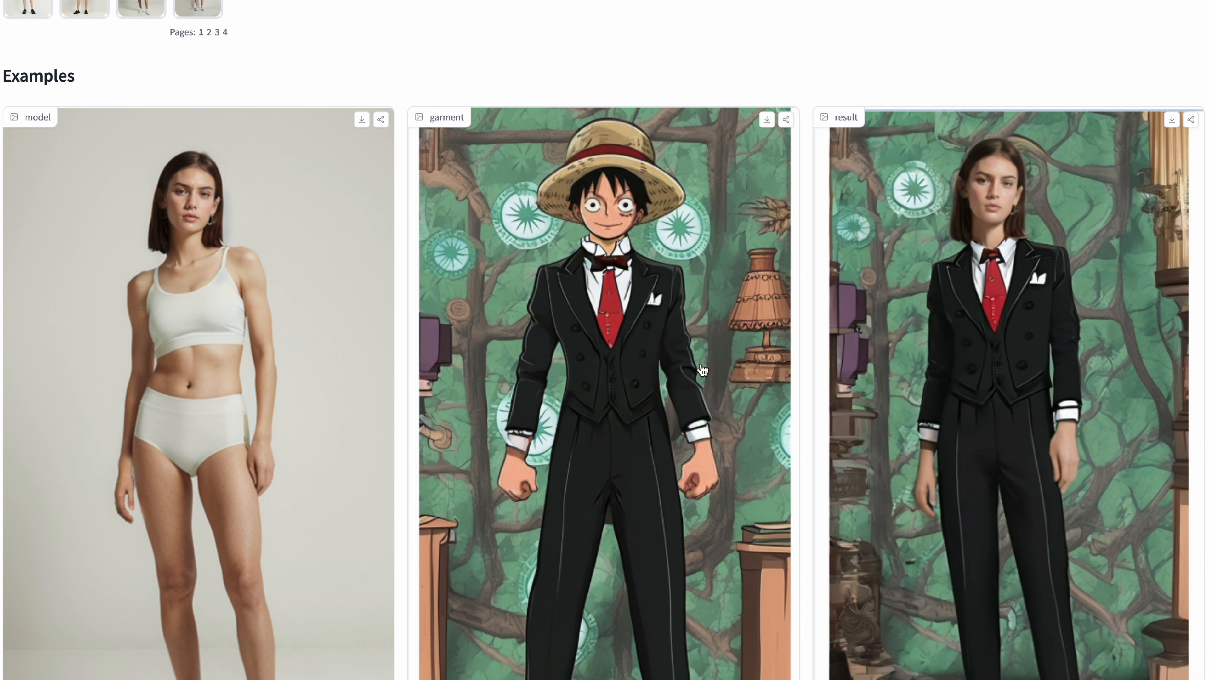
pyautogui.moveTo(546, 511)
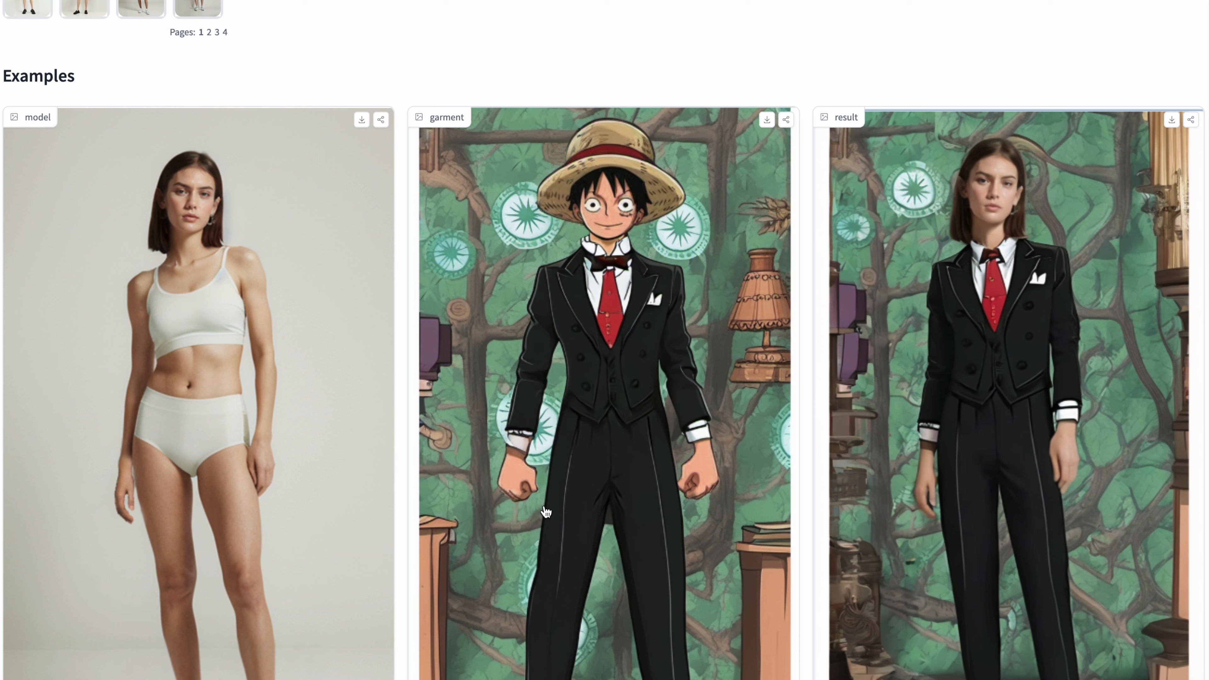
pyautogui.moveTo(1154, 209)
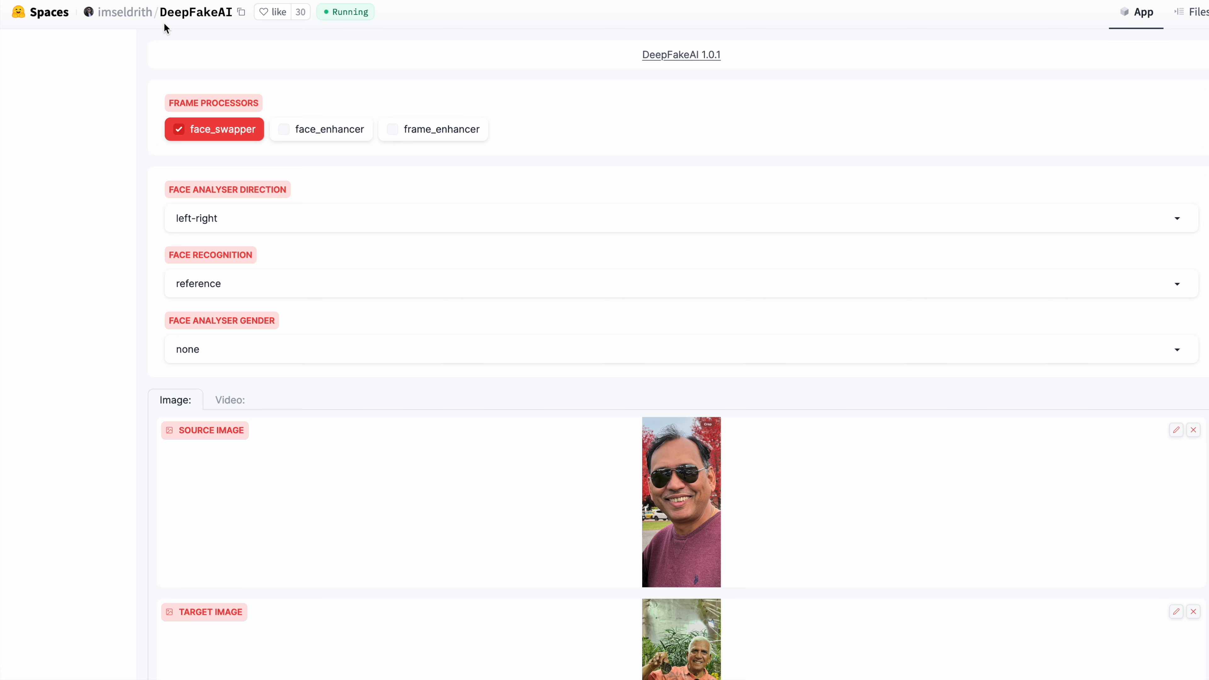
pyautogui.scroll(-3)
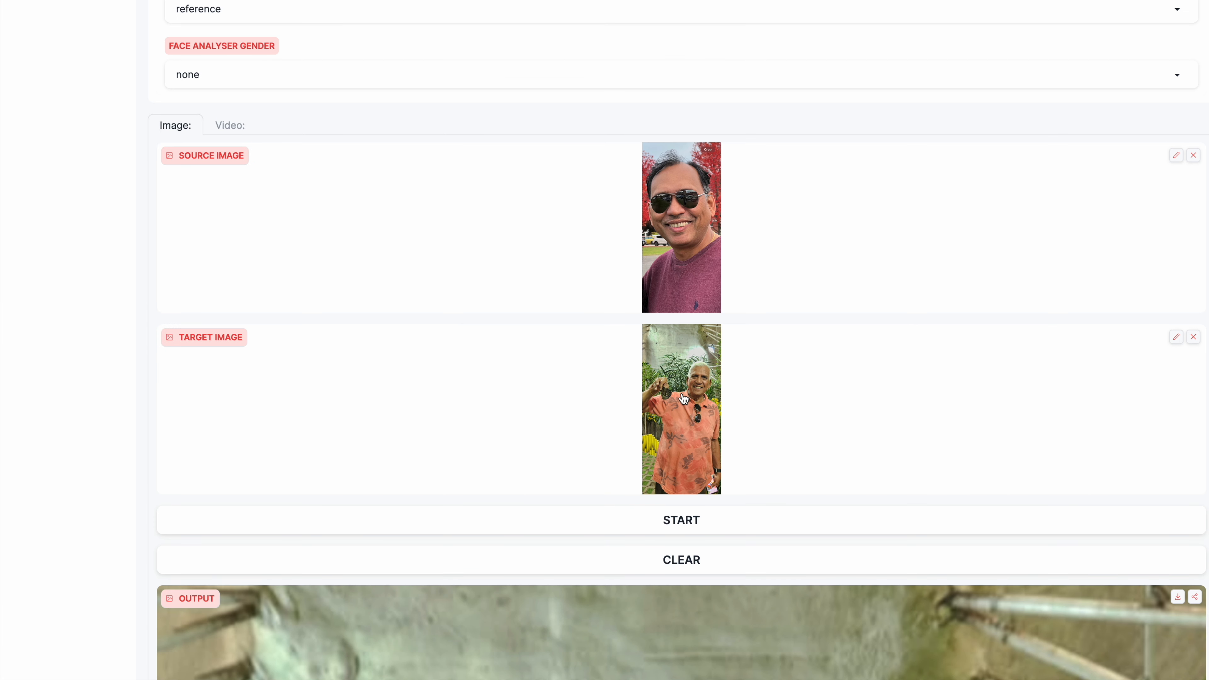
pyautogui.scroll(3)
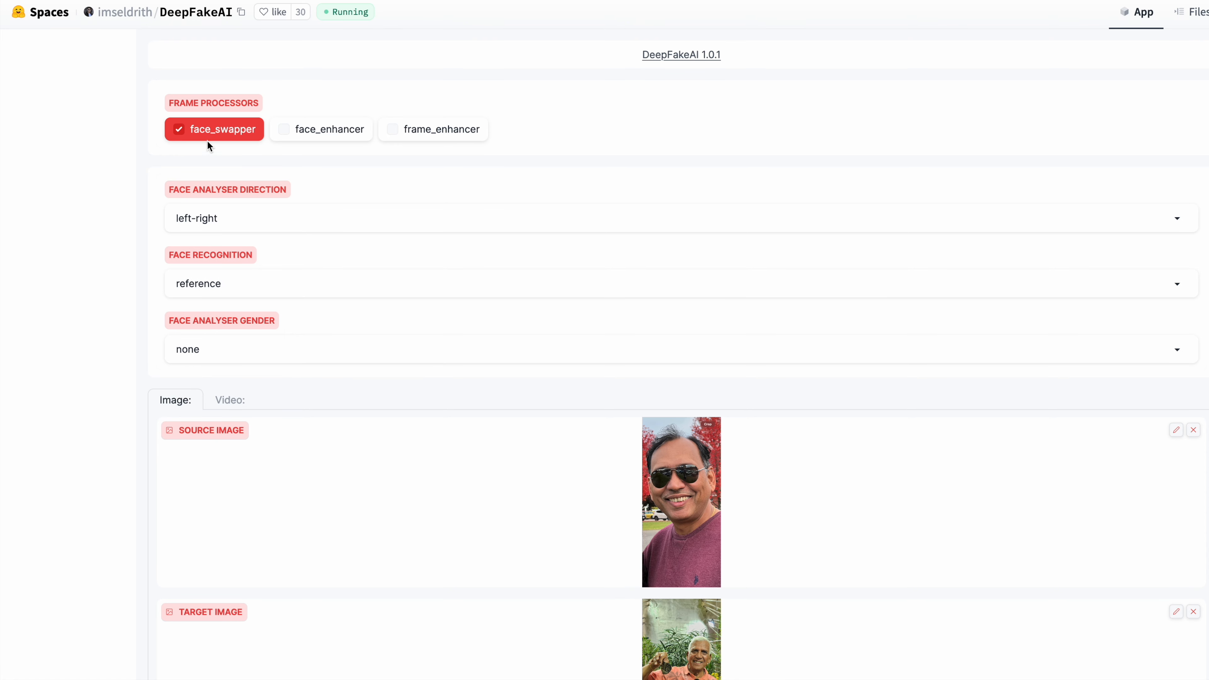
pyautogui.moveTo(721, 509)
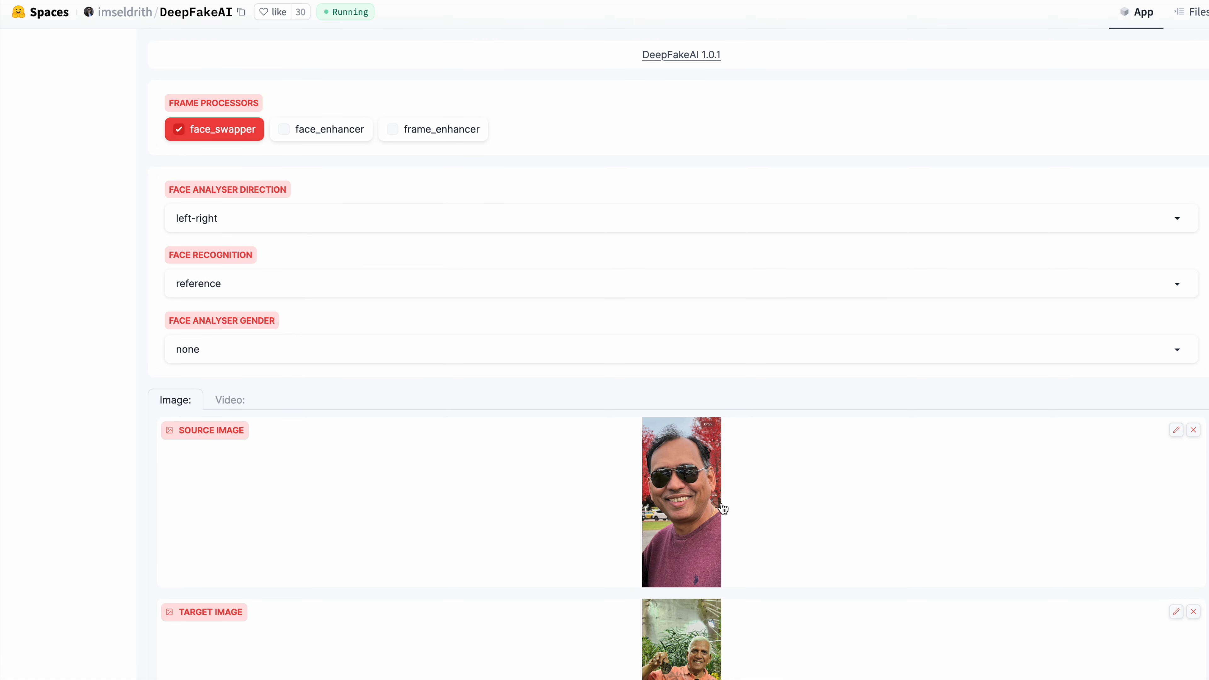
pyautogui.scroll(-3)
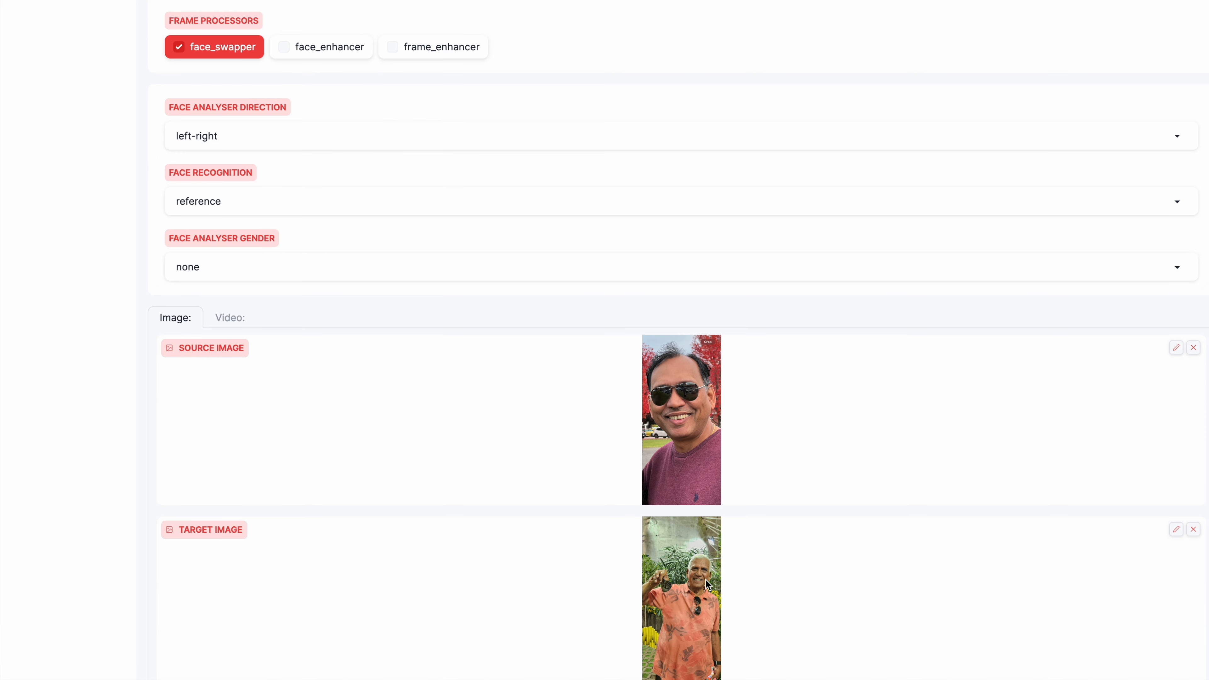
pyautogui.scroll(-3)
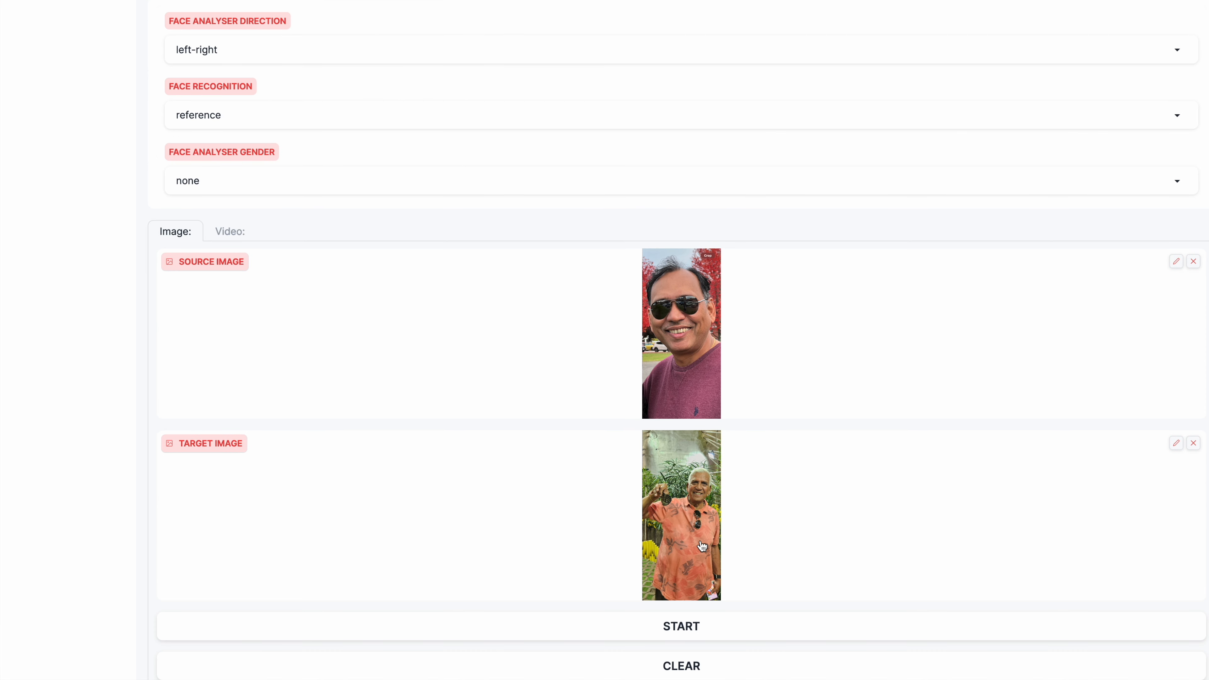
pyautogui.scroll(-3)
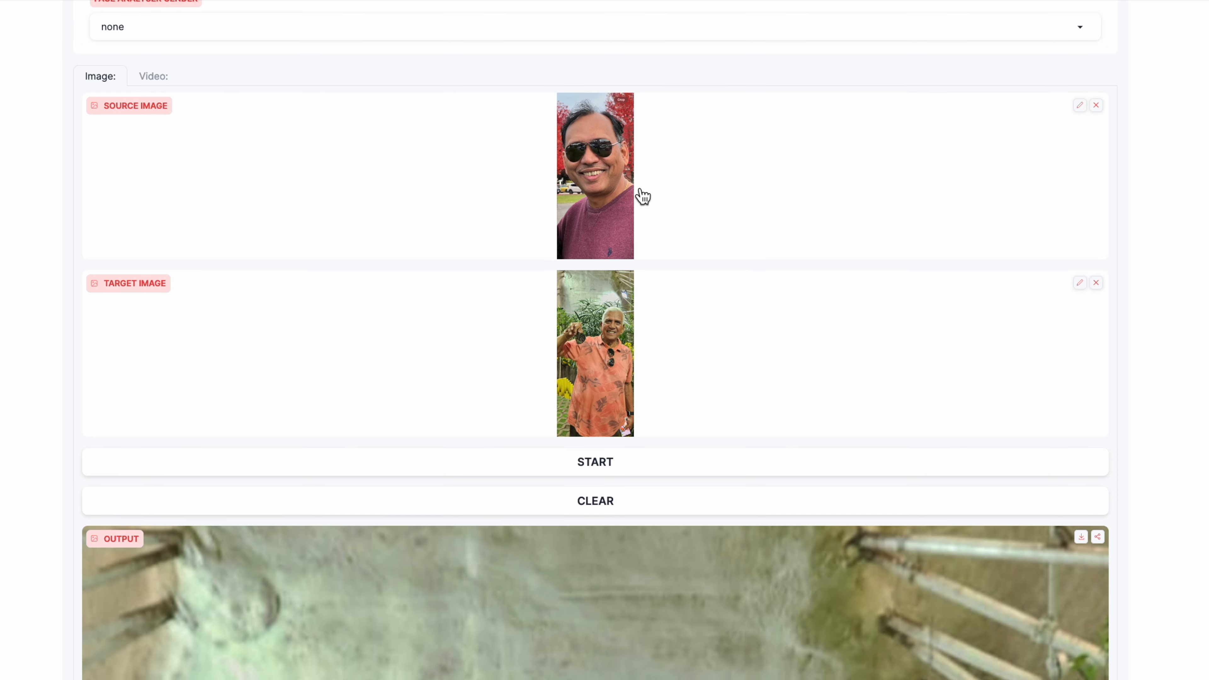
pyautogui.scroll(-3)
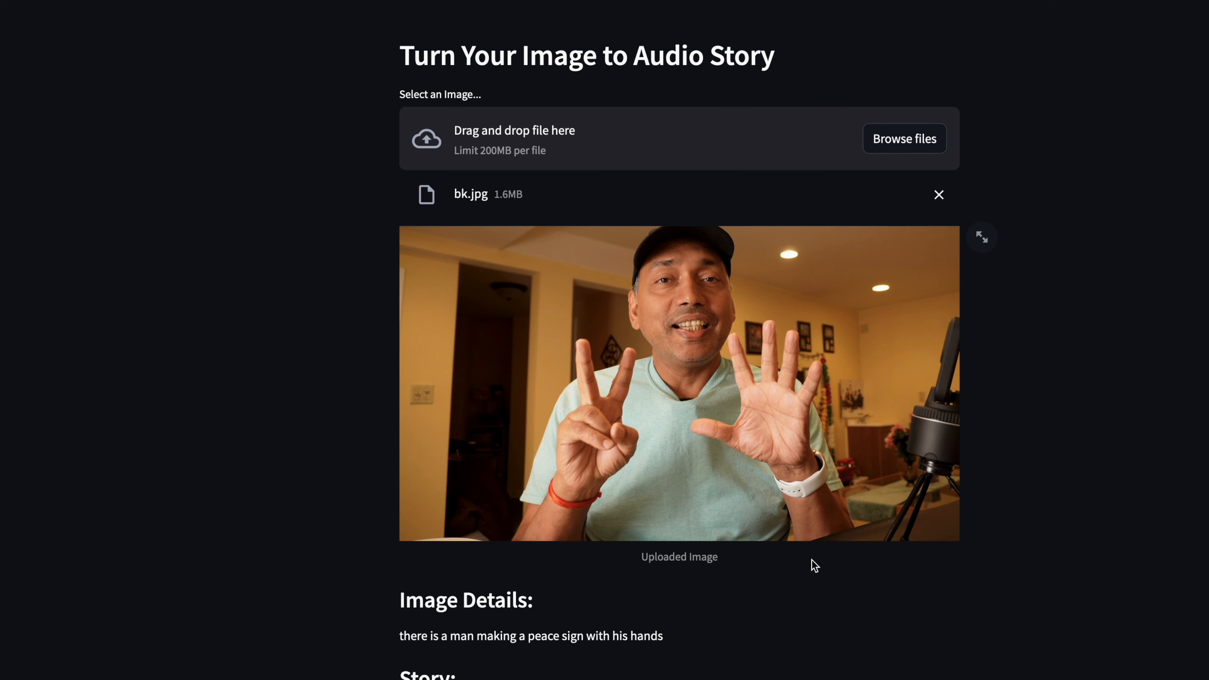
# Read through the Image Details and Story for the peace-sign photo down to the Generated Audio player.
pyautogui.scroll(-3)
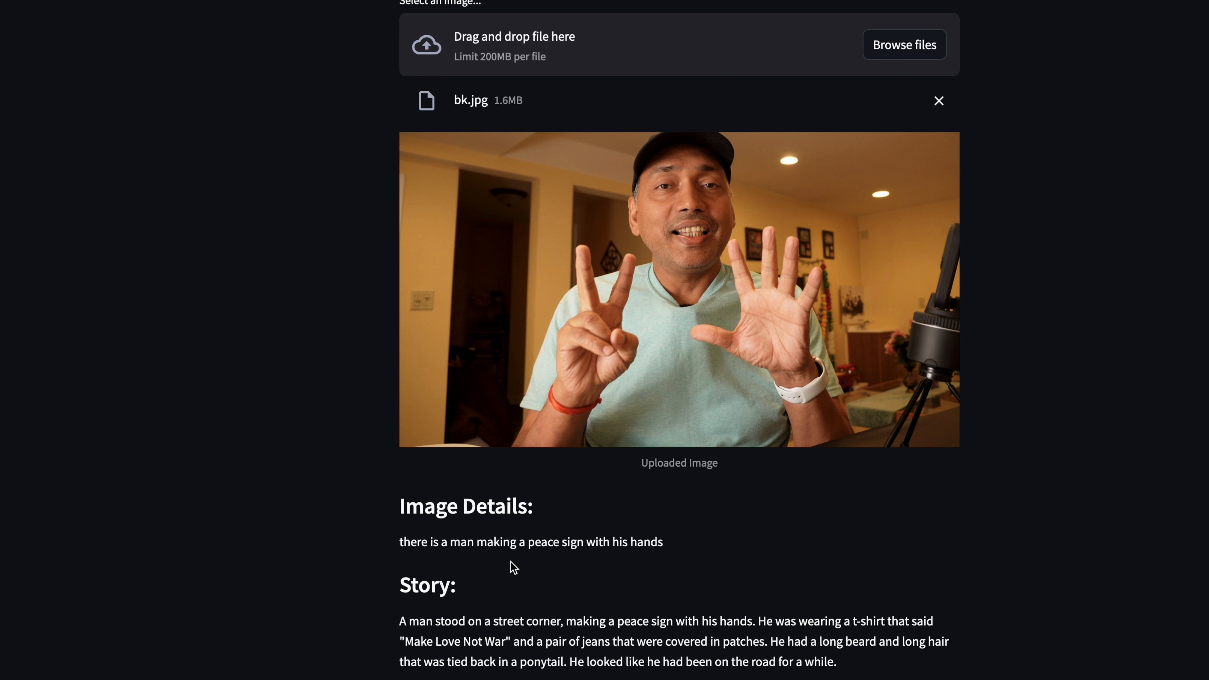
pyautogui.moveTo(533, 329)
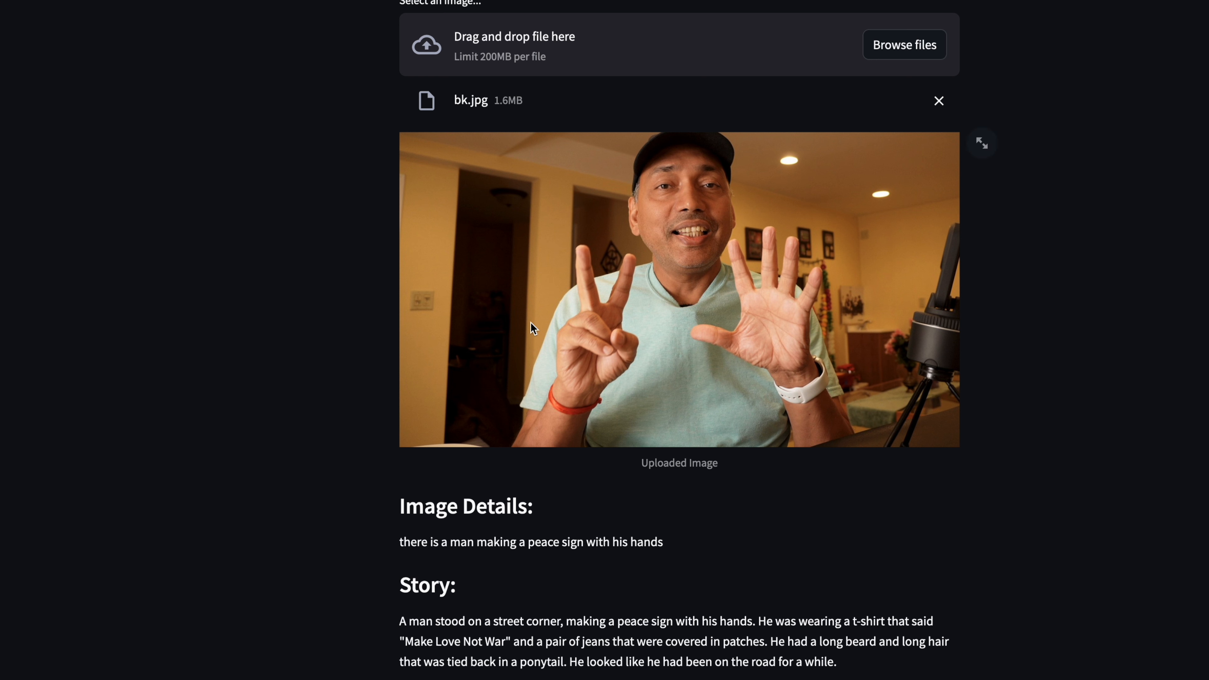
pyautogui.moveTo(535, 561)
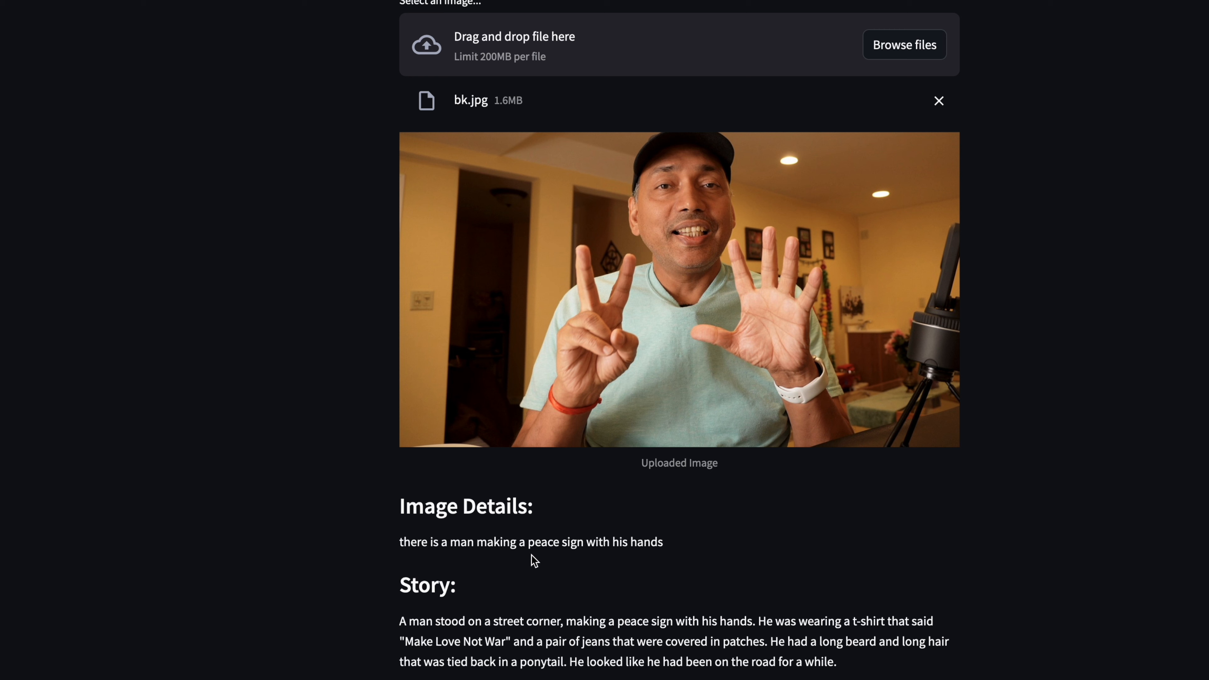
pyautogui.scroll(-3)
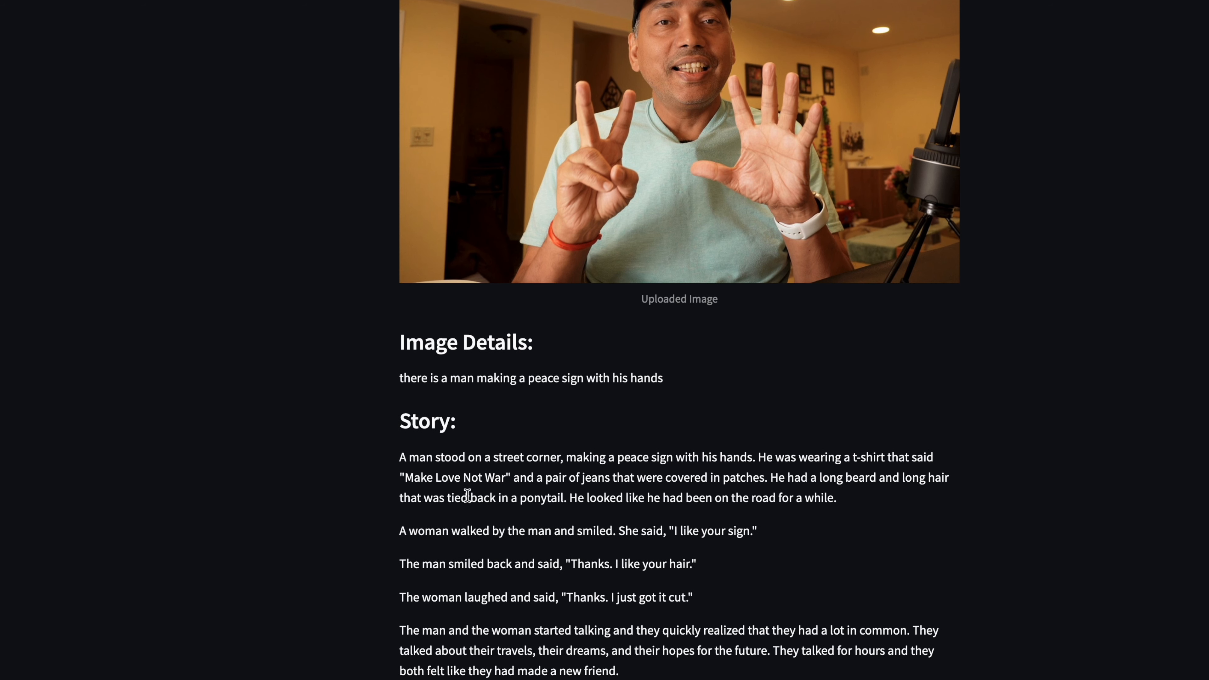
pyautogui.moveTo(752, 677)
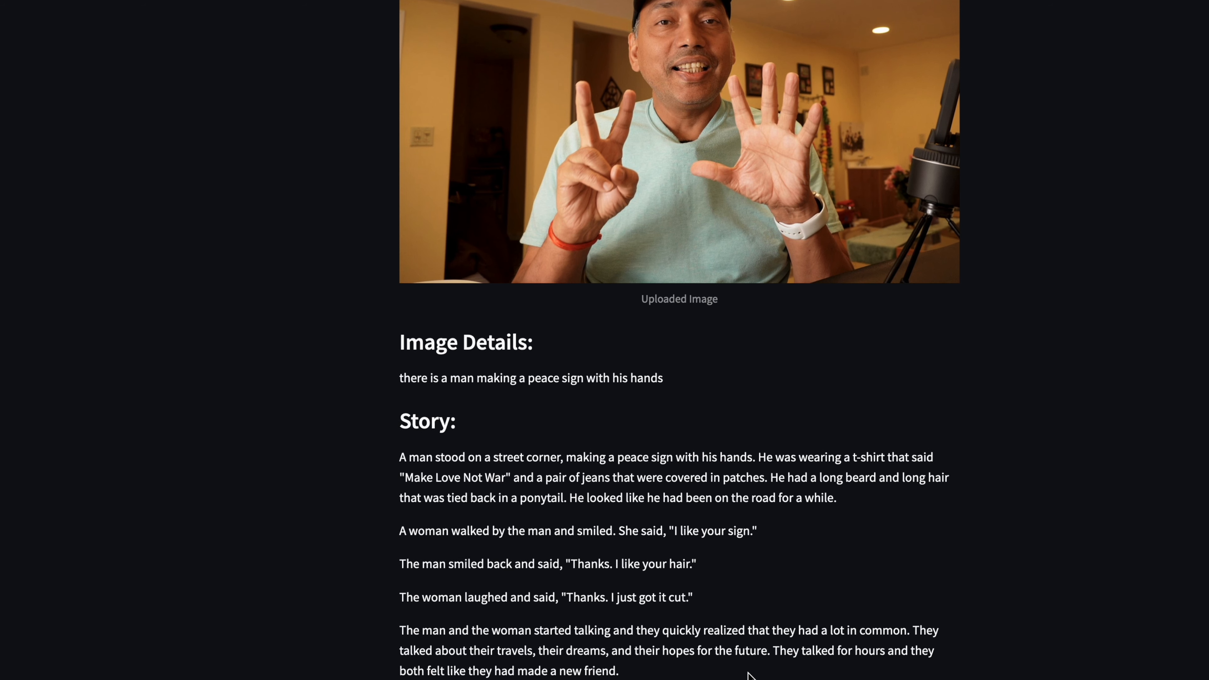
pyautogui.moveTo(531, 471)
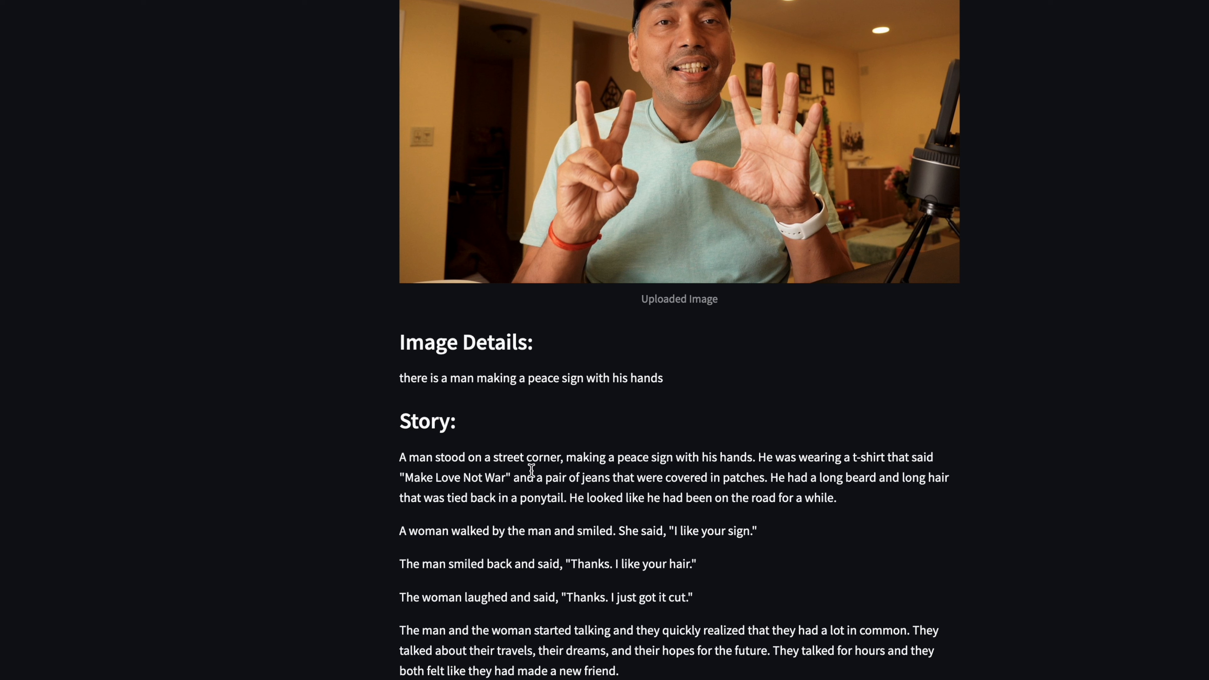
pyautogui.moveTo(457, 611)
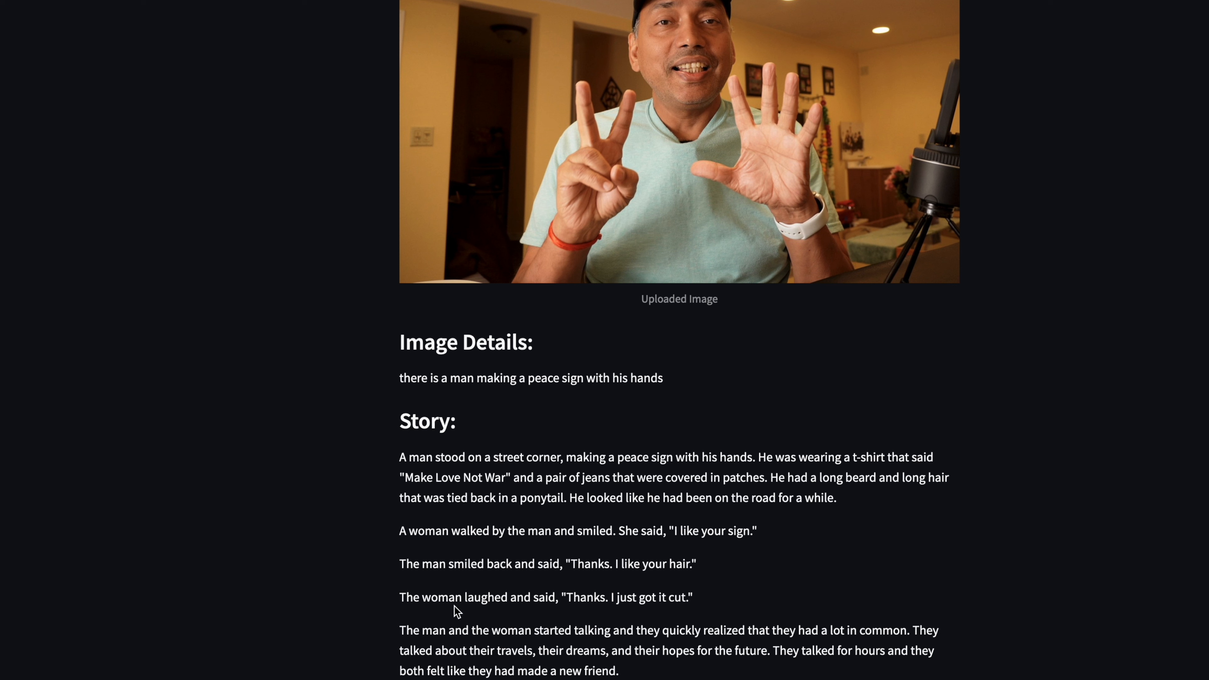
pyautogui.moveTo(553, 551)
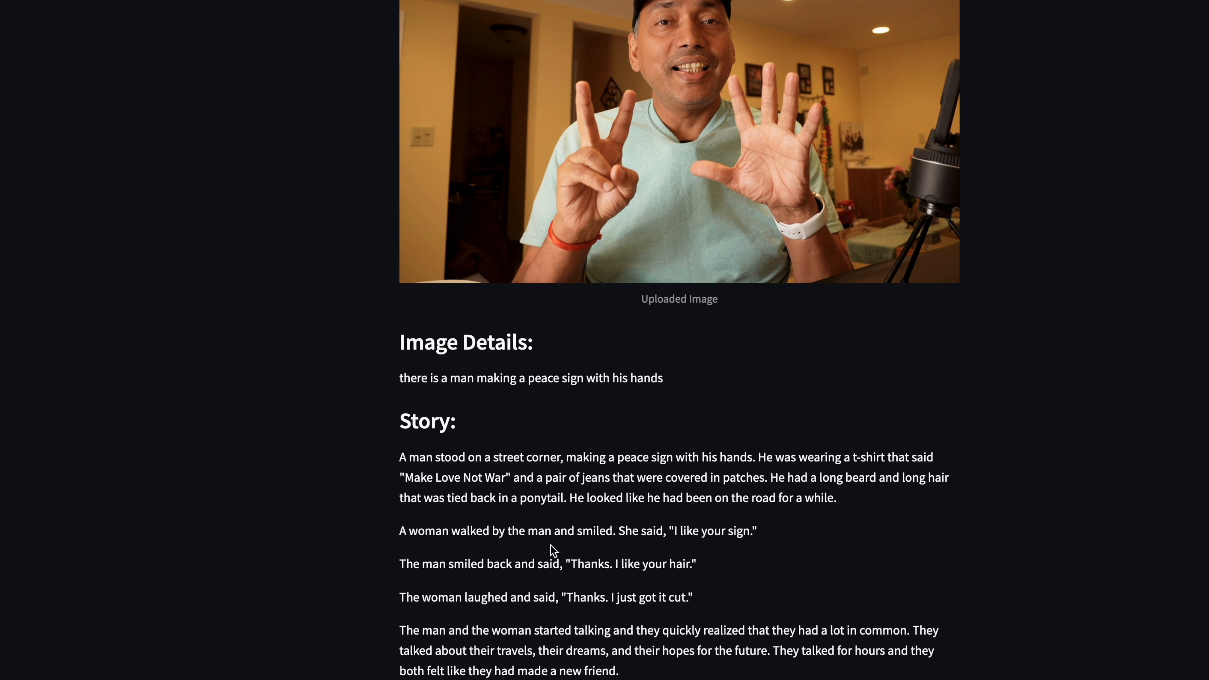
pyautogui.moveTo(692, 551)
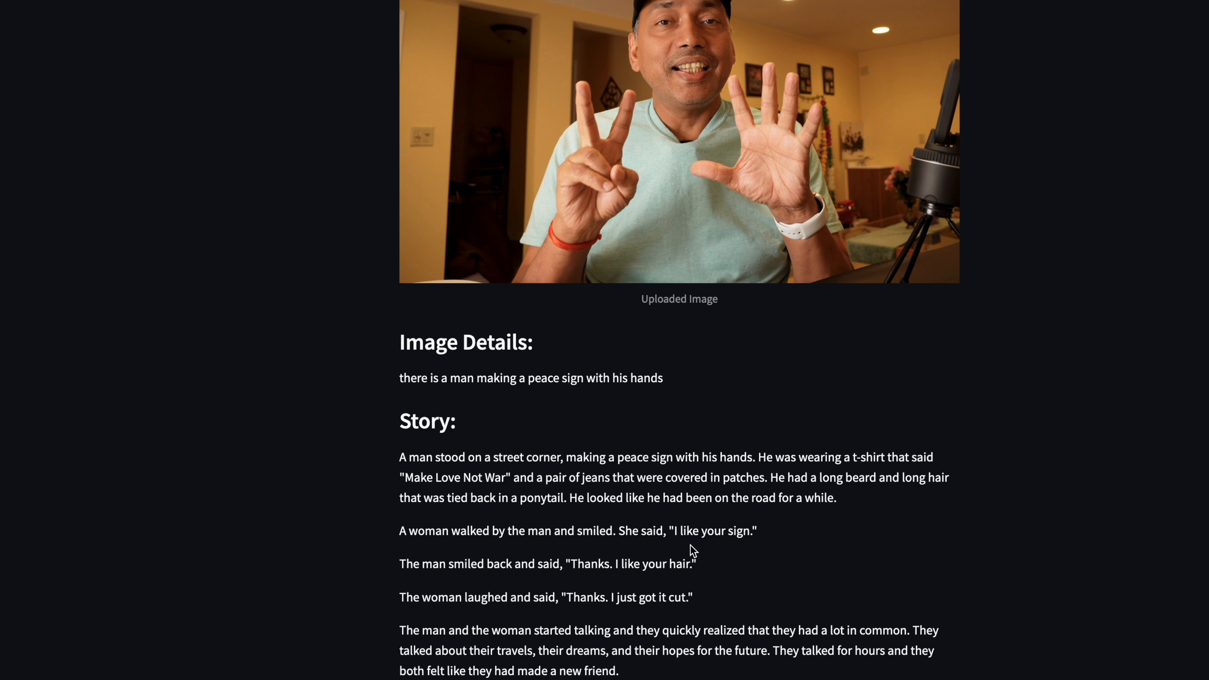
pyautogui.scroll(-3)
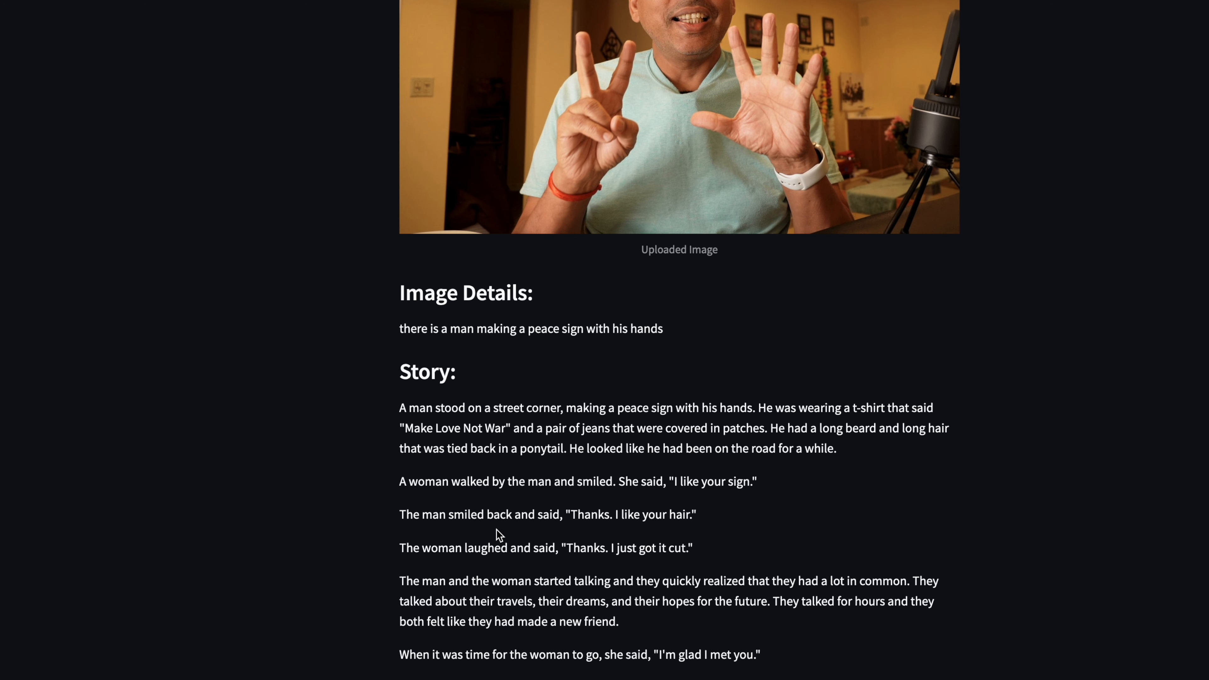
pyautogui.moveTo(630, 539)
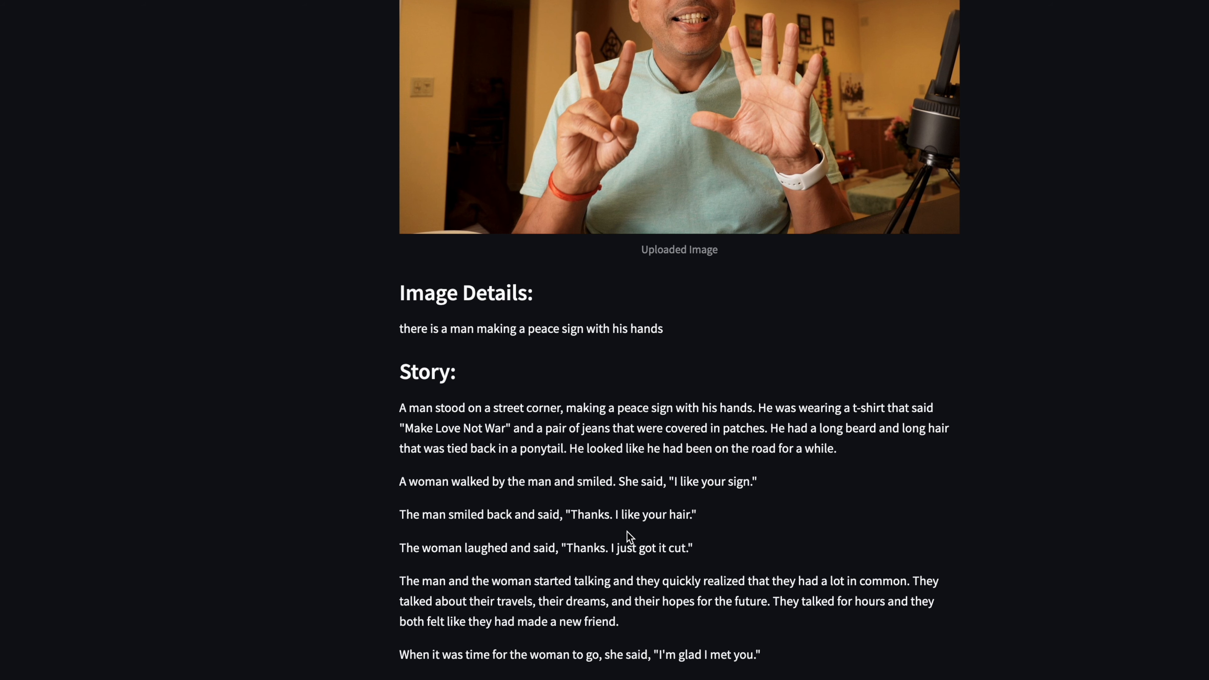
pyautogui.scroll(-3)
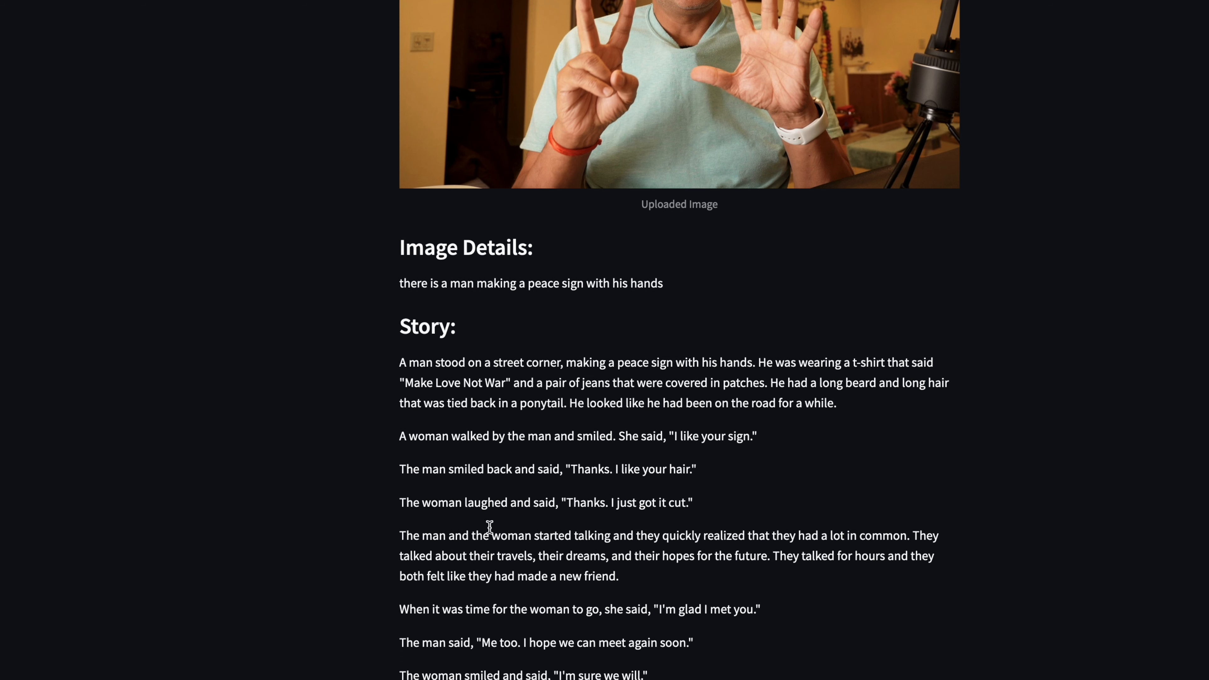
pyautogui.moveTo(616, 526)
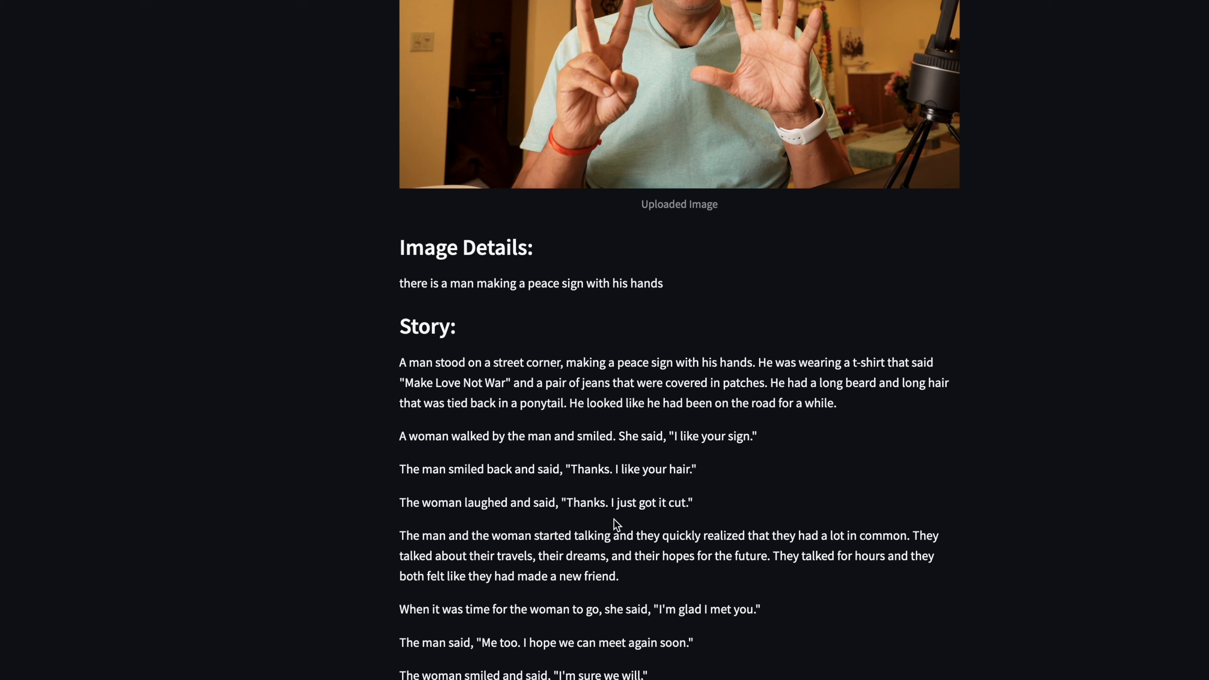
pyautogui.scroll(-3)
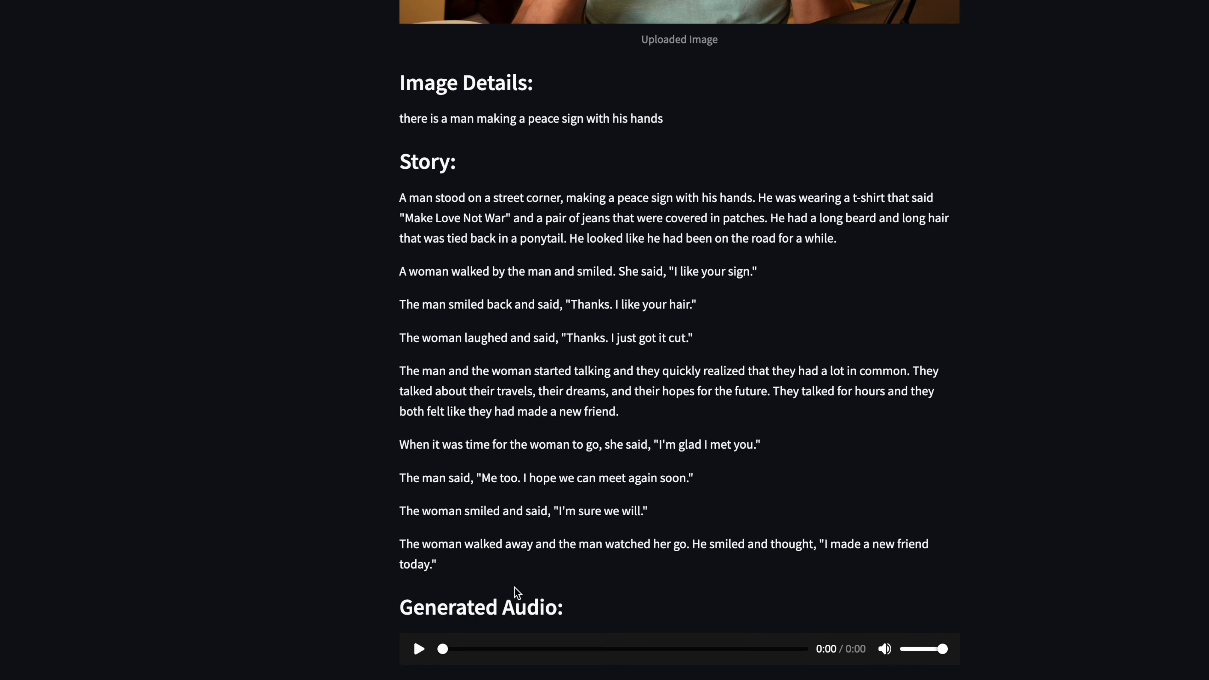
pyautogui.scroll(3)
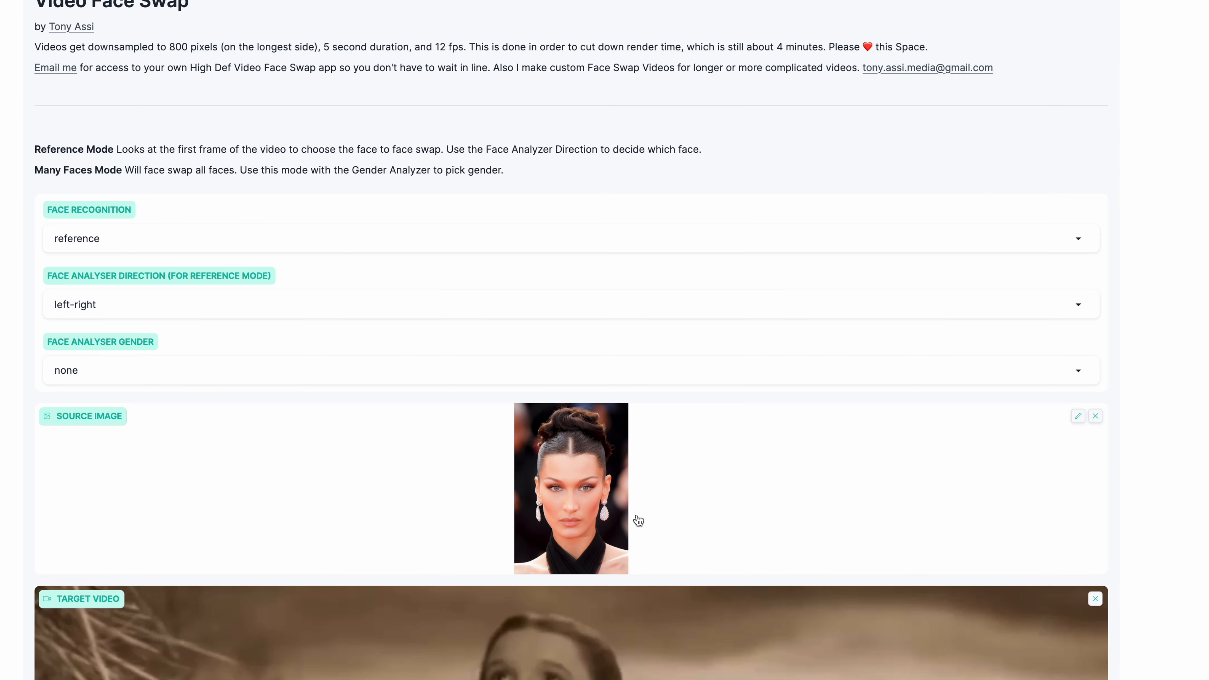
# Play the farm-girl target clip, then watch and pause the face-swapped Output video.
pyautogui.scroll(-3)
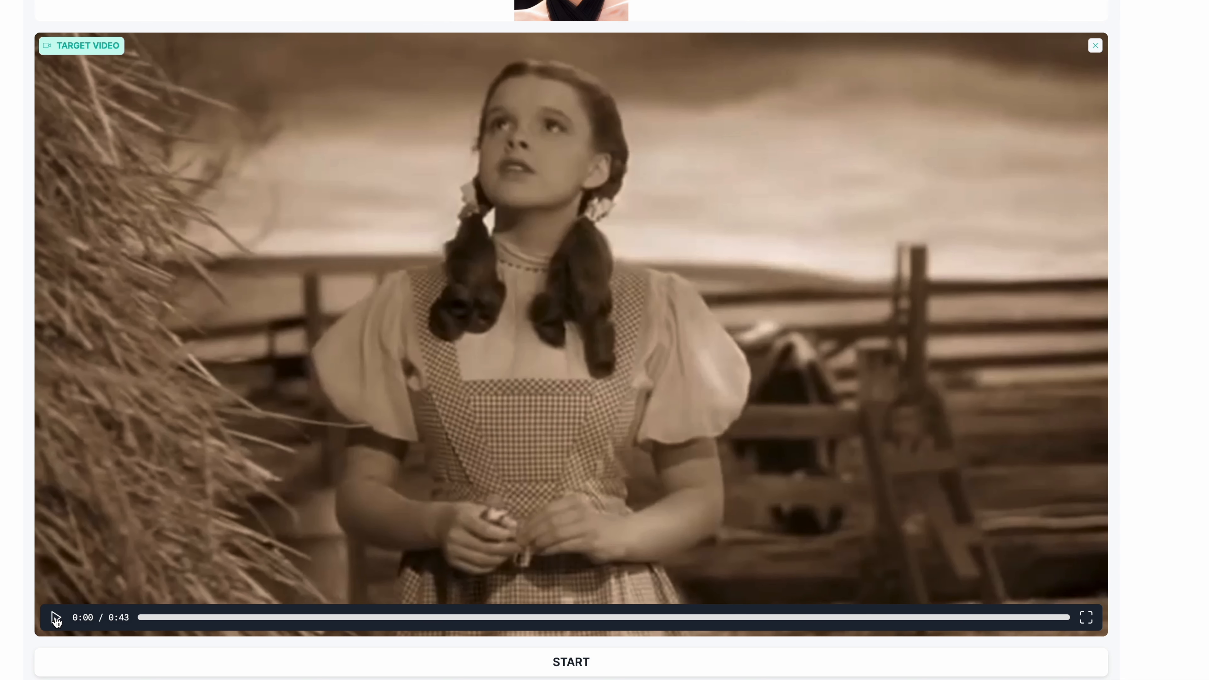
pyautogui.click(56, 617)
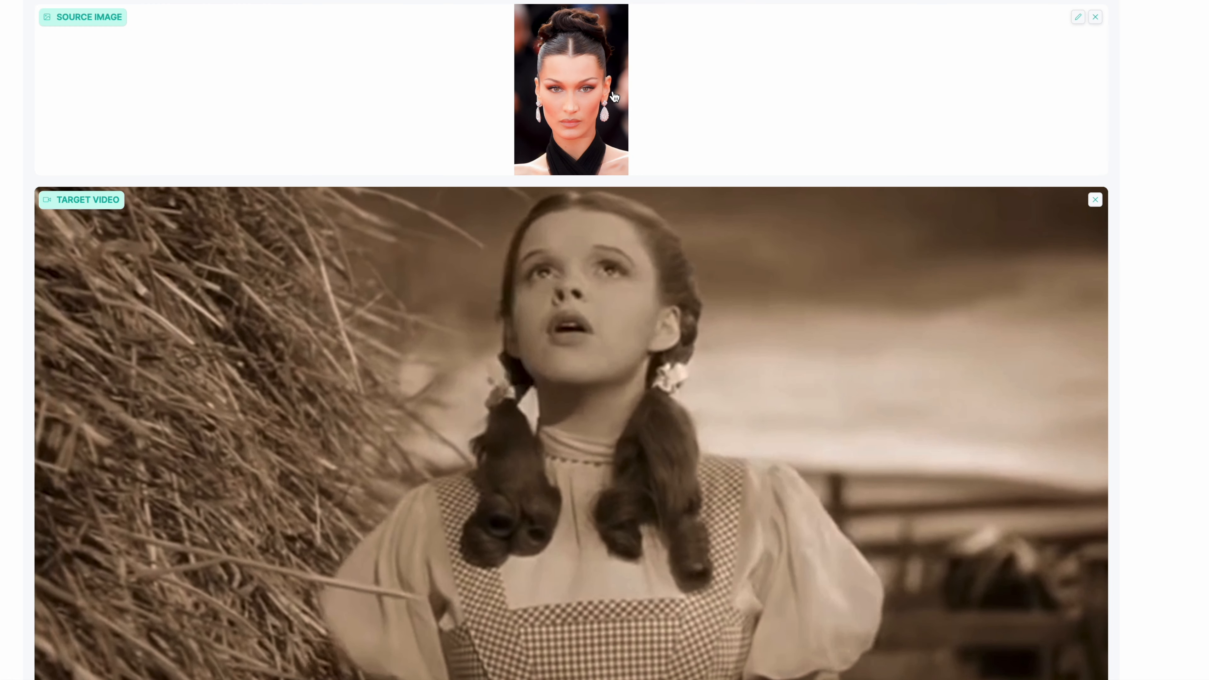
pyautogui.moveTo(502, 362)
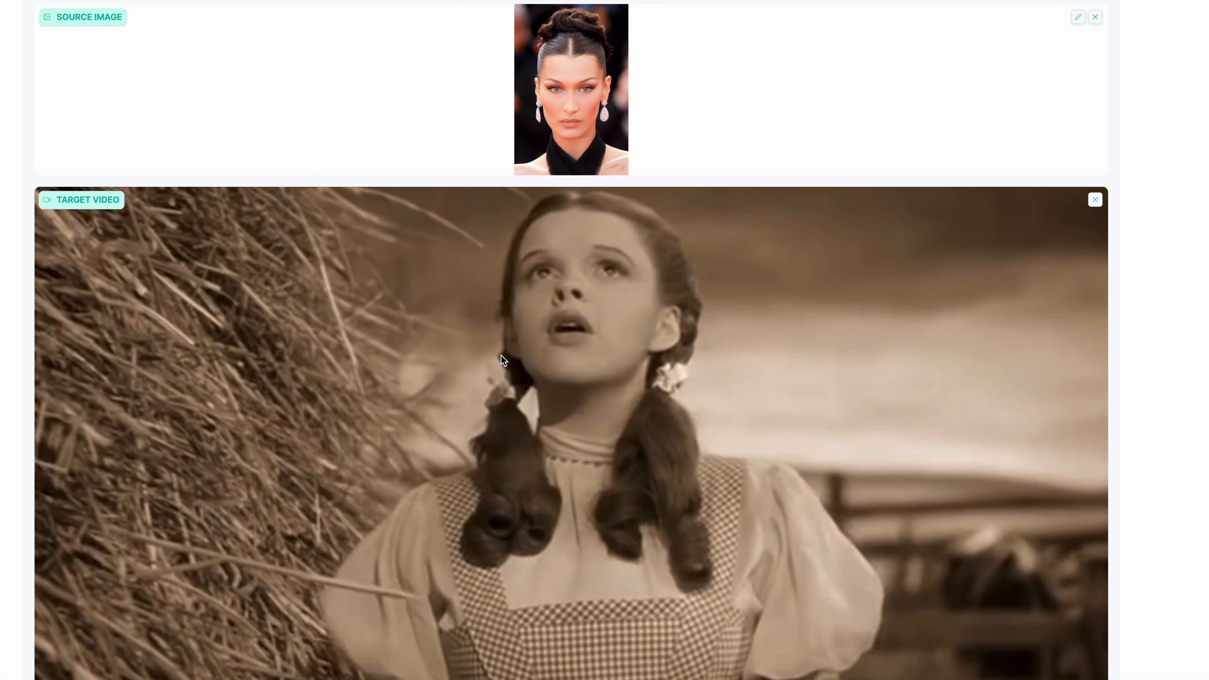
pyautogui.scroll(-3)
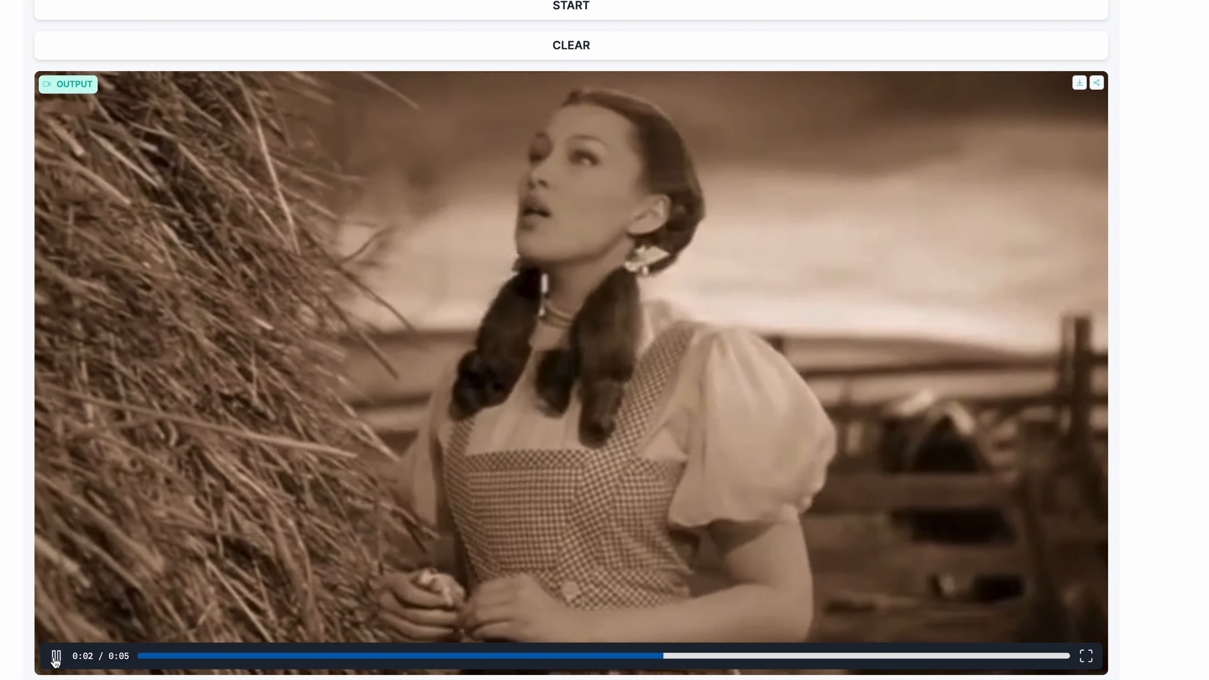
pyautogui.click(55, 657)
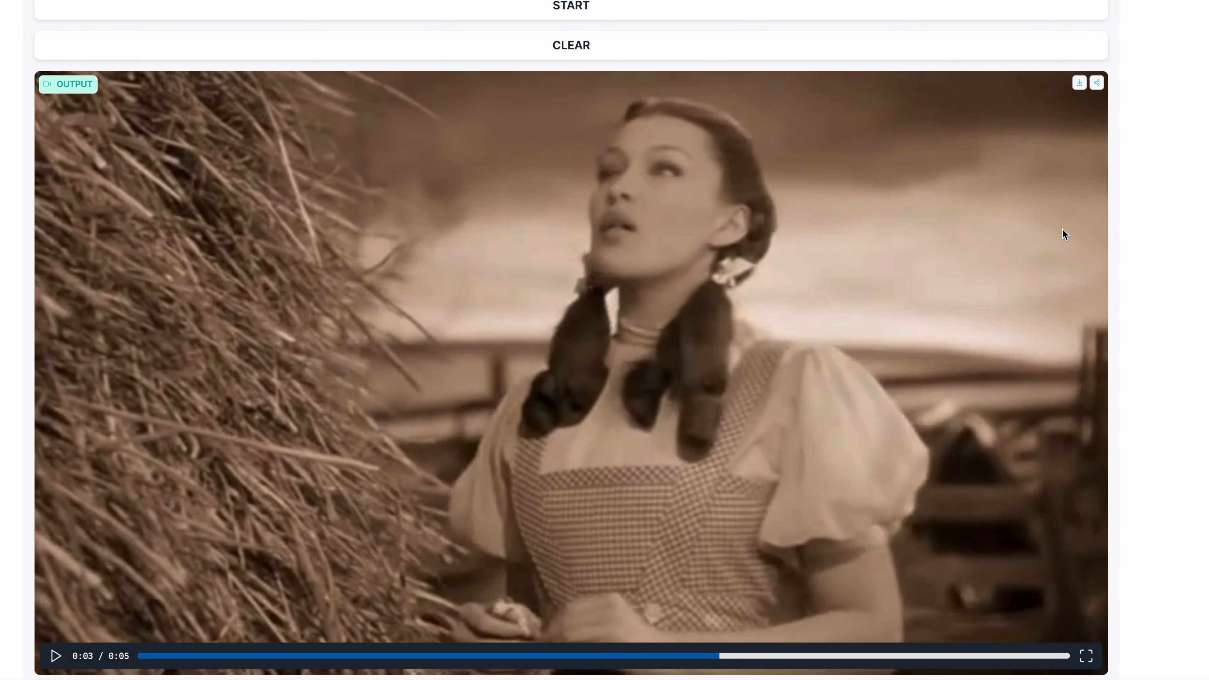
pyautogui.moveTo(625, 265)
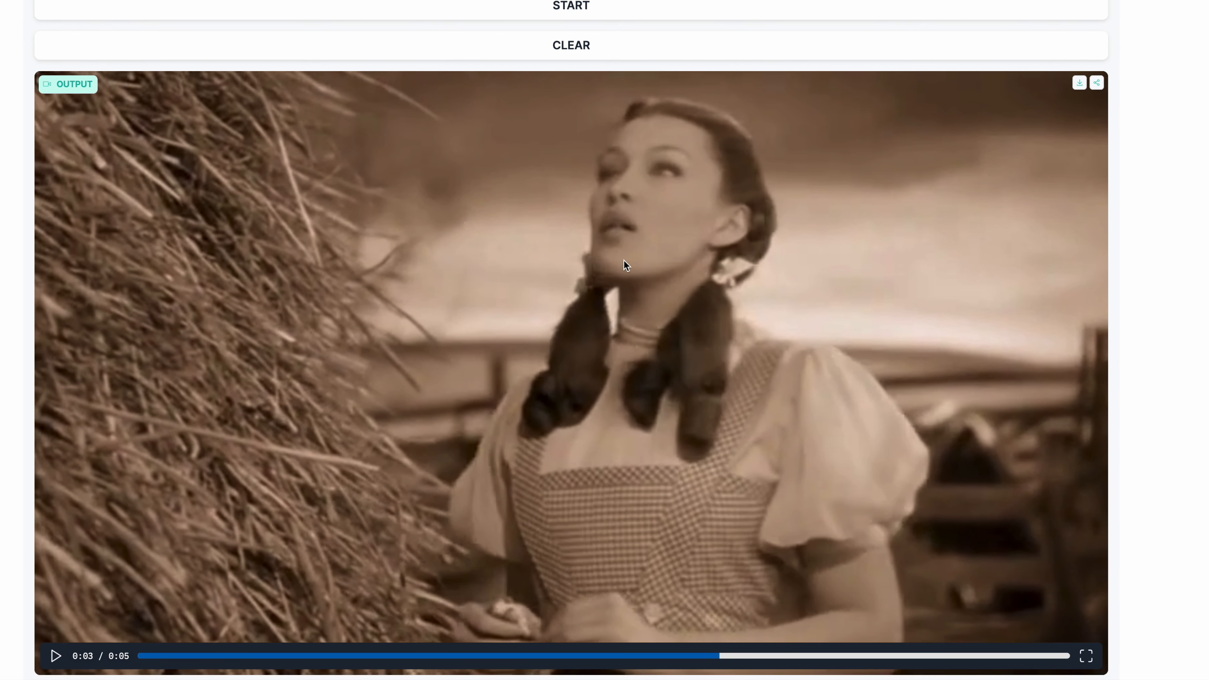
pyautogui.moveTo(532, 178)
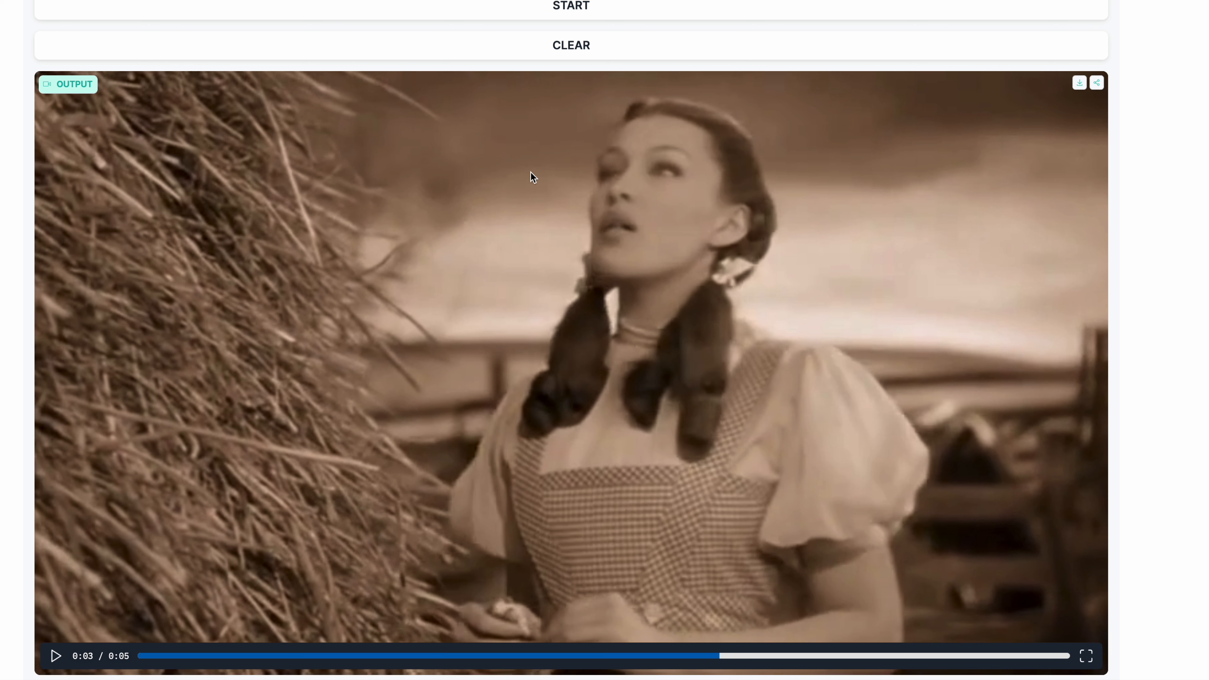
pyautogui.moveTo(976, 334)
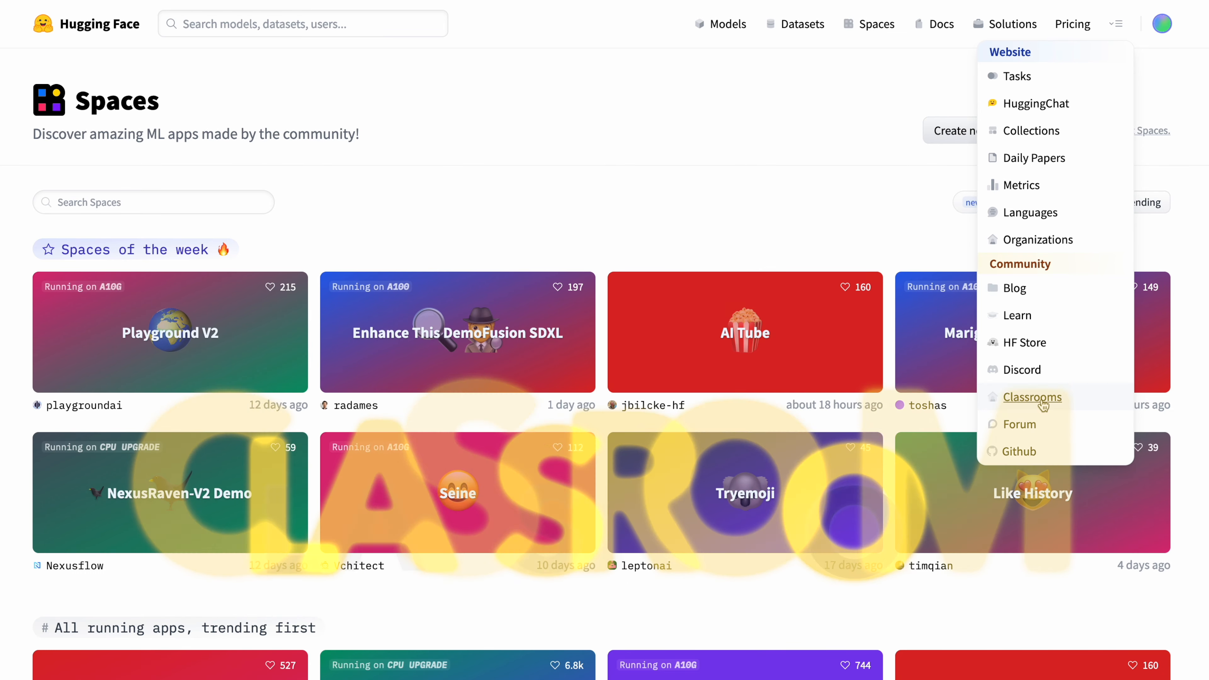
# Go to Hugging Face for Classrooms and skim its teaching resources for students.
pyautogui.click(1033, 397)
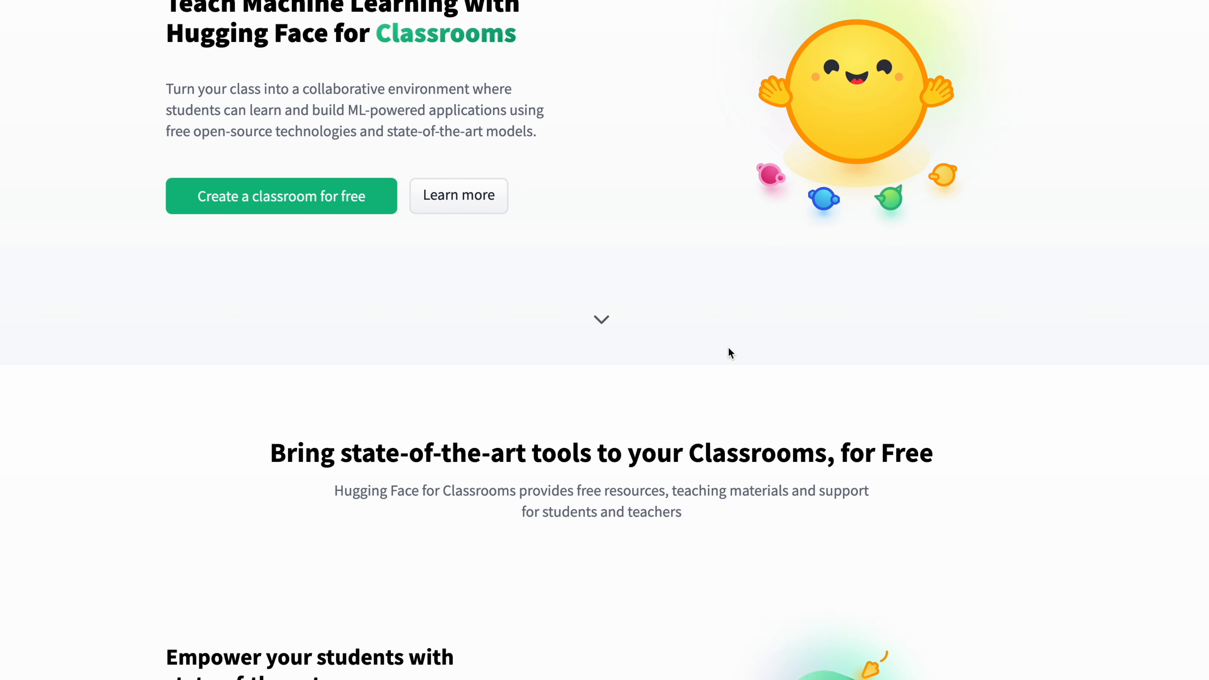
pyautogui.scroll(-3)
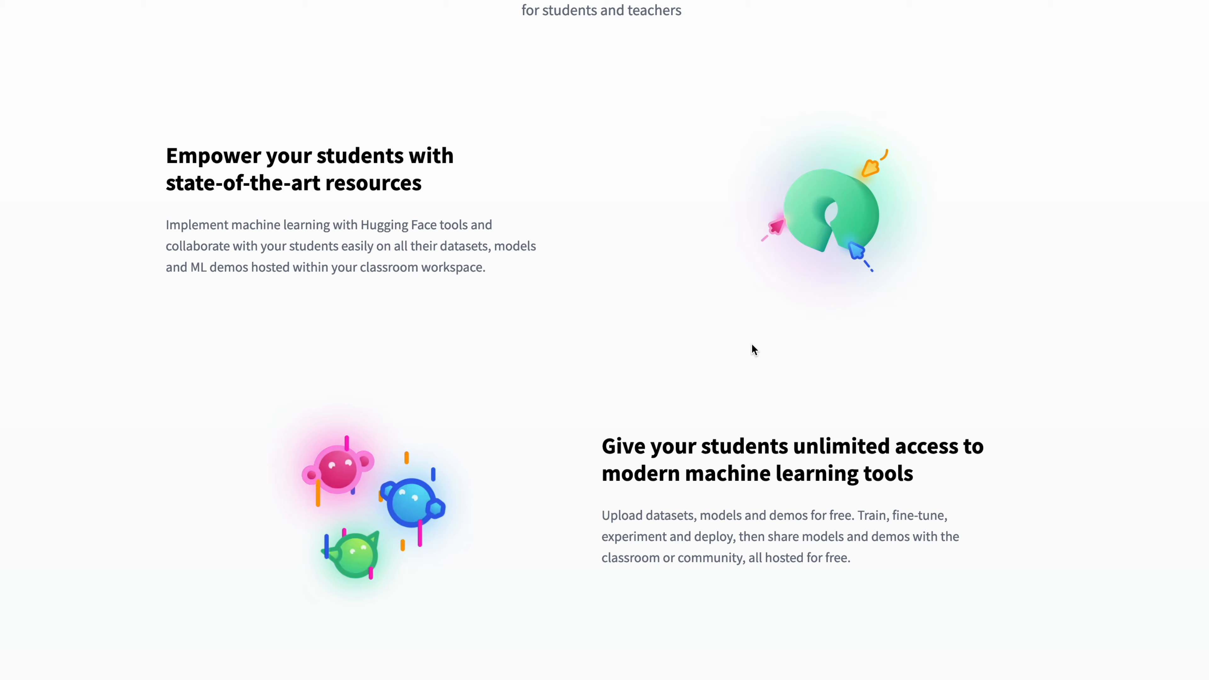
pyautogui.scroll(3)
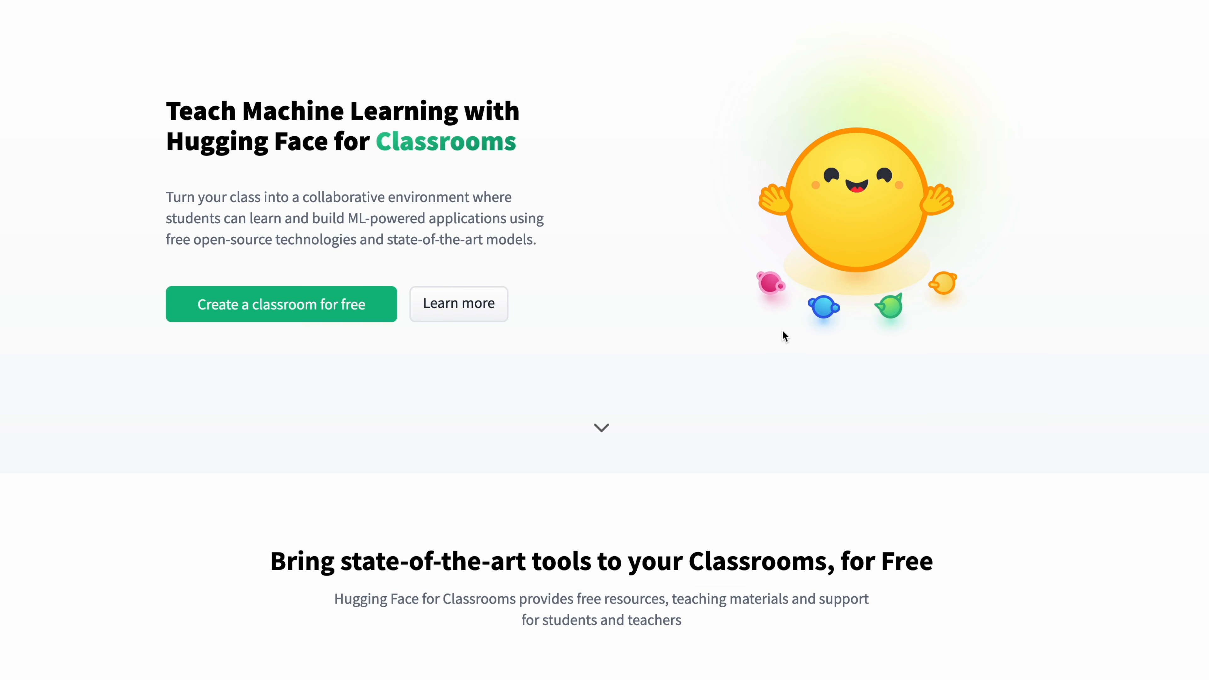
pyautogui.moveTo(887, 269)
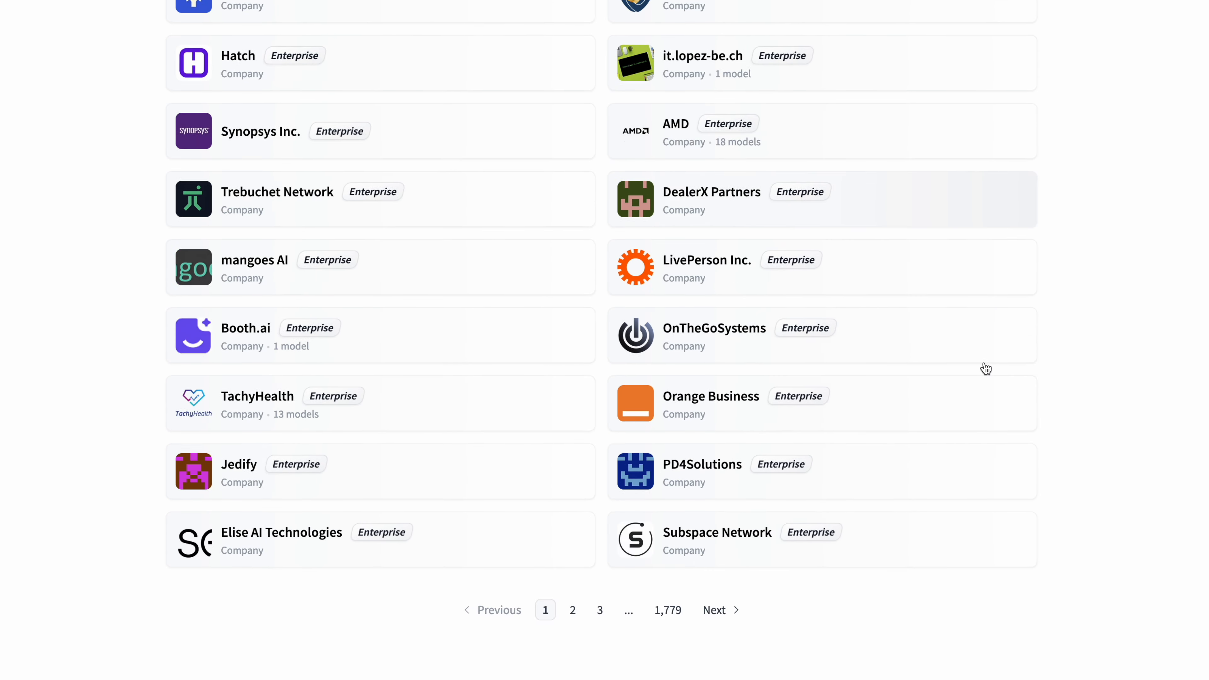
# Search 'umassd' to visit University of Massachusetts Dartmouth, then go to the Models catalogue.
pyautogui.write('umassd')
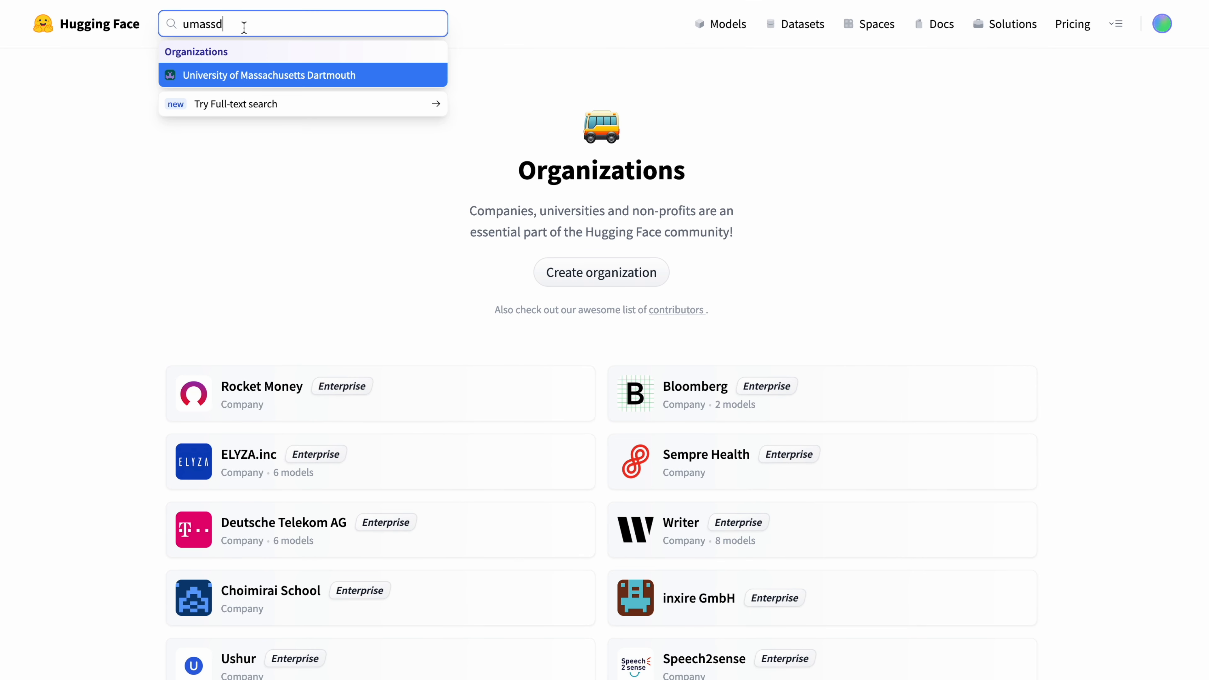
pyautogui.moveTo(264, 85)
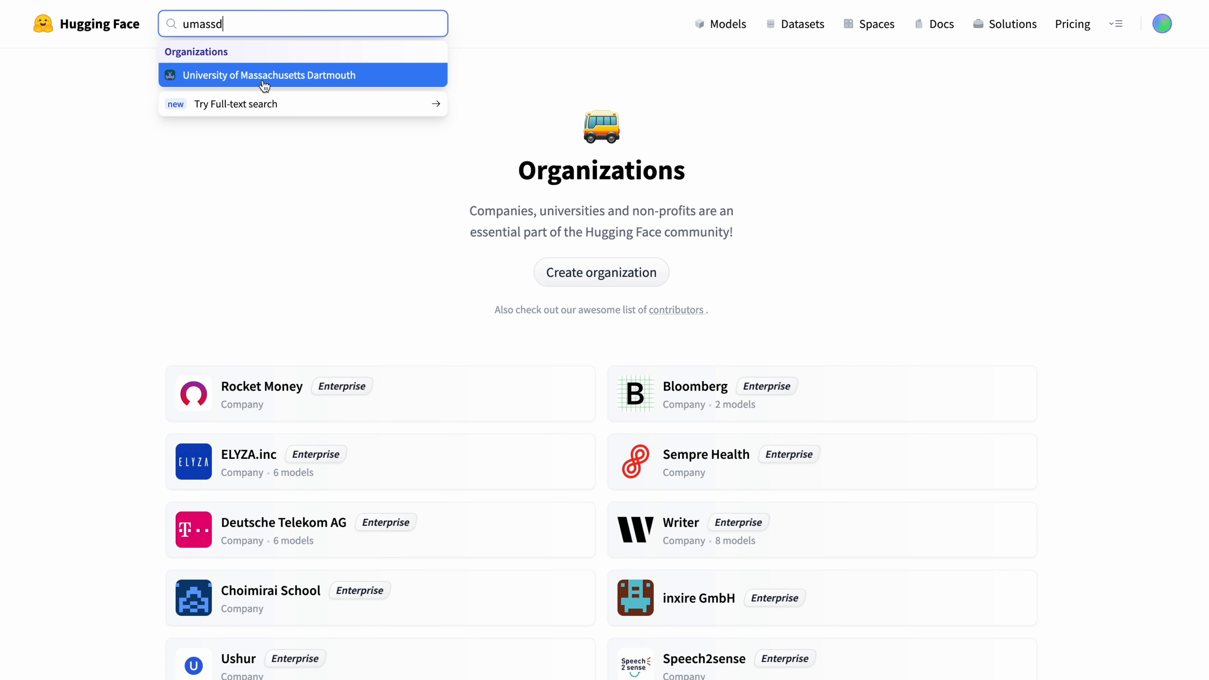
pyautogui.moveTo(212, 80)
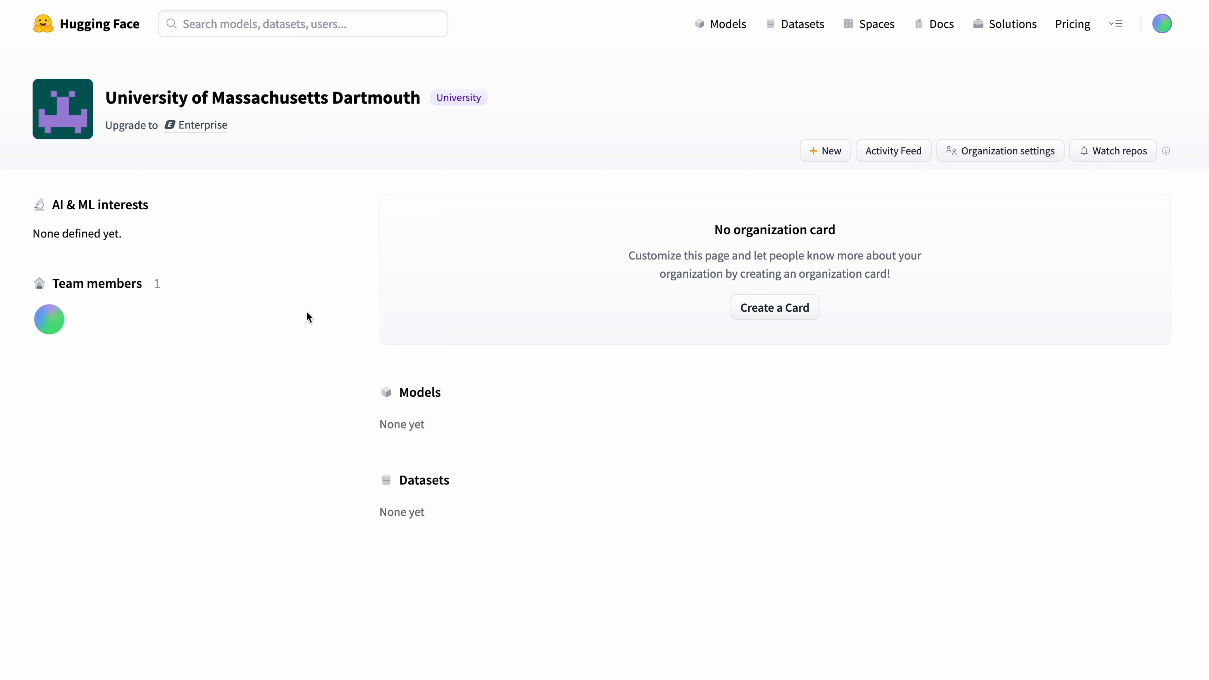
pyautogui.moveTo(141, 322)
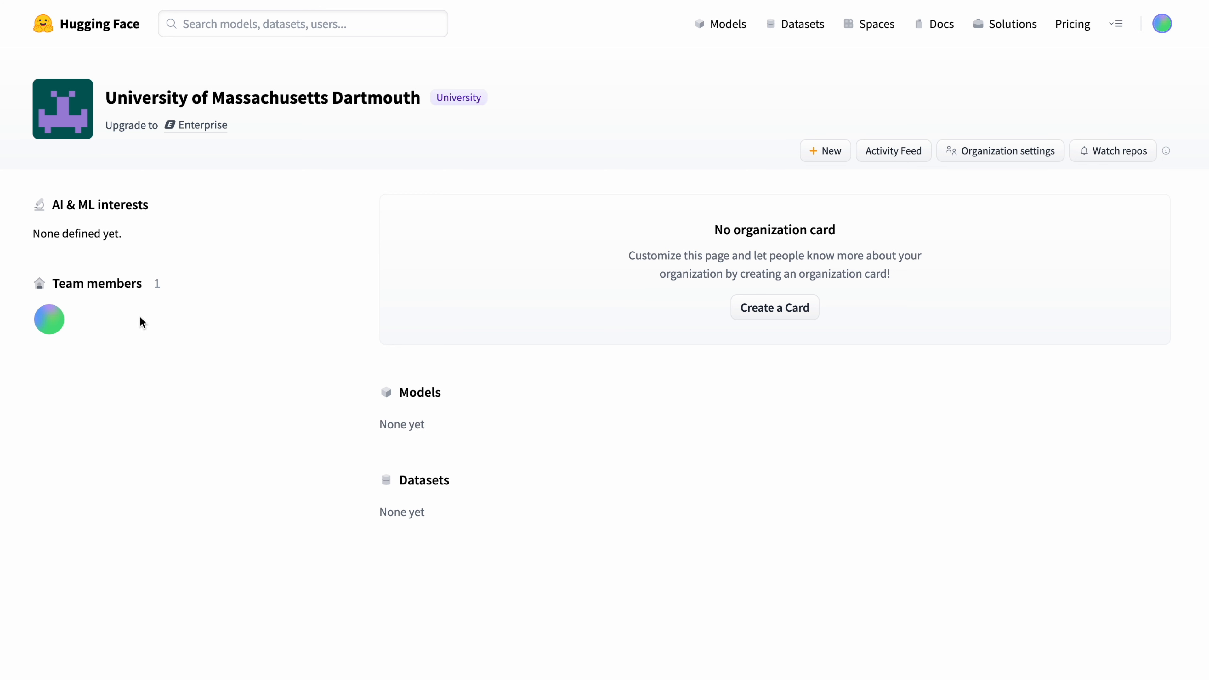
pyautogui.moveTo(561, 441)
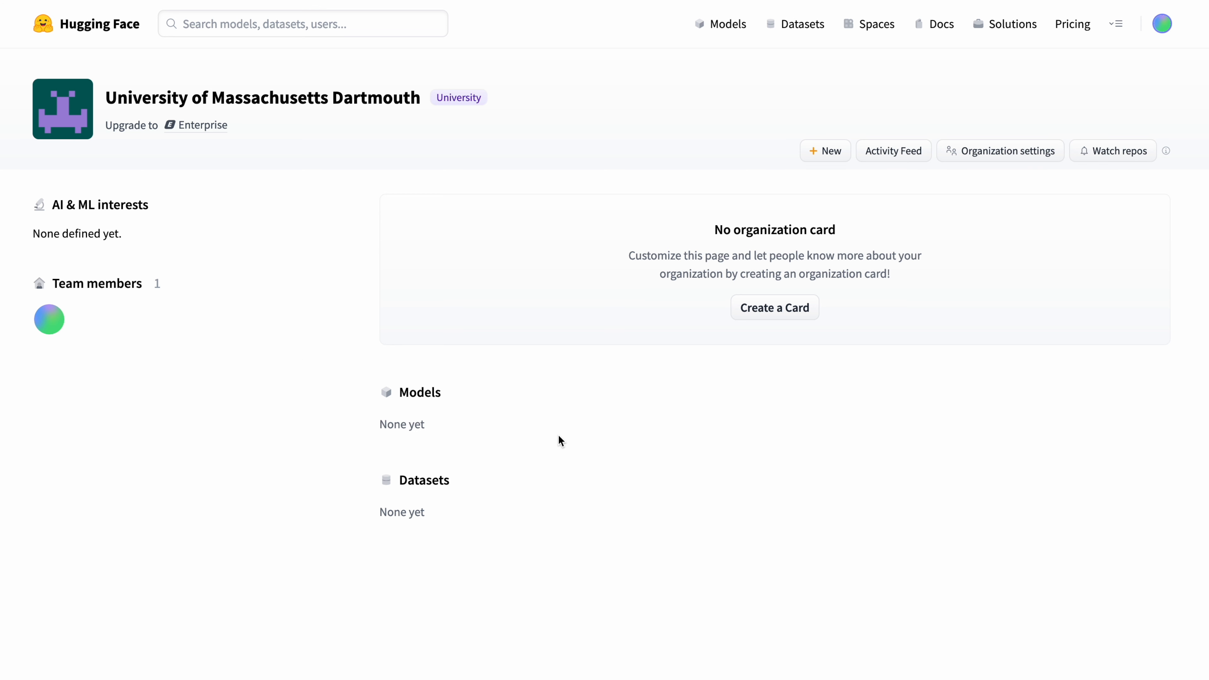
pyautogui.moveTo(1038, 371)
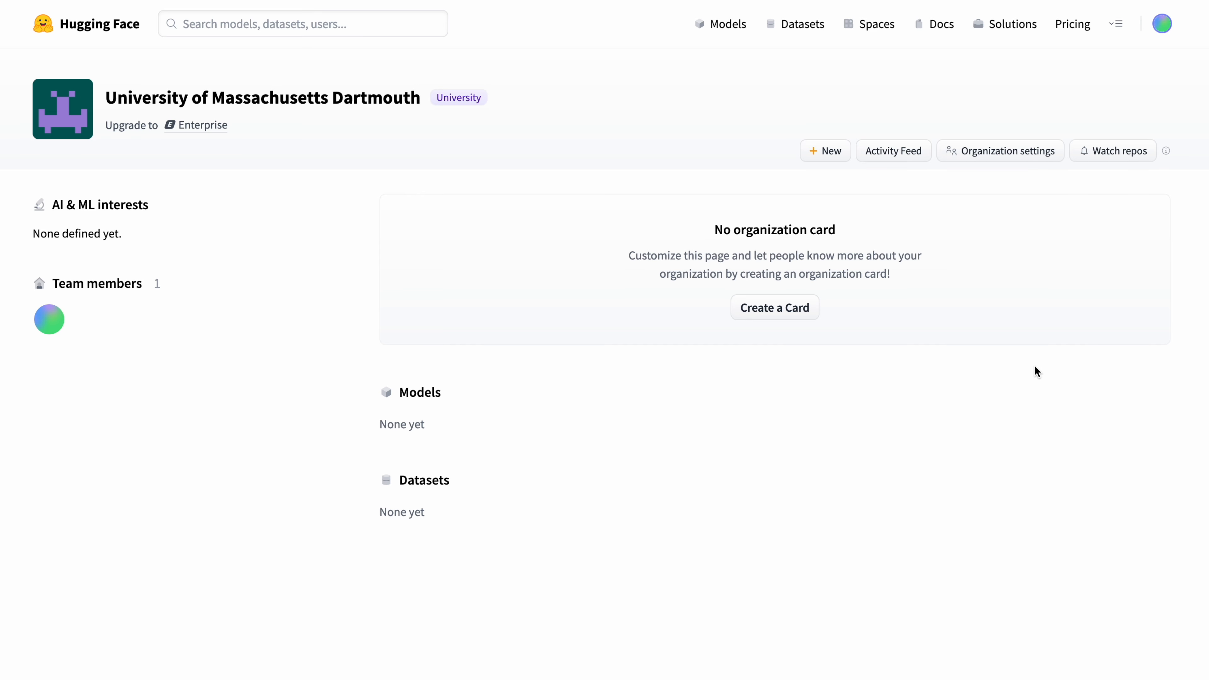
pyautogui.click(725, 23)
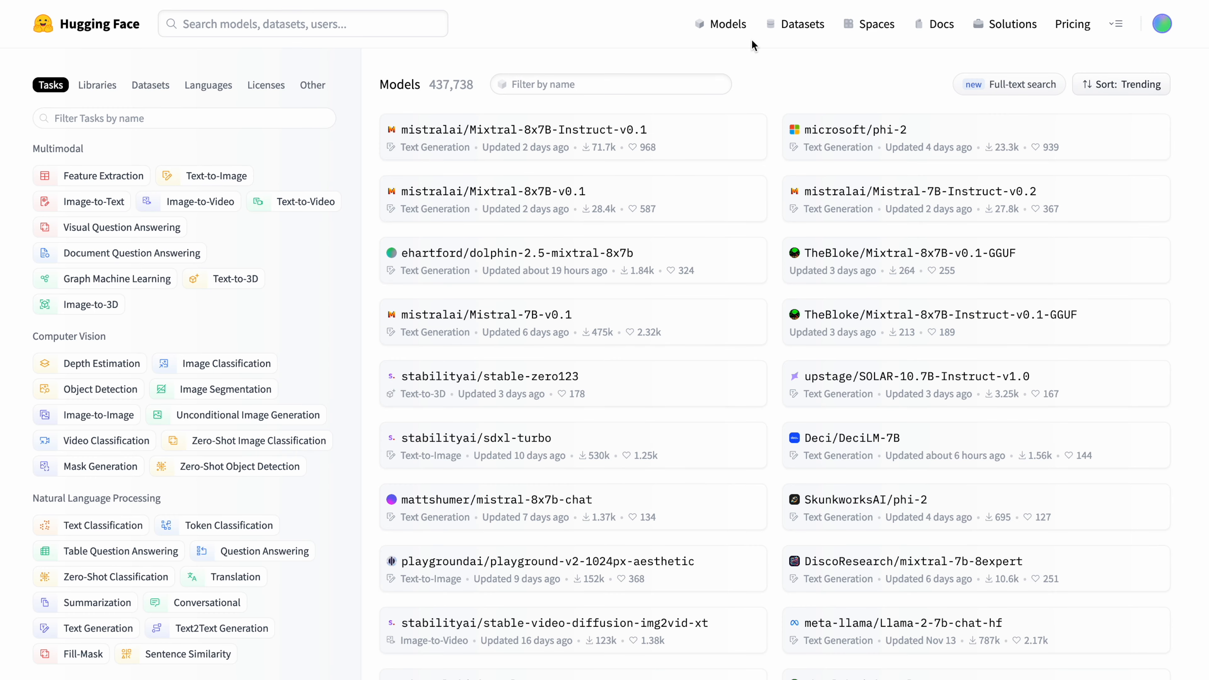